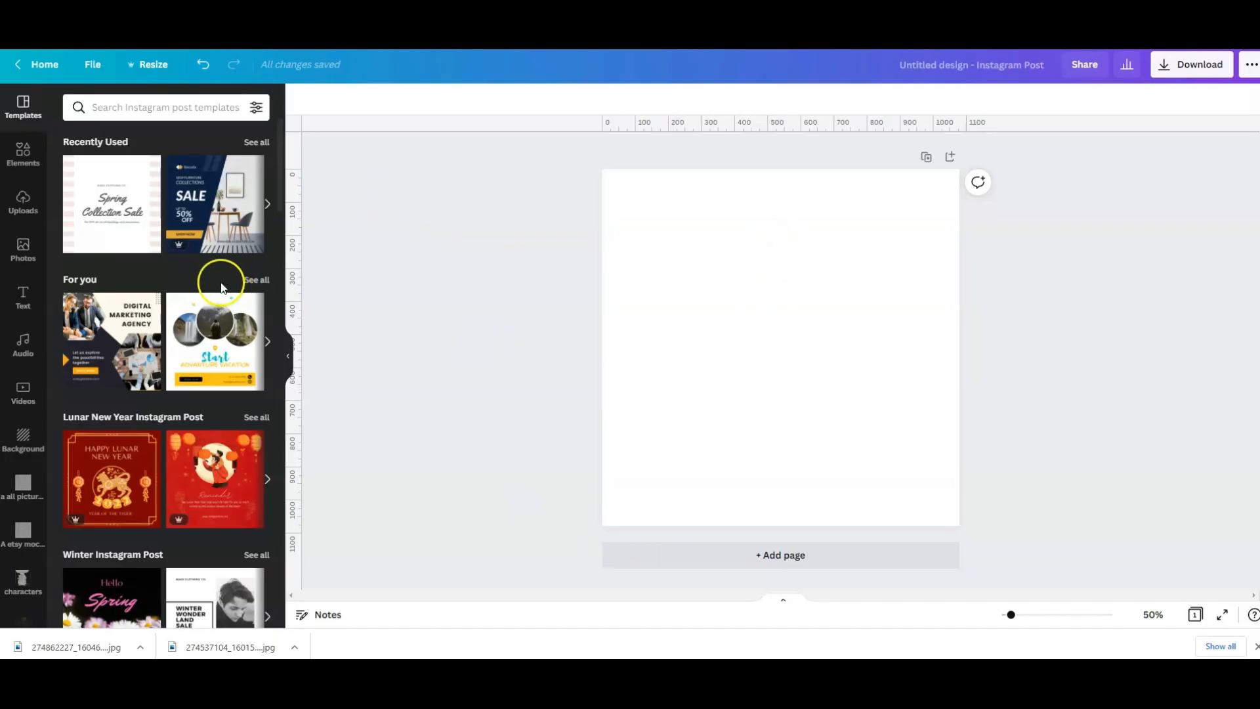
{"action": "mouse_move", "coordinate": [168, 265]}
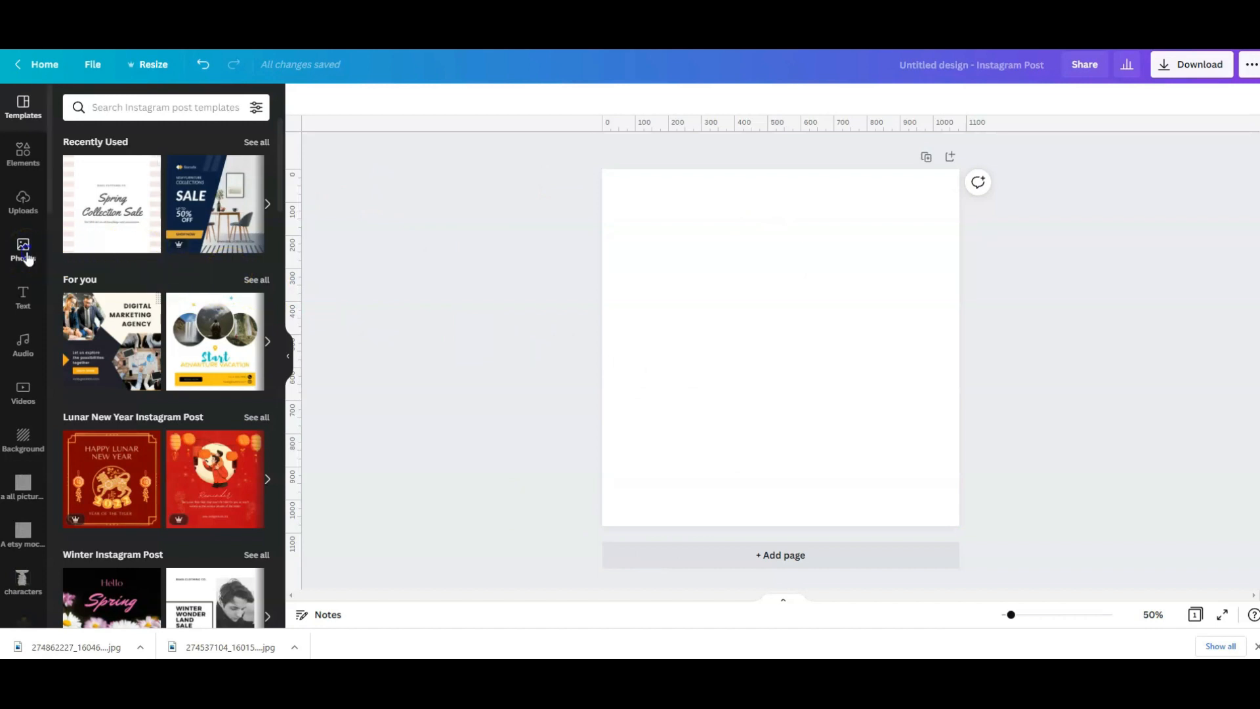
Add the blue wooden travel photo from Recently Used as the full-bleed post background
{"action": "left_click", "coordinate": [23, 249]}
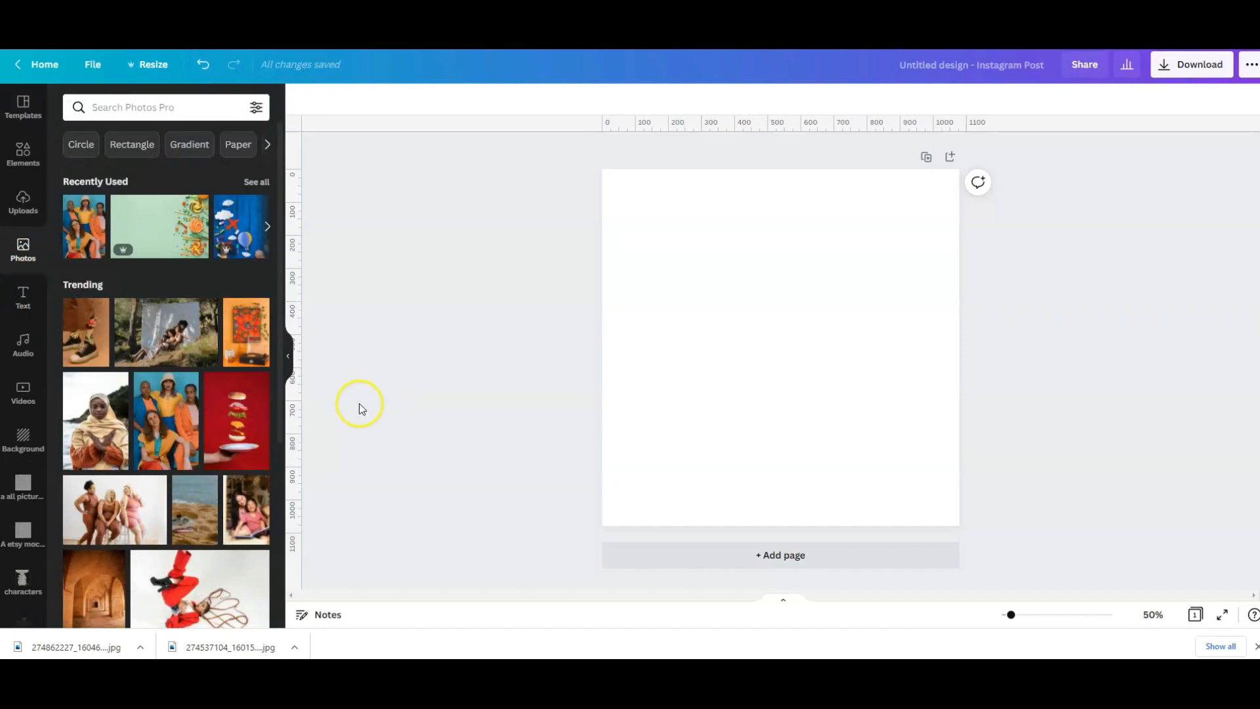
{"action": "mouse_move", "coordinate": [247, 216]}
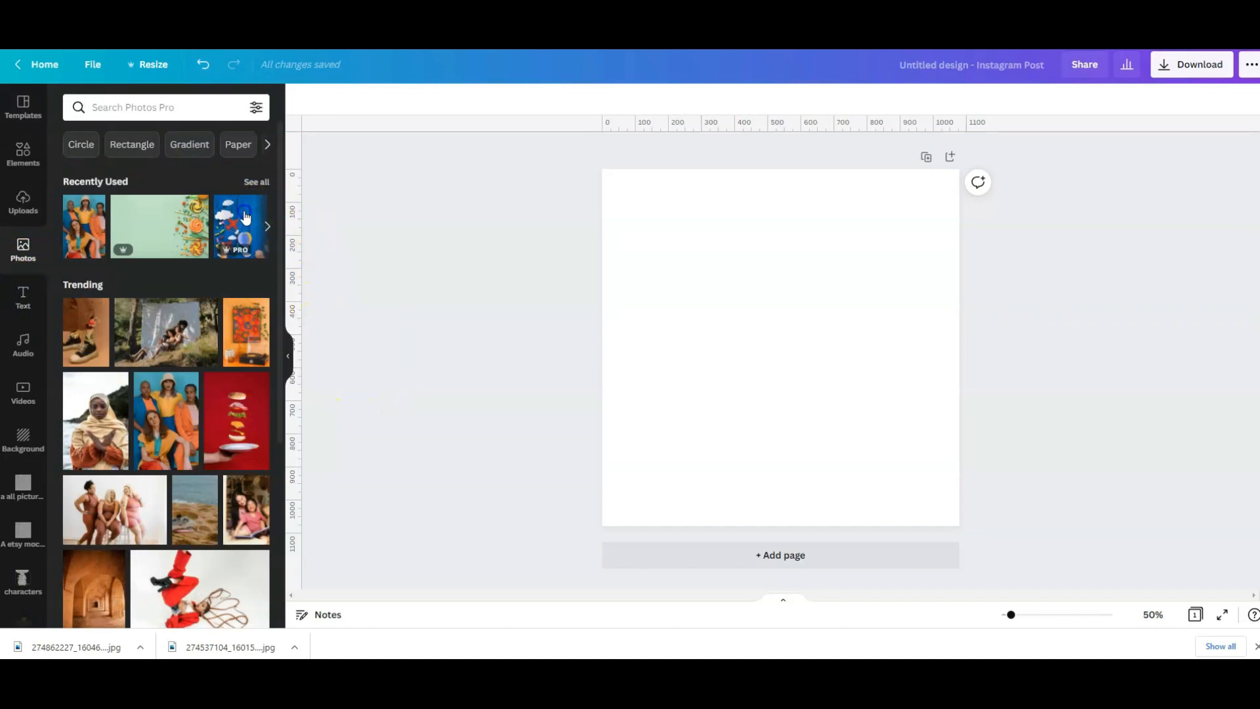
{"action": "left_click", "coordinate": [241, 226]}
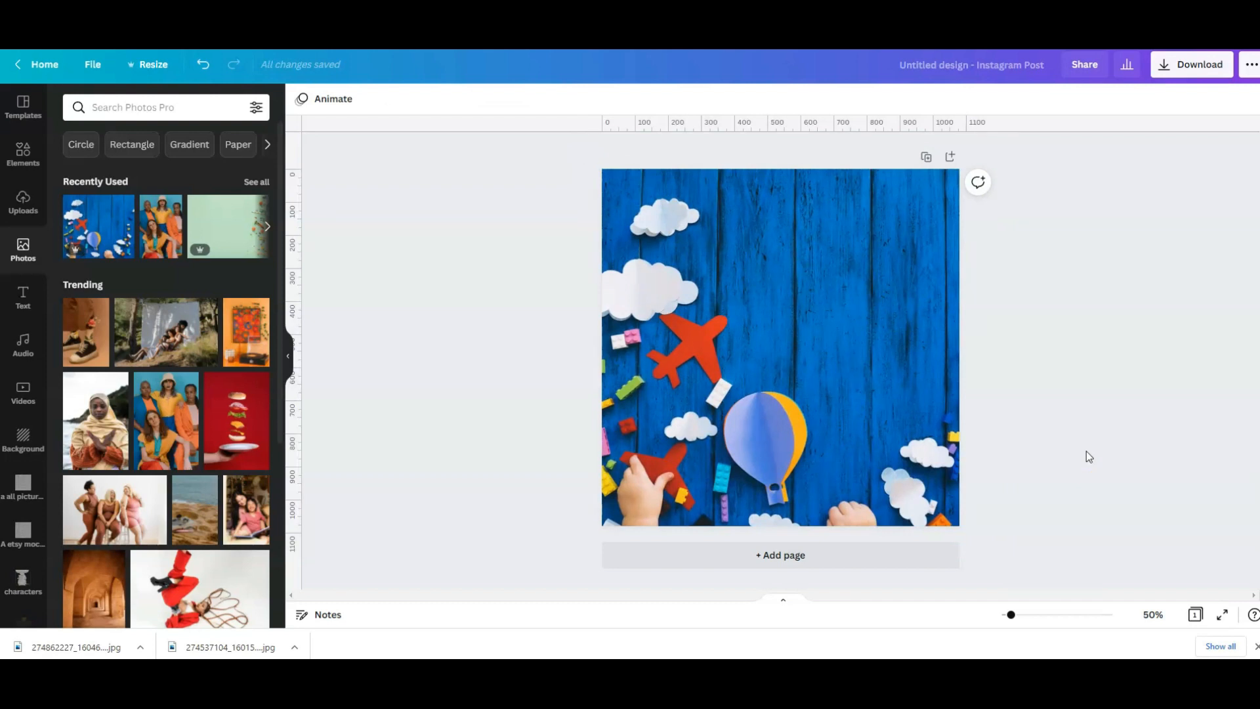
{"action": "left_click", "coordinate": [922, 482]}
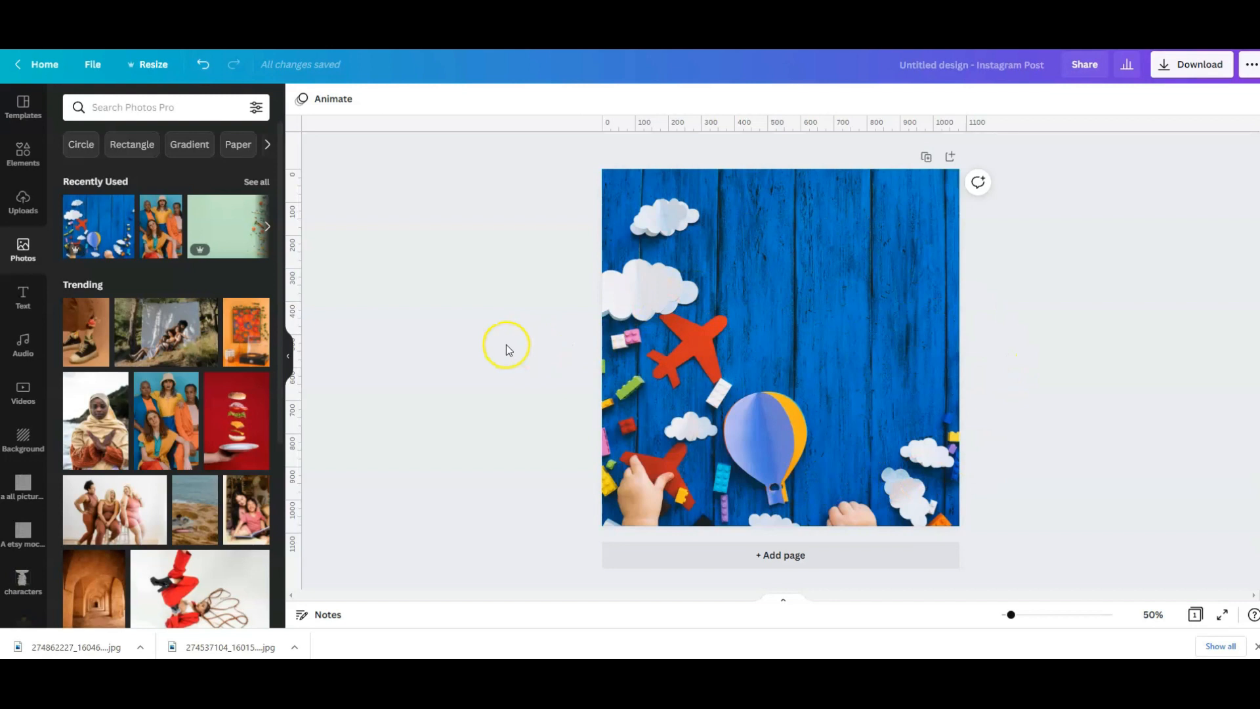
{"action": "mouse_move", "coordinate": [988, 358]}
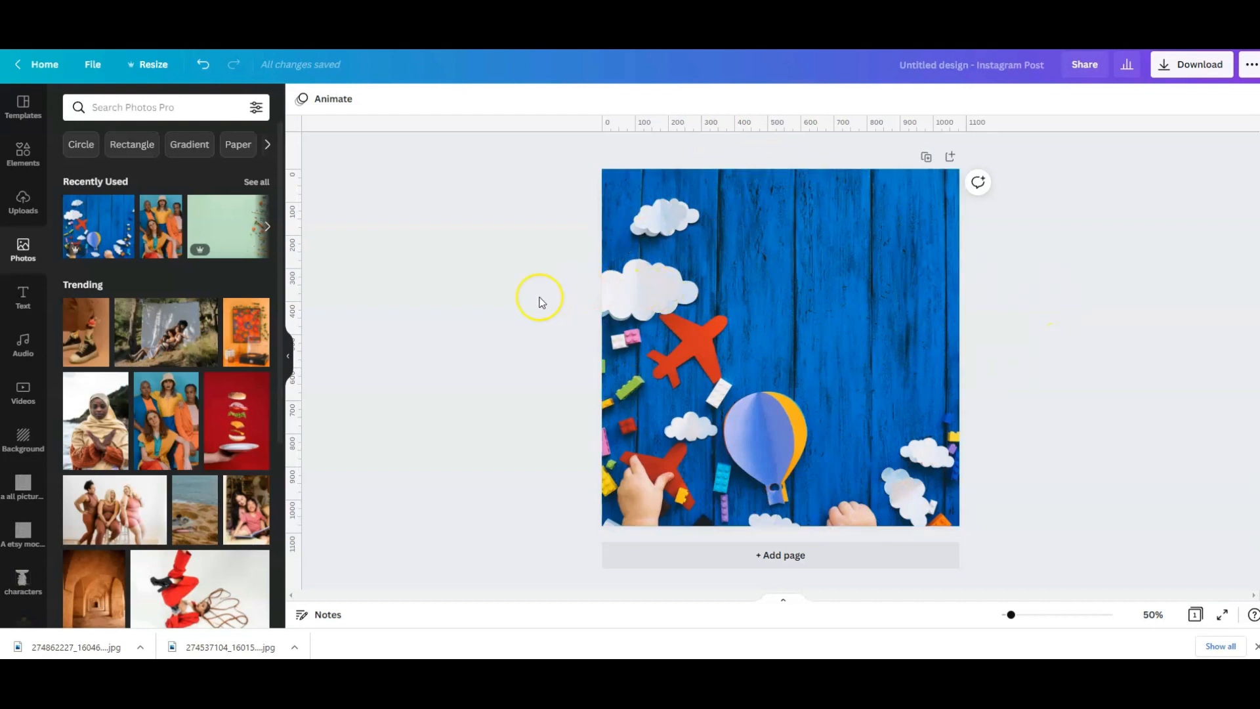
Add a heading reading Travel Notebook onto the cover photo
{"action": "left_click", "coordinate": [23, 296]}
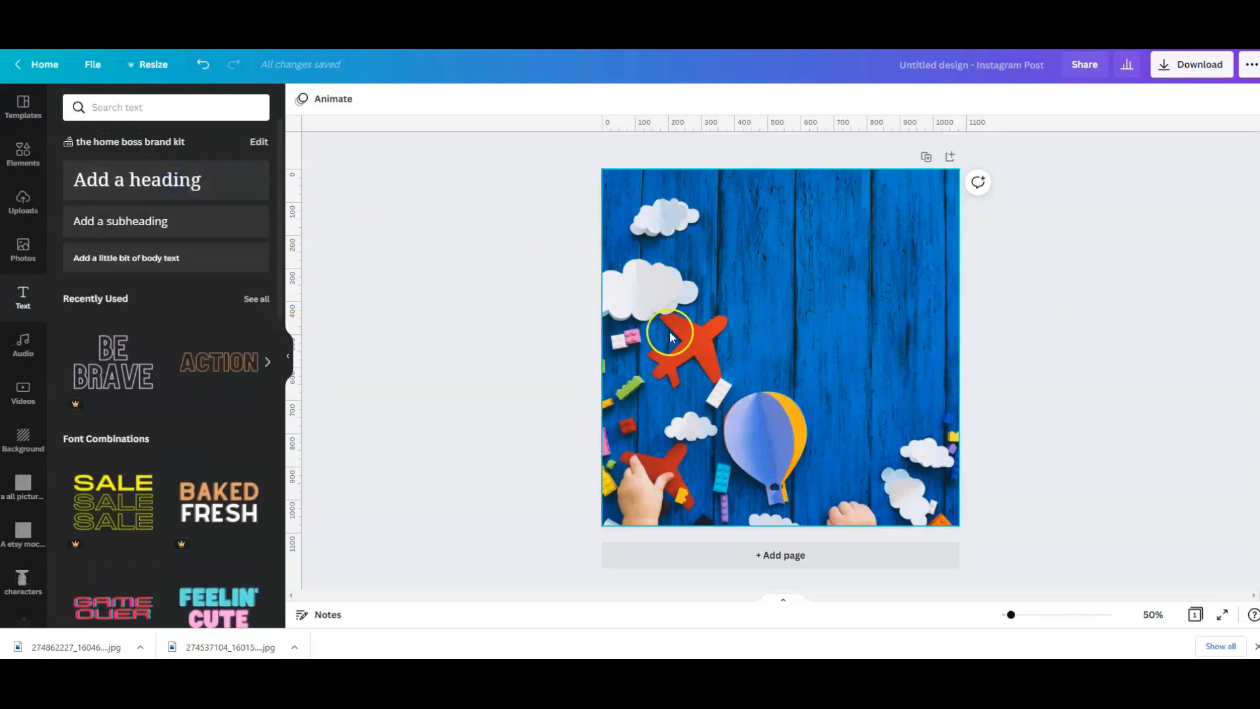
{"action": "left_click", "coordinate": [136, 178]}
{"action": "type", "text": "Travel Notebook"}
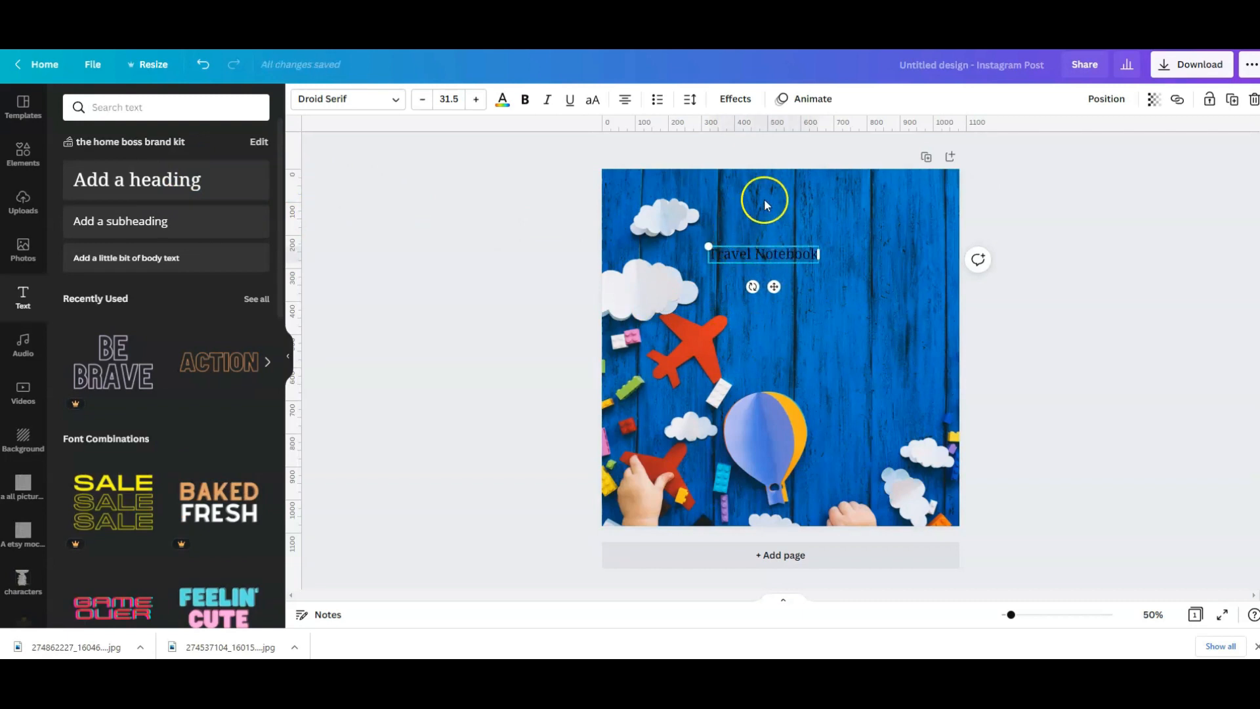
{"action": "left_click", "coordinate": [501, 100]}
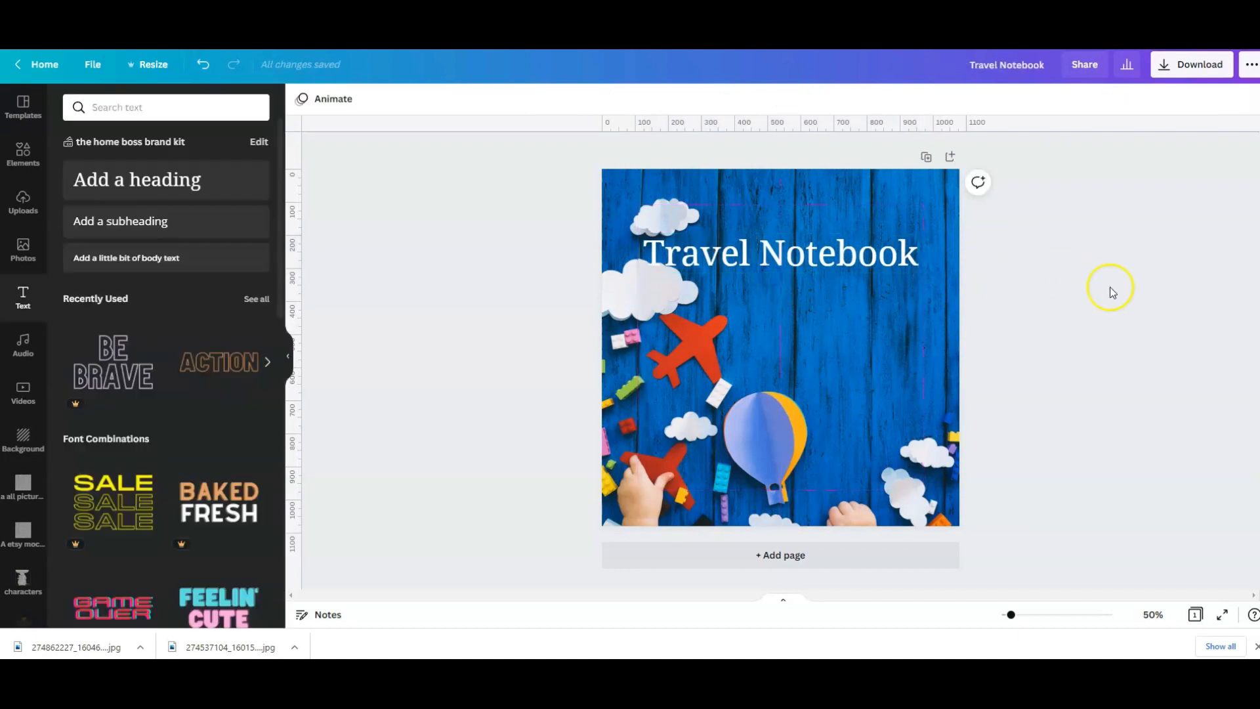
{"action": "mouse_move", "coordinate": [1160, 294]}
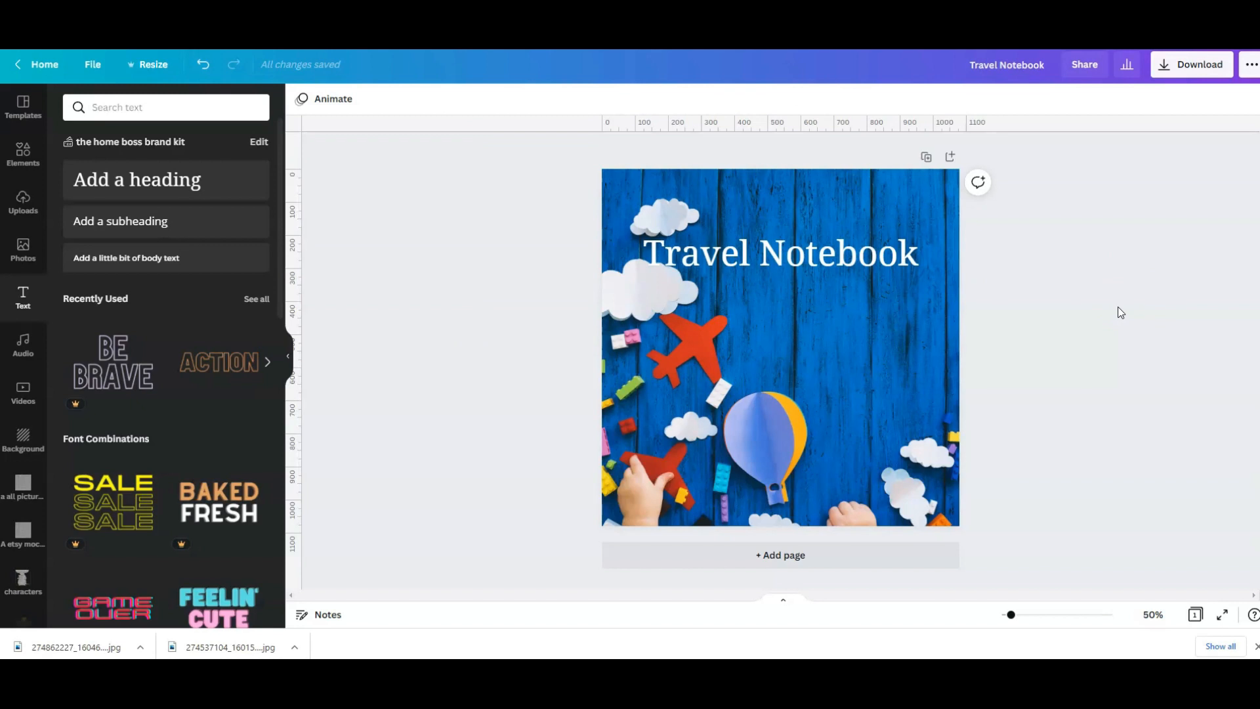
{"action": "left_click", "coordinate": [764, 336]}
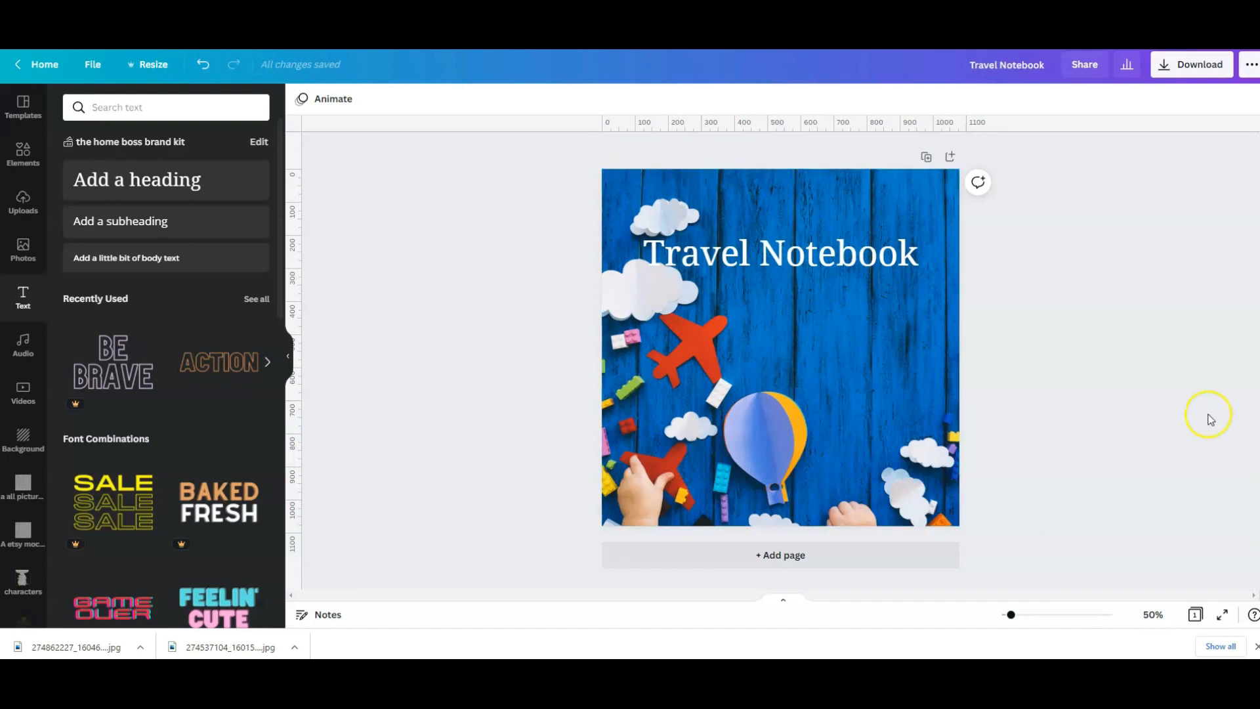
Enlarge and center the white title near the top and name the design Travel Notebook
{"action": "left_click", "coordinate": [823, 324]}
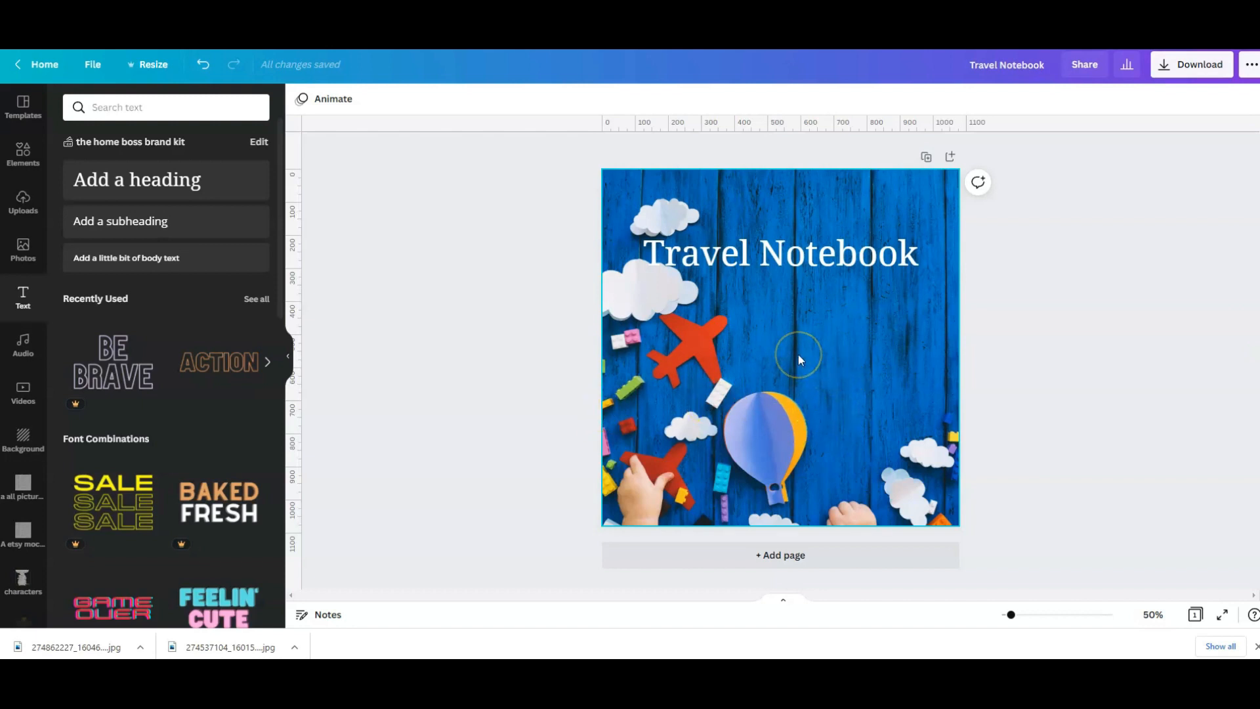
{"action": "mouse_move", "coordinate": [816, 367]}
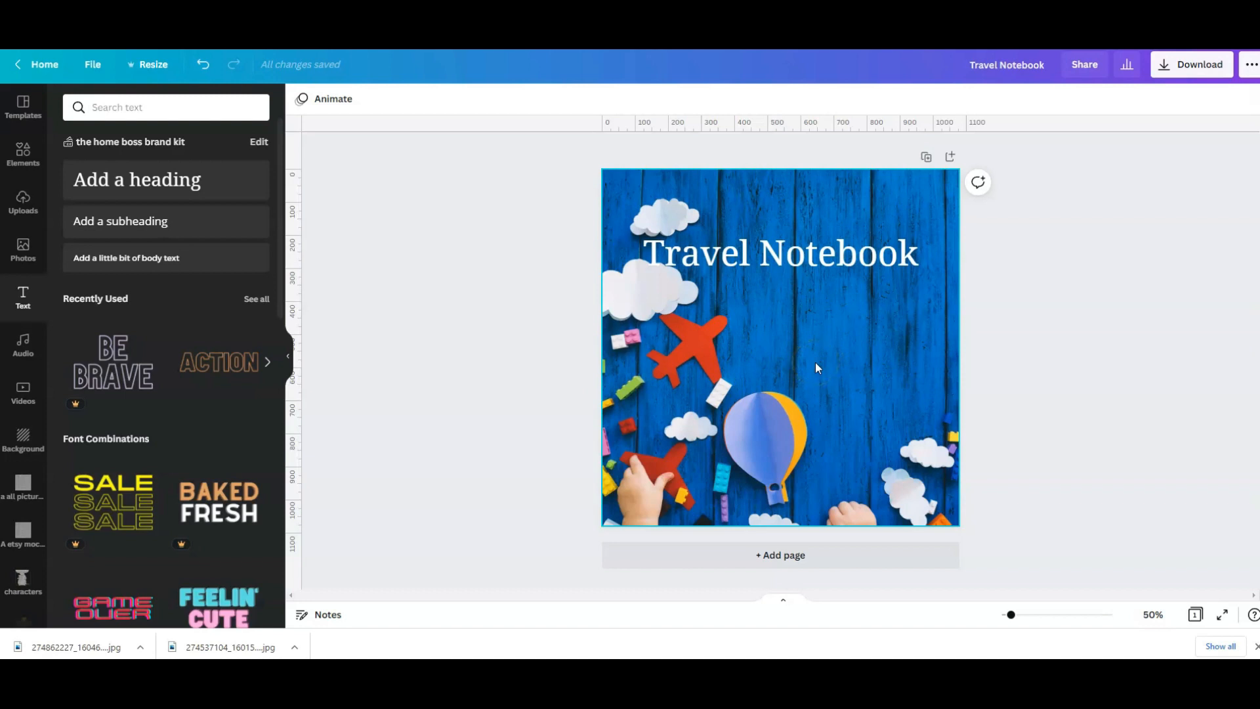
{"action": "left_click", "coordinate": [465, 299]}
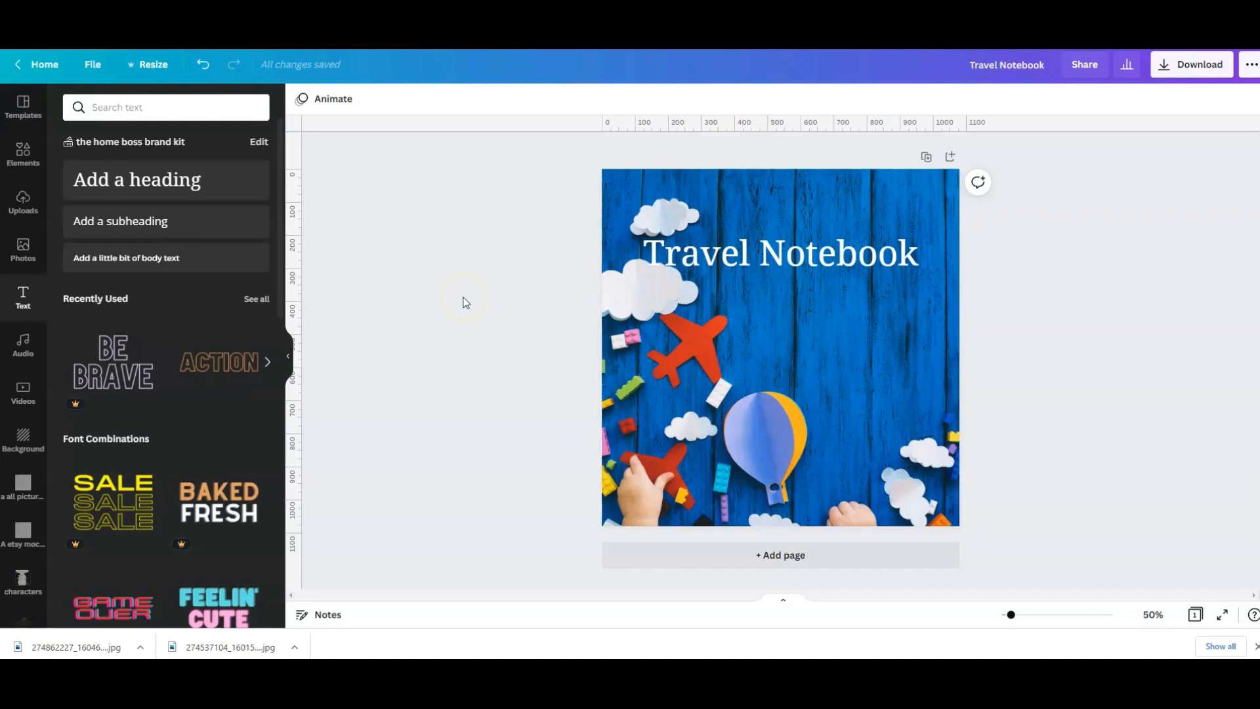
{"action": "left_click", "coordinate": [819, 336]}
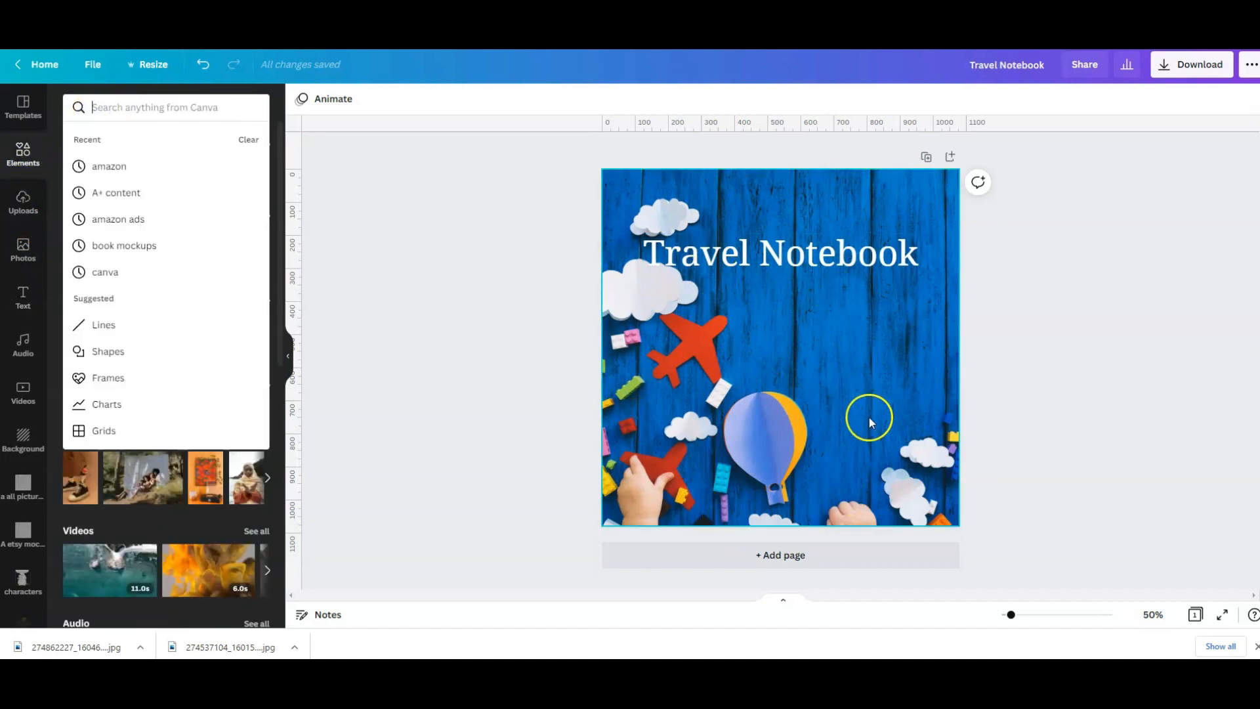
{"action": "mouse_move", "coordinate": [947, 475]}
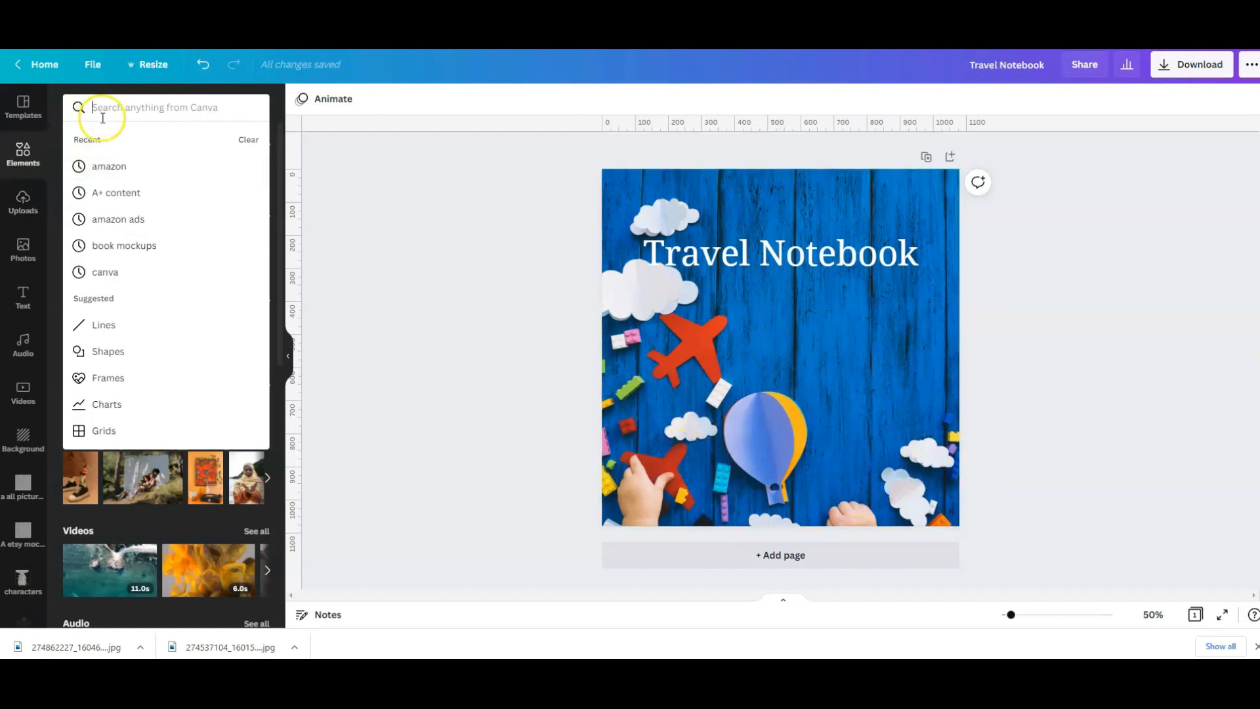
Search Elements for 'heli', place the yellow cartoon helicopter below the title, then remove it
{"action": "type", "text": "helicopter"}
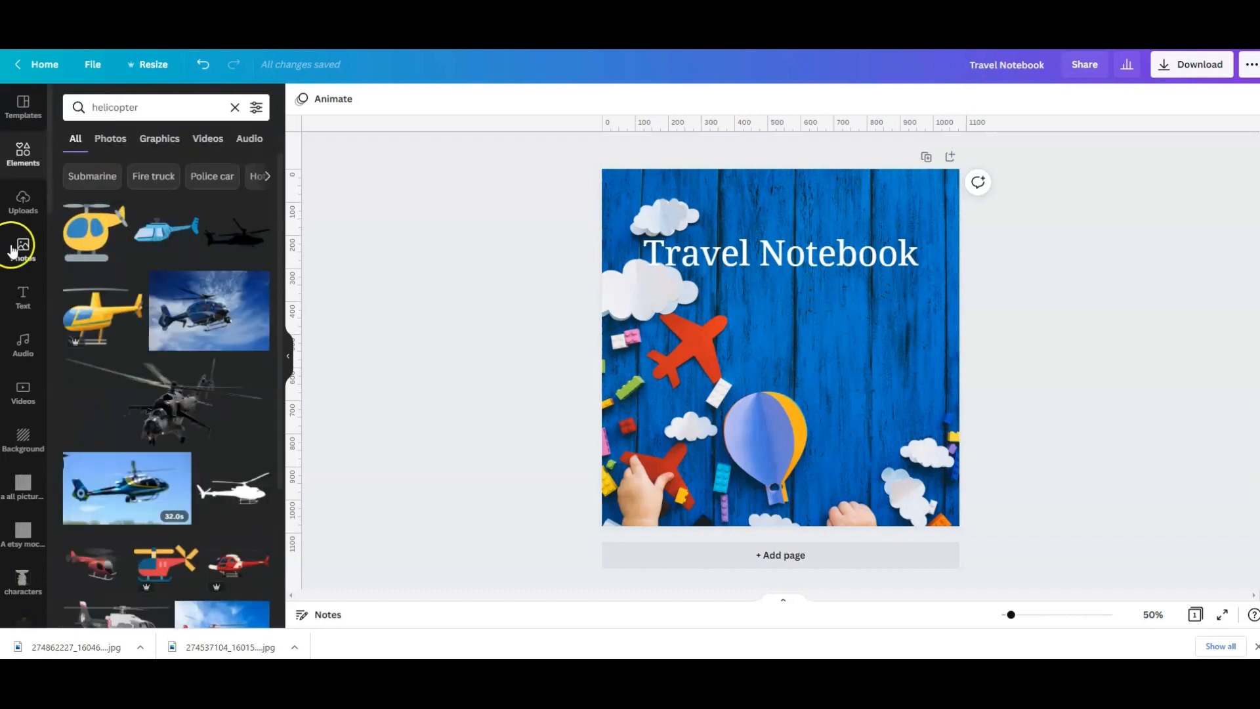
{"action": "left_click", "coordinate": [91, 231]}
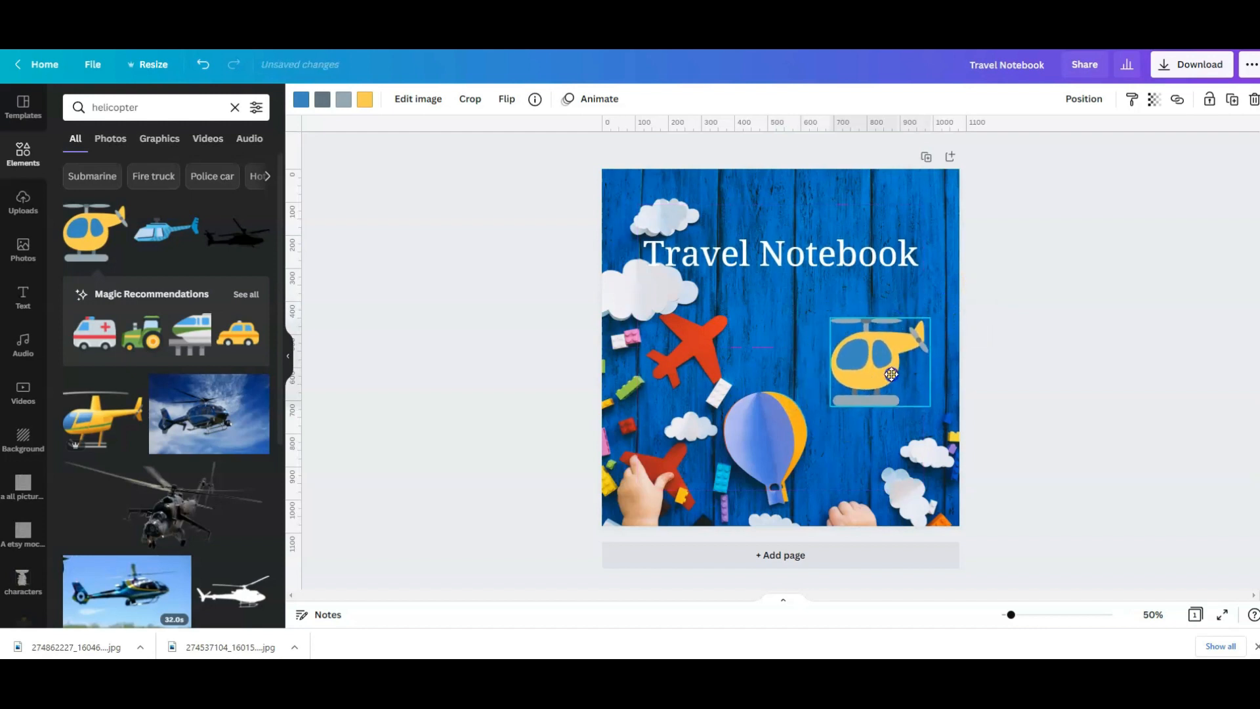
{"action": "left_click", "coordinate": [1031, 368]}
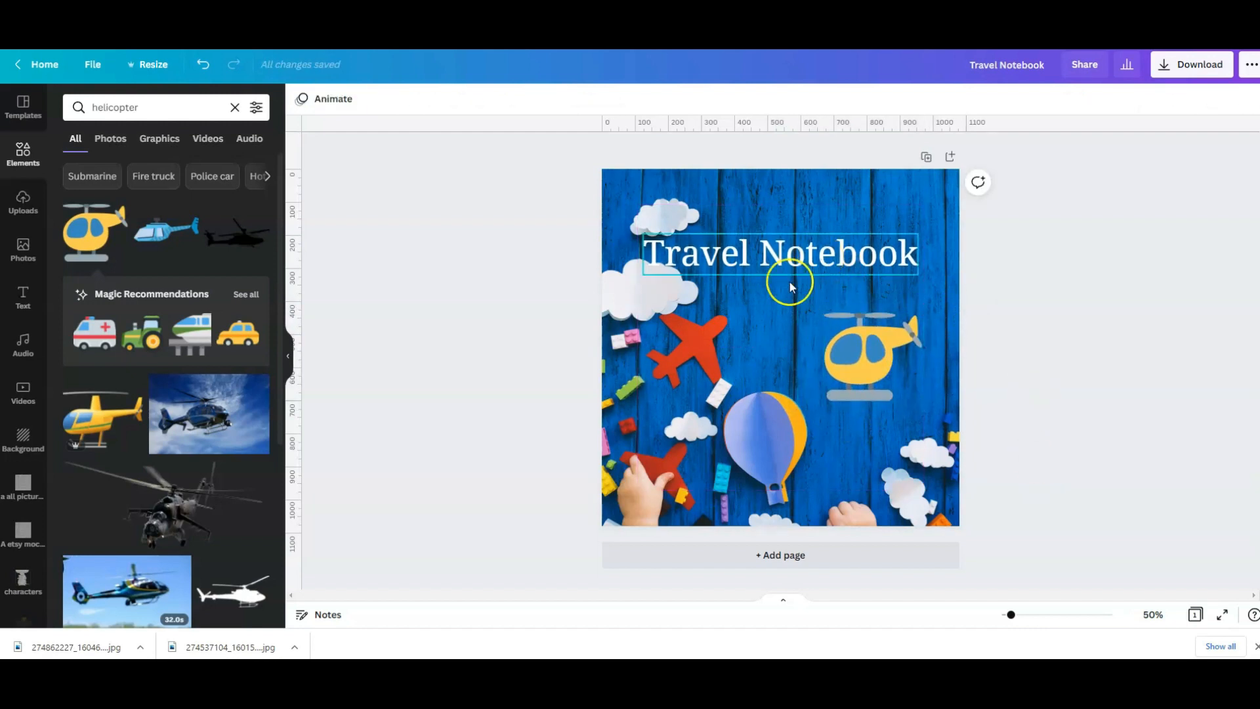
{"action": "left_click", "coordinate": [871, 357]}
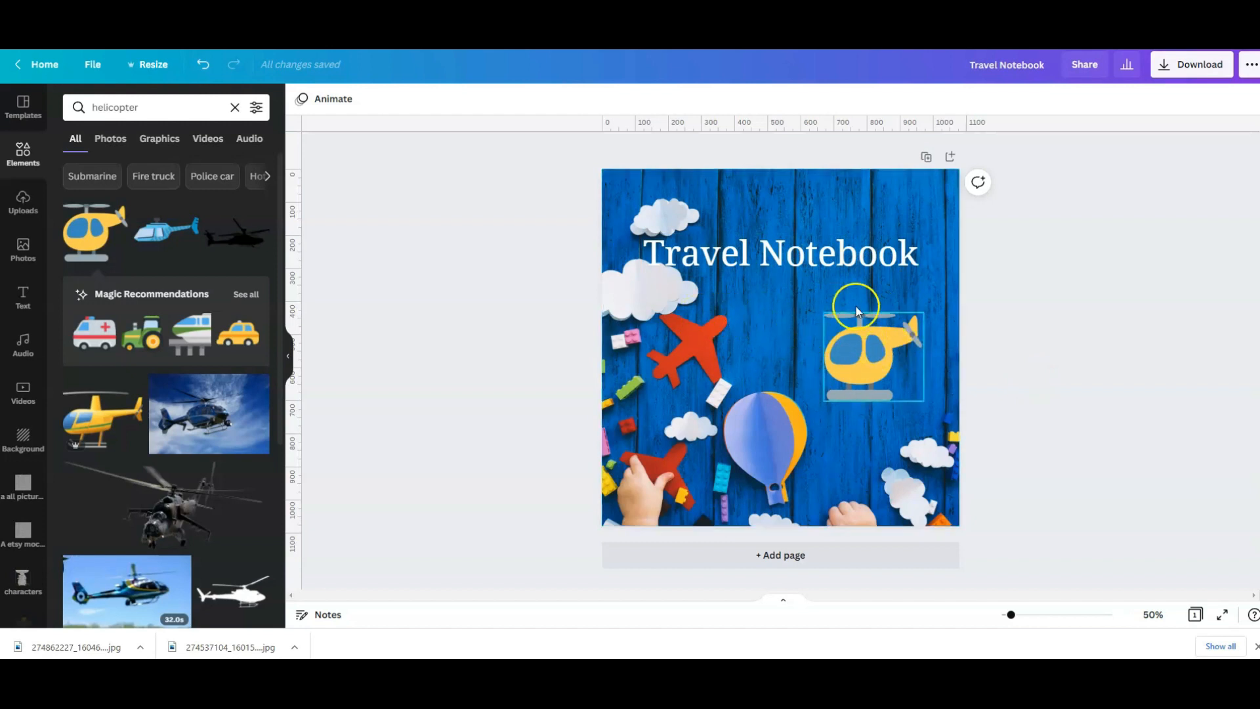
{"action": "left_click", "coordinate": [998, 407]}
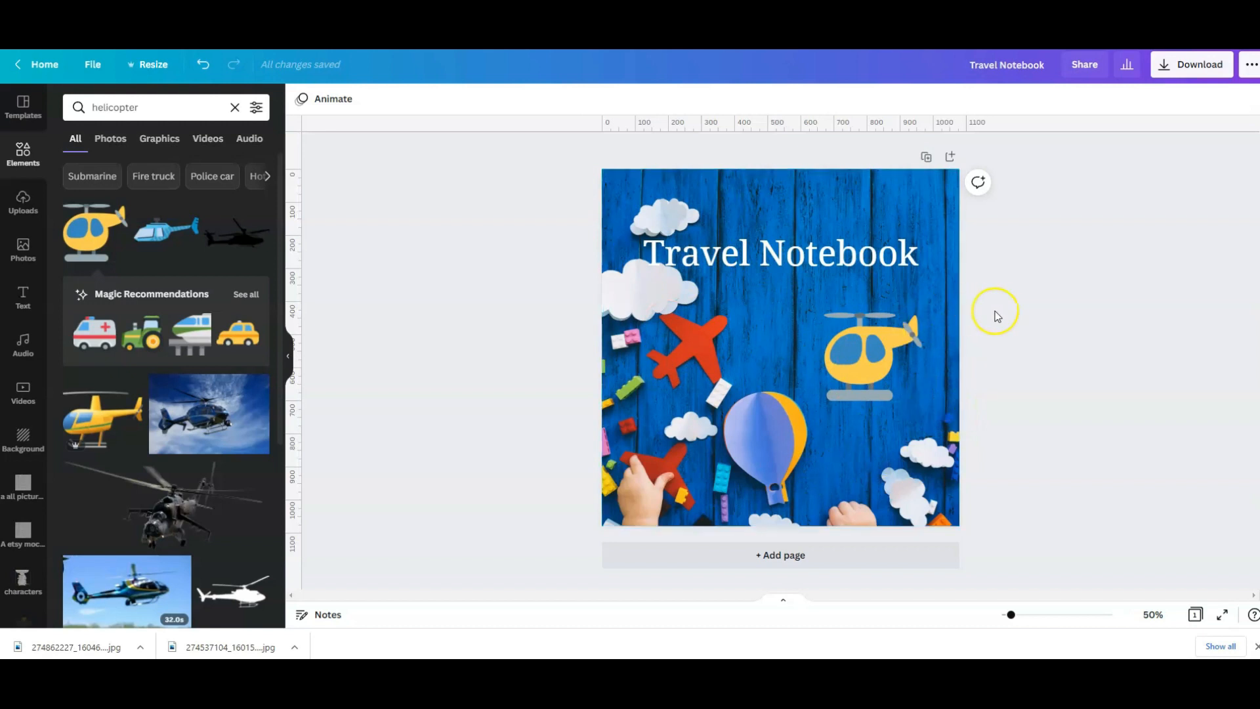
{"action": "mouse_move", "coordinate": [1008, 339]}
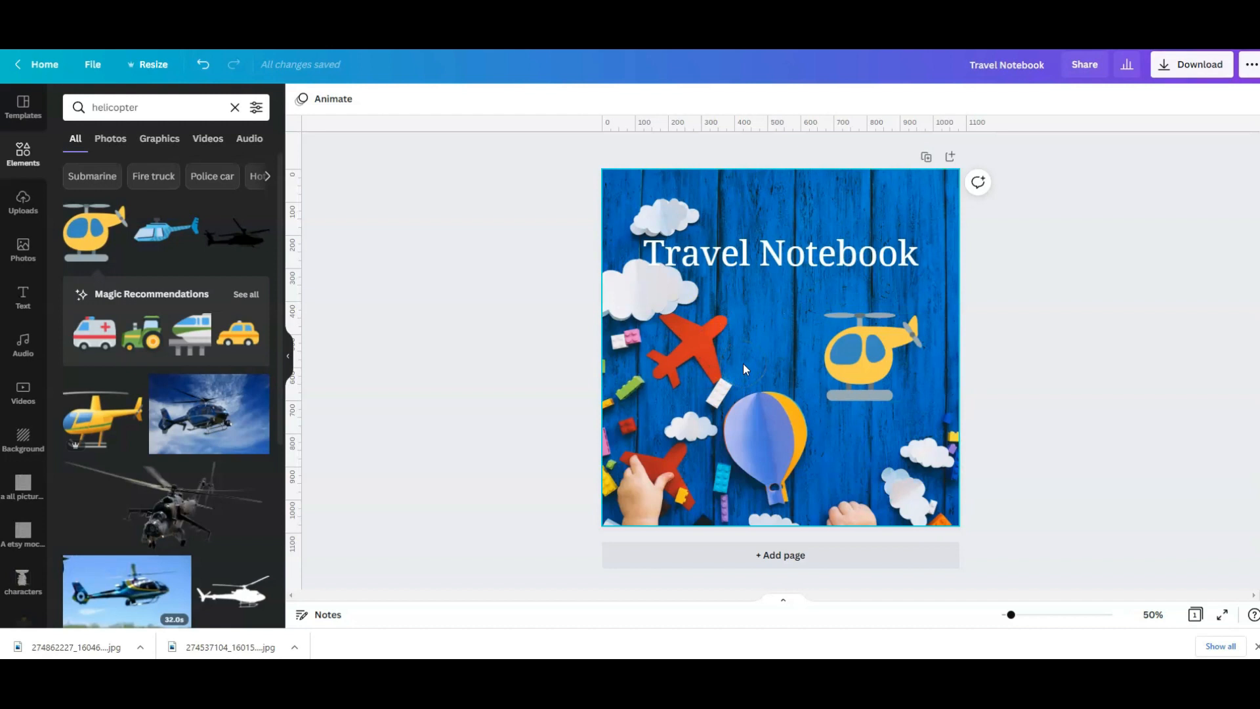
{"action": "mouse_move", "coordinate": [744, 364]}
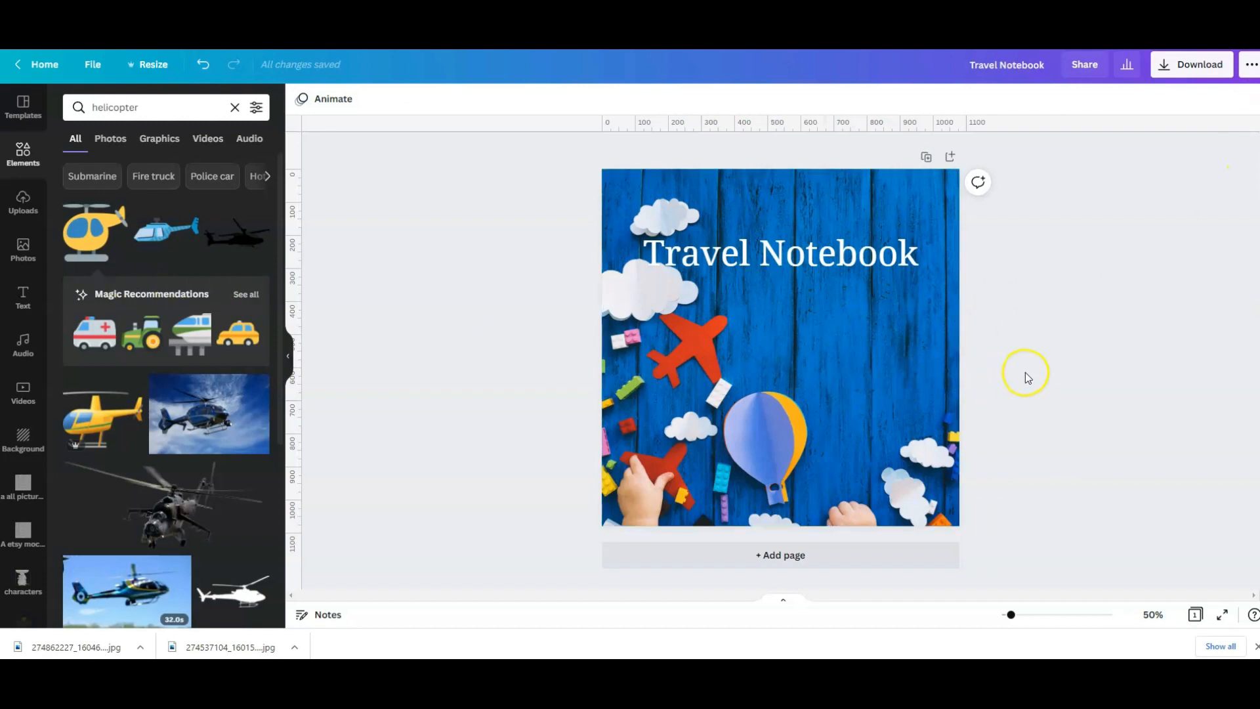
{"action": "mouse_move", "coordinate": [1044, 346]}
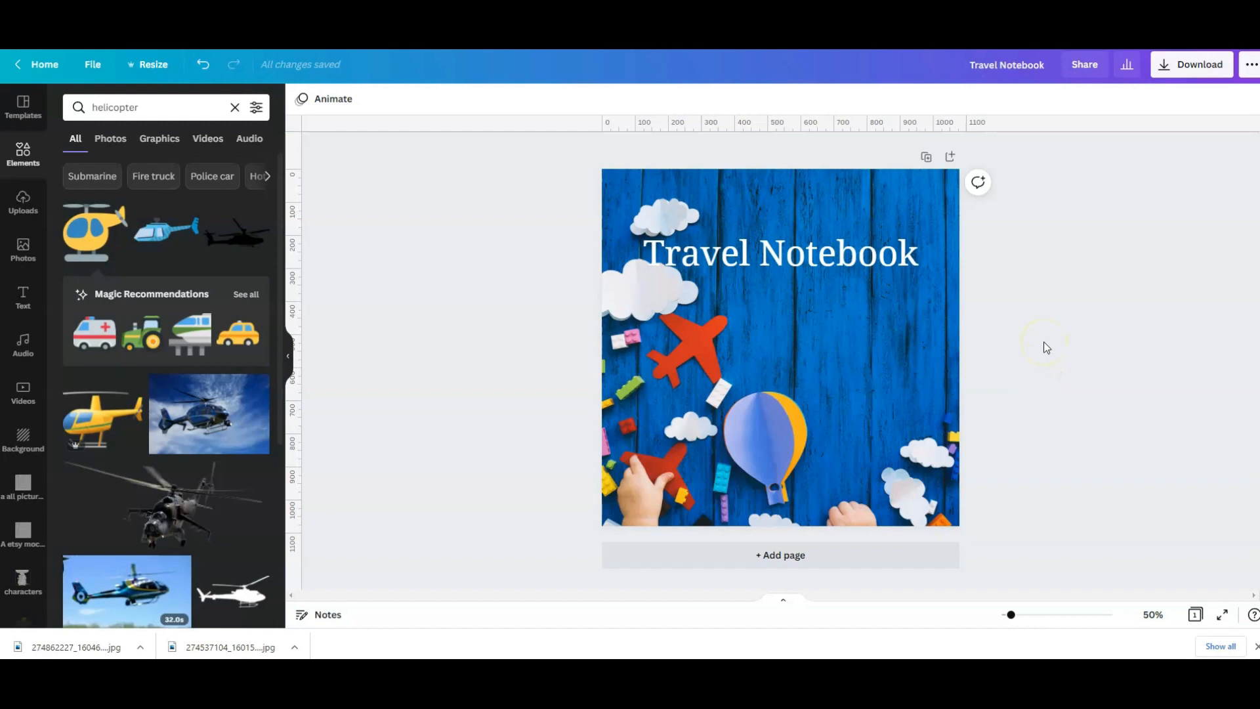
{"action": "mouse_move", "coordinate": [307, 304]}
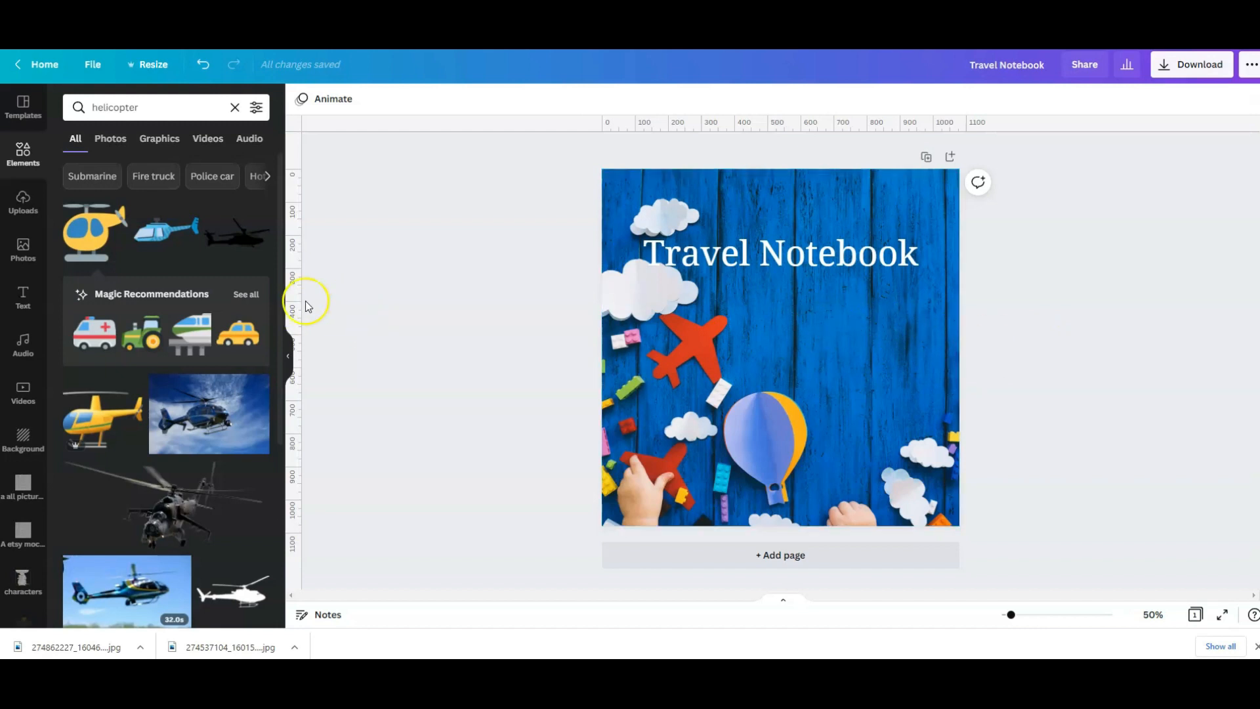
Add the pink airplane, move the map below the title and the suitcase right of the plane
{"action": "left_click", "coordinate": [780, 352]}
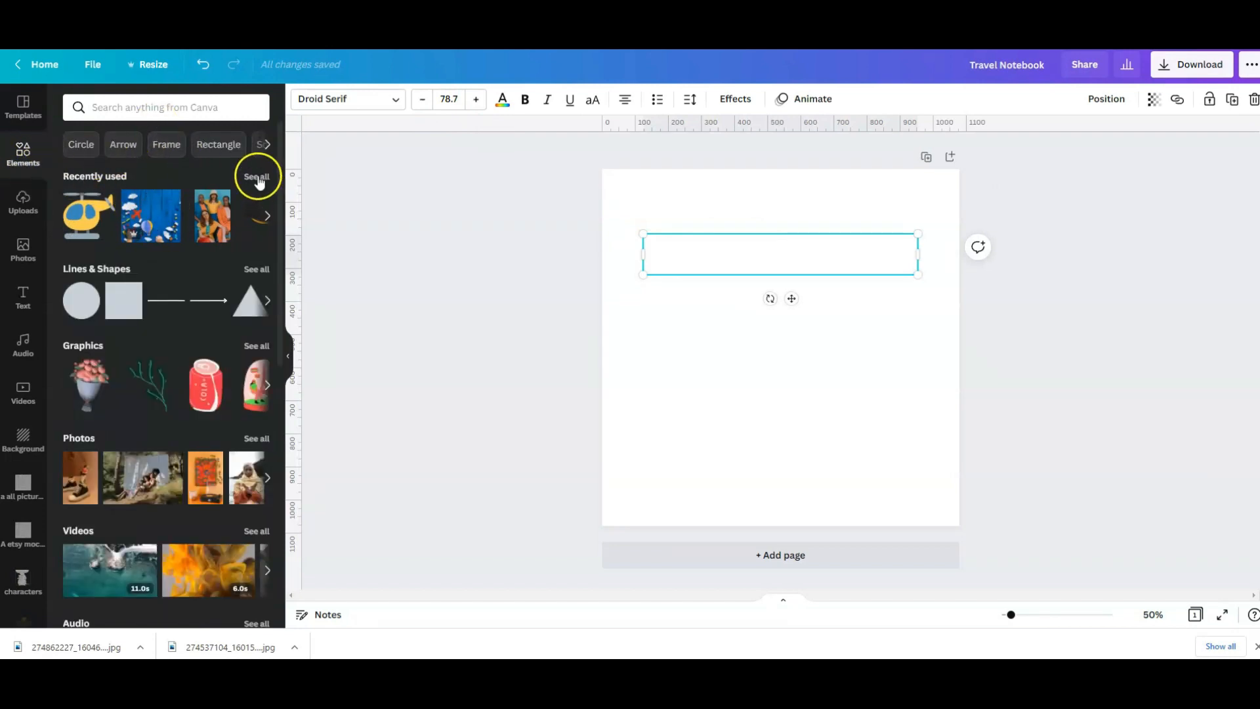
{"action": "left_click", "coordinate": [299, 98]}
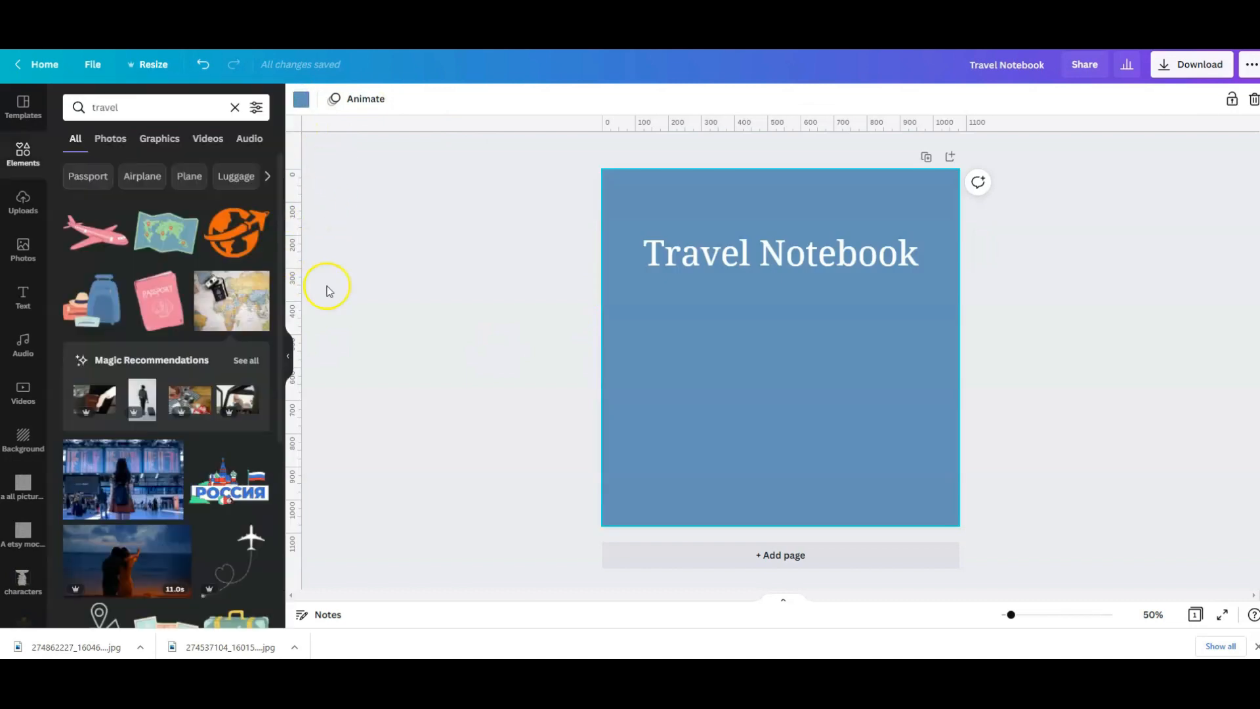
{"action": "mouse_move", "coordinate": [244, 399]}
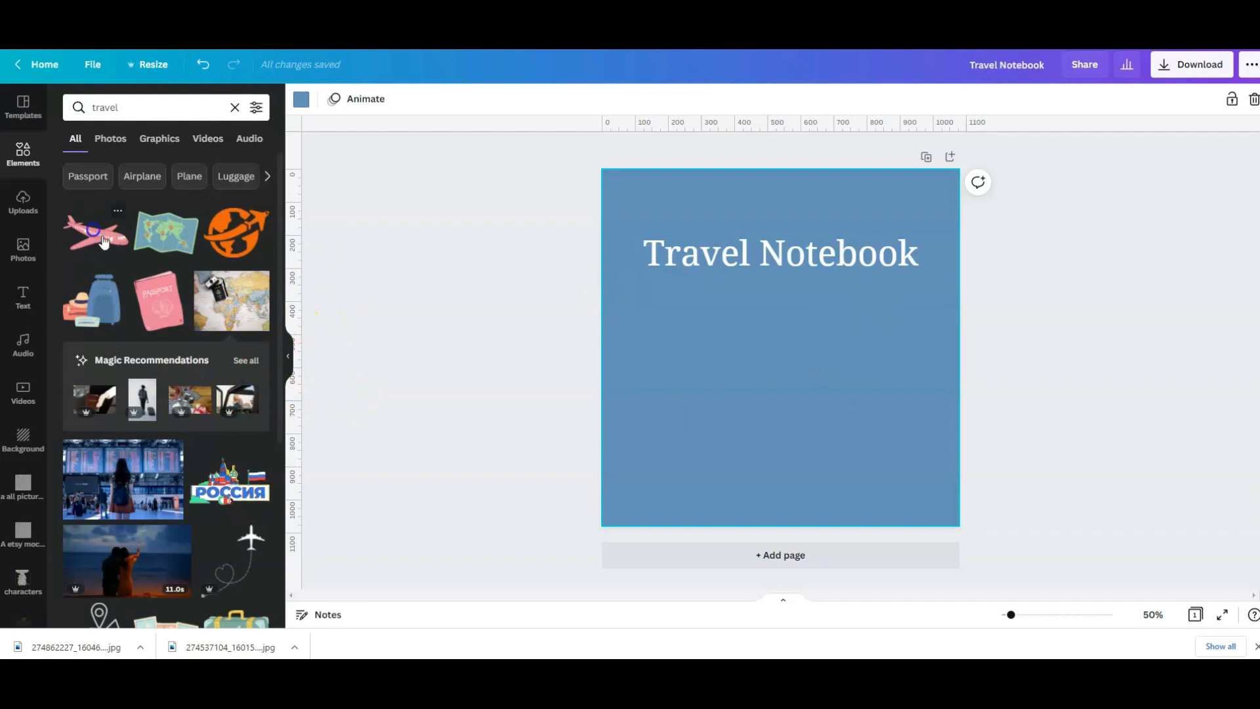
{"action": "left_click", "coordinate": [165, 233]}
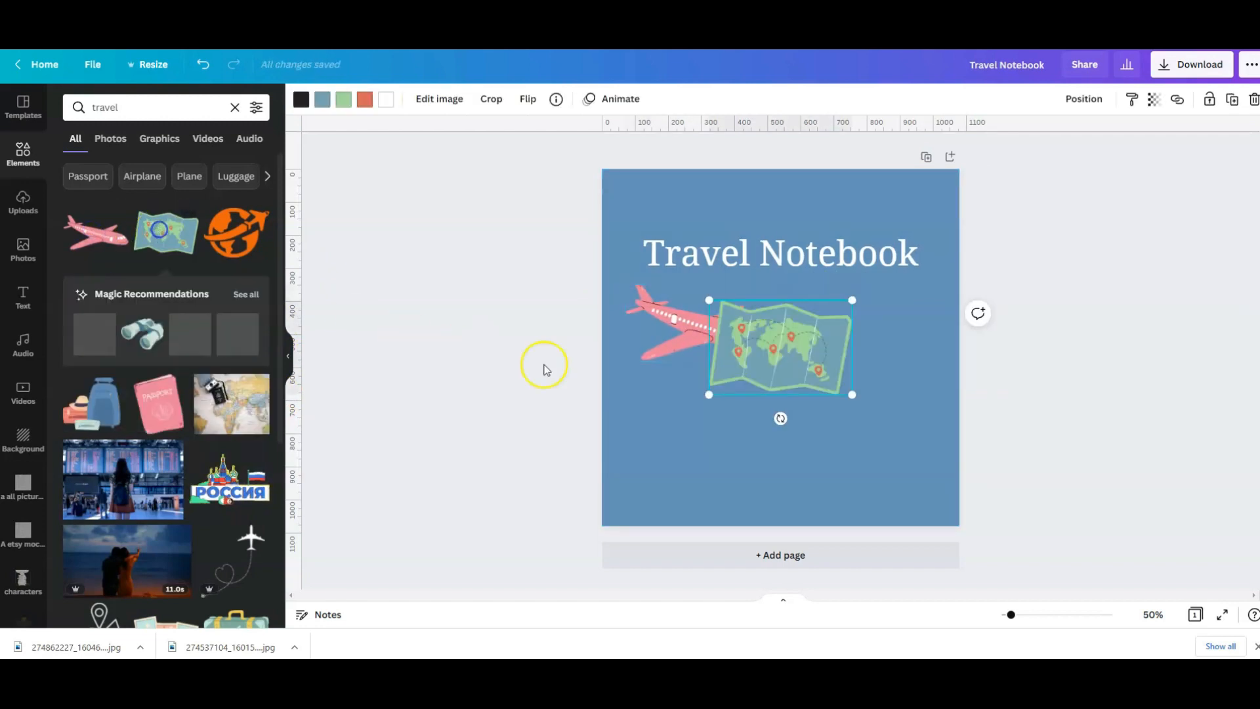
{"action": "left_click_drag", "start_coordinate": [779, 345], "coordinate": [779, 438]}
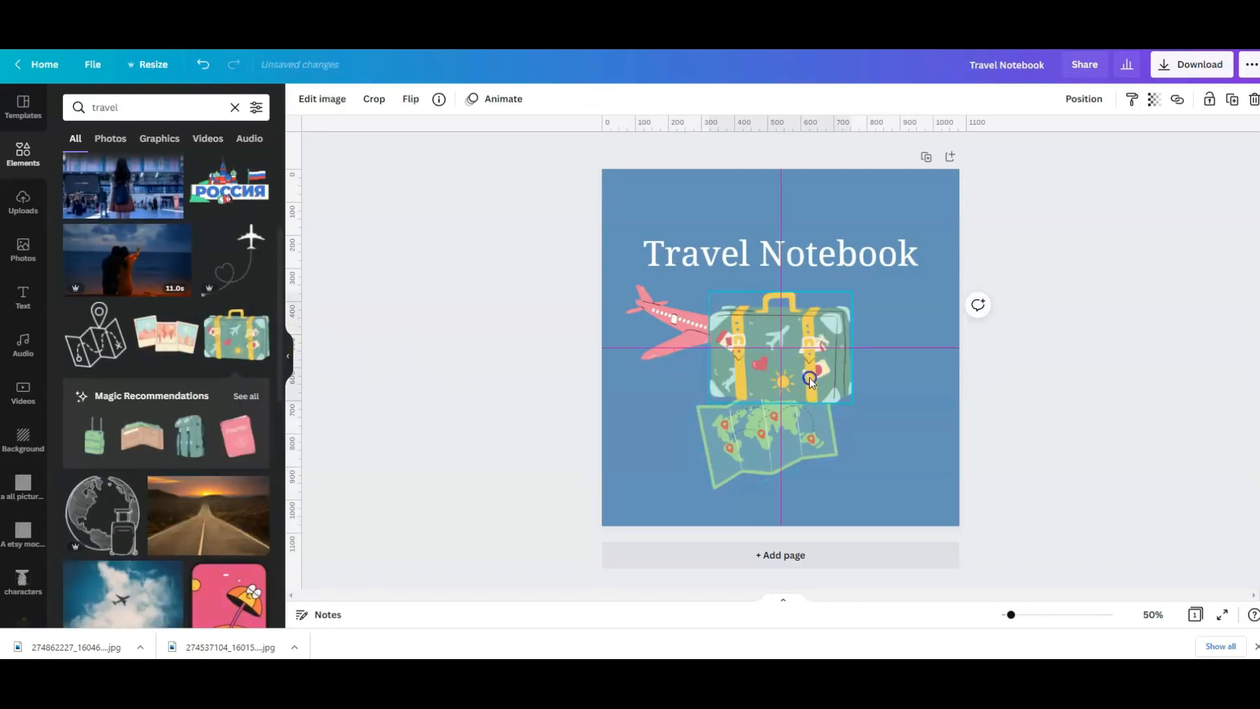
{"action": "left_click_drag", "start_coordinate": [810, 378], "coordinate": [828, 425]}
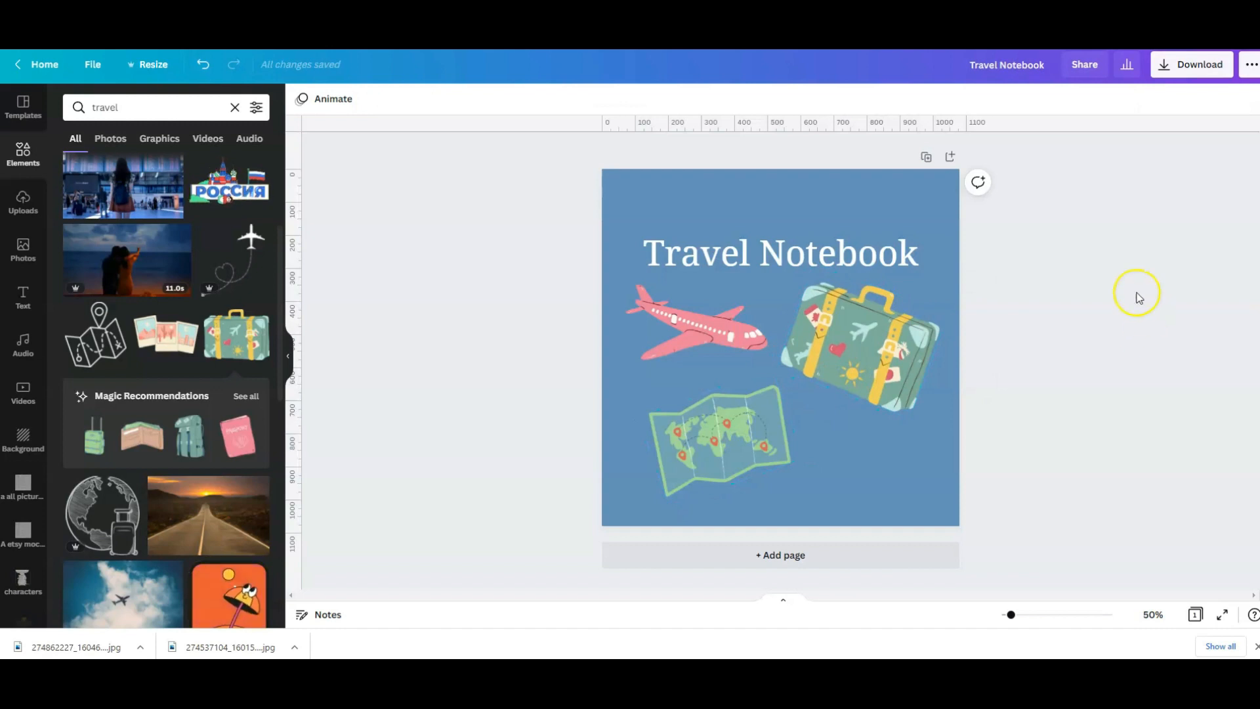
{"action": "mouse_move", "coordinate": [470, 360]}
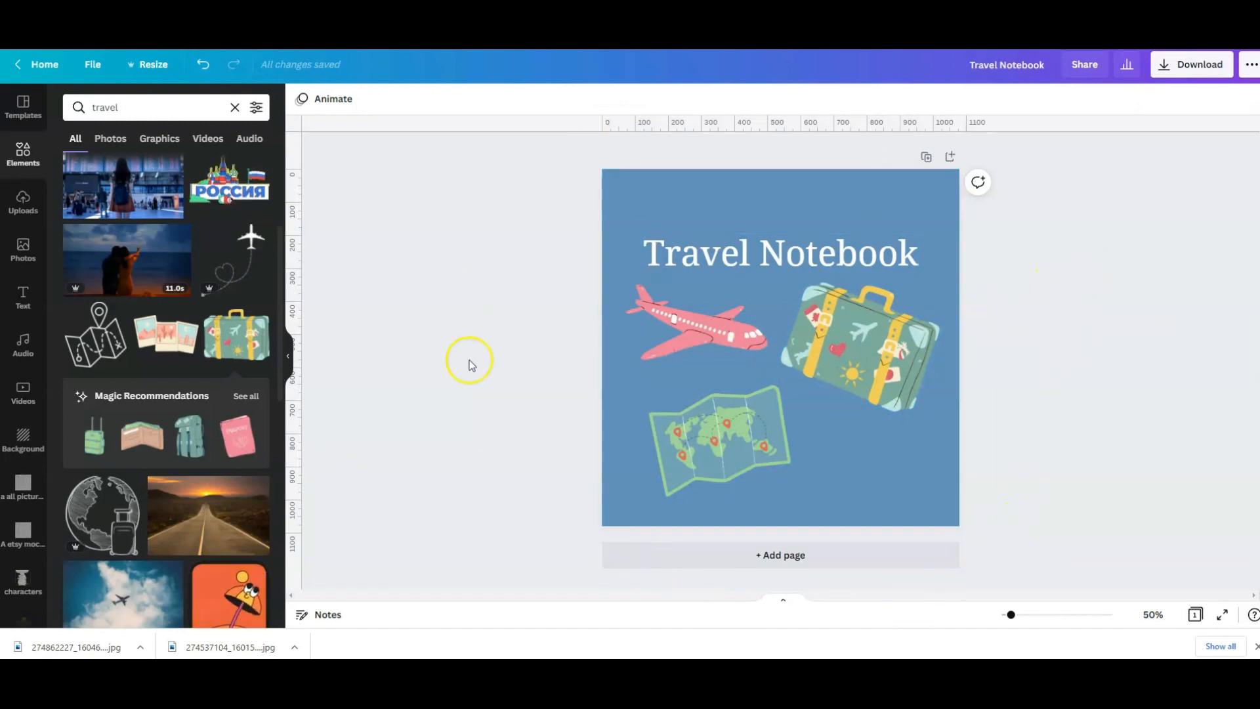
{"action": "mouse_move", "coordinate": [950, 158]}
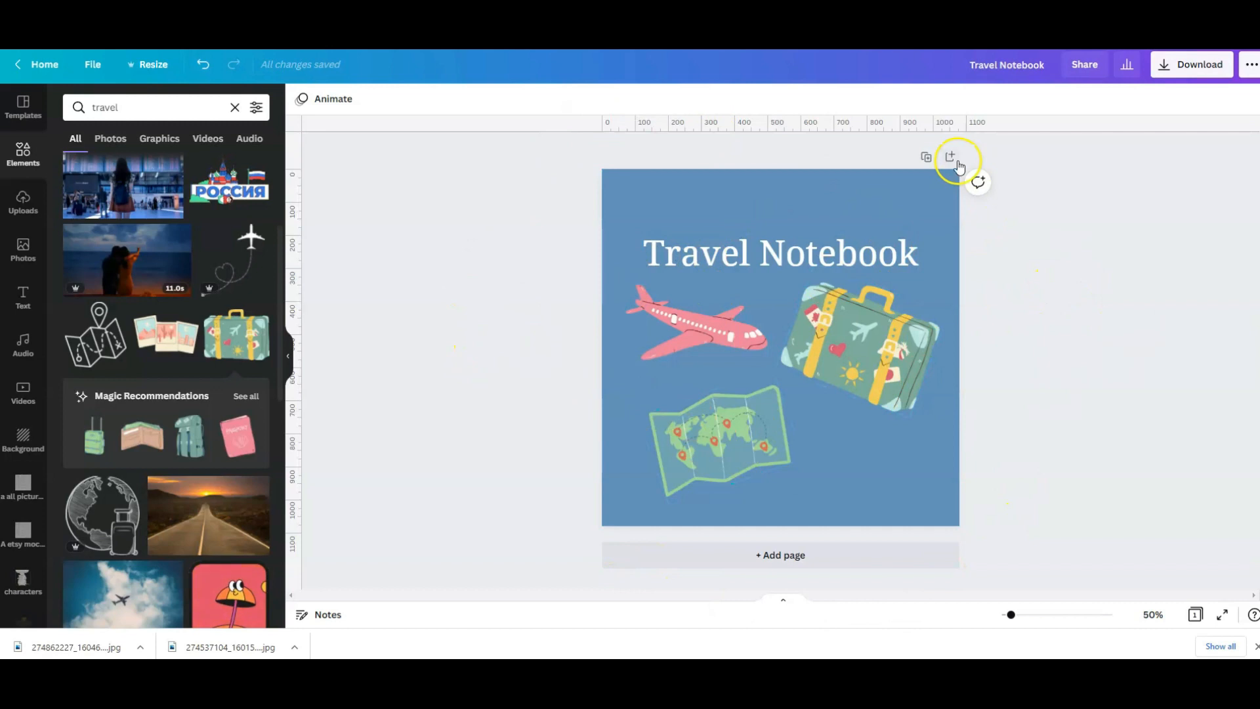
Add the sketched globe-and-suitcase graphic and enlarge it to fill the lower cover
{"action": "left_click", "coordinate": [710, 350]}
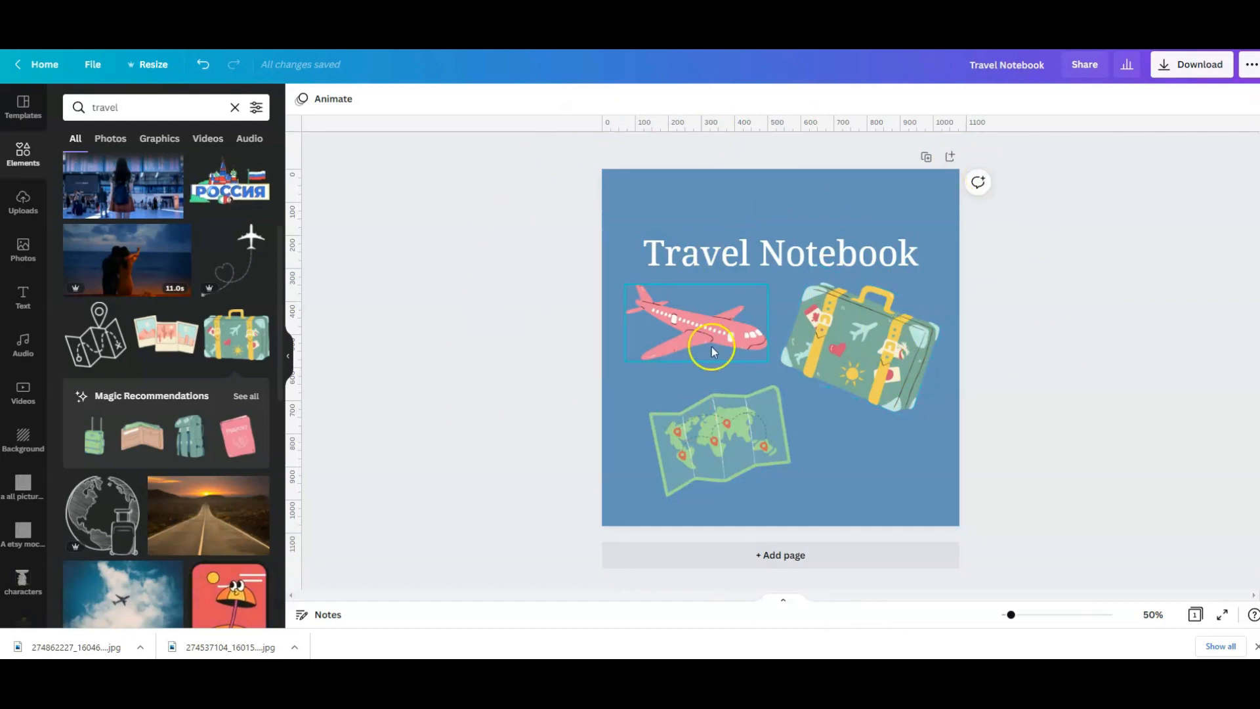
{"action": "left_click", "coordinate": [427, 381]}
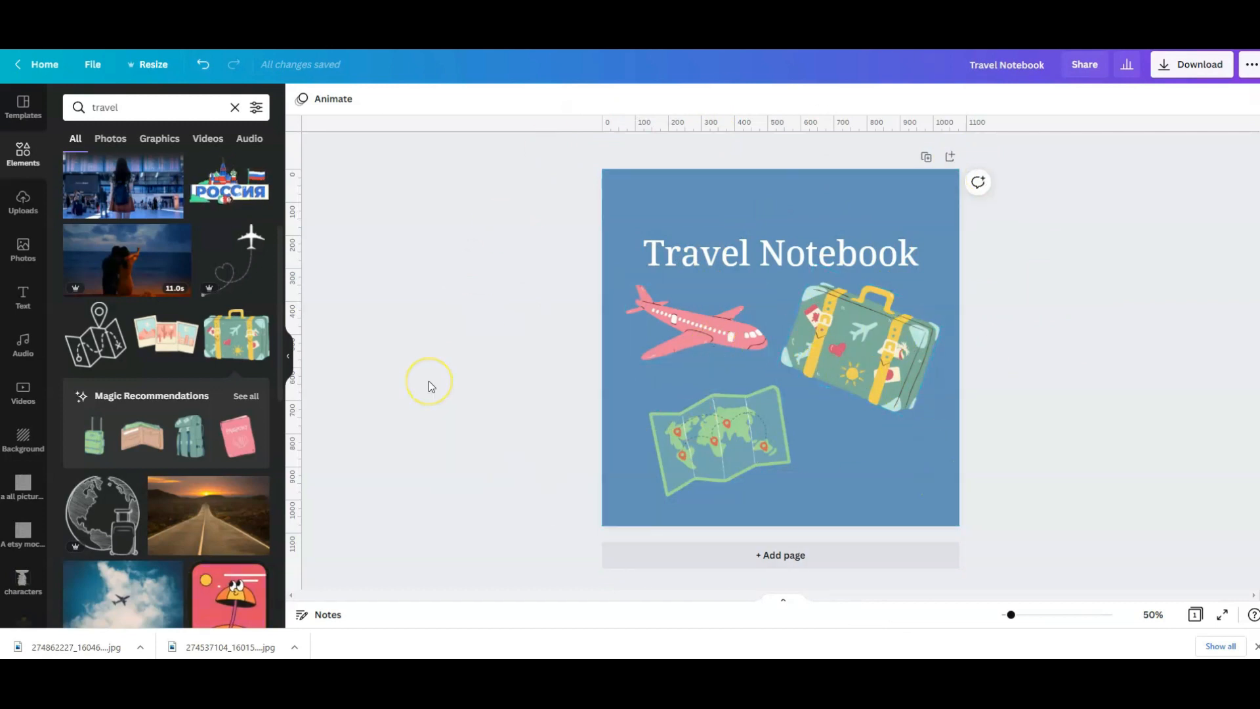
{"action": "mouse_move", "coordinate": [373, 406]}
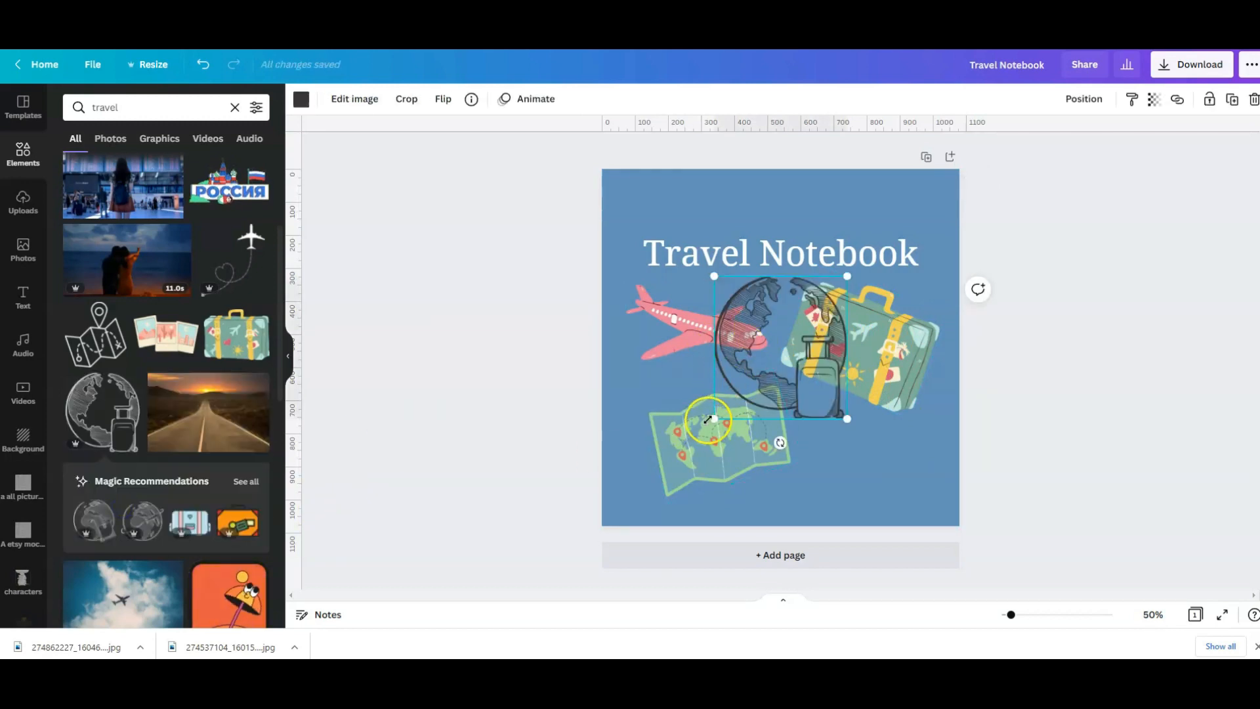
{"action": "left_click_drag", "start_coordinate": [714, 417], "coordinate": [848, 486]}
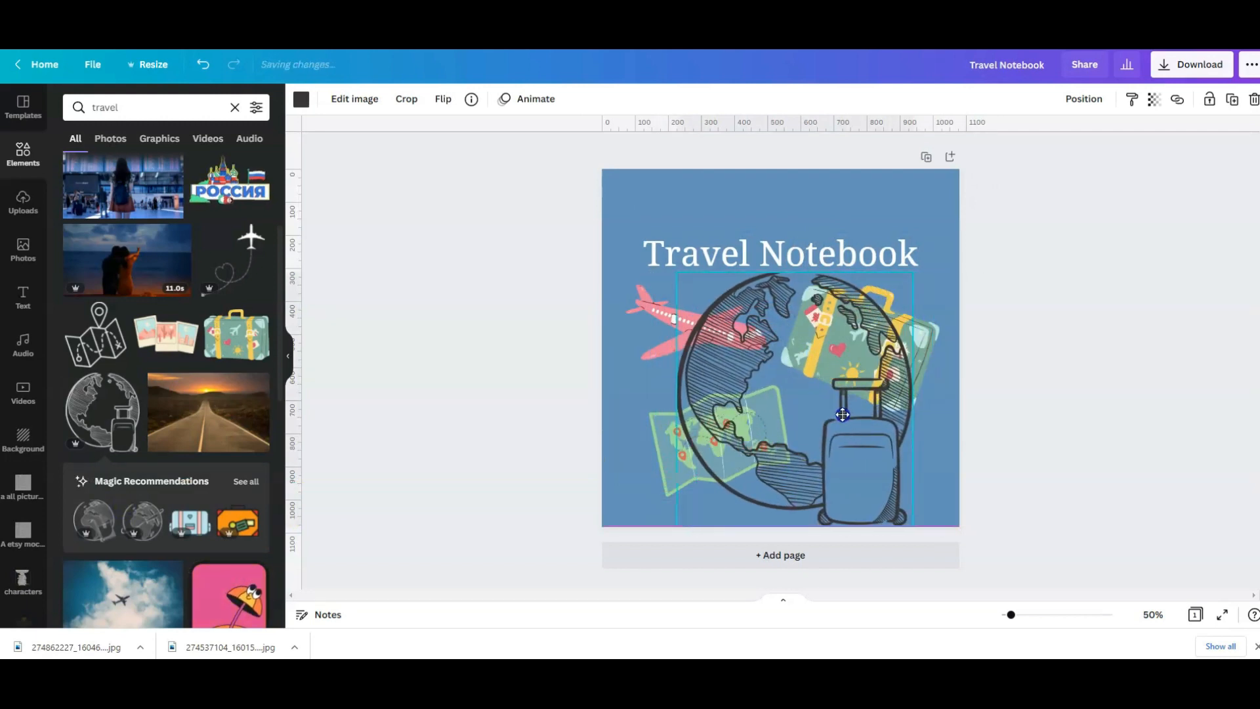
Send the globe behind the plane, suitcase and map via Position layering
{"action": "left_click", "coordinate": [1084, 98]}
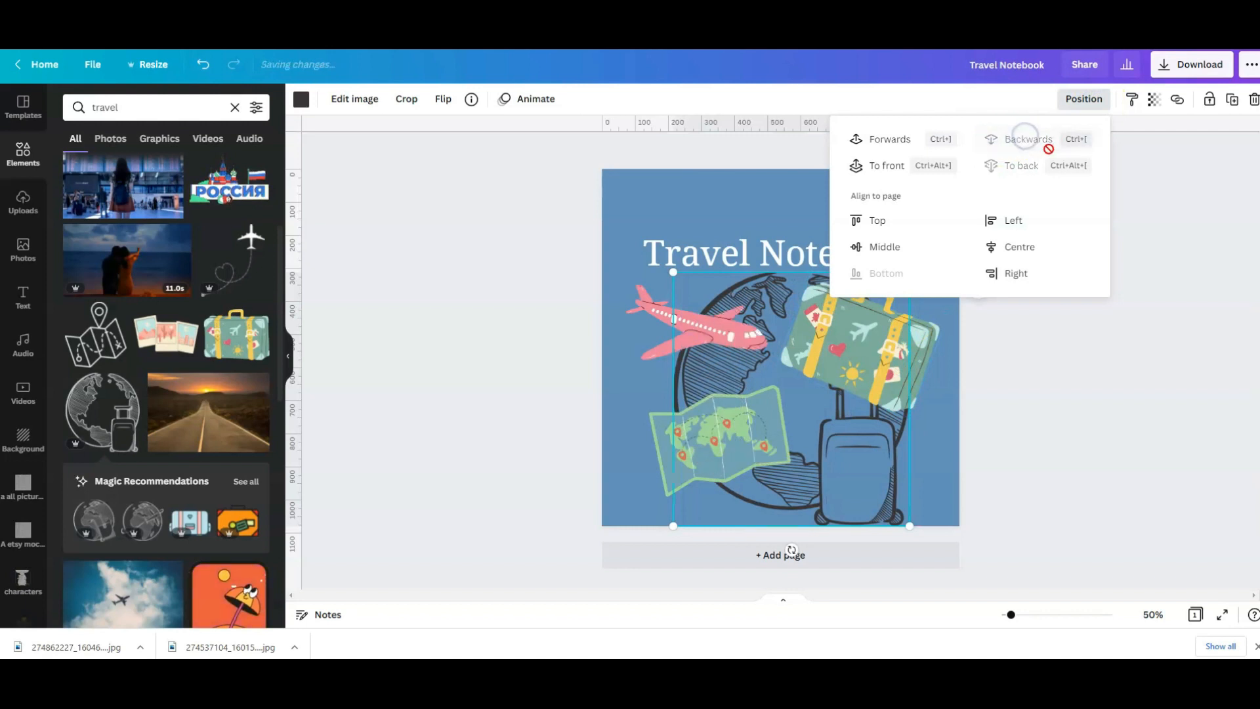
{"action": "left_click", "coordinate": [1072, 464]}
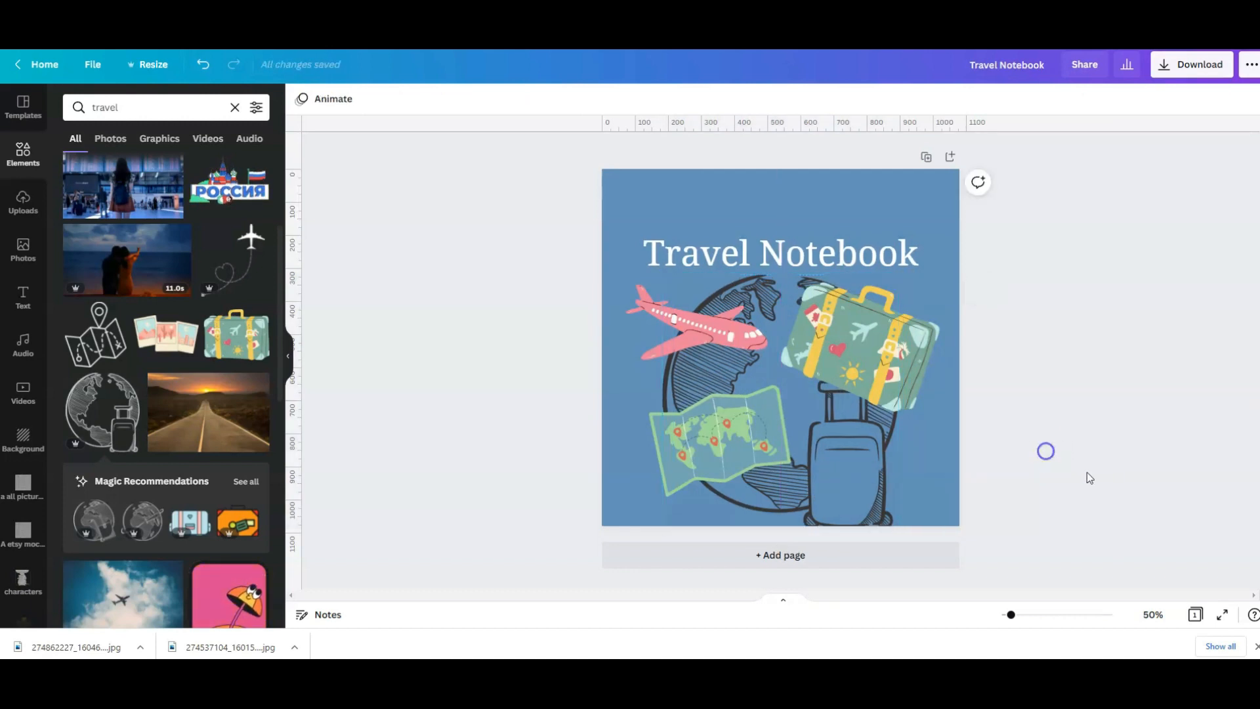
{"action": "left_click", "coordinate": [780, 252]}
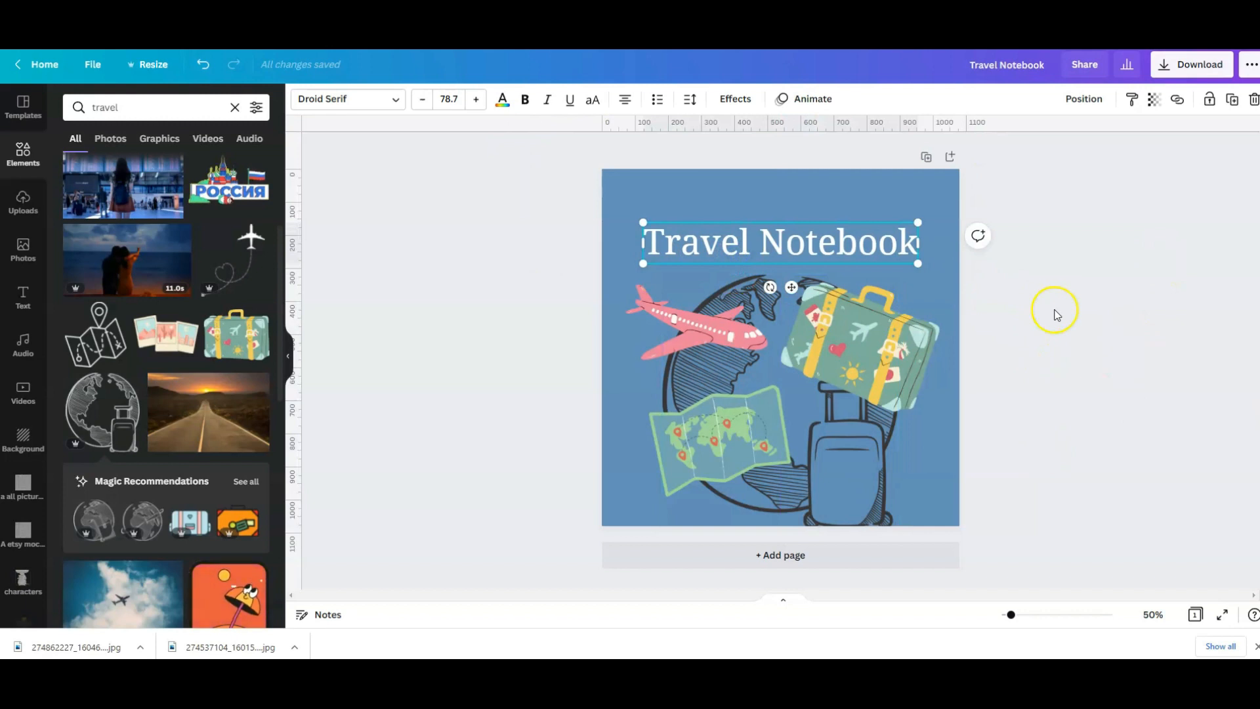
{"action": "mouse_move", "coordinate": [1096, 409]}
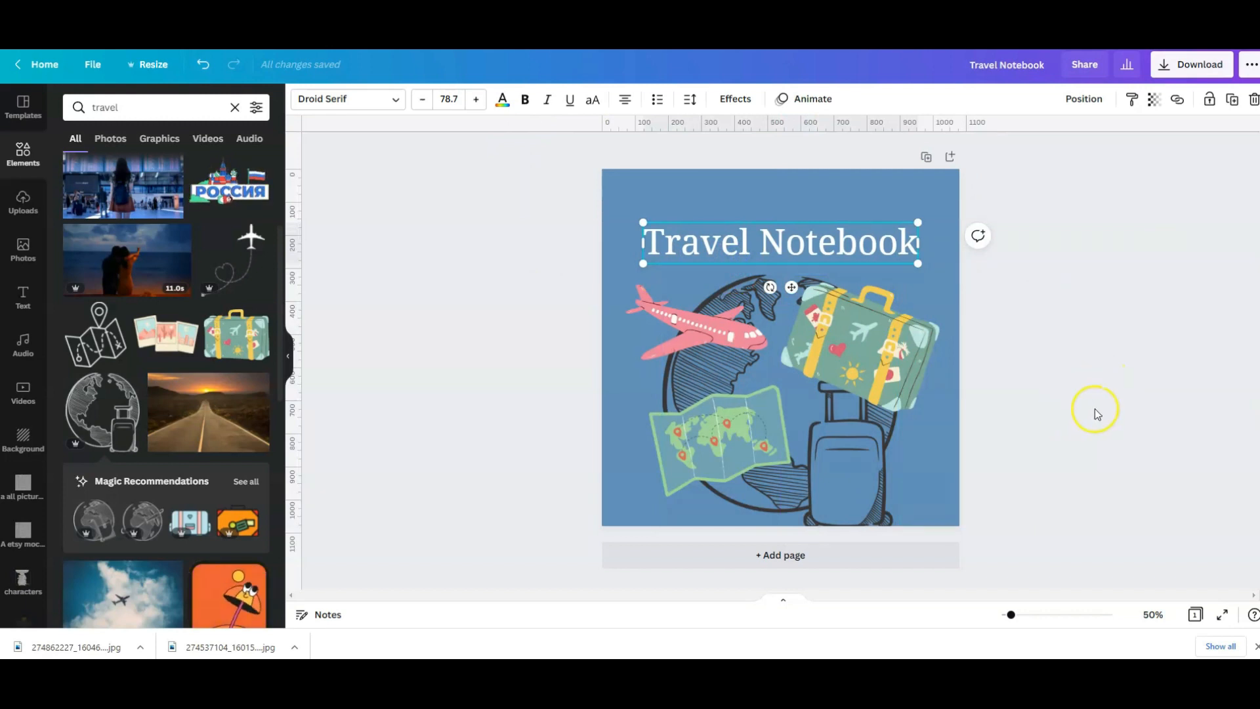
{"action": "mouse_move", "coordinate": [1096, 433]}
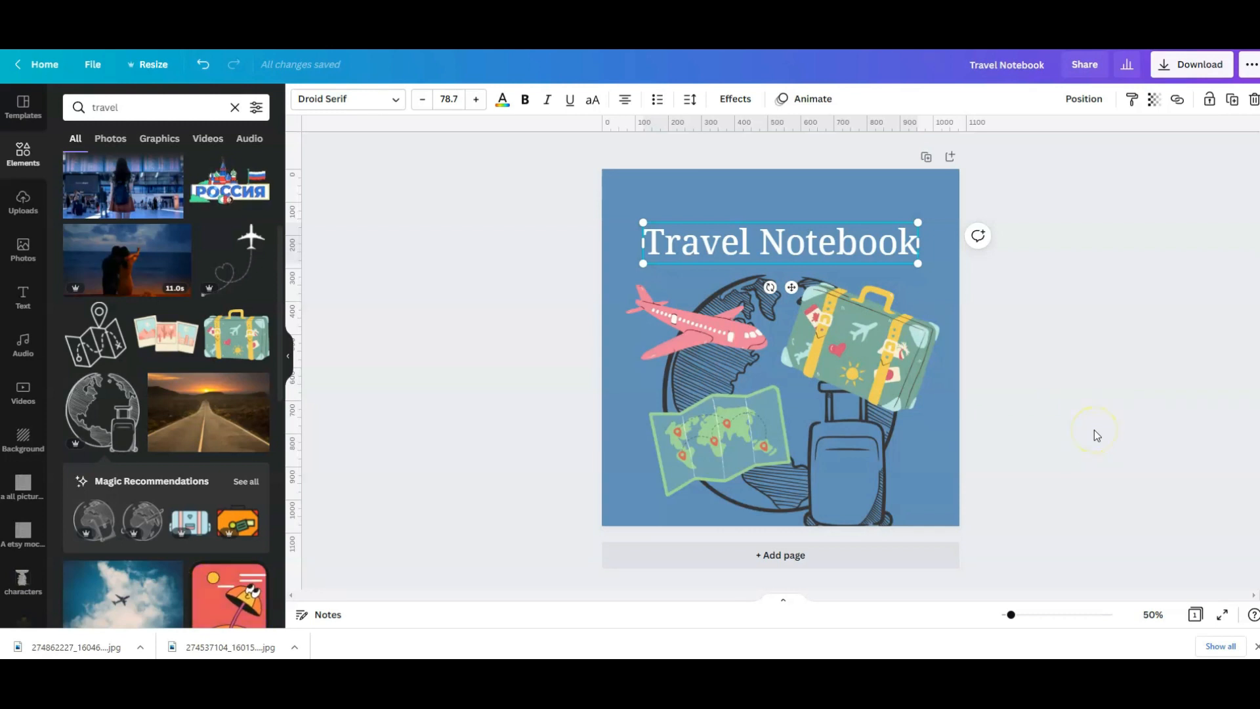
{"action": "mouse_move", "coordinate": [1062, 258]}
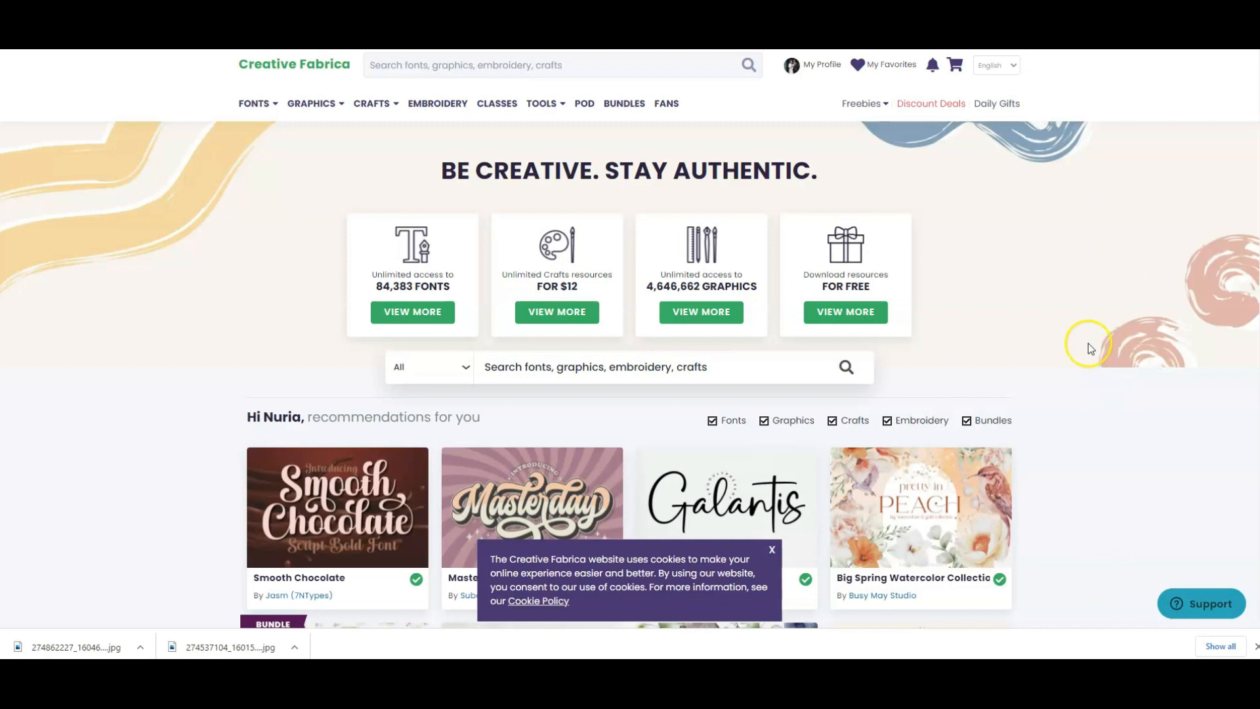
{"action": "mouse_move", "coordinate": [1099, 326]}
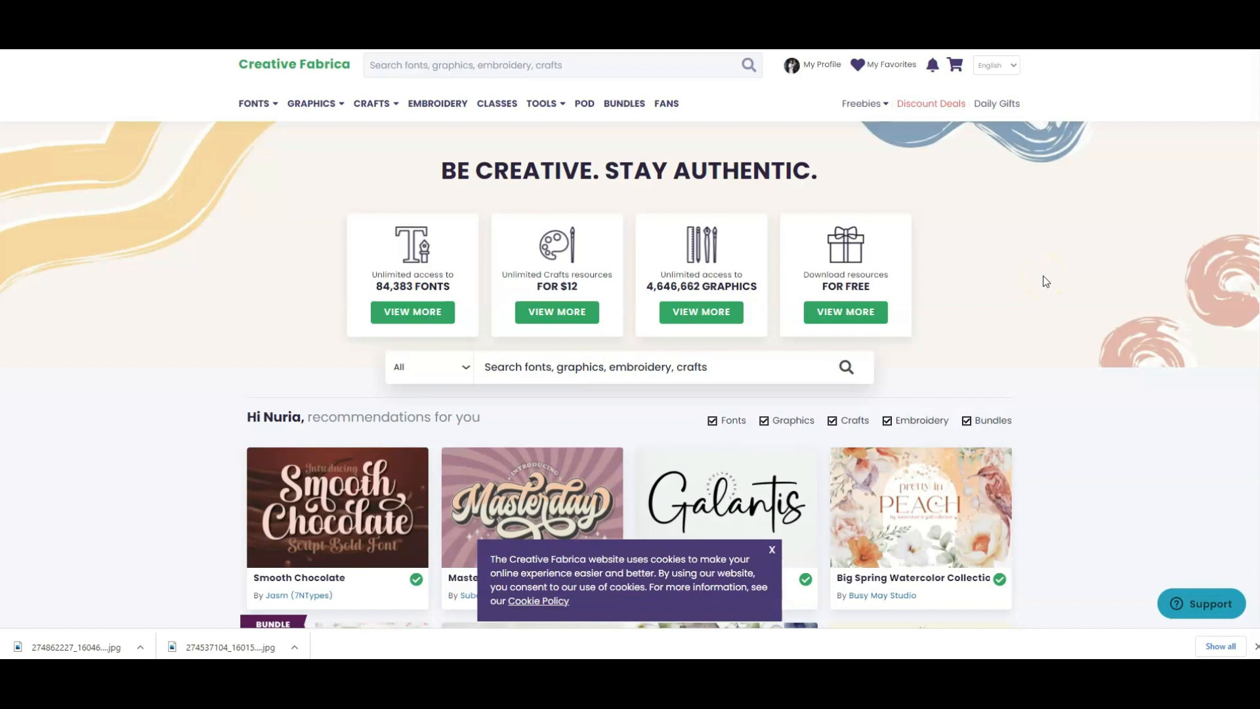
{"action": "mouse_move", "coordinate": [909, 181]}
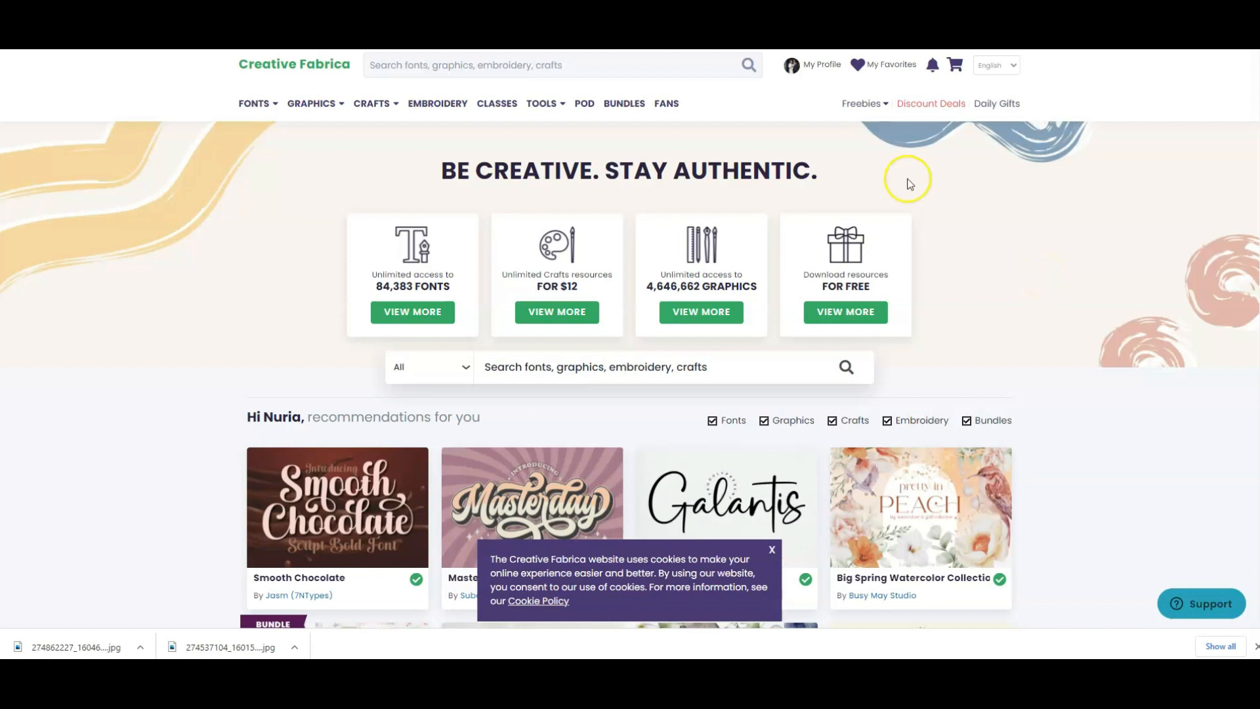
{"action": "mouse_move", "coordinate": [1008, 202]}
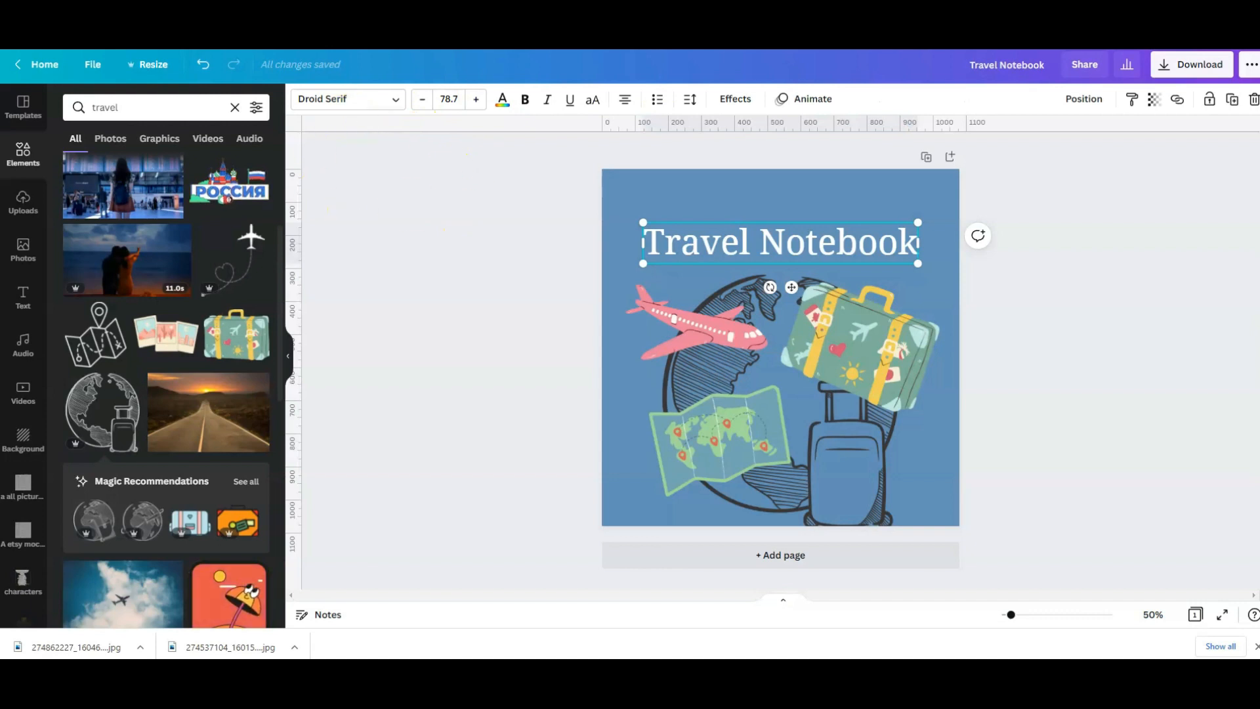
{"action": "mouse_move", "coordinate": [500, 184]}
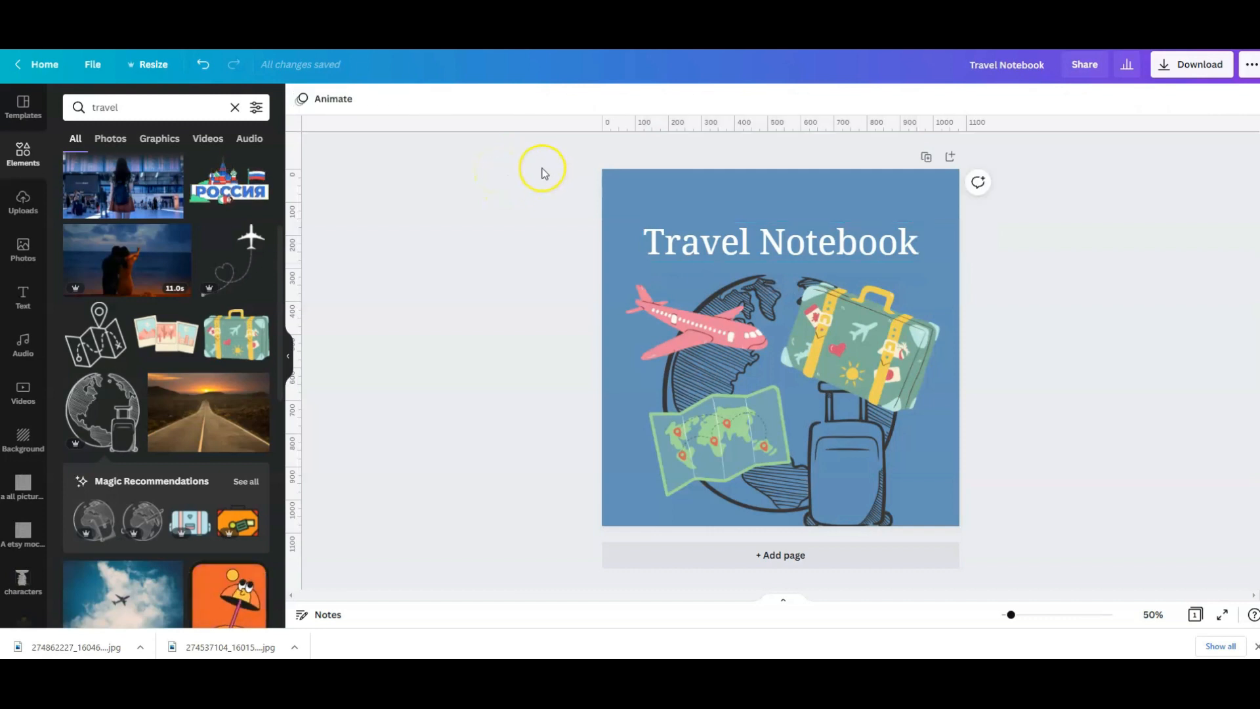
{"action": "mouse_move", "coordinate": [486, 176]}
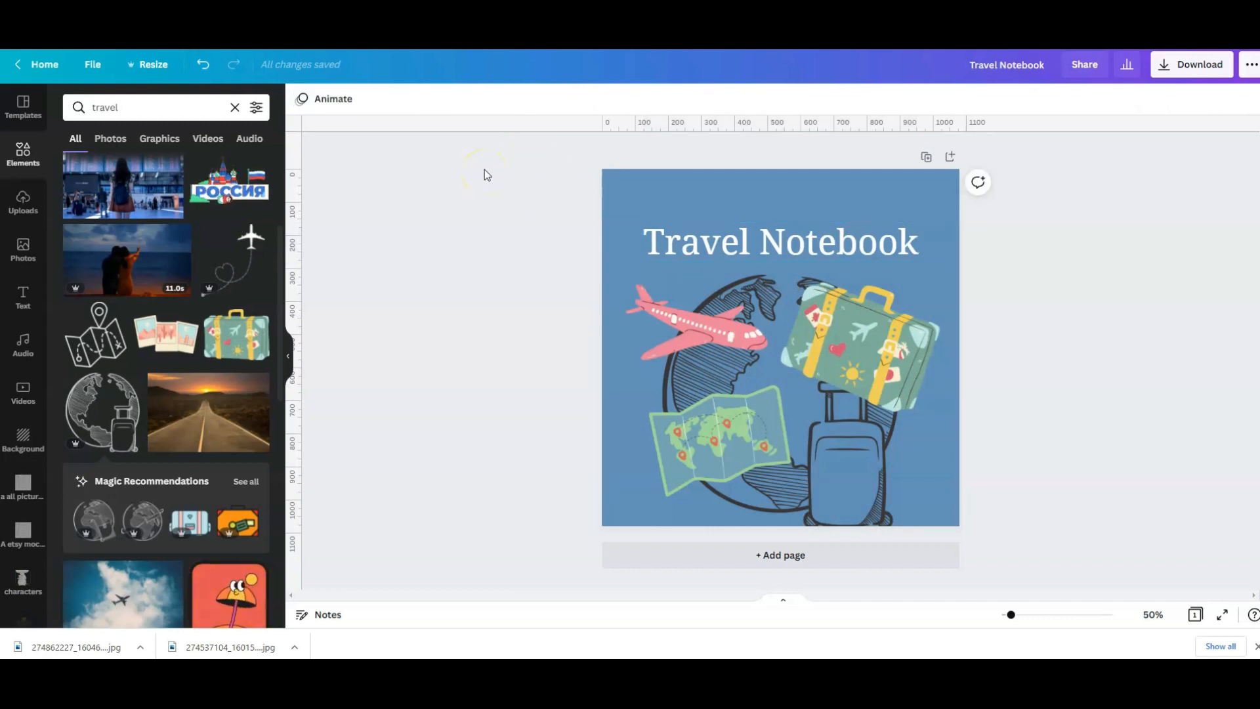
{"action": "mouse_move", "coordinate": [493, 174]}
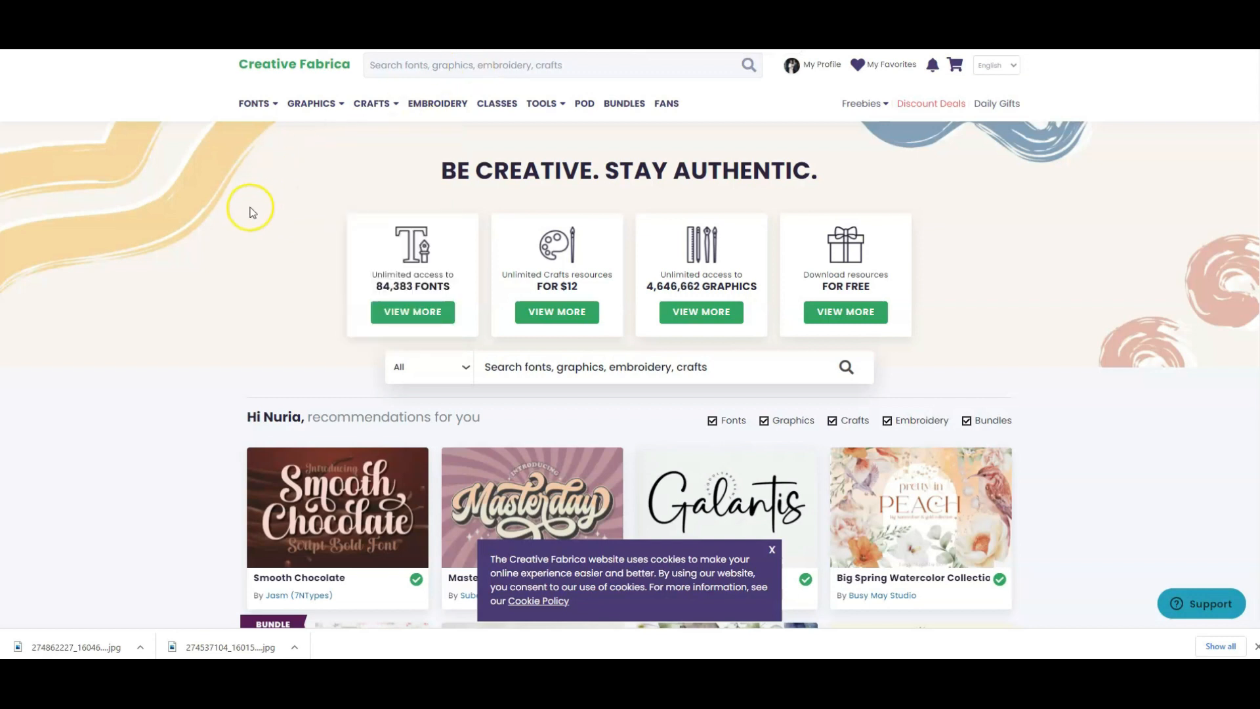
{"action": "mouse_move", "coordinate": [292, 84]}
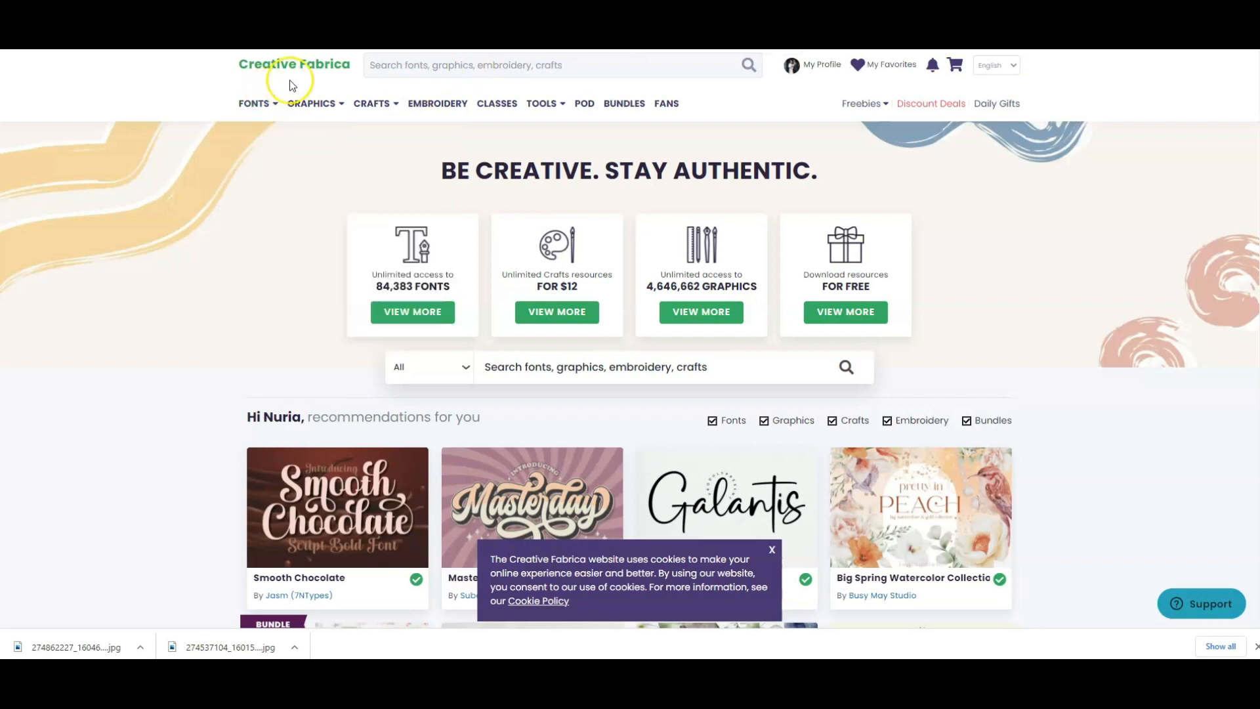
{"action": "mouse_move", "coordinate": [286, 90]}
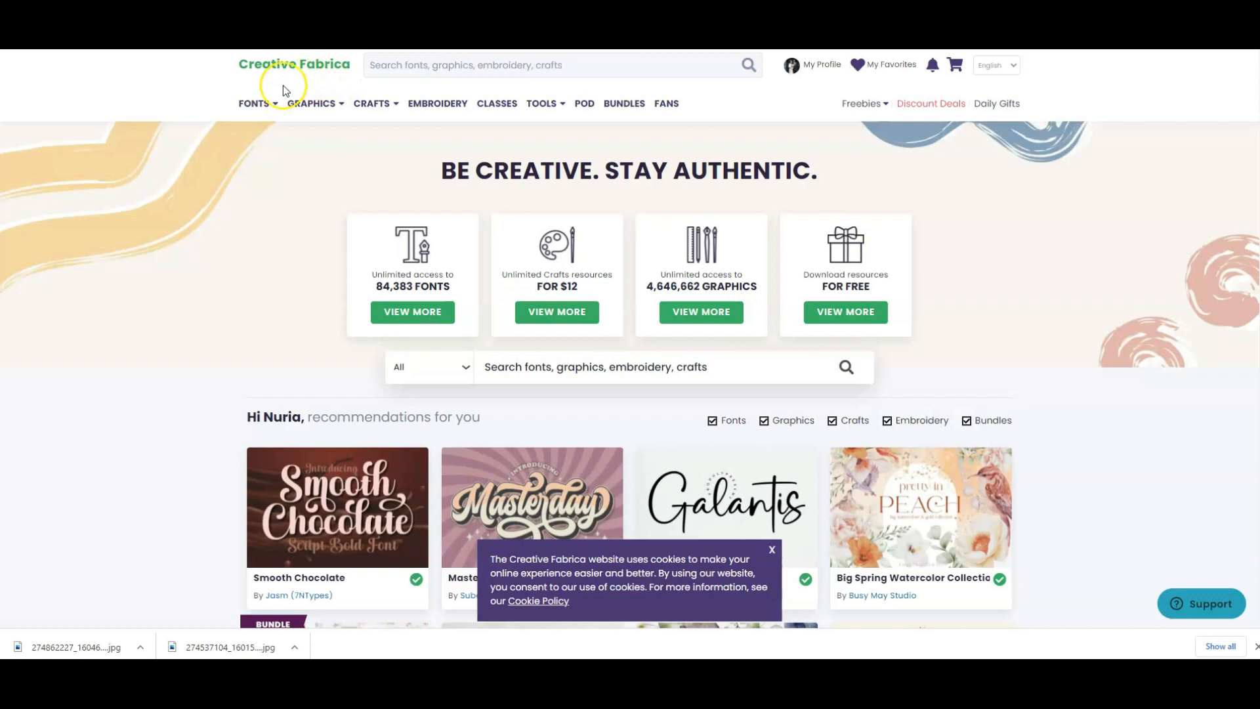
On the Creative Fabrica homepage, browse the Tools menu and show the Graphics category list
{"action": "left_click", "coordinate": [254, 102]}
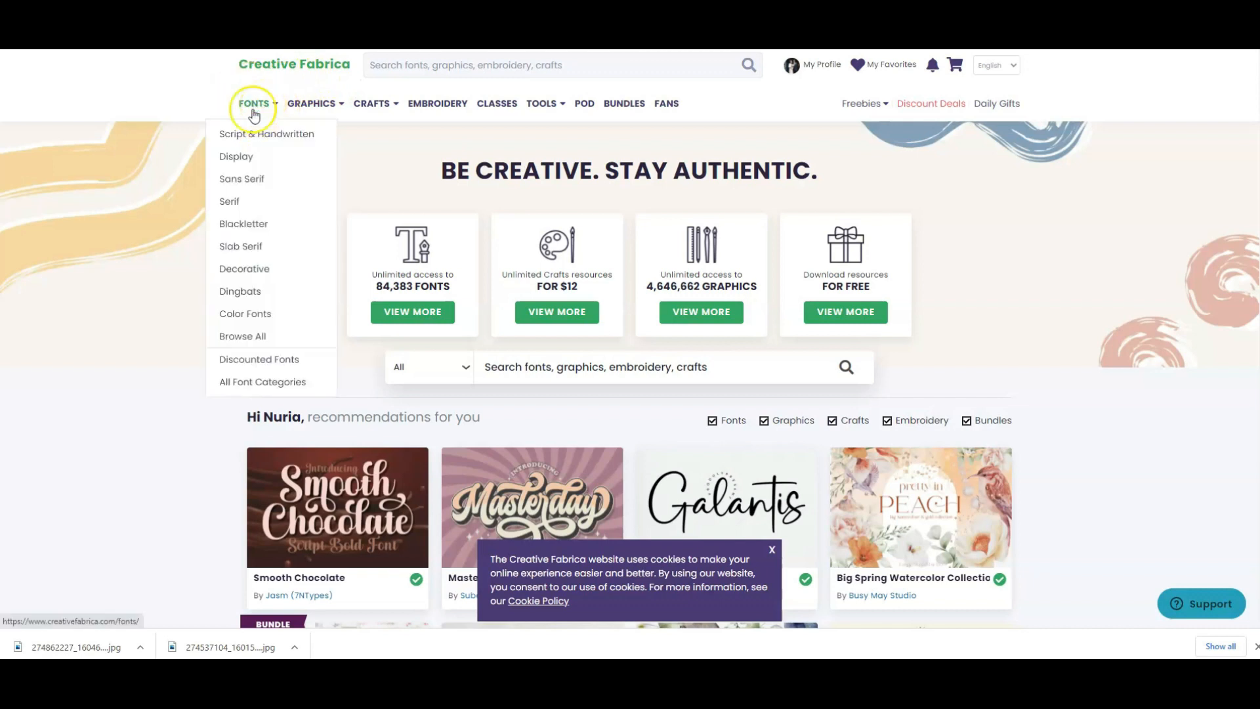
{"action": "mouse_move", "coordinate": [265, 109]}
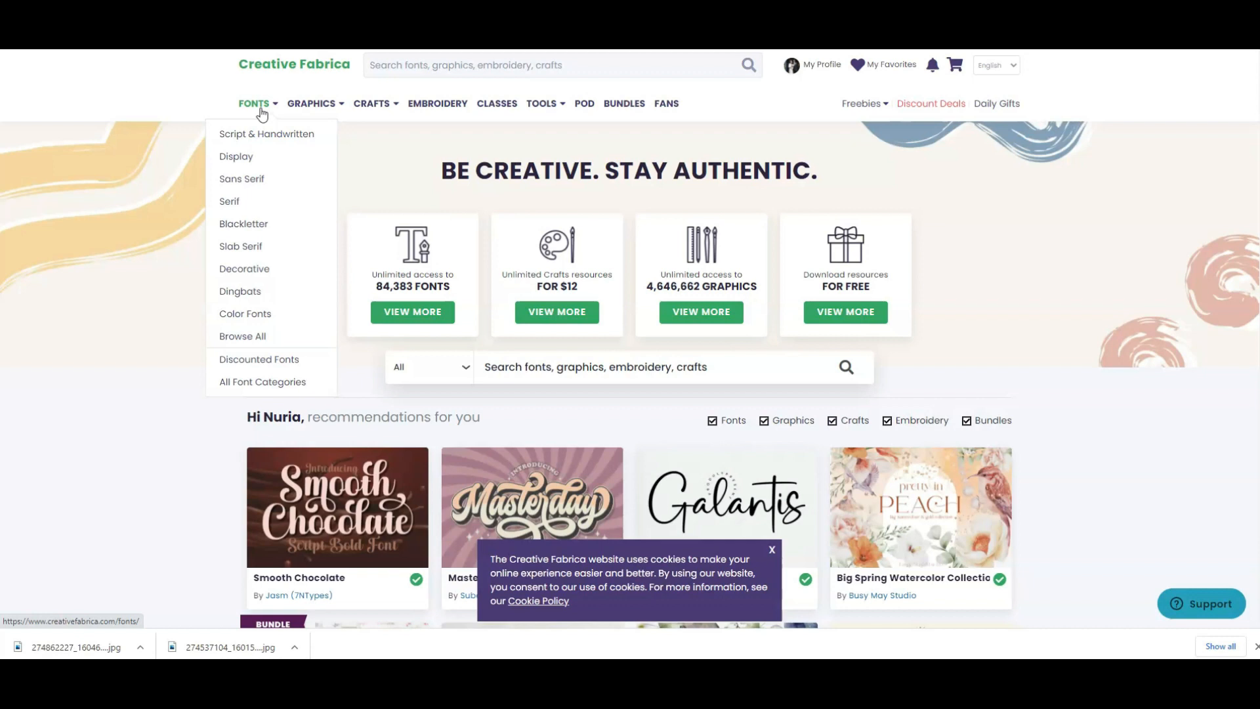
{"action": "mouse_move", "coordinate": [268, 113]}
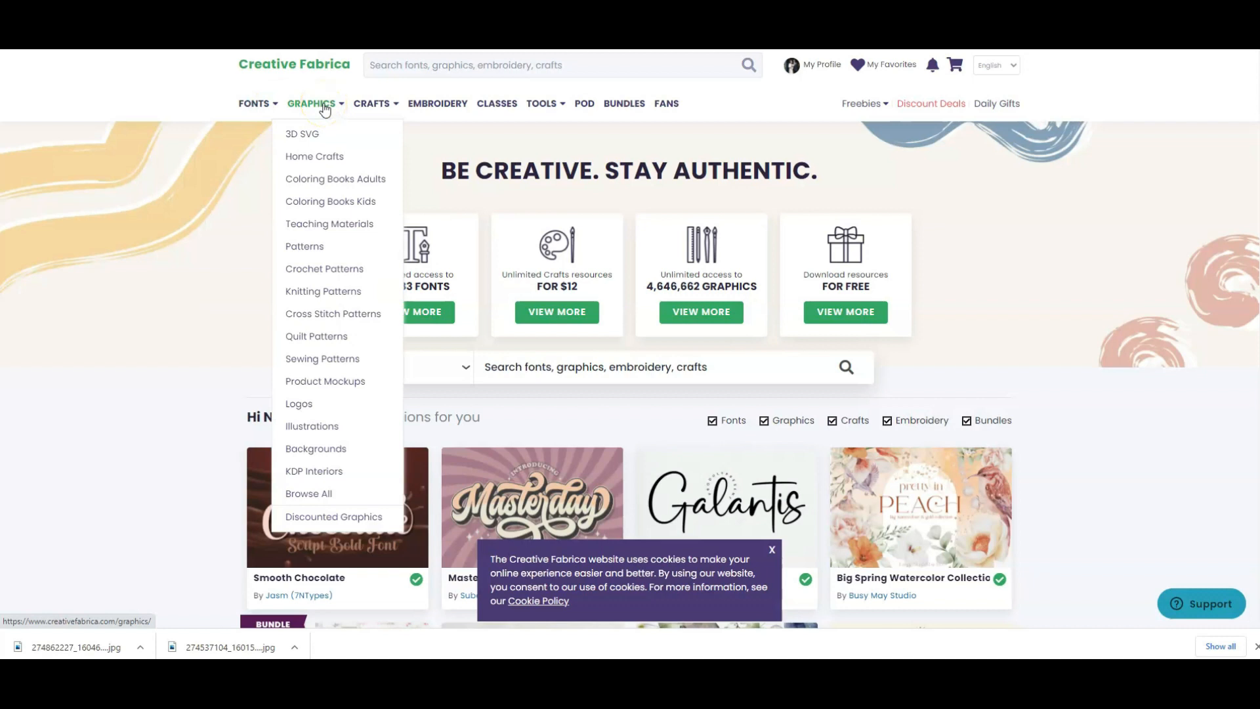
{"action": "mouse_move", "coordinate": [330, 429]}
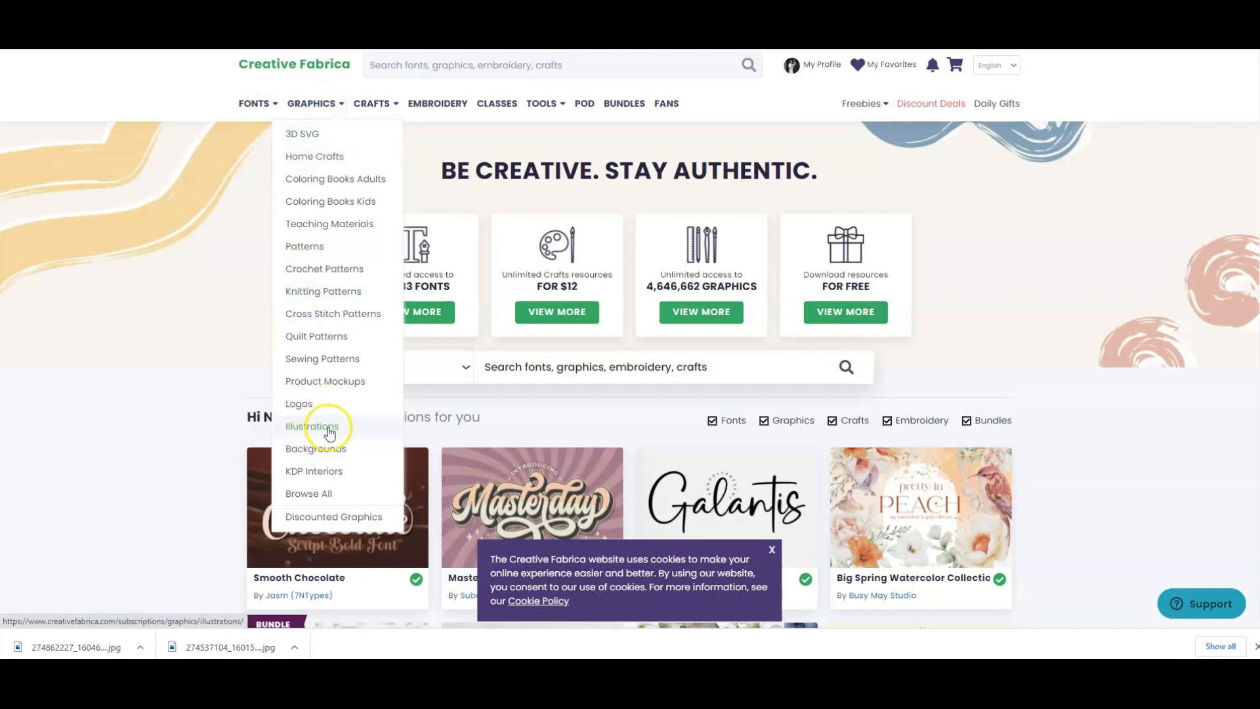
{"action": "mouse_move", "coordinate": [323, 250]}
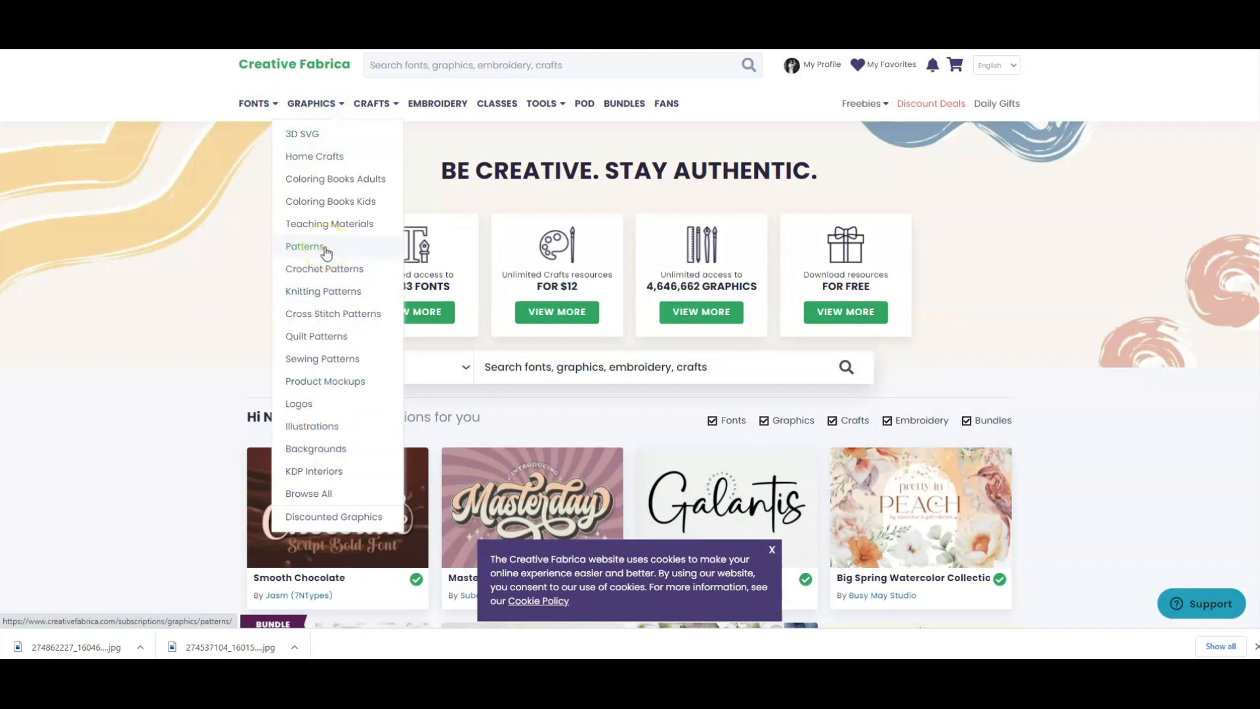
{"action": "left_click", "coordinate": [315, 247]}
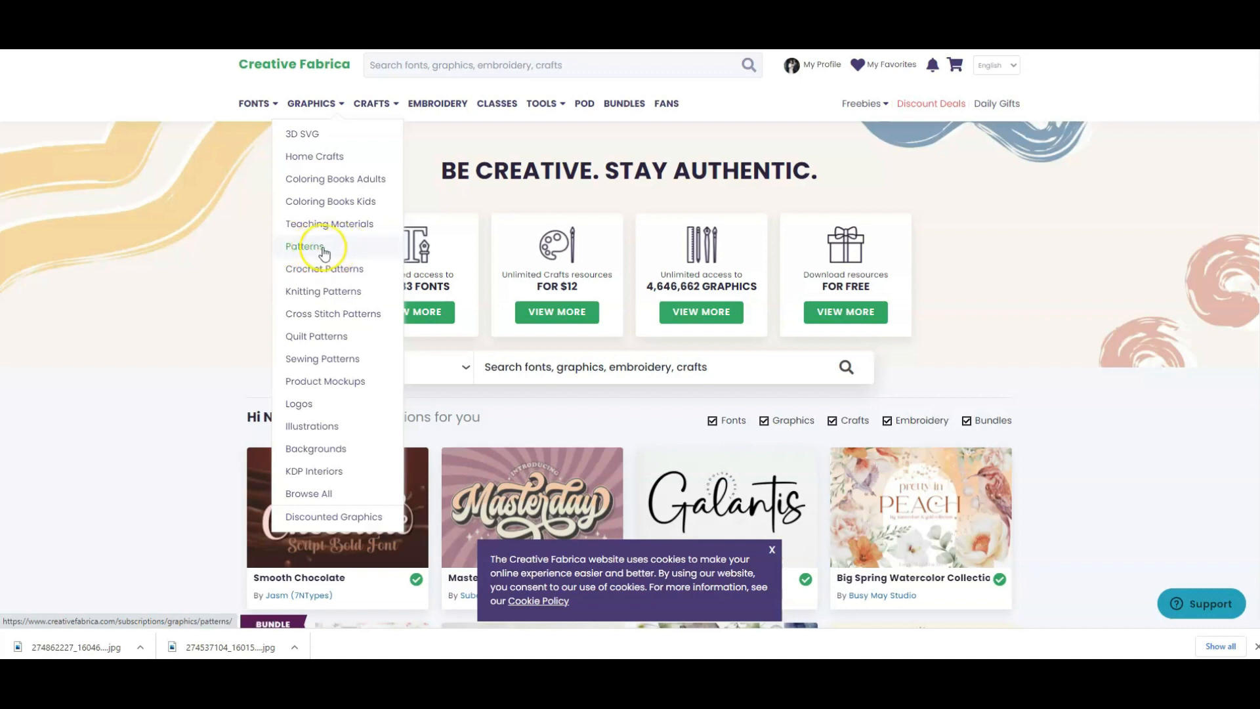
{"action": "mouse_move", "coordinate": [345, 249]}
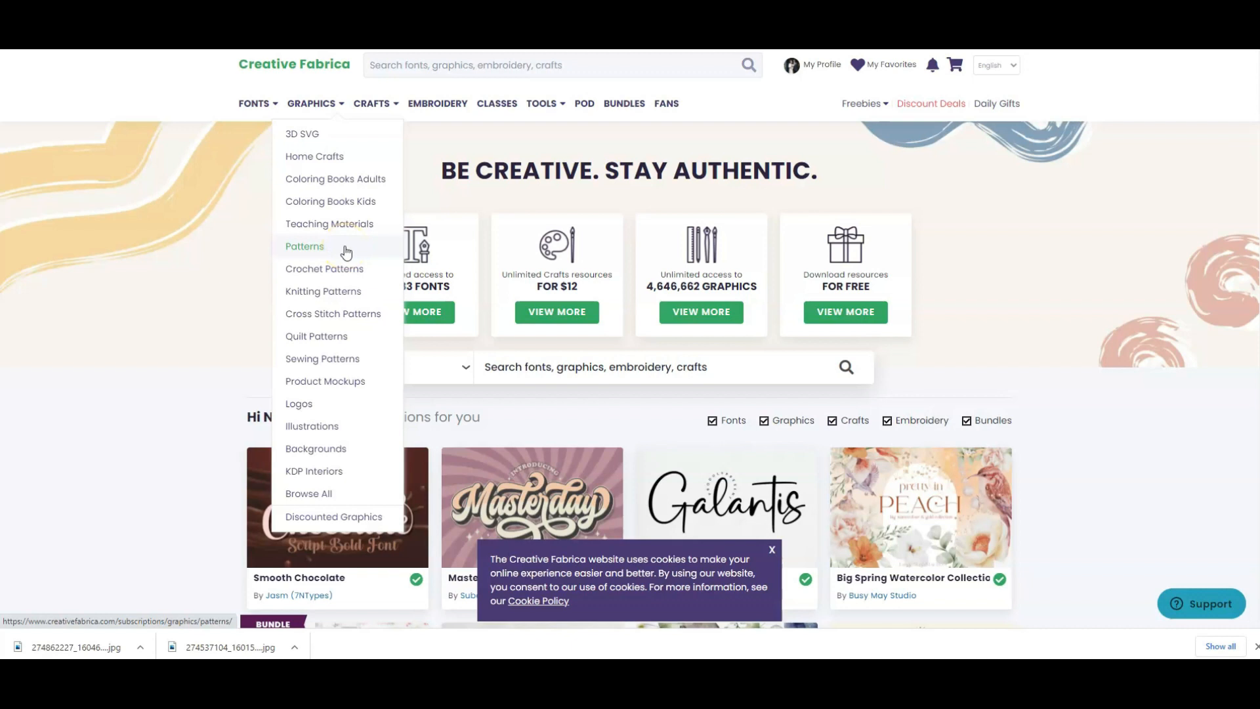
{"action": "mouse_move", "coordinate": [498, 119]}
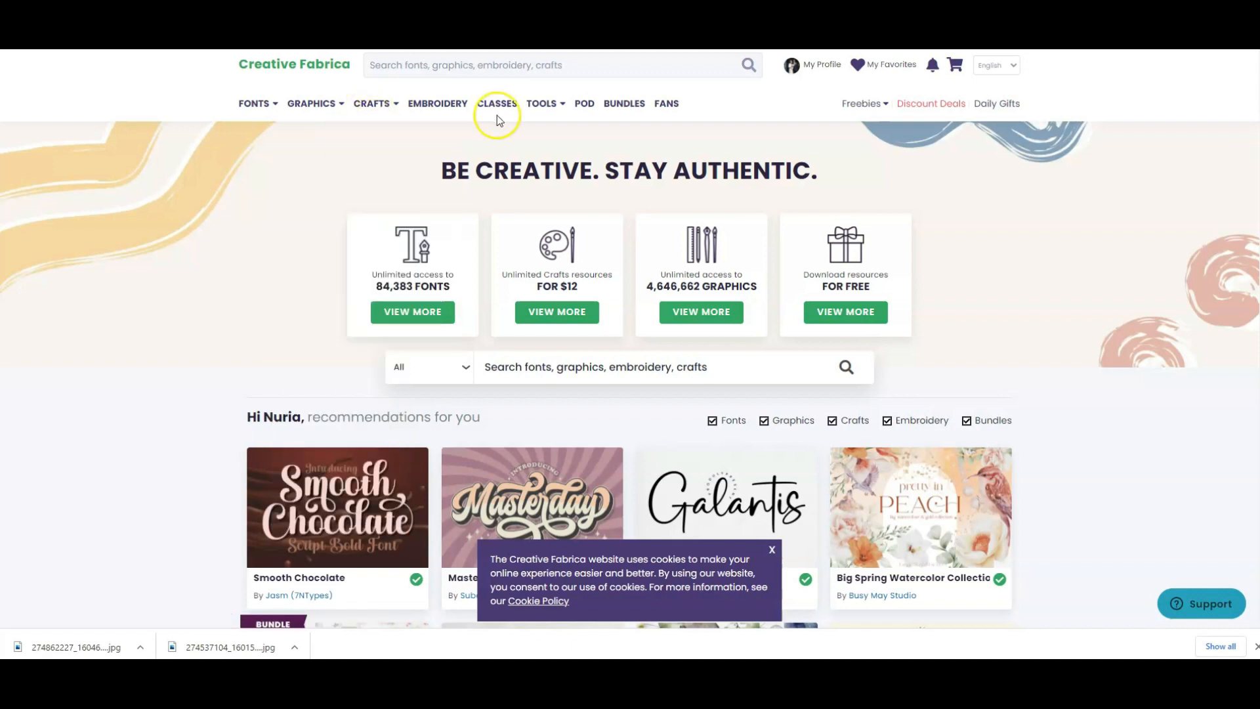
{"action": "left_click", "coordinate": [373, 102]}
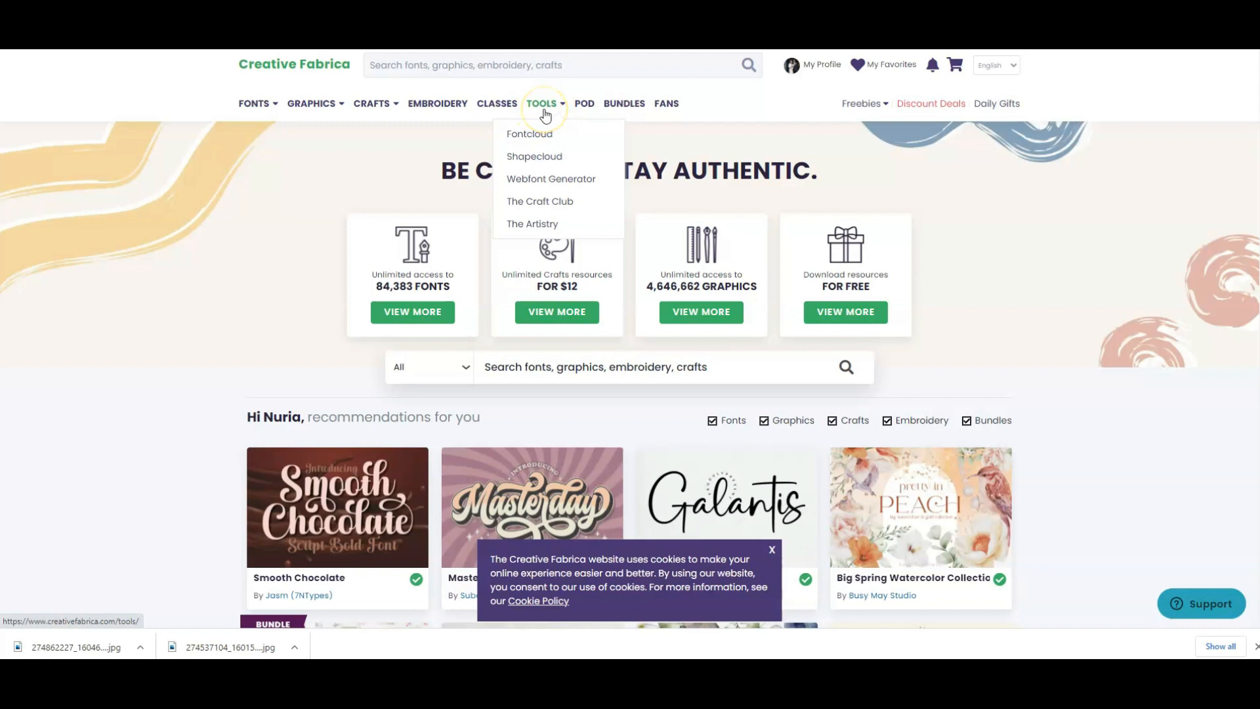
{"action": "mouse_move", "coordinate": [552, 110]}
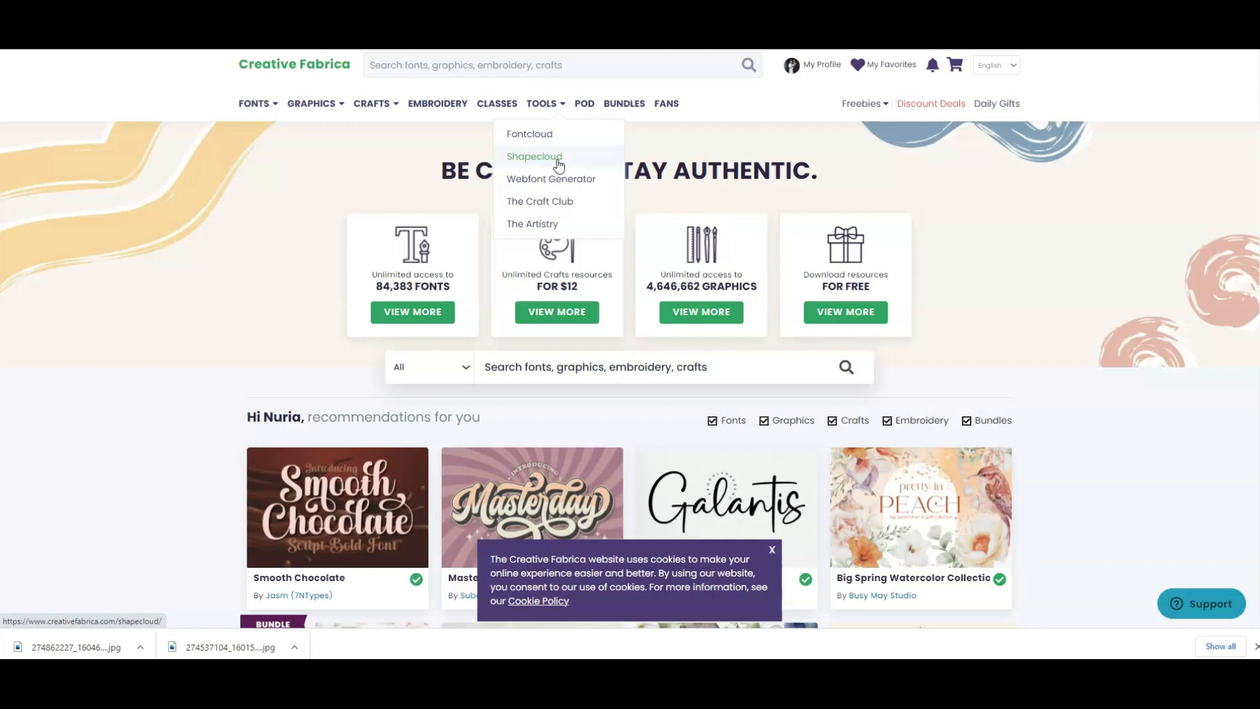
{"action": "mouse_move", "coordinate": [554, 139]}
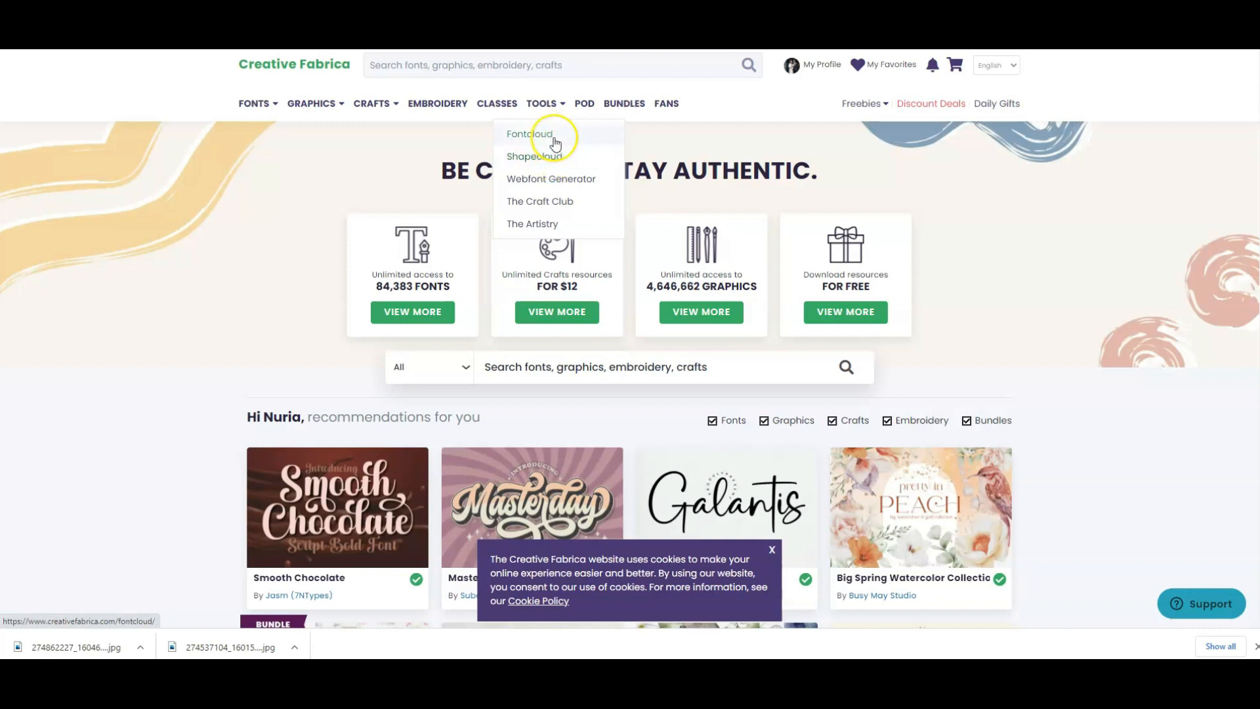
{"action": "mouse_move", "coordinate": [584, 103]}
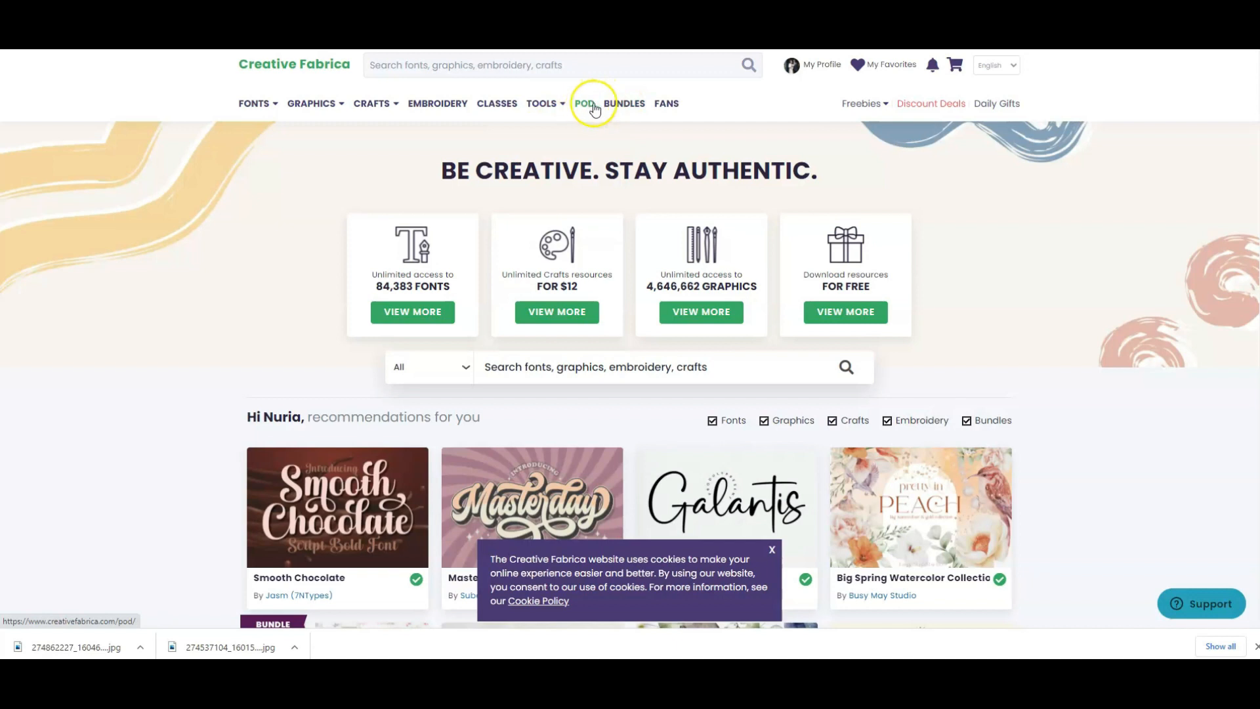
{"action": "mouse_move", "coordinate": [512, 108]}
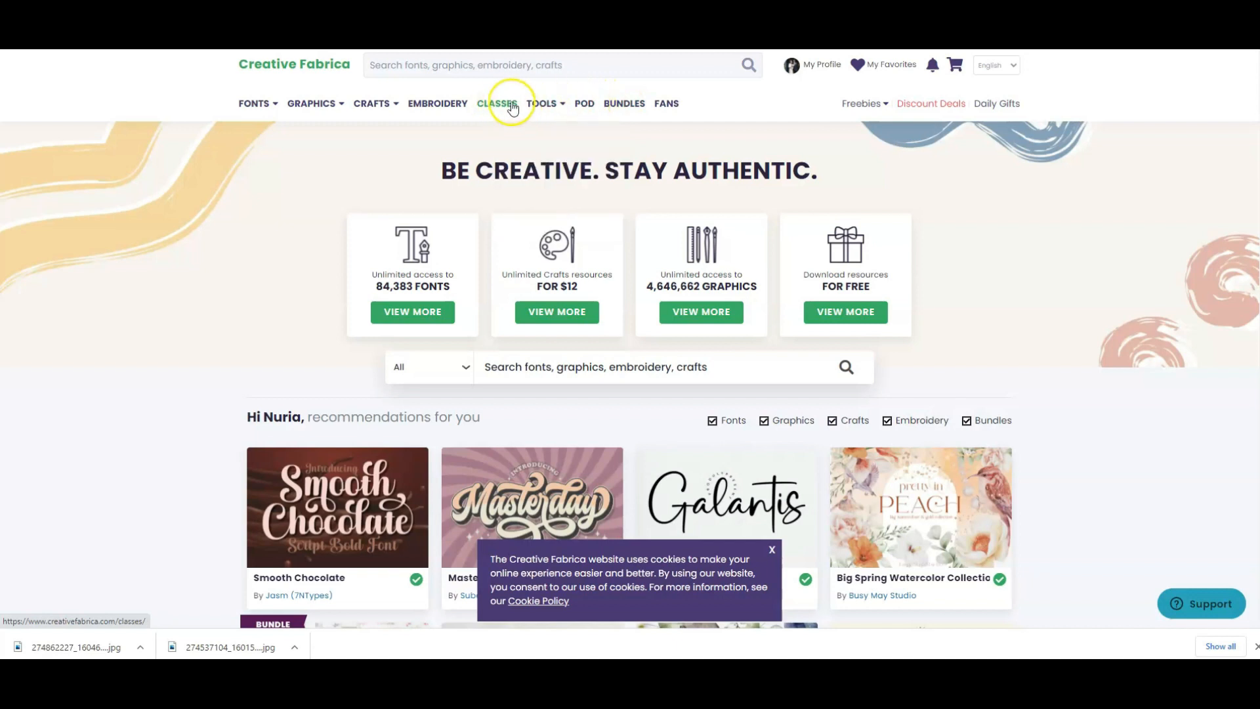
{"action": "mouse_move", "coordinate": [499, 95]}
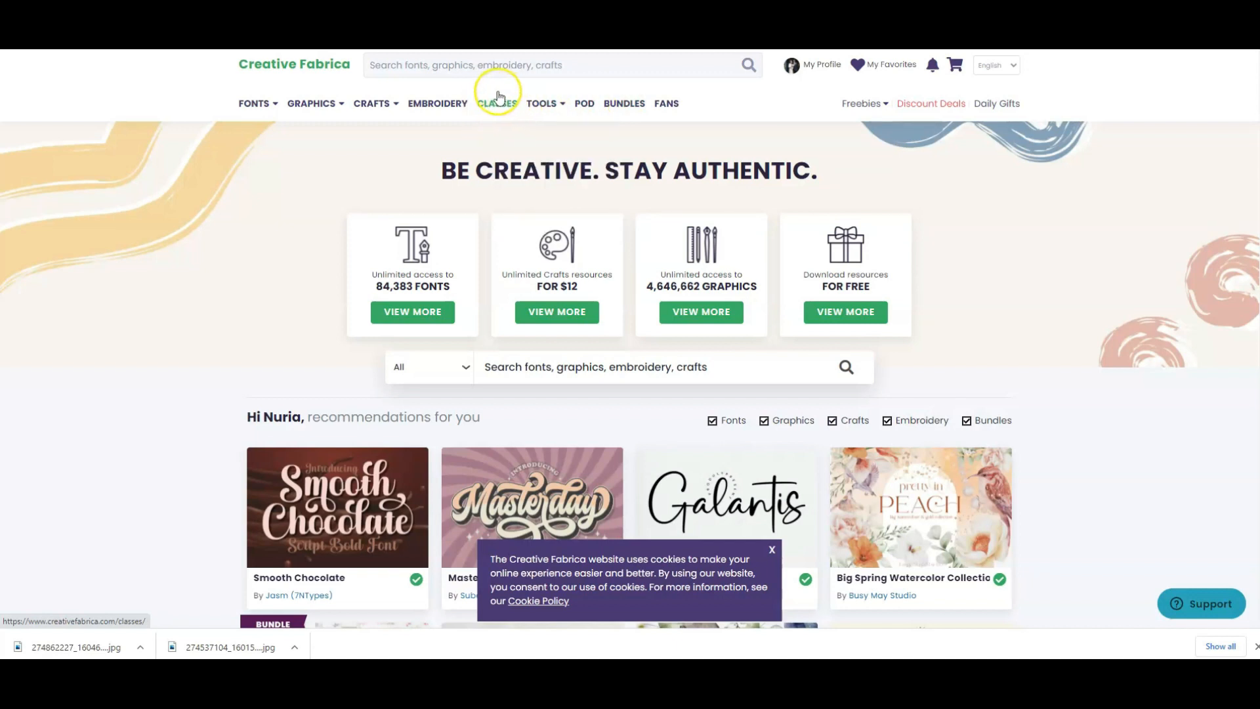
{"action": "mouse_move", "coordinate": [496, 111]}
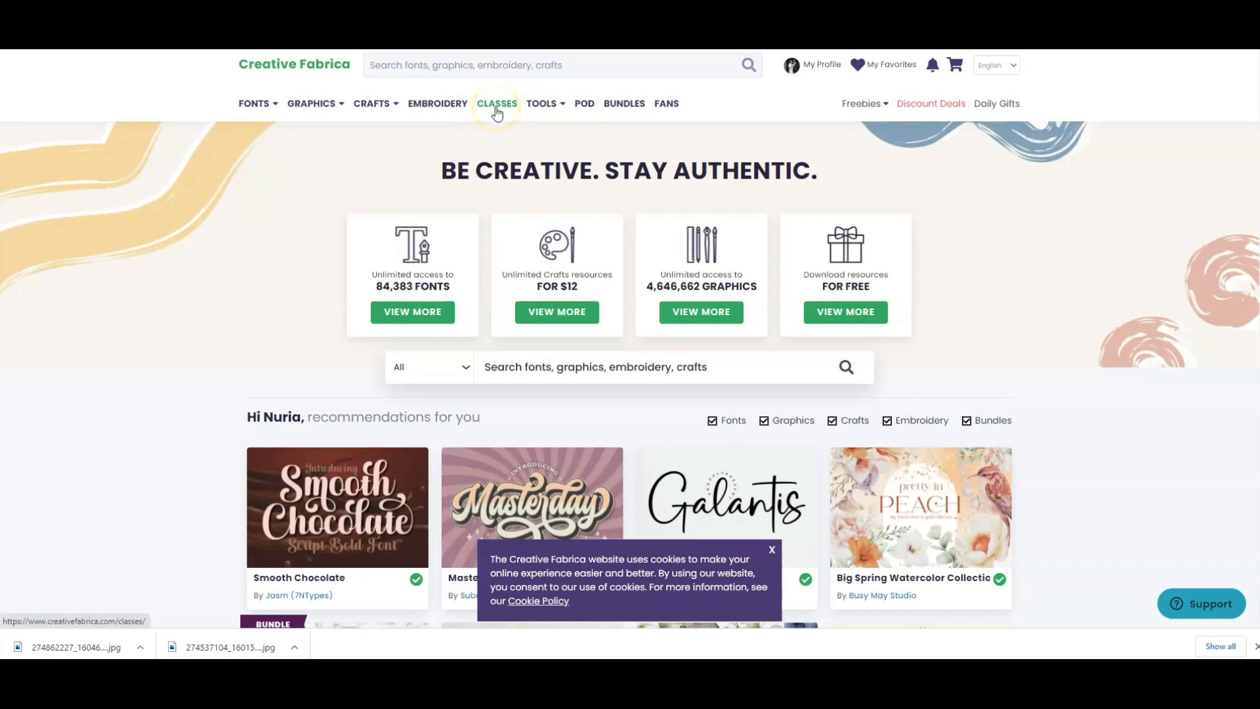
{"action": "mouse_move", "coordinate": [501, 116]}
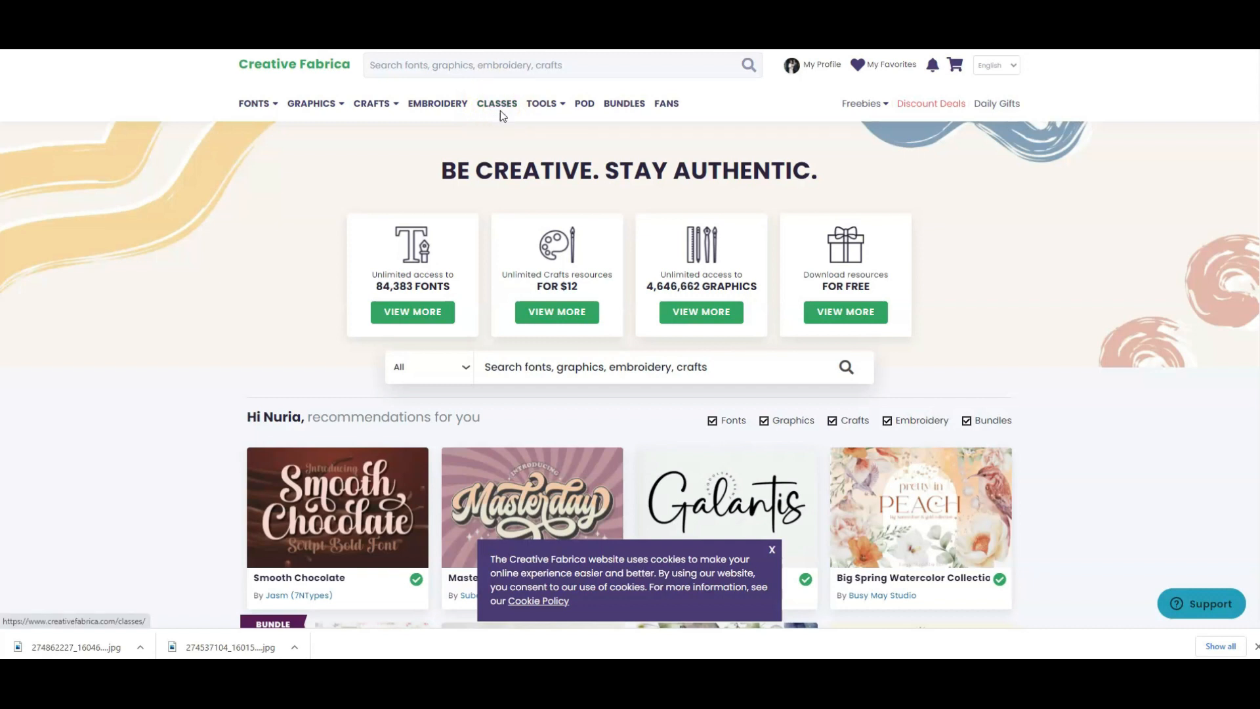
{"action": "mouse_move", "coordinate": [500, 113]}
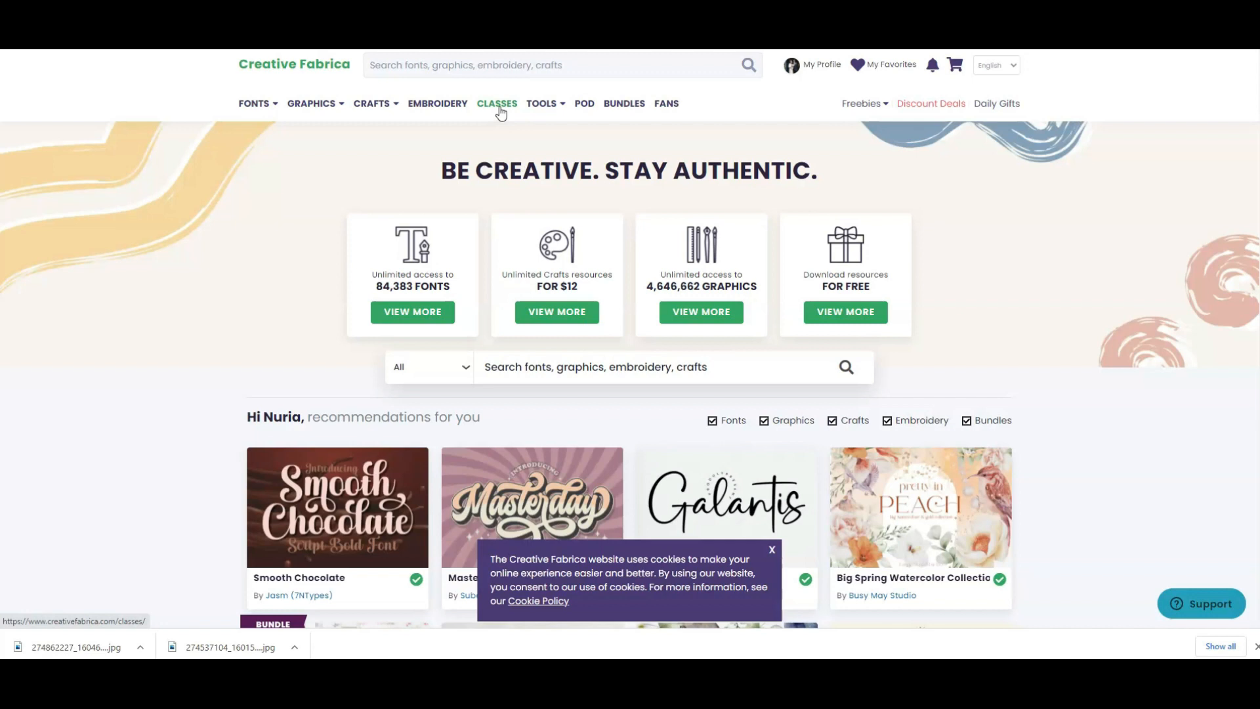
{"action": "mouse_move", "coordinate": [501, 115]}
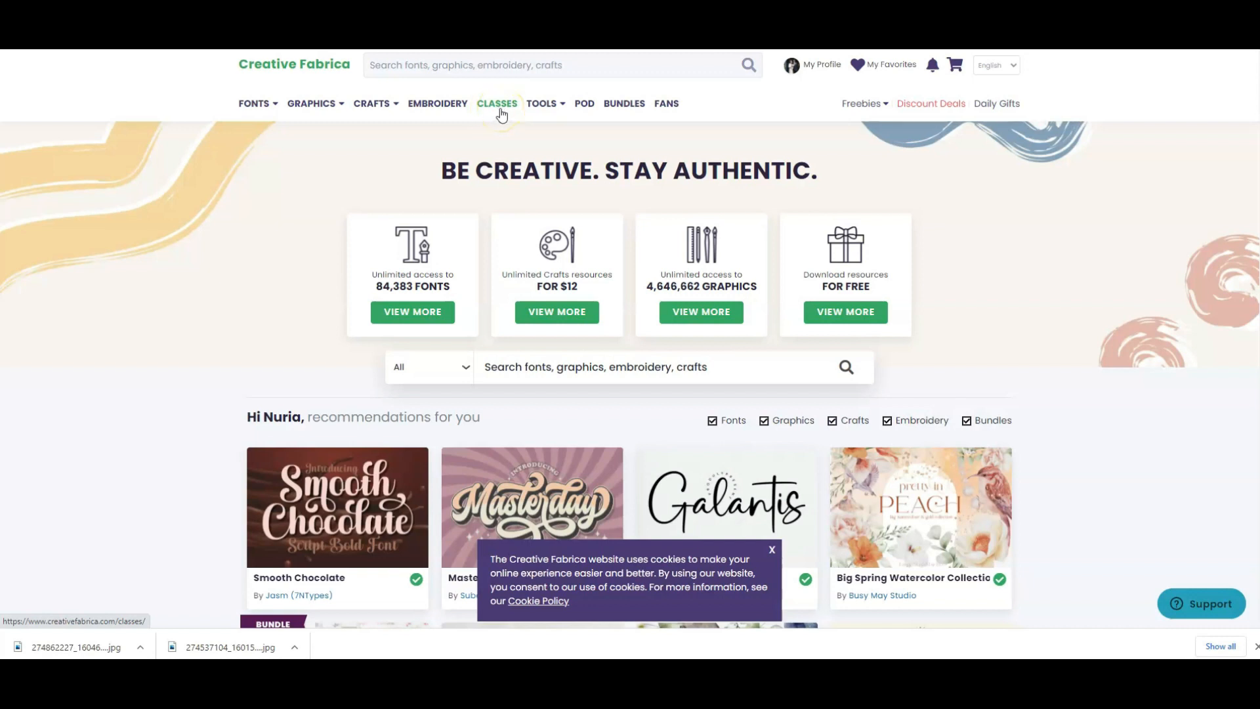
{"action": "left_click", "coordinate": [311, 102]}
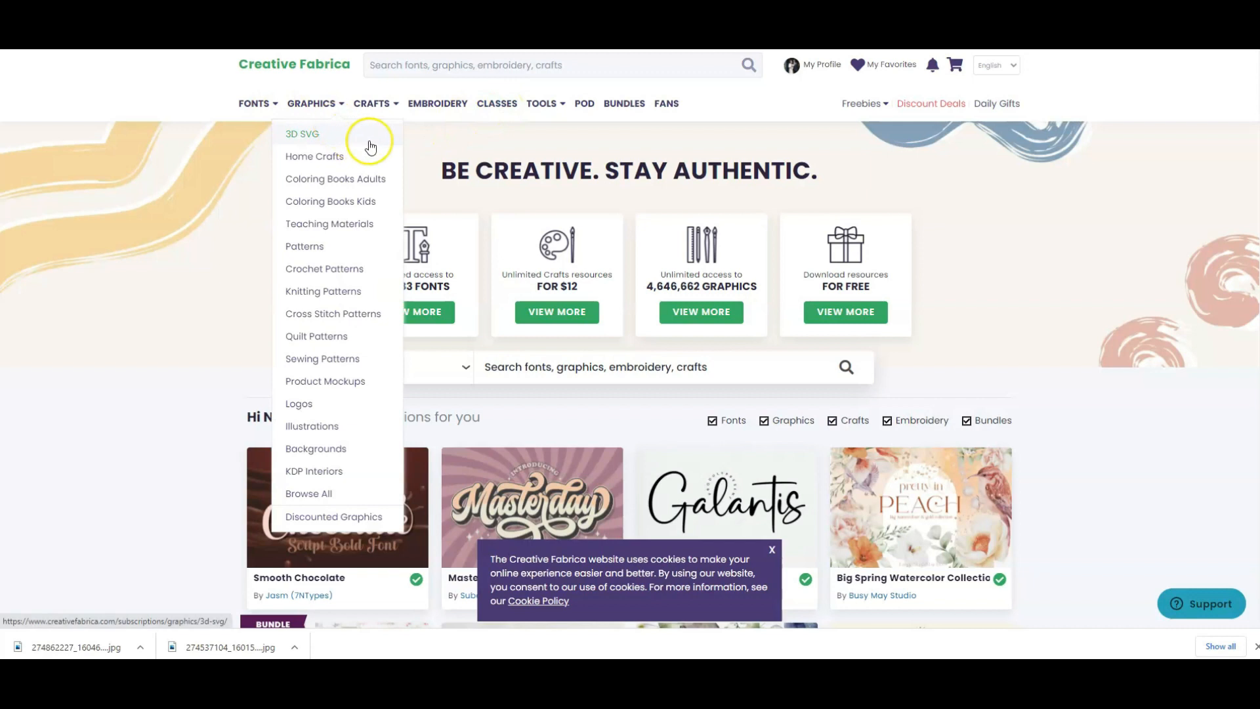
{"action": "mouse_move", "coordinate": [290, 115]}
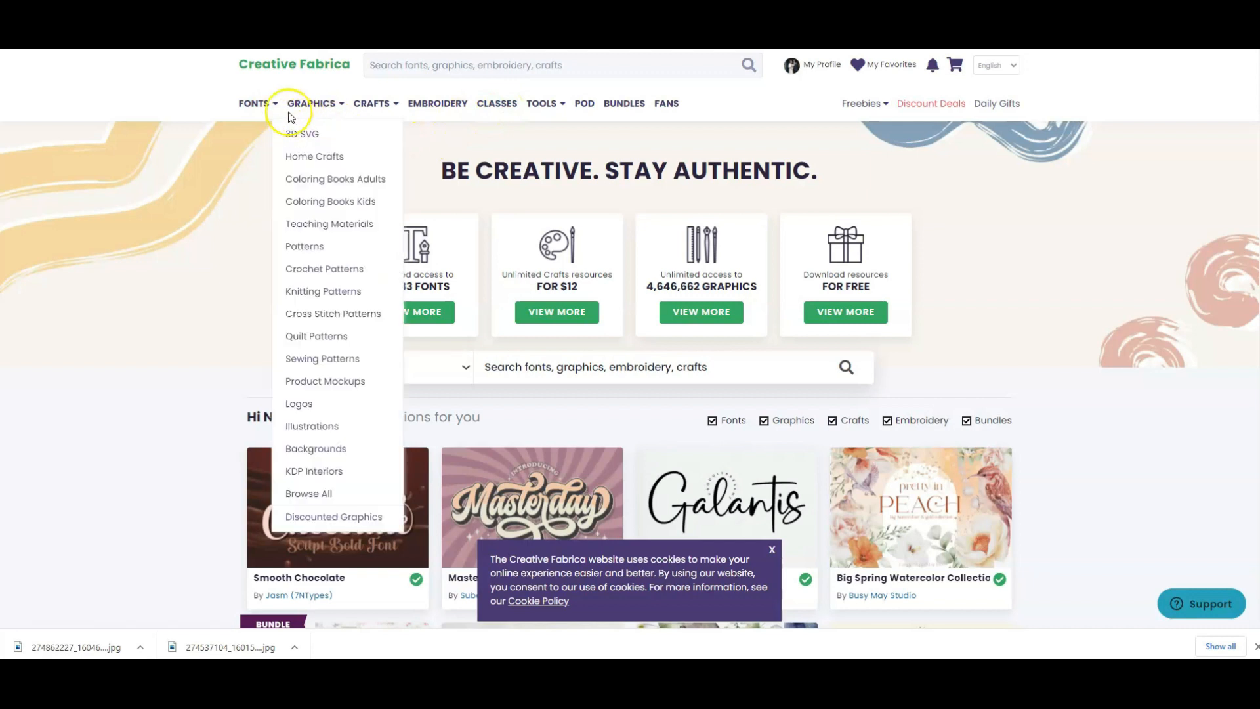
{"action": "mouse_move", "coordinate": [307, 110]}
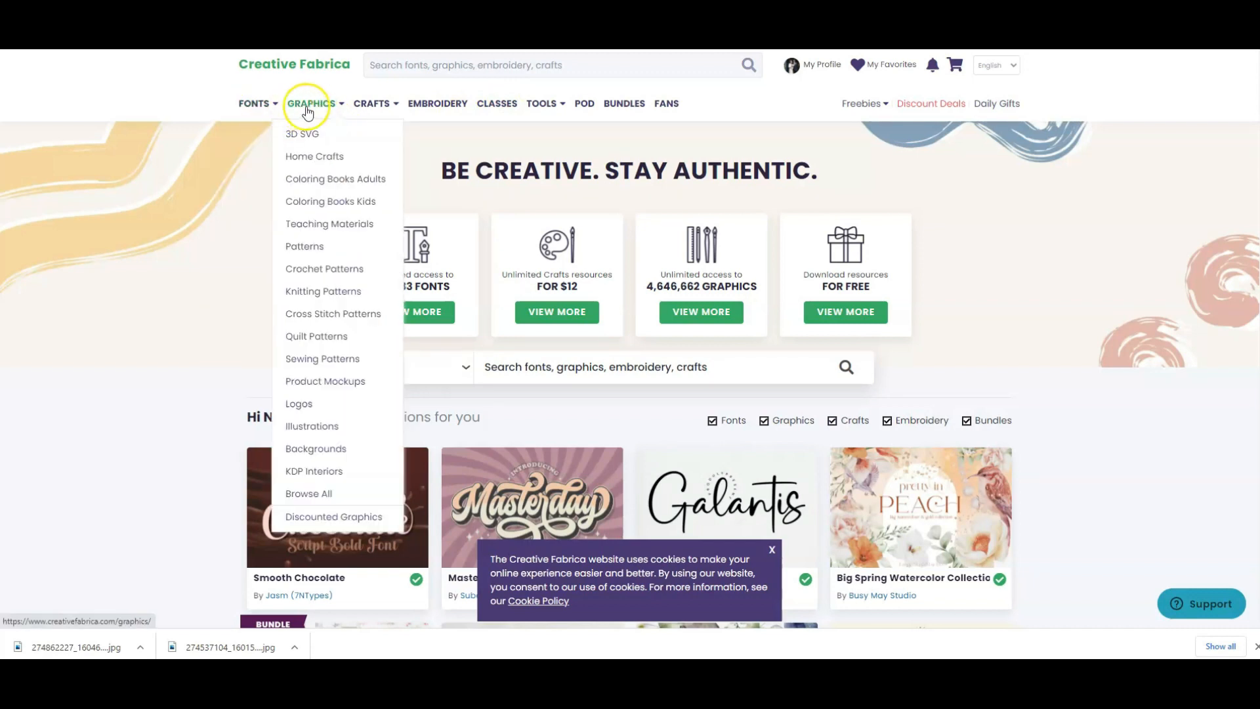
{"action": "mouse_move", "coordinate": [320, 202]}
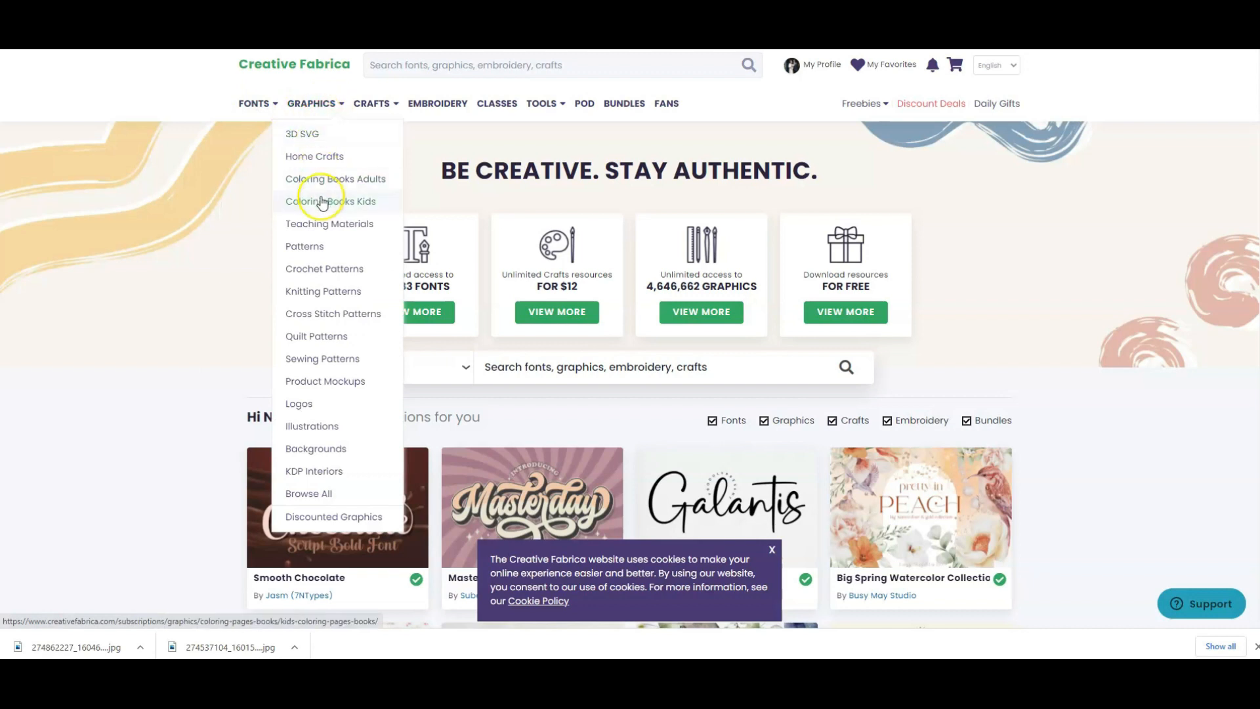
{"action": "mouse_move", "coordinate": [315, 478]}
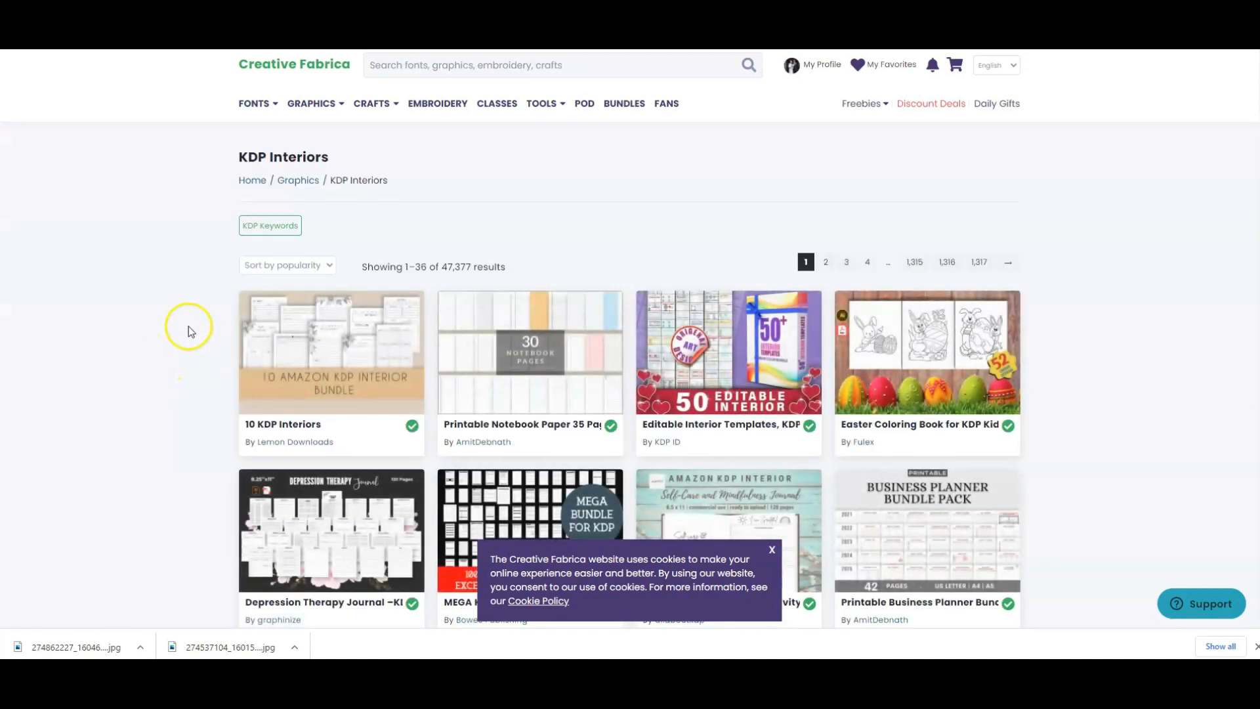
{"action": "mouse_move", "coordinate": [173, 328]}
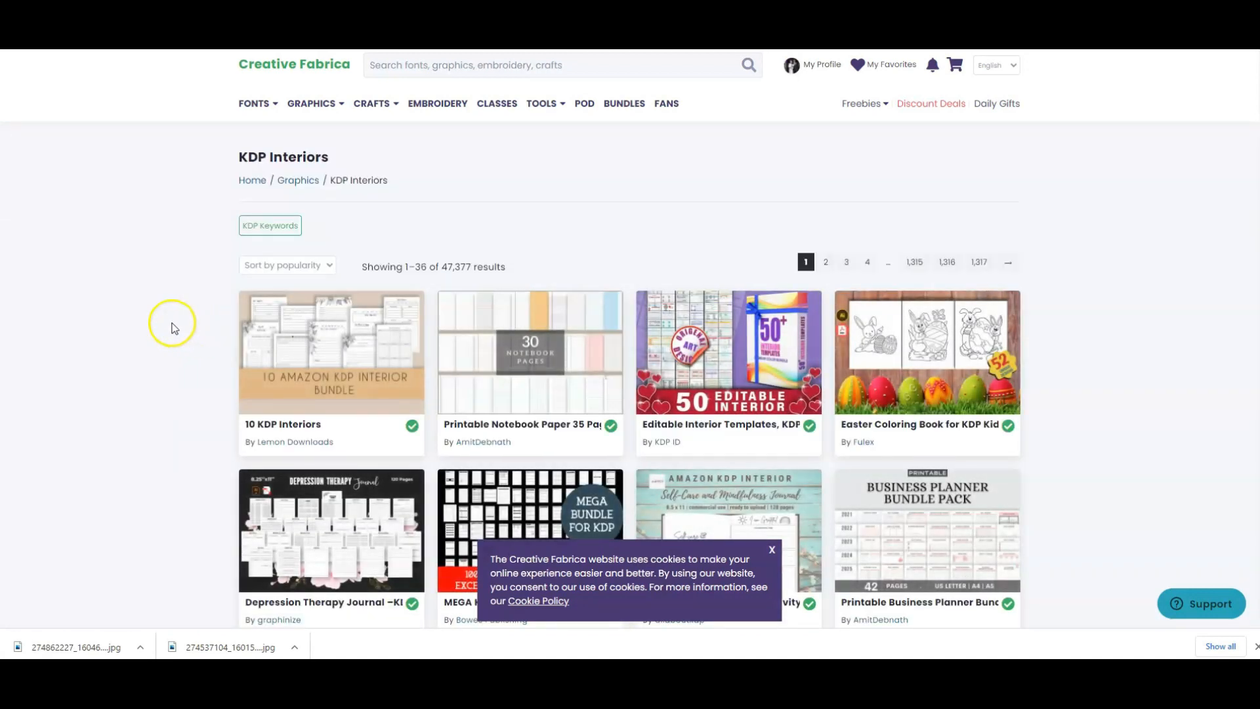
Scroll the KDP Interiors results past notebook pages, journals and coloring books
{"action": "scroll", "scroll_direction": "down", "scroll_amount": 3}
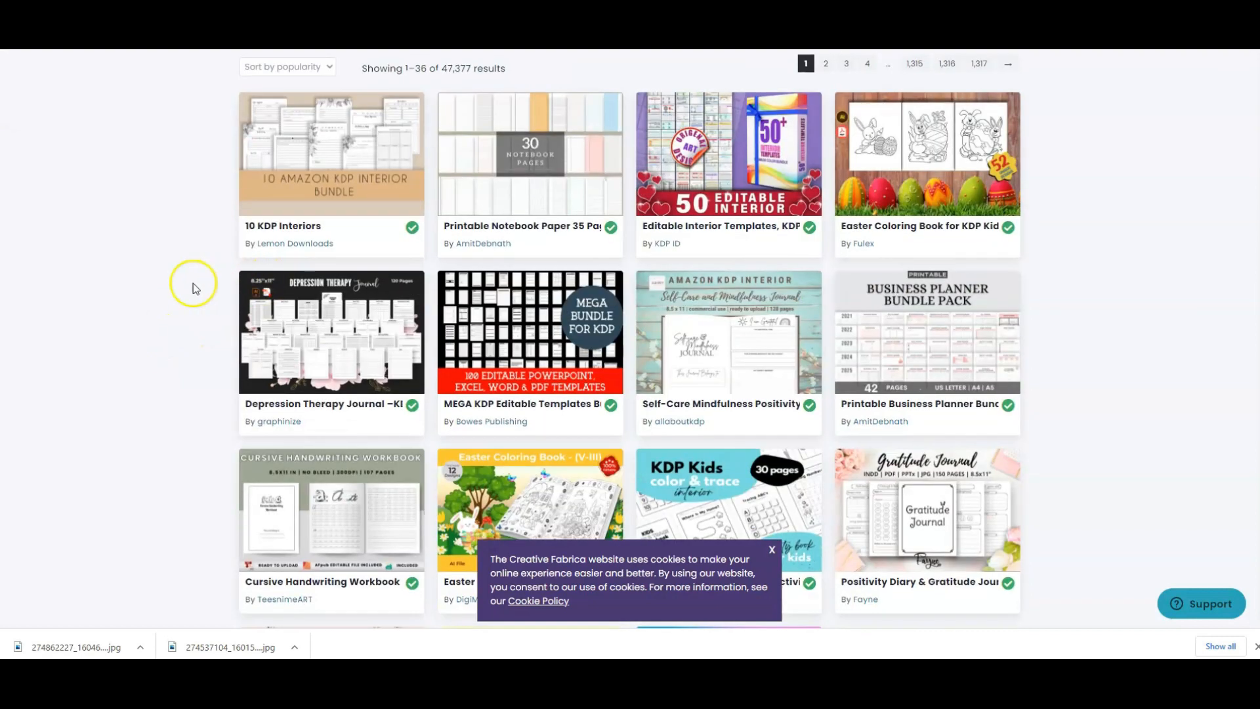
{"action": "mouse_move", "coordinate": [183, 328]}
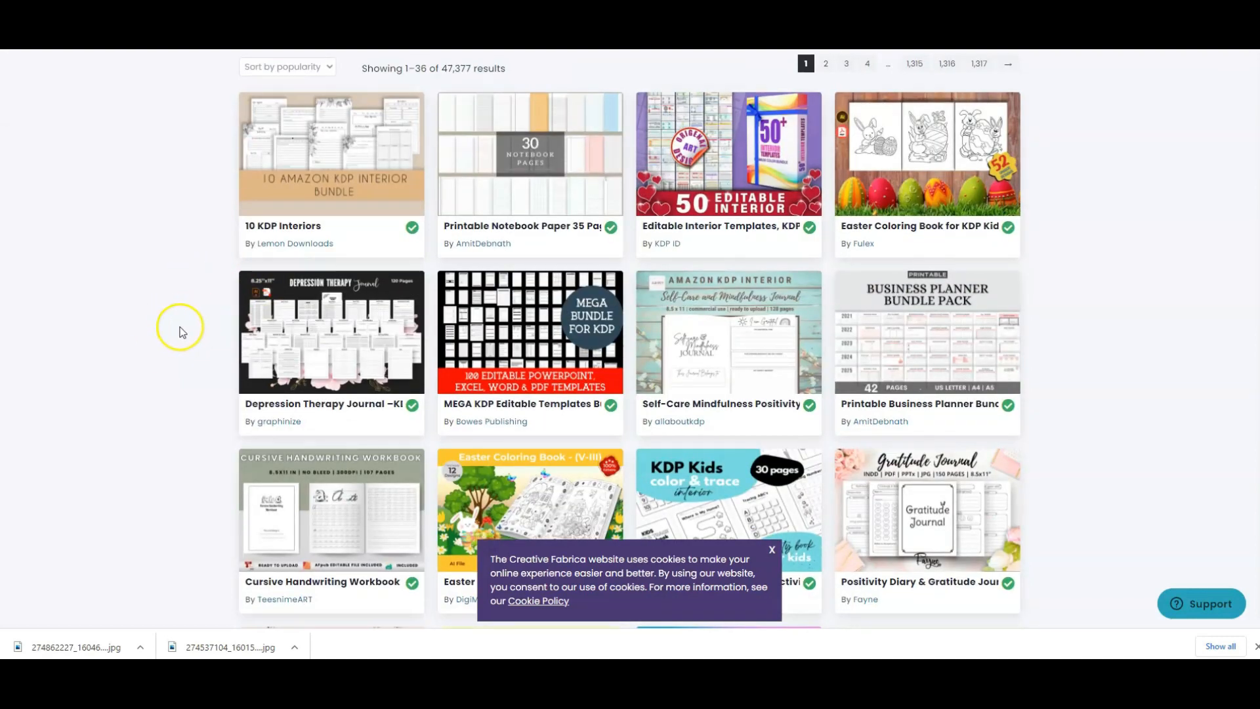
{"action": "mouse_move", "coordinate": [170, 336]}
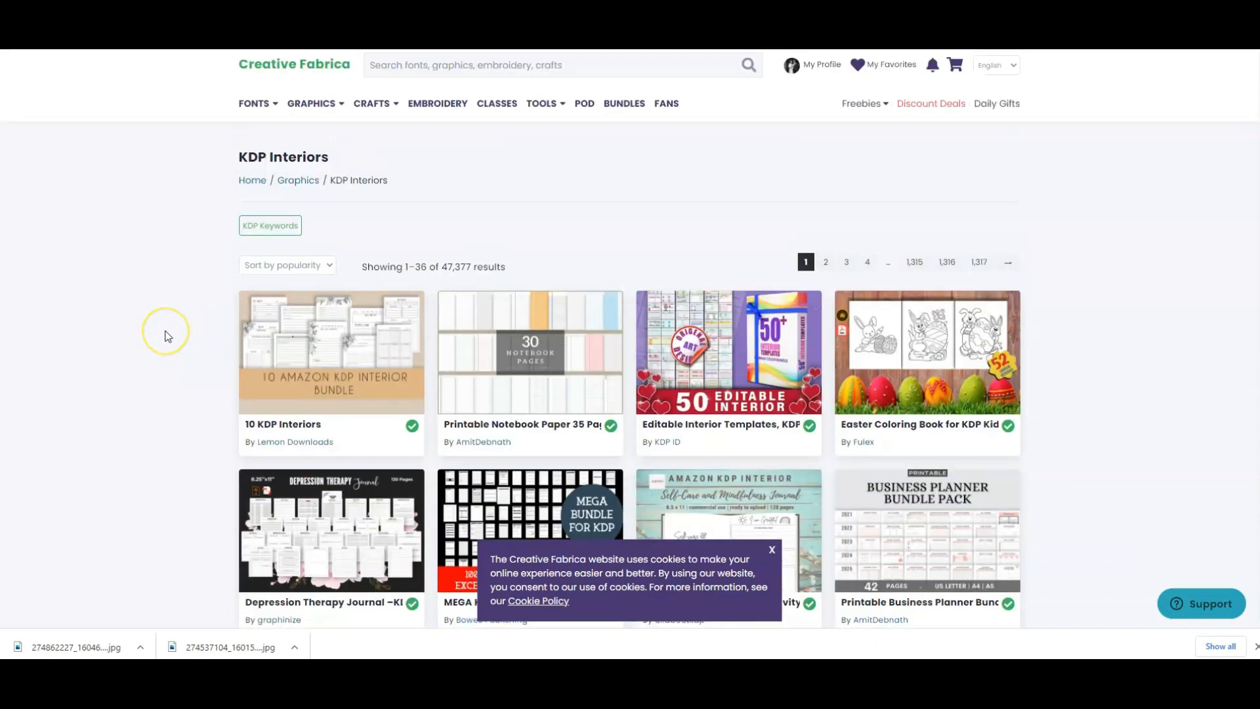
{"action": "mouse_move", "coordinate": [175, 334]}
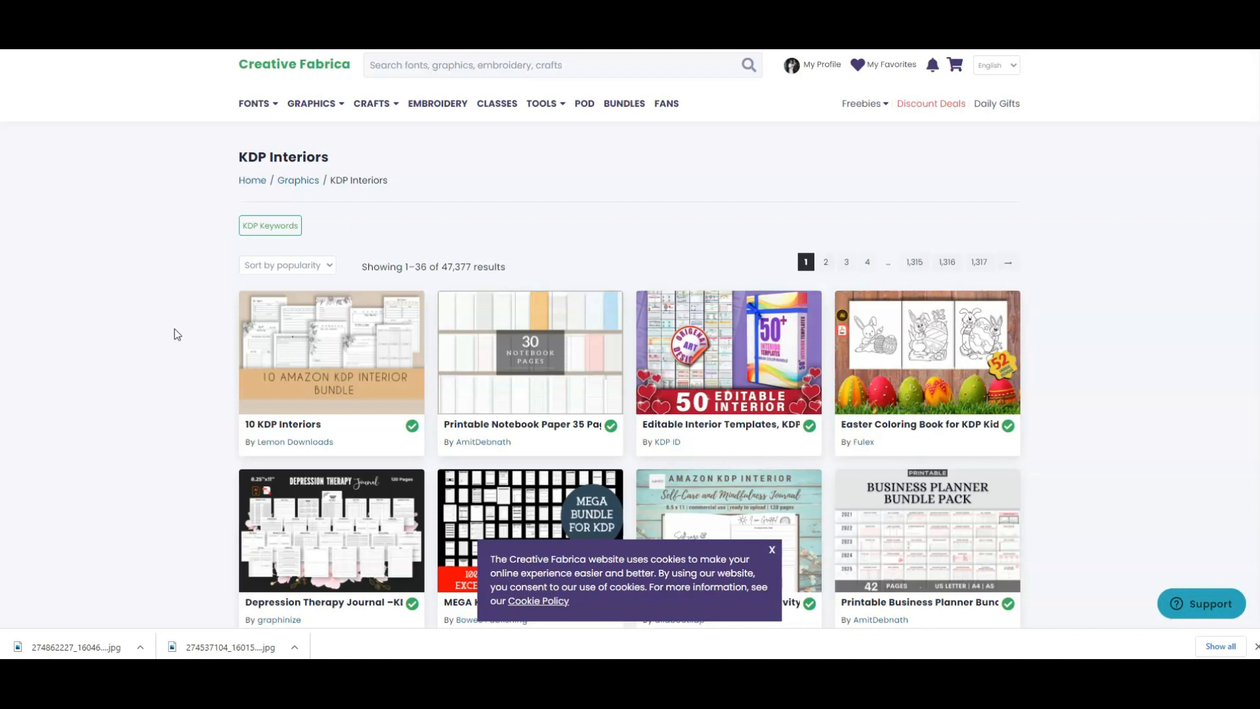
{"action": "scroll", "scroll_direction": "down", "scroll_amount": 3}
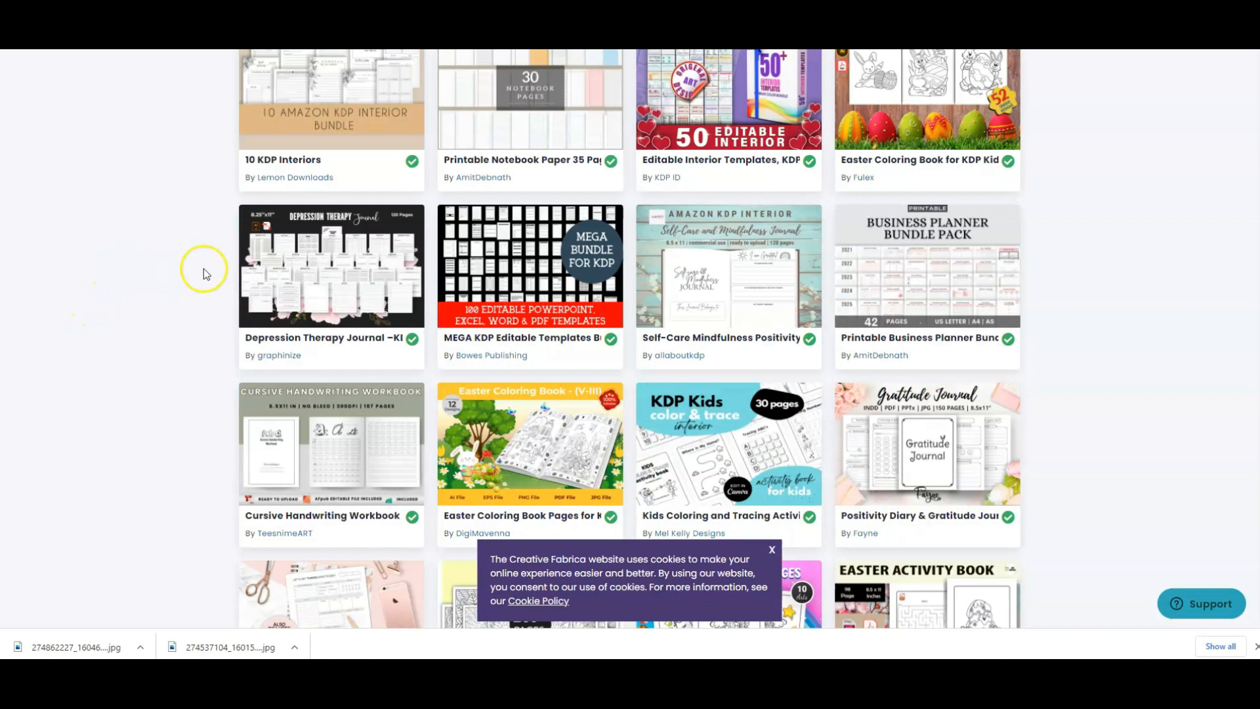
{"action": "mouse_move", "coordinate": [759, 281]}
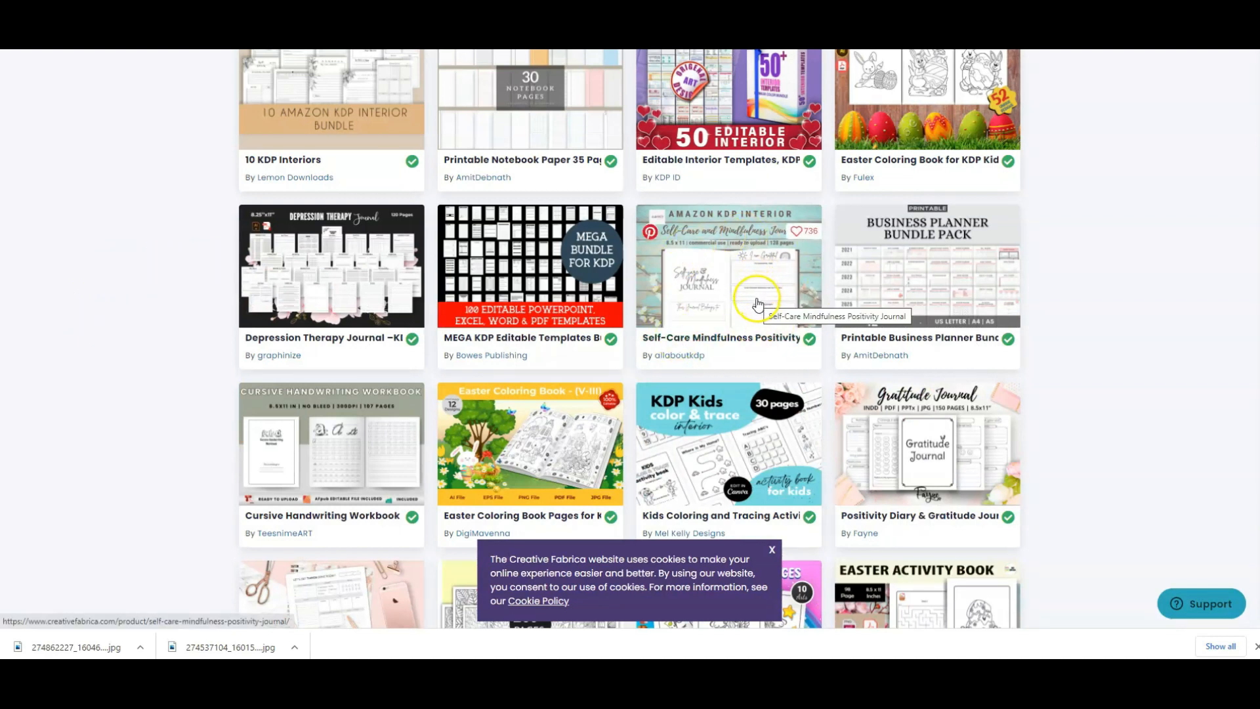
{"action": "mouse_move", "coordinate": [725, 279]}
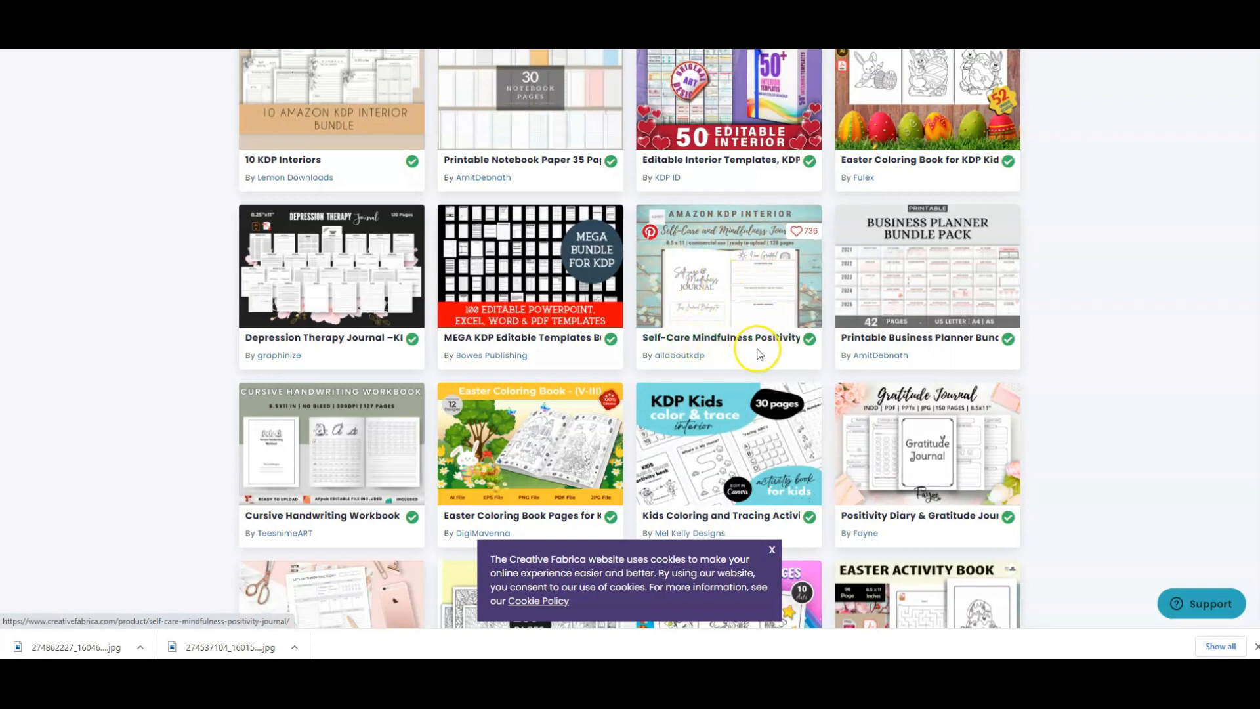
{"action": "mouse_move", "coordinate": [780, 342]}
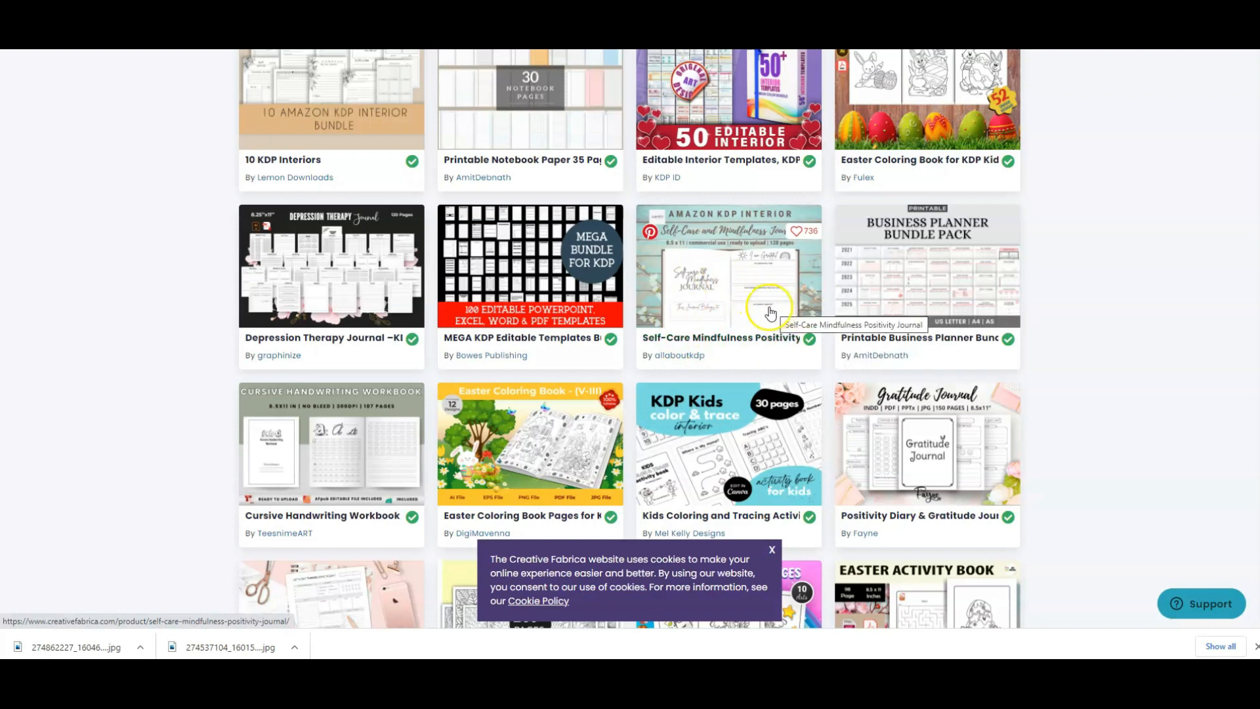
{"action": "mouse_move", "coordinate": [756, 278]}
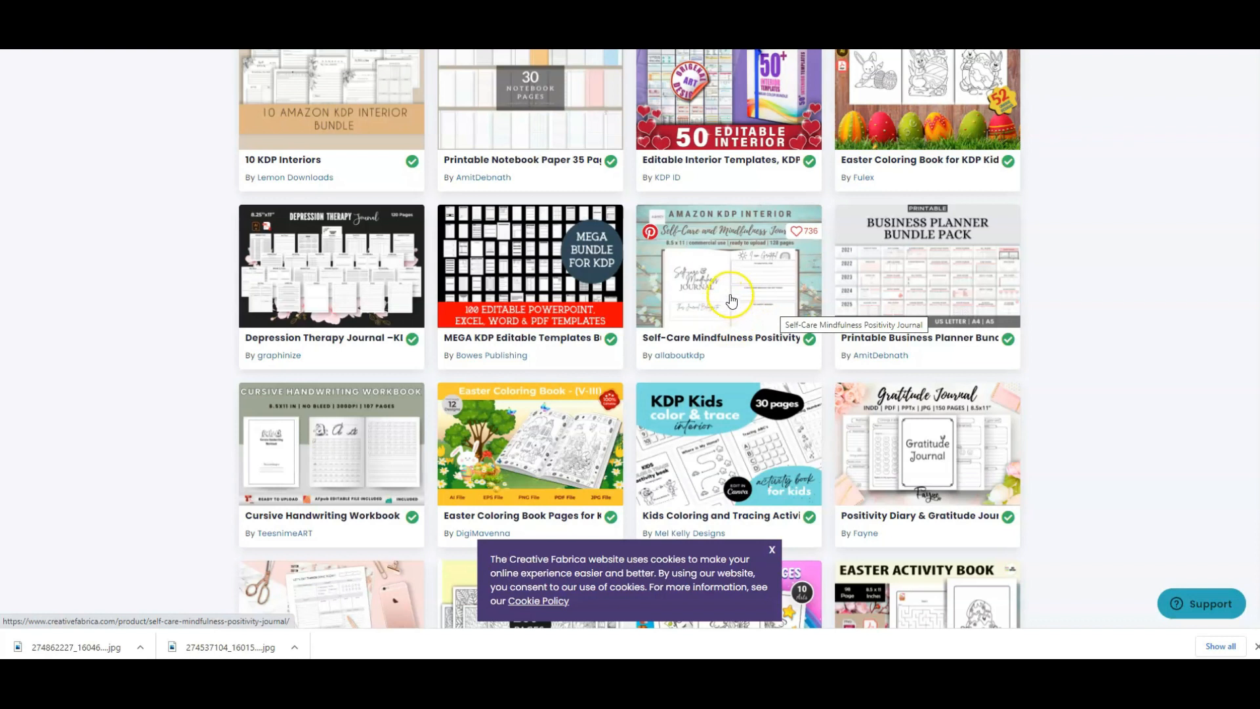
{"action": "mouse_move", "coordinate": [749, 309]}
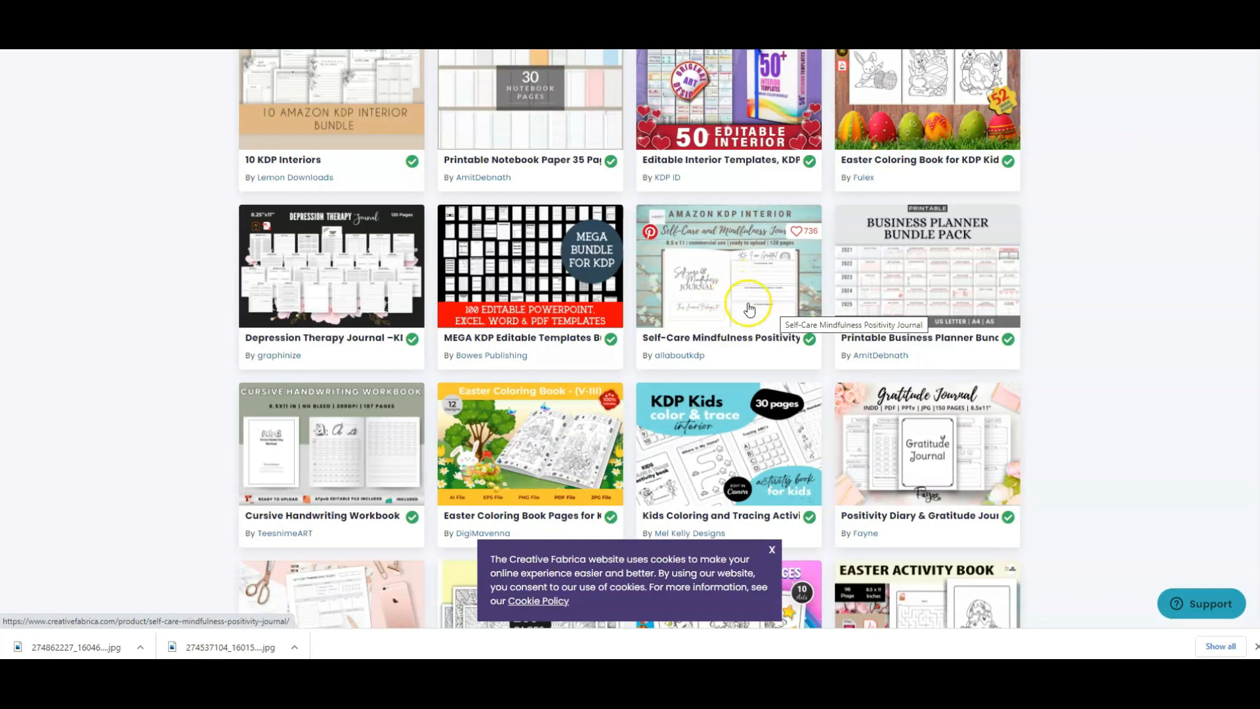
{"action": "mouse_move", "coordinate": [738, 301]}
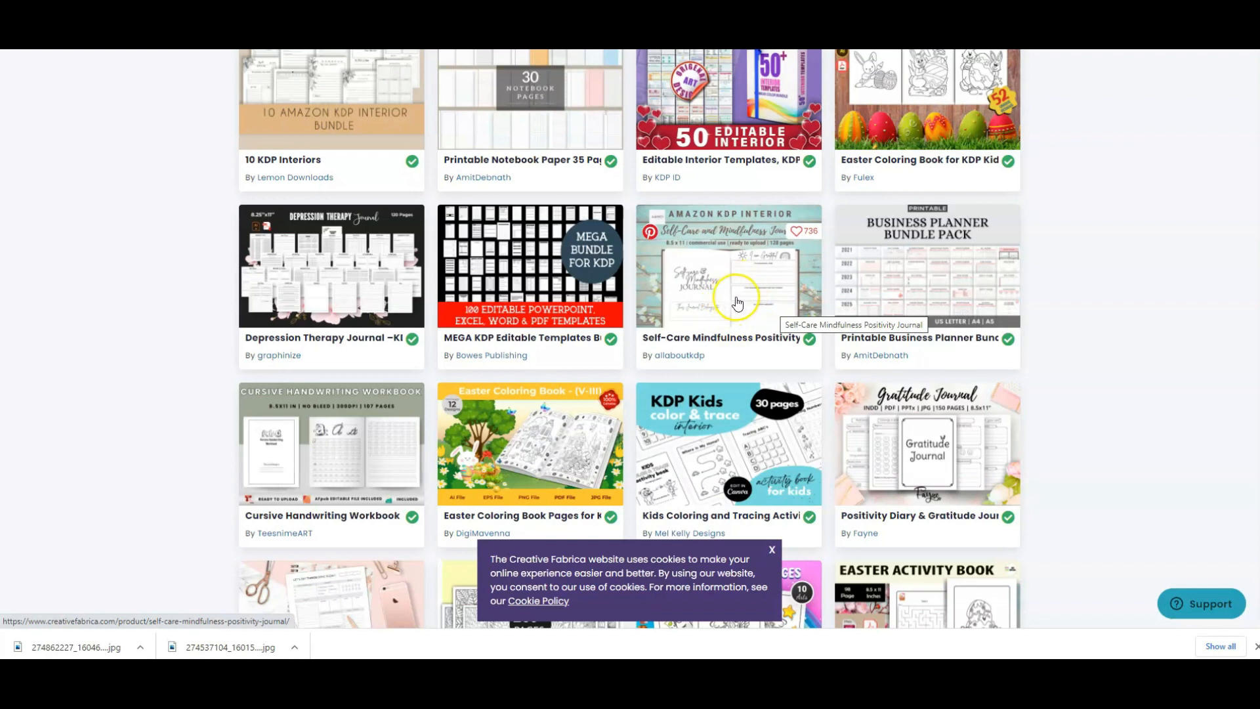
{"action": "mouse_move", "coordinate": [735, 286]}
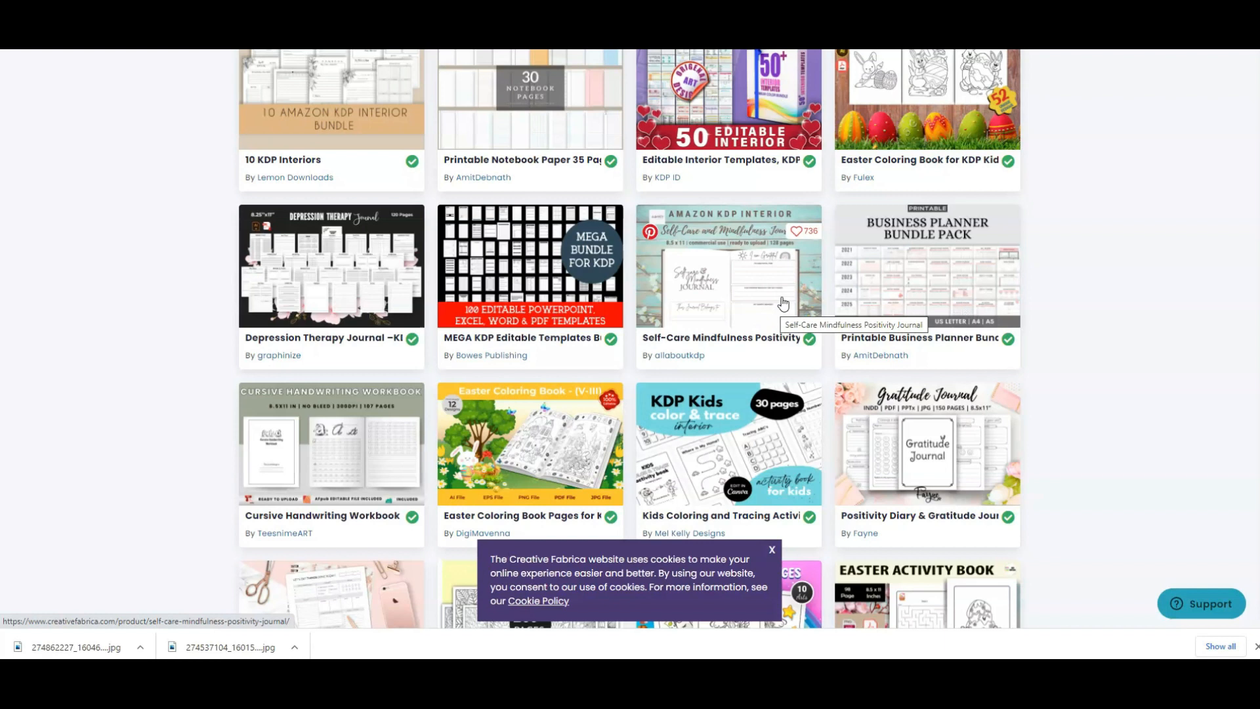
{"action": "mouse_move", "coordinate": [1061, 305]}
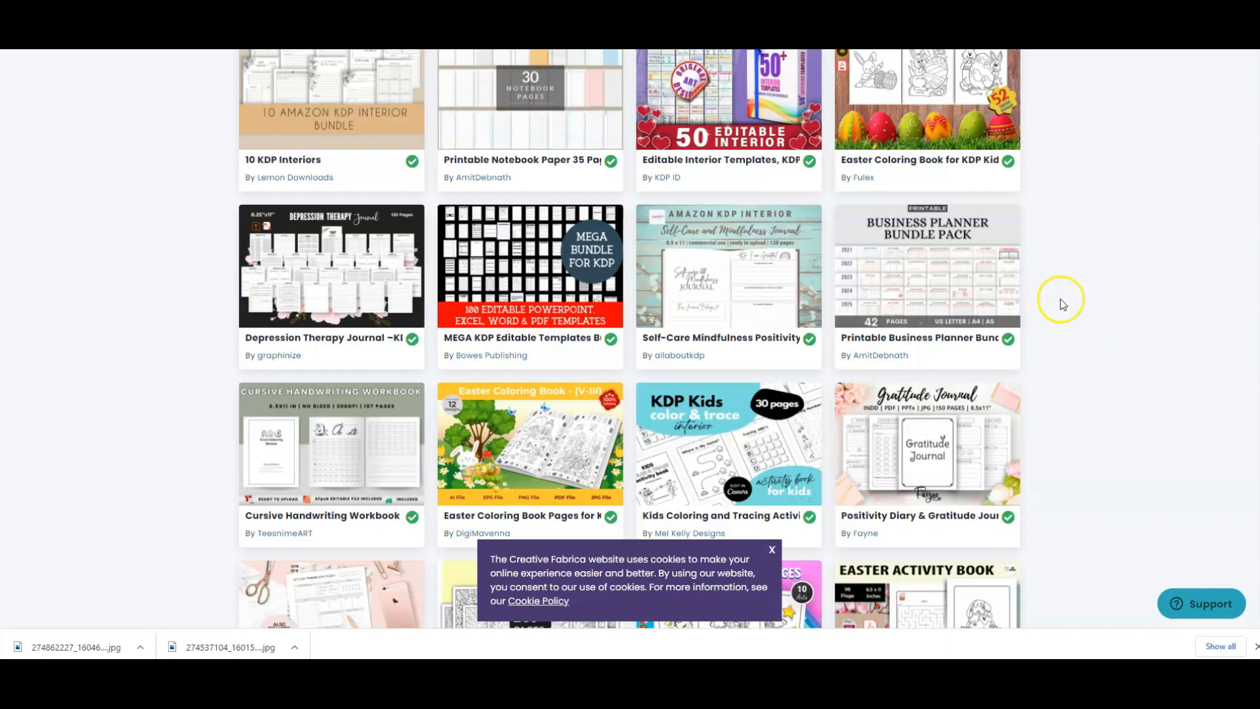
{"action": "mouse_move", "coordinate": [1158, 312]}
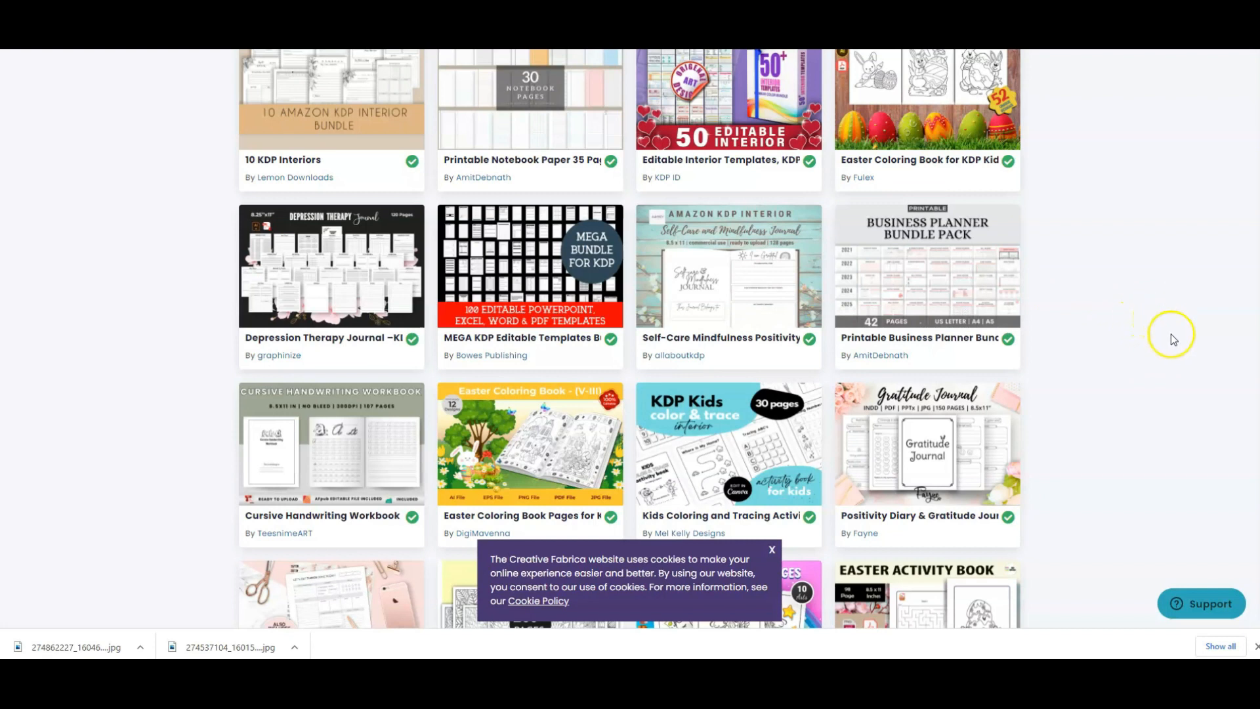
Scroll further to the mandala, unicorn coloring and Easter activity book interiors
{"action": "scroll", "scroll_direction": "down", "scroll_amount": 3}
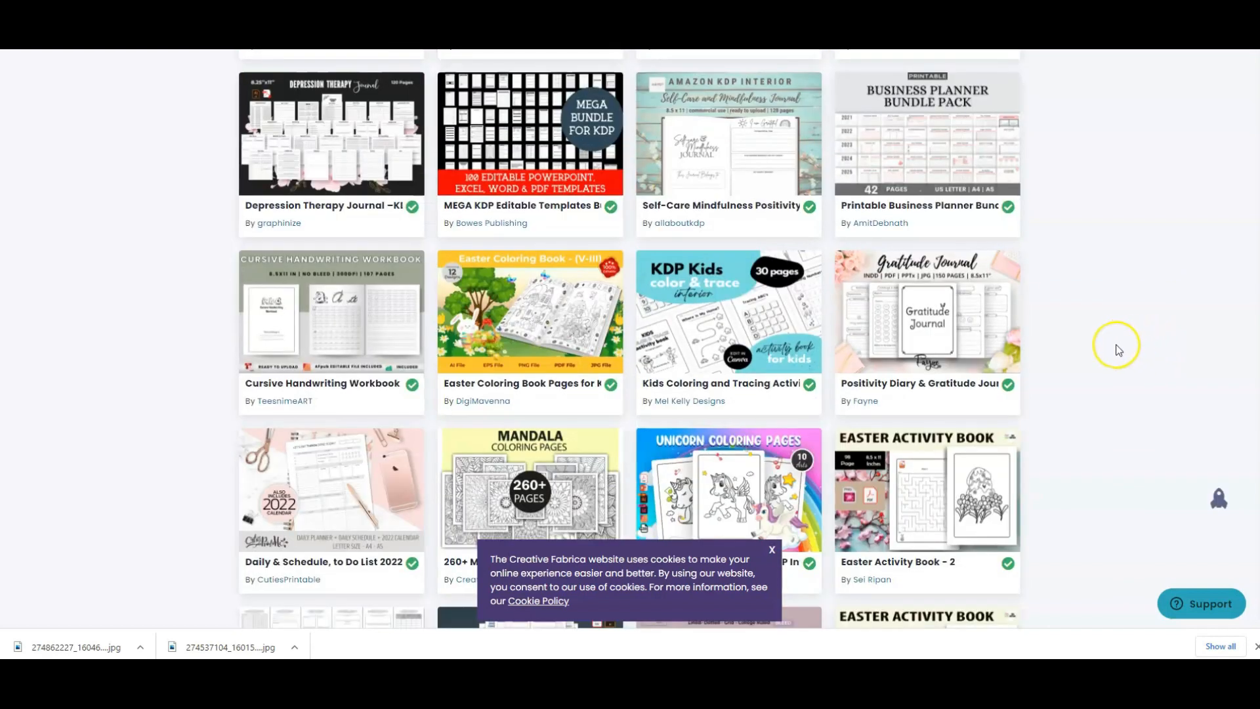
{"action": "mouse_move", "coordinate": [1094, 237]}
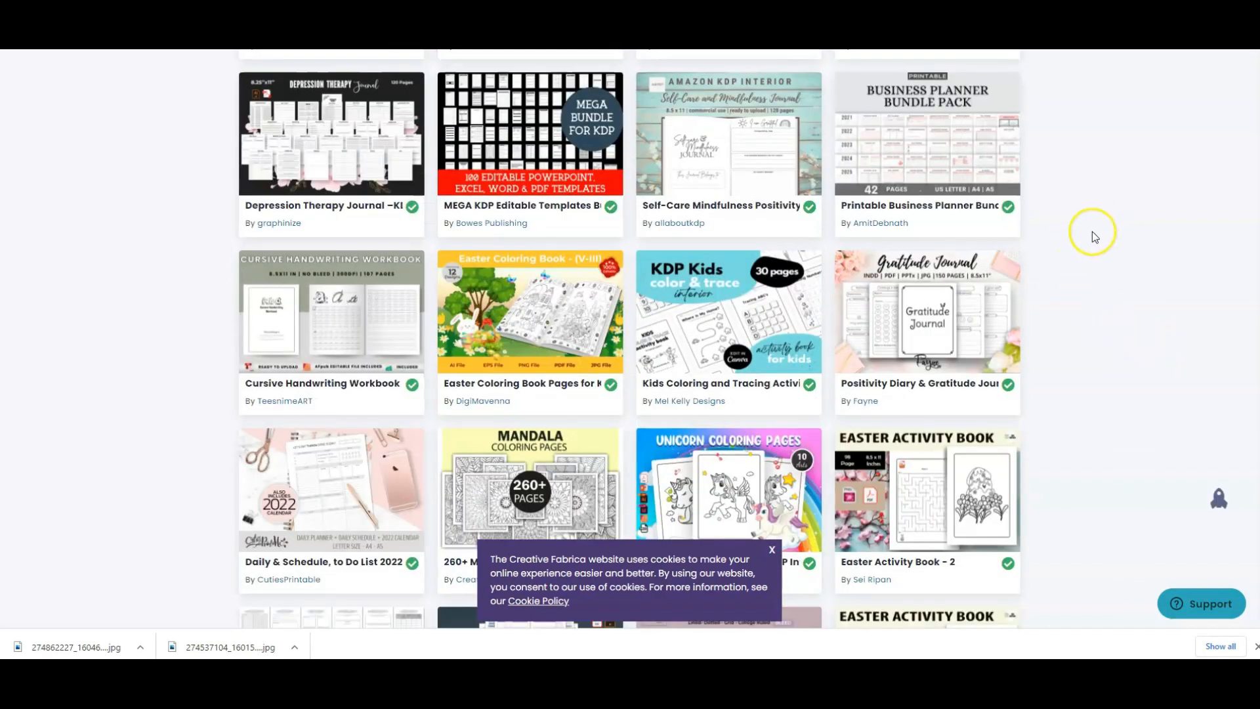
{"action": "mouse_move", "coordinate": [715, 159]}
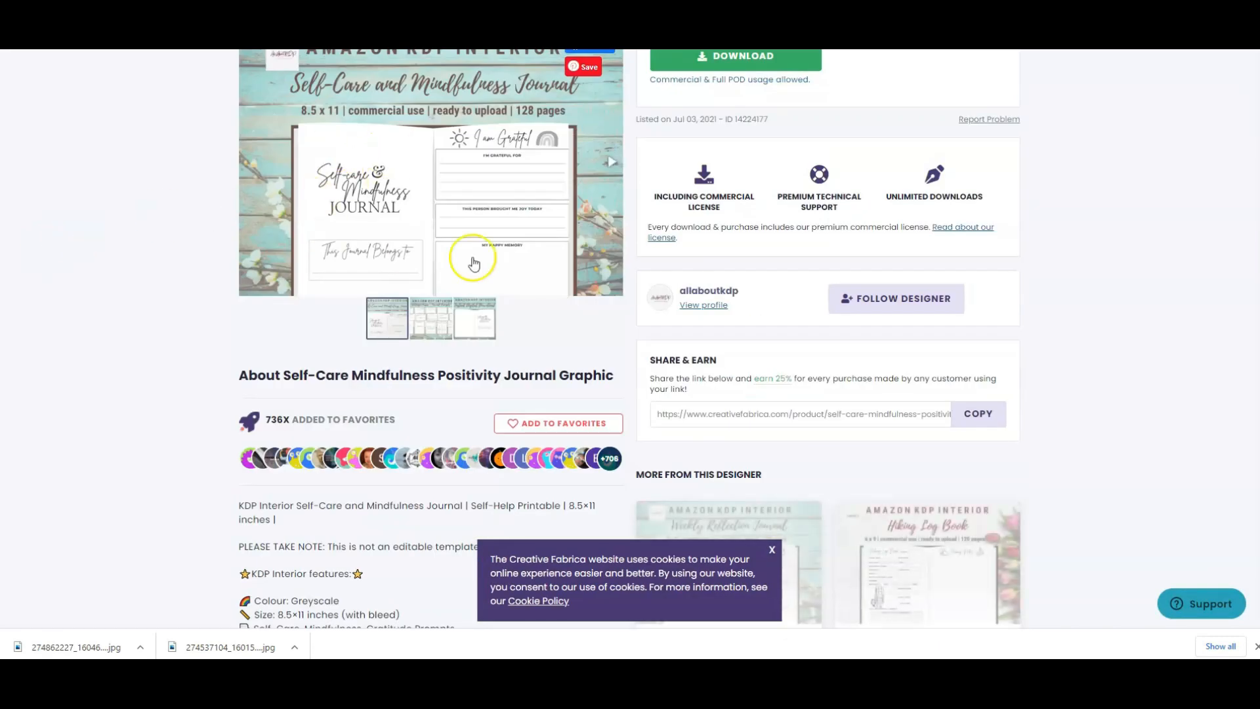
{"action": "scroll", "scroll_direction": "down", "scroll_amount": 3}
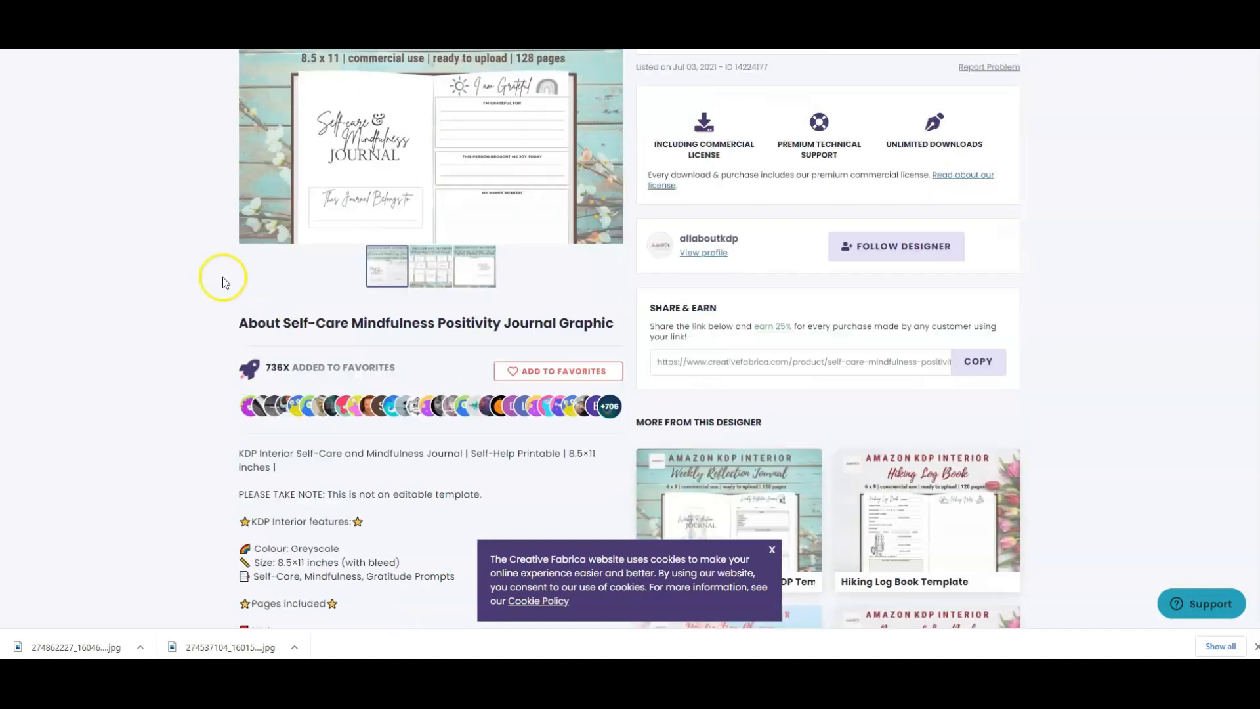
{"action": "scroll", "scroll_direction": "down", "scroll_amount": 3}
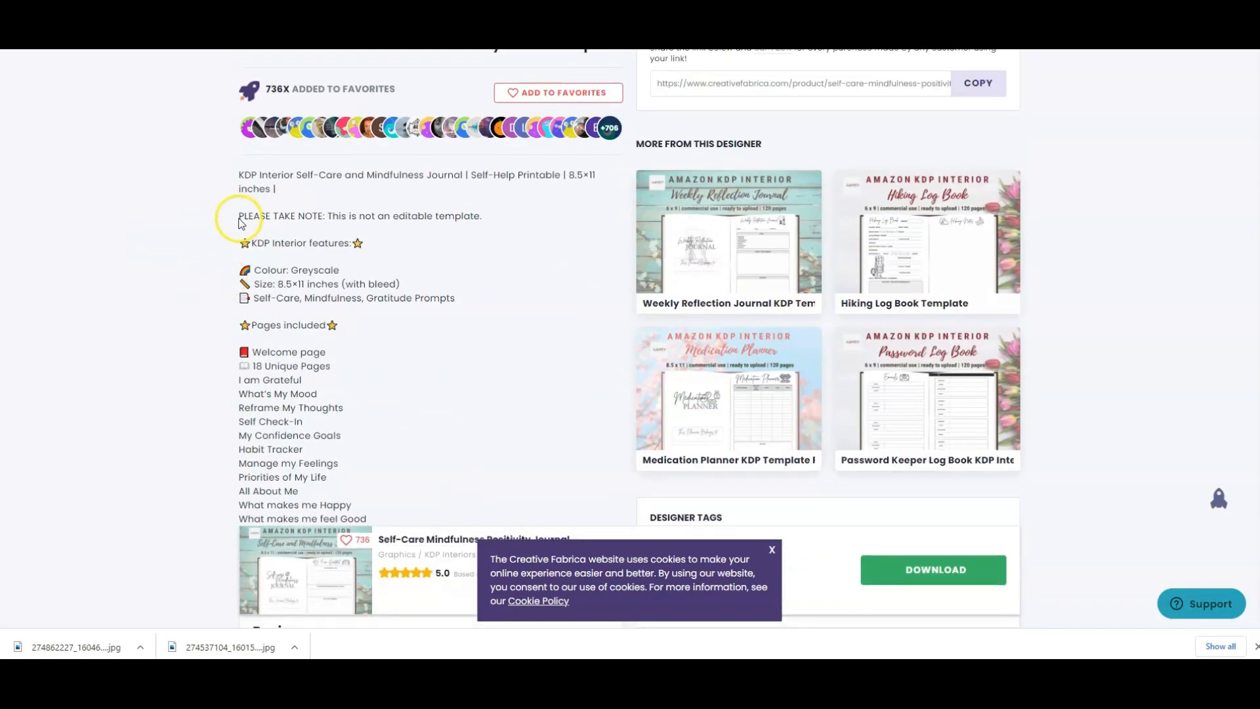
{"action": "scroll", "scroll_direction": "down", "scroll_amount": 3}
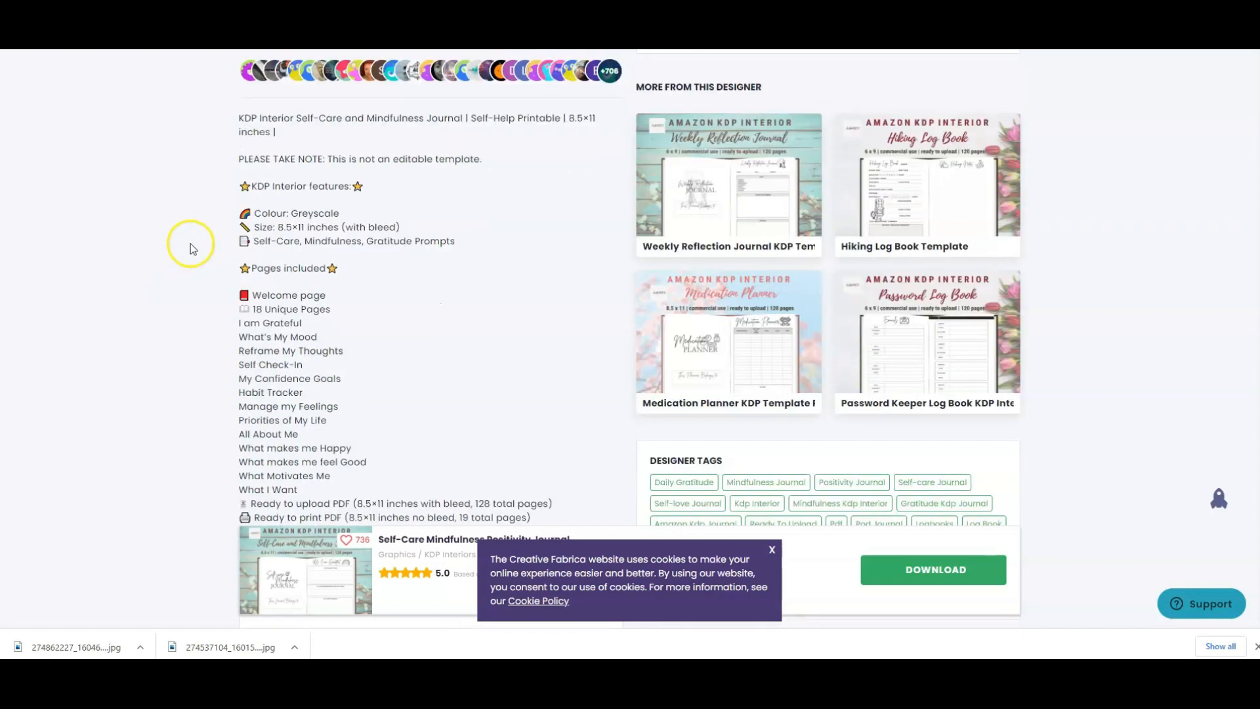
{"action": "scroll", "scroll_direction": "down", "scroll_amount": 3}
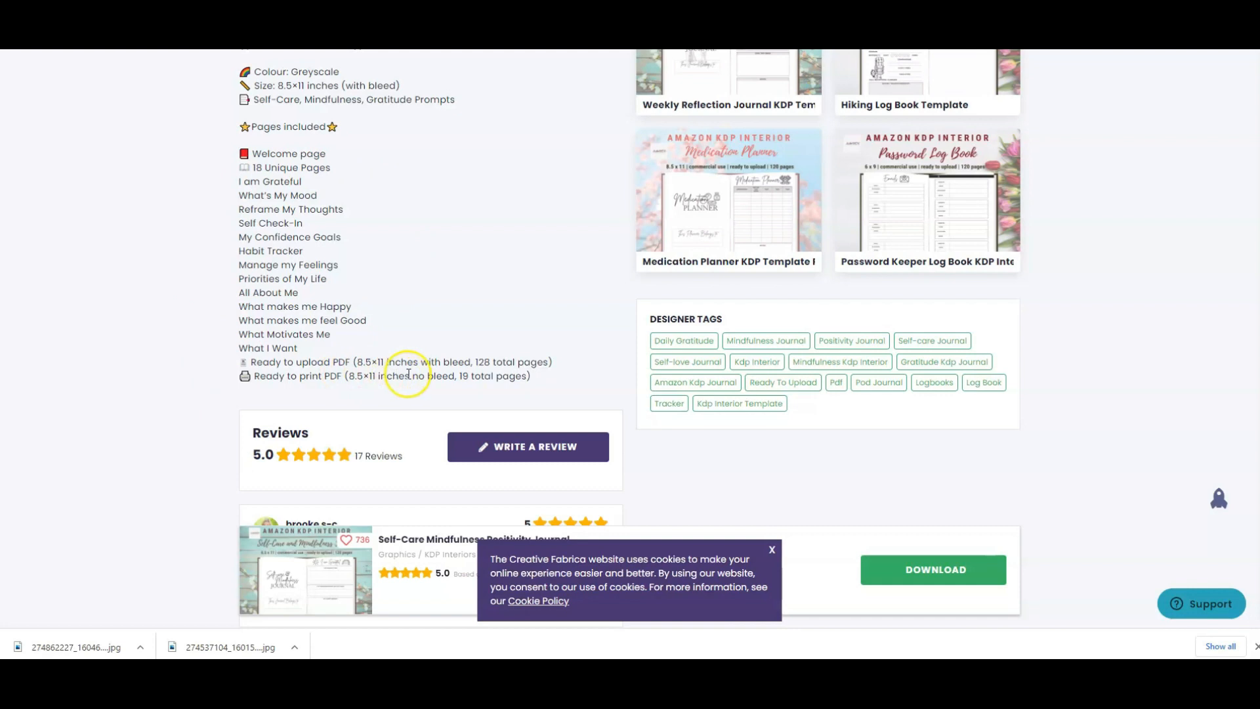
{"action": "scroll", "scroll_direction": "down", "scroll_amount": 3}
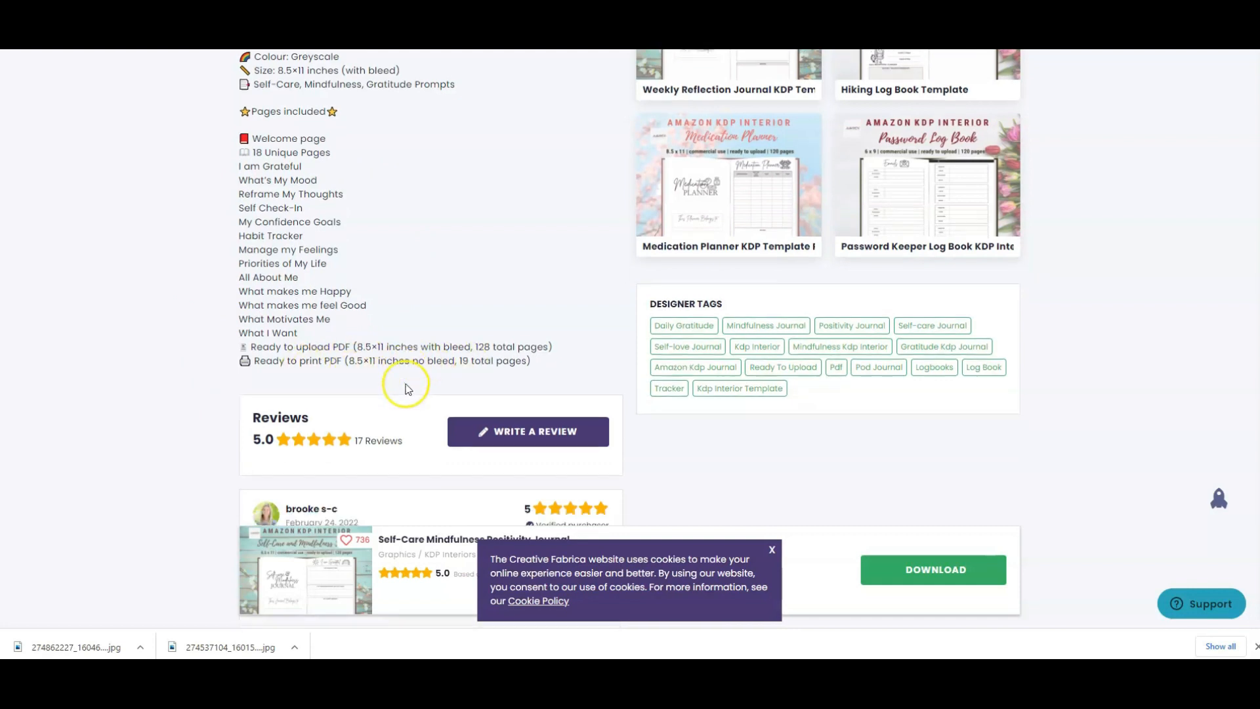
{"action": "scroll", "scroll_direction": "down", "scroll_amount": 3}
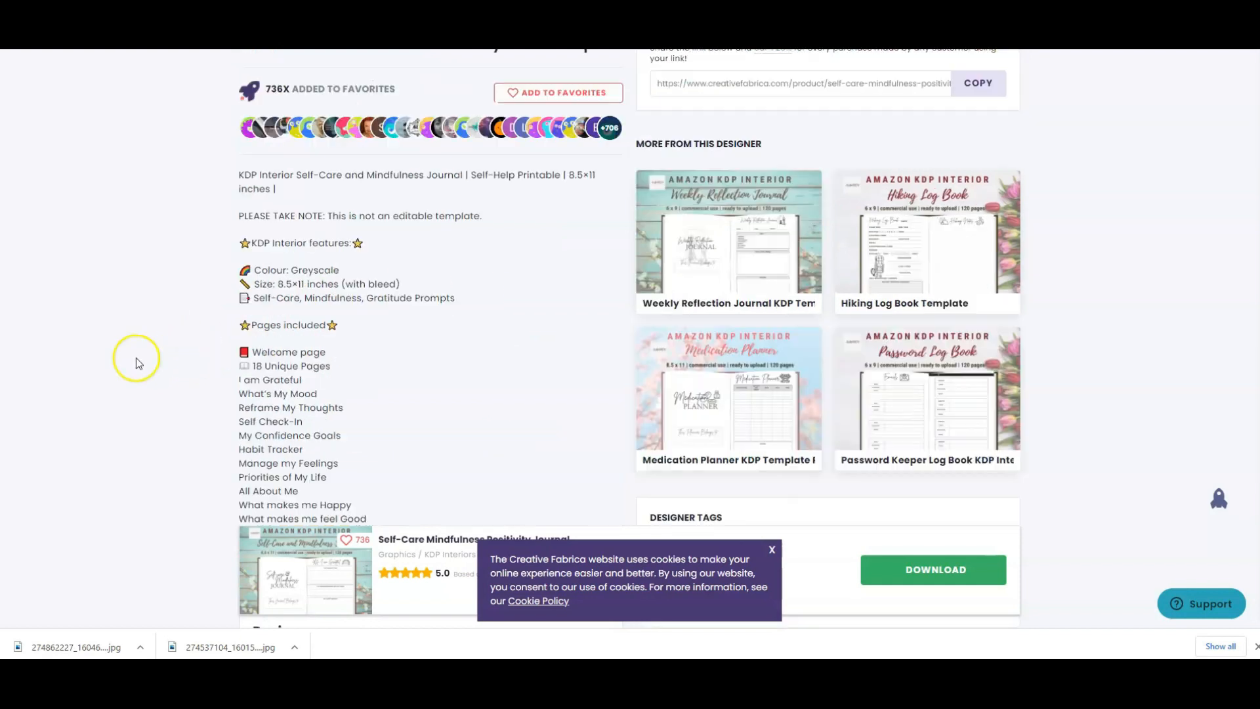
{"action": "scroll", "scroll_direction": "down", "scroll_amount": 3}
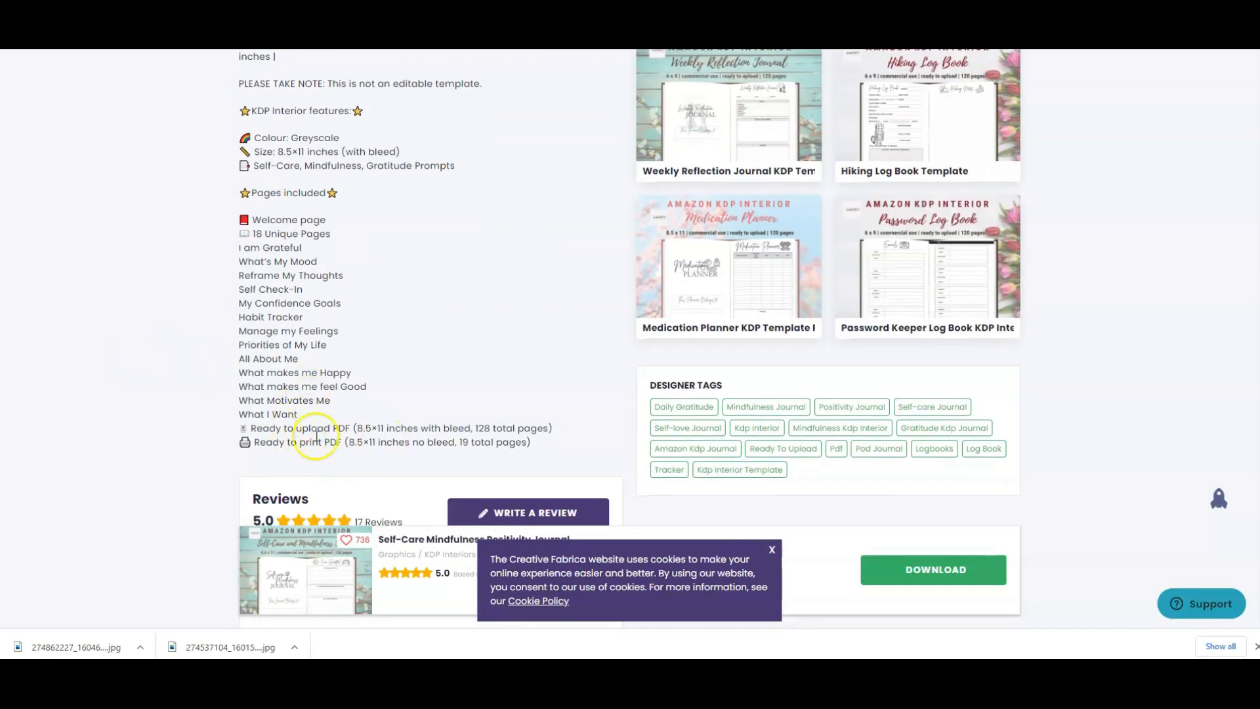
{"action": "mouse_move", "coordinate": [454, 459]}
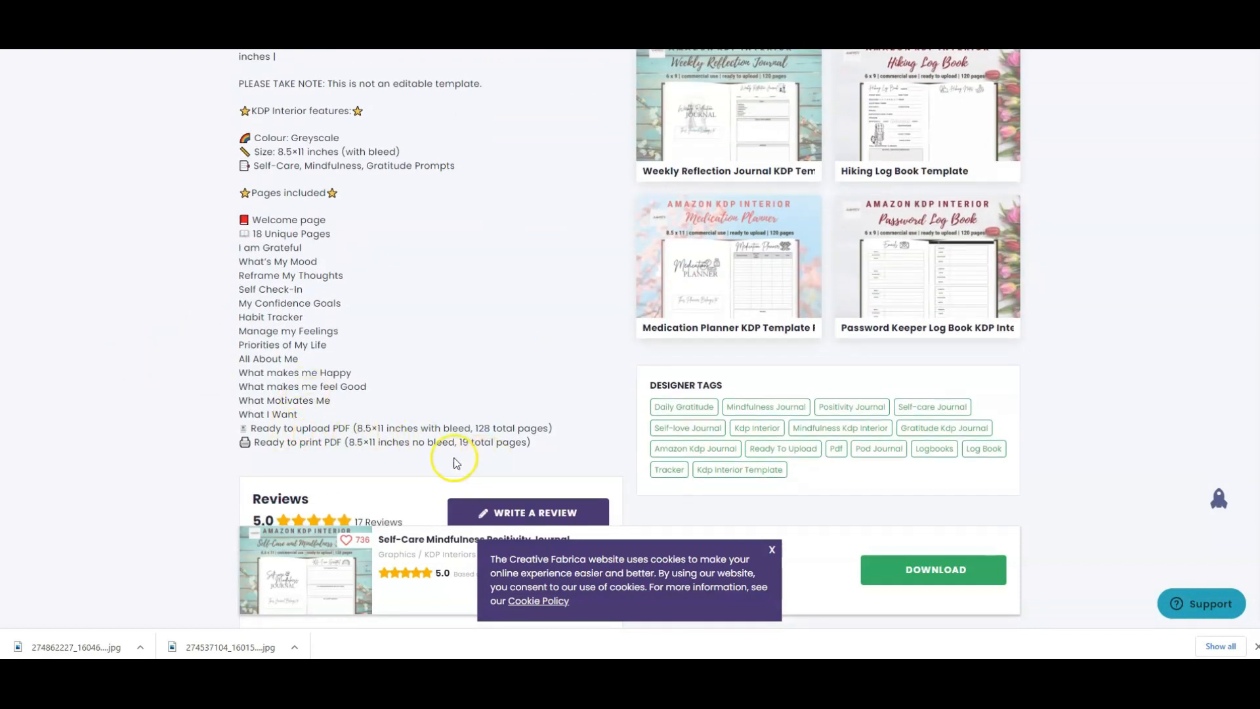
{"action": "mouse_move", "coordinate": [347, 434]}
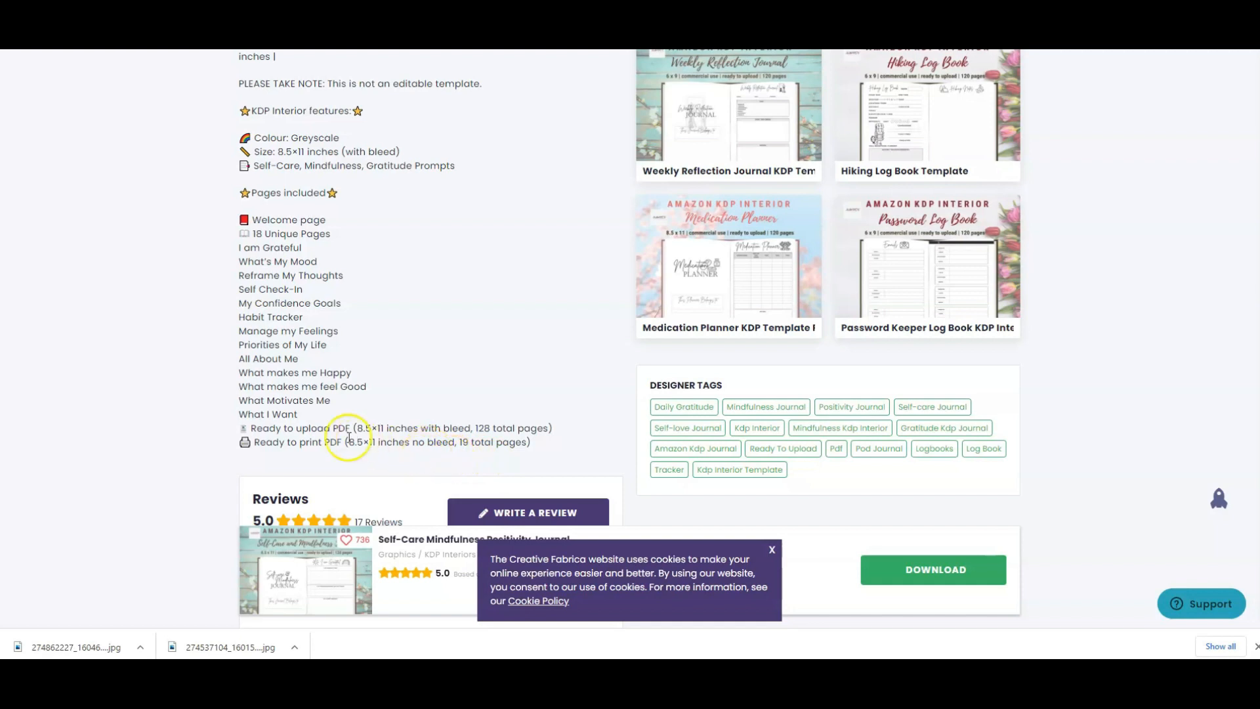
{"action": "mouse_move", "coordinate": [470, 457]}
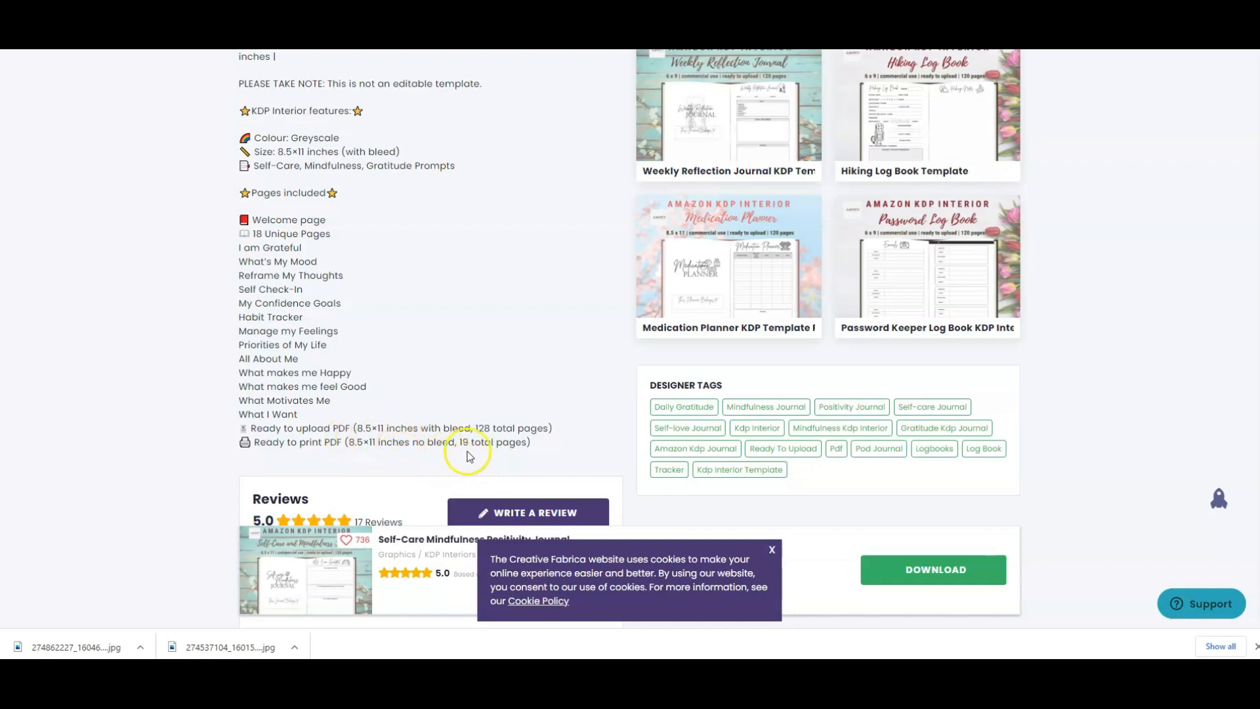
{"action": "mouse_move", "coordinate": [467, 461]}
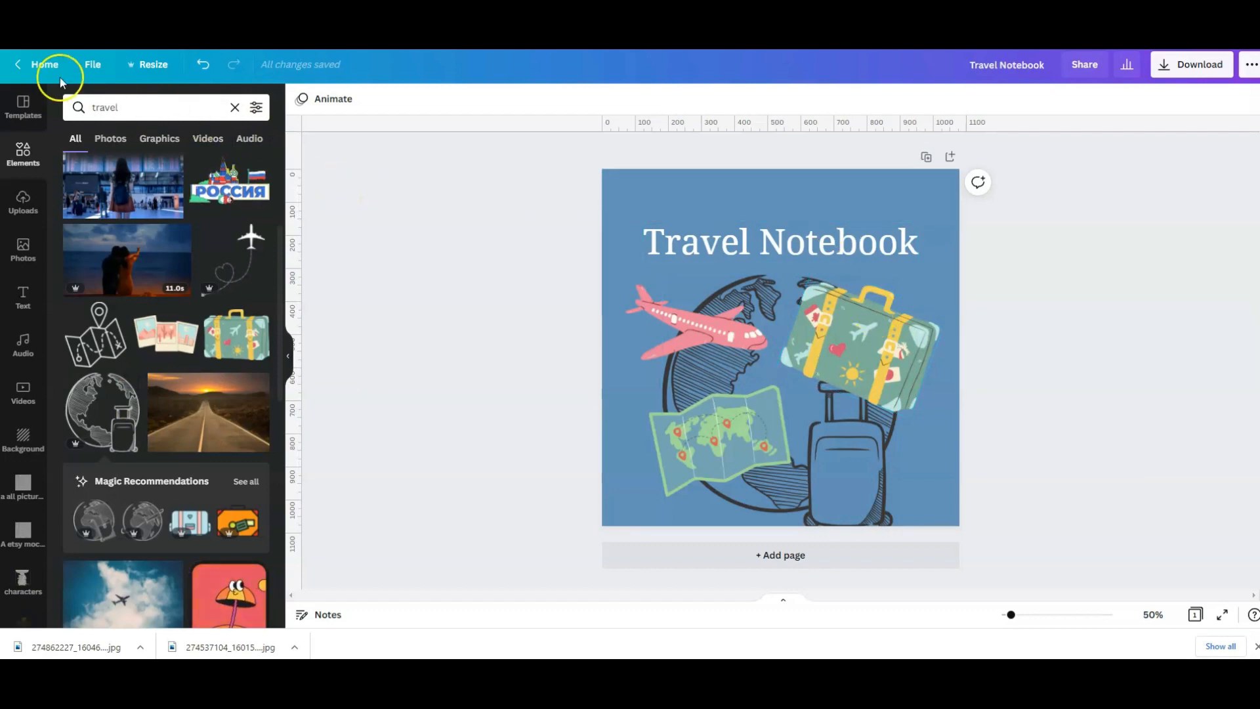
From Canva Home, import Weekly Planner.pdf and open it as an editable multi-page design
{"action": "left_click", "coordinate": [45, 66]}
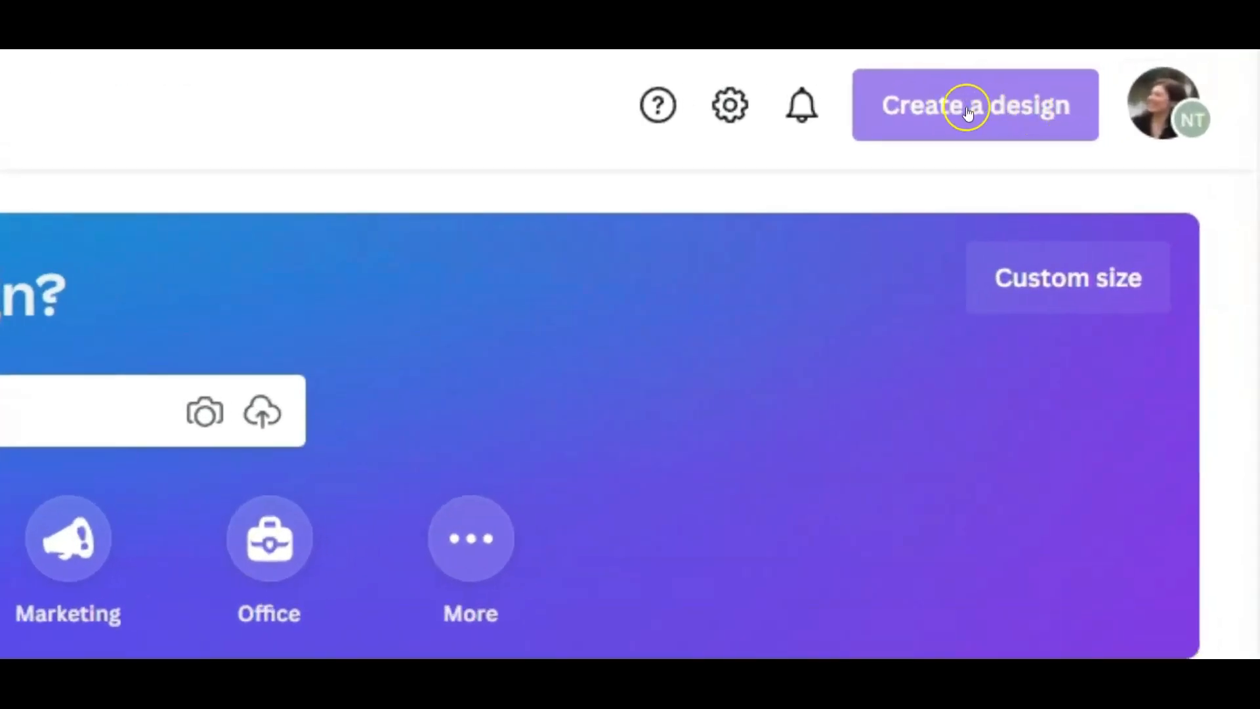
{"action": "left_click", "coordinate": [973, 105]}
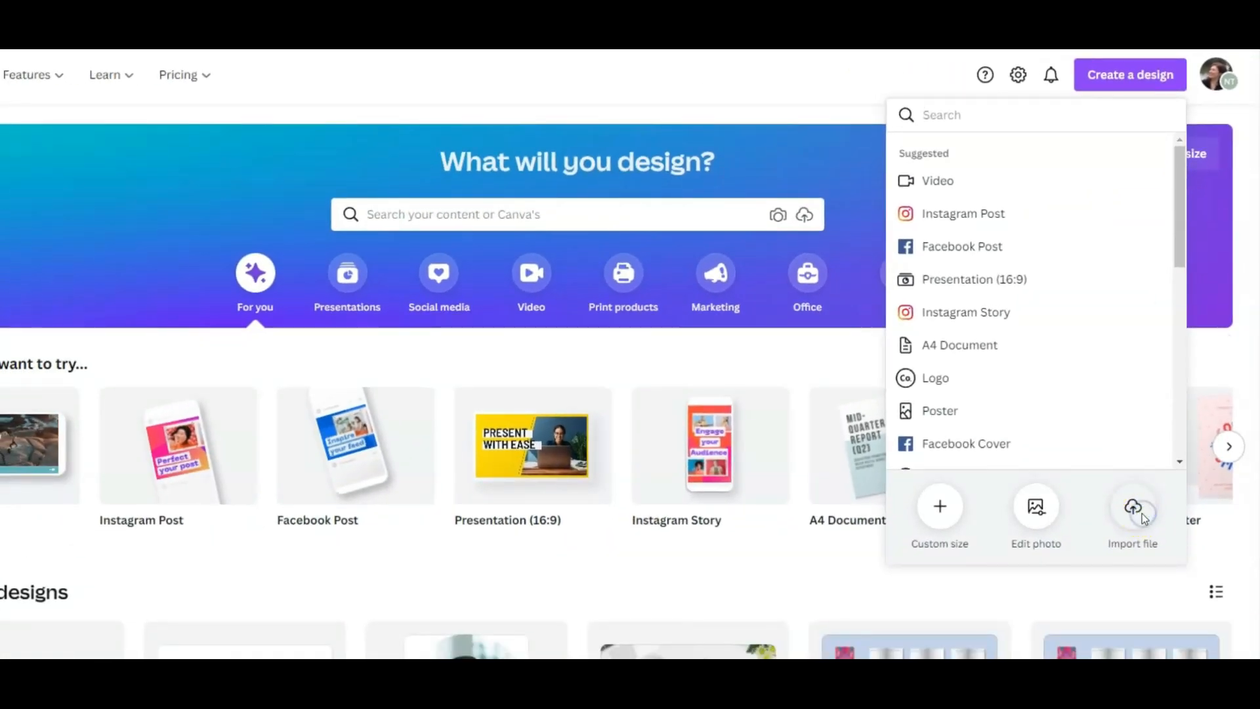
{"action": "left_click", "coordinate": [1133, 506]}
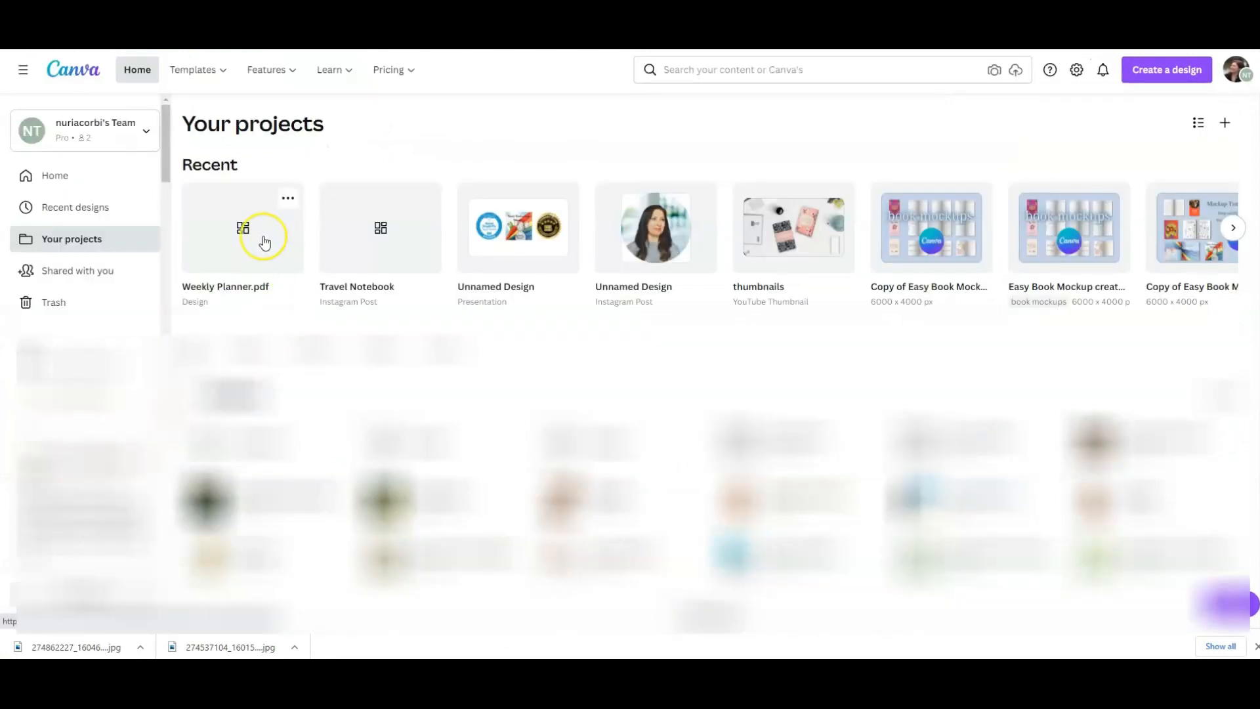
{"action": "double_click", "coordinate": [243, 228]}
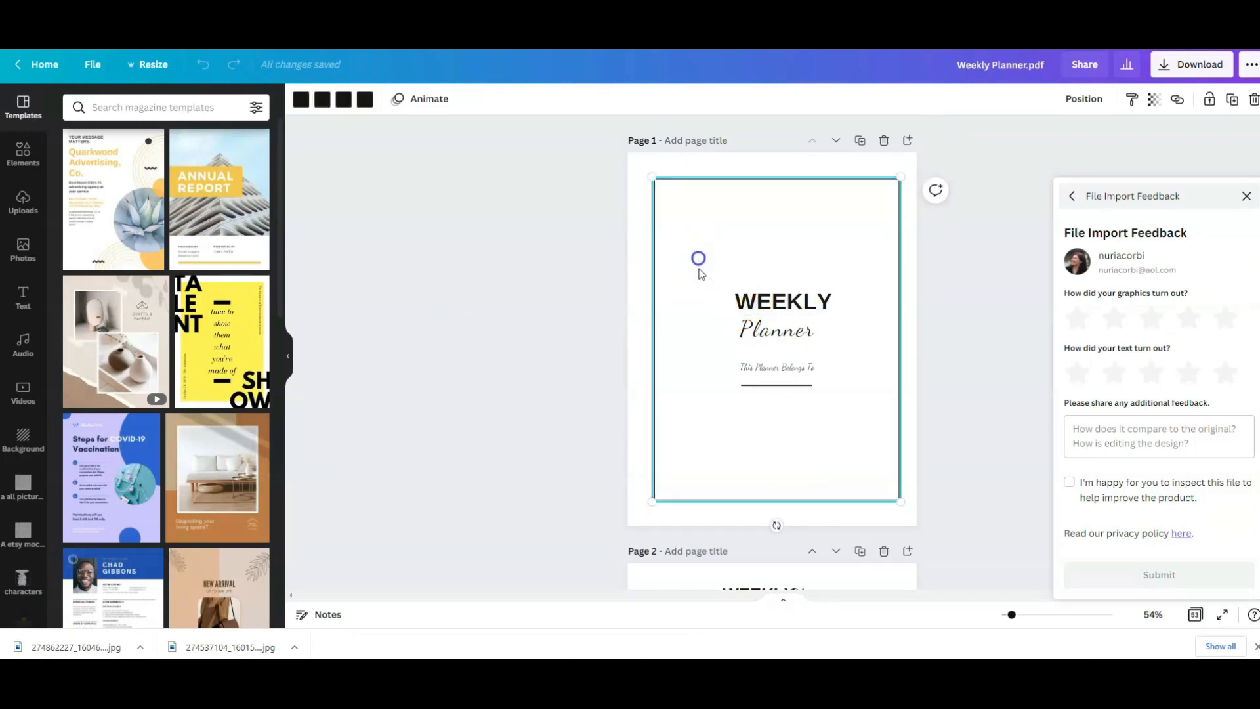
{"action": "double_click", "coordinate": [782, 302]}
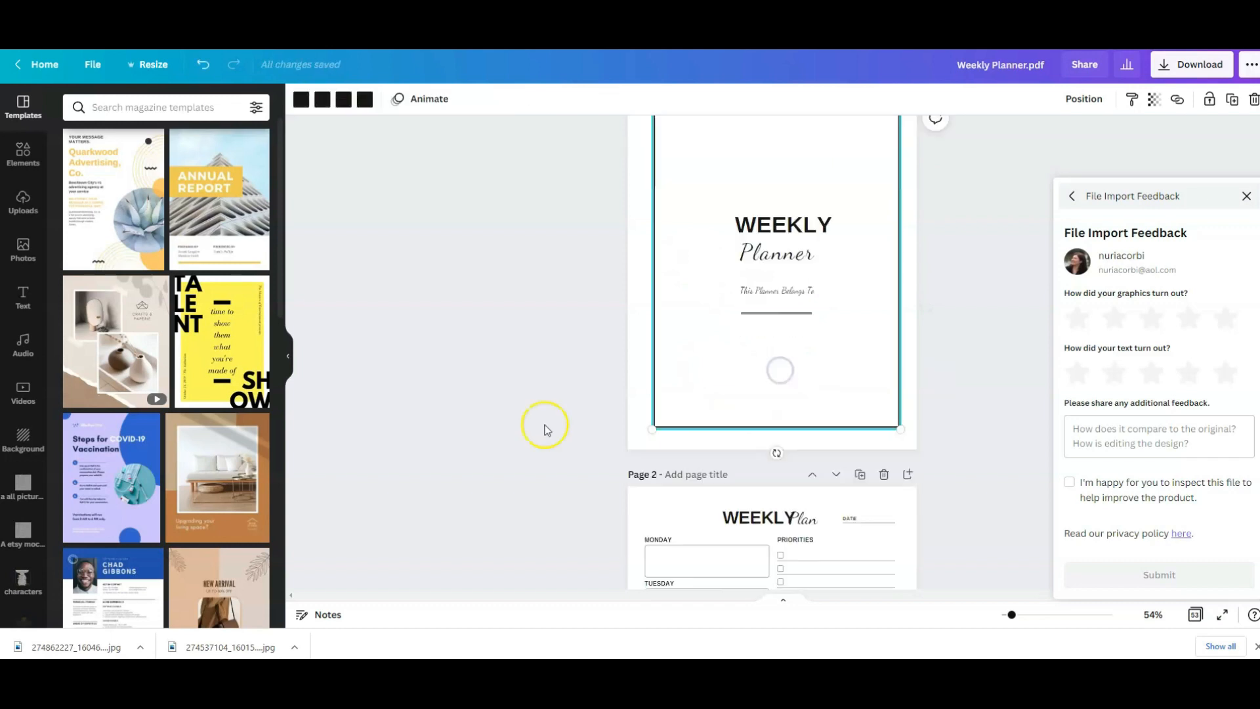
{"action": "scroll", "scroll_direction": "down", "scroll_amount": 3}
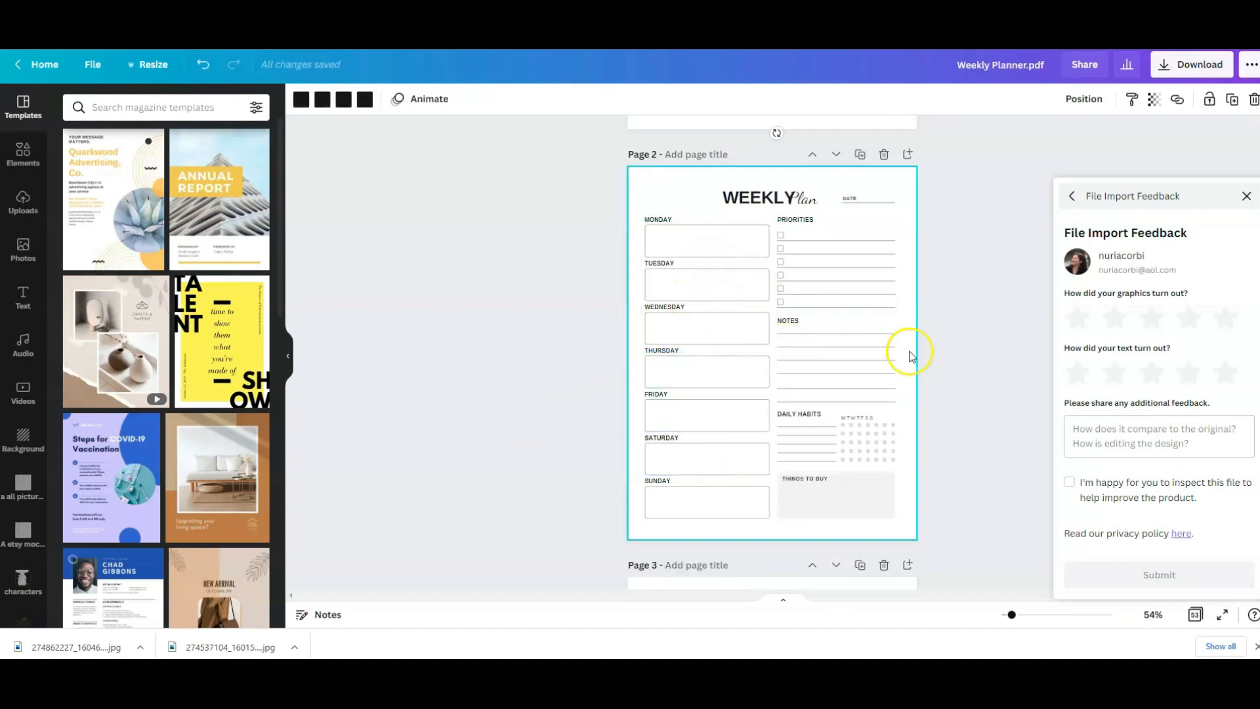
{"action": "scroll", "scroll_direction": "down", "scroll_amount": 3}
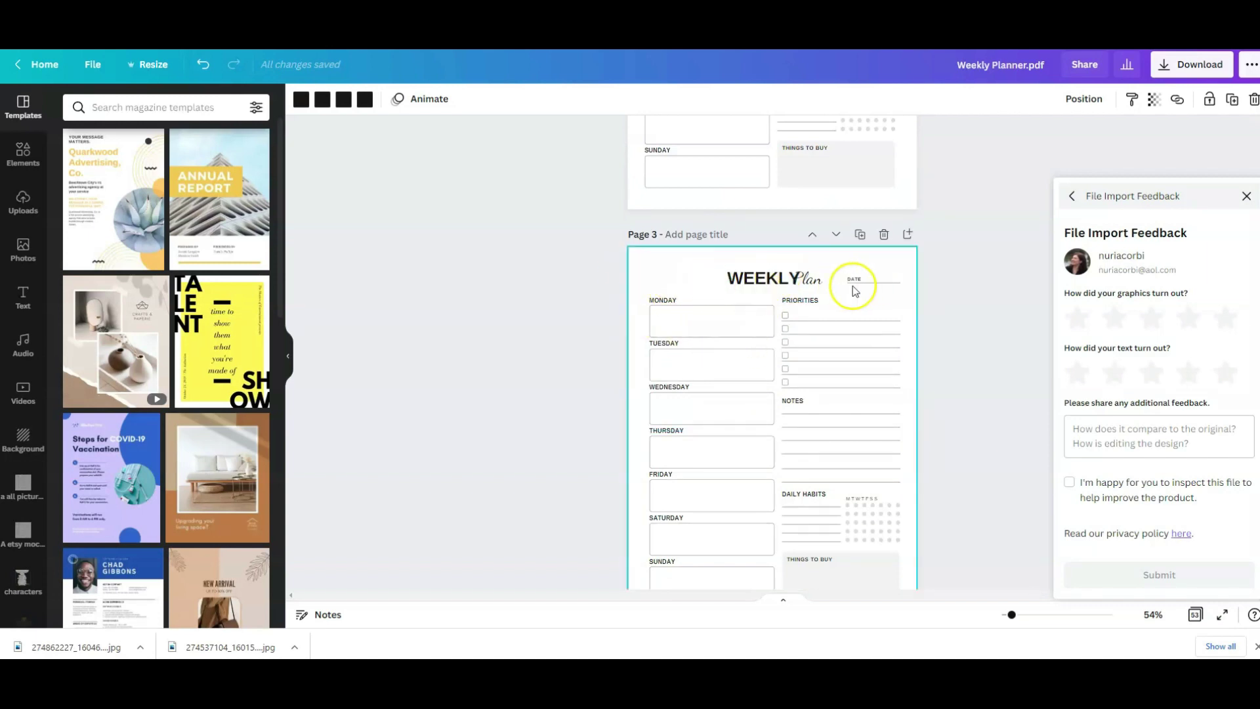
{"action": "scroll", "scroll_direction": "down", "scroll_amount": 3}
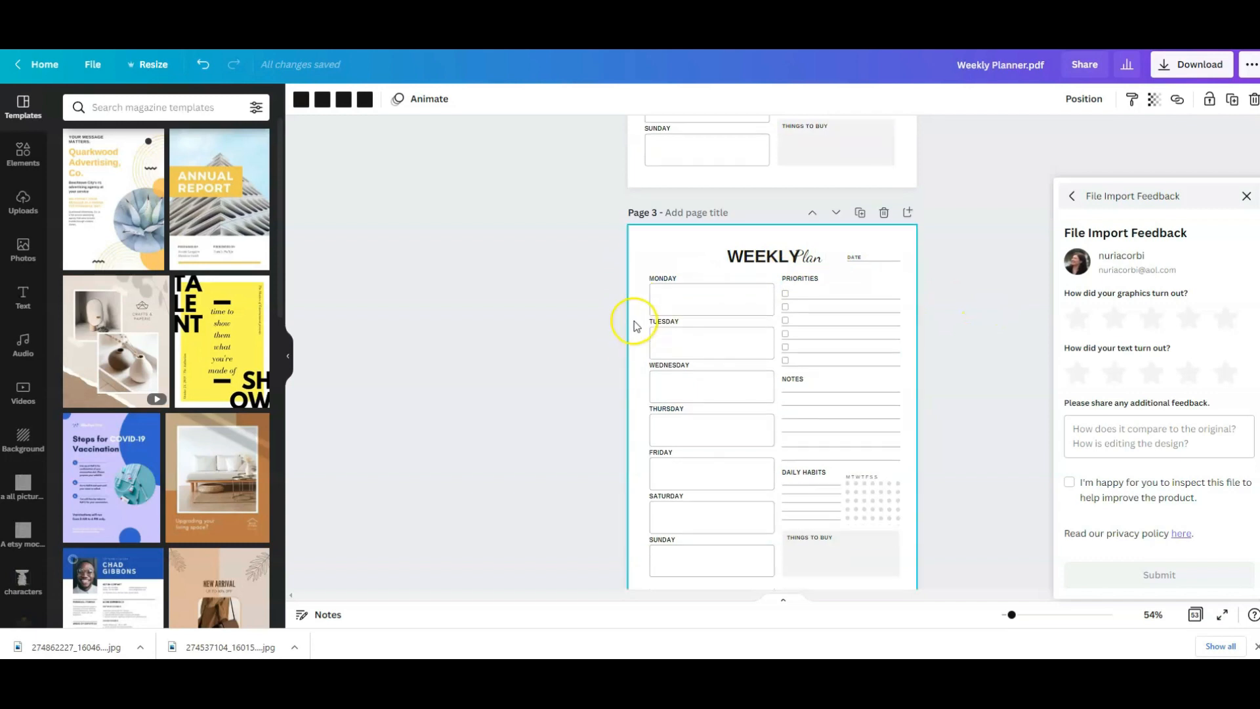
{"action": "scroll", "scroll_direction": "down", "scroll_amount": 3}
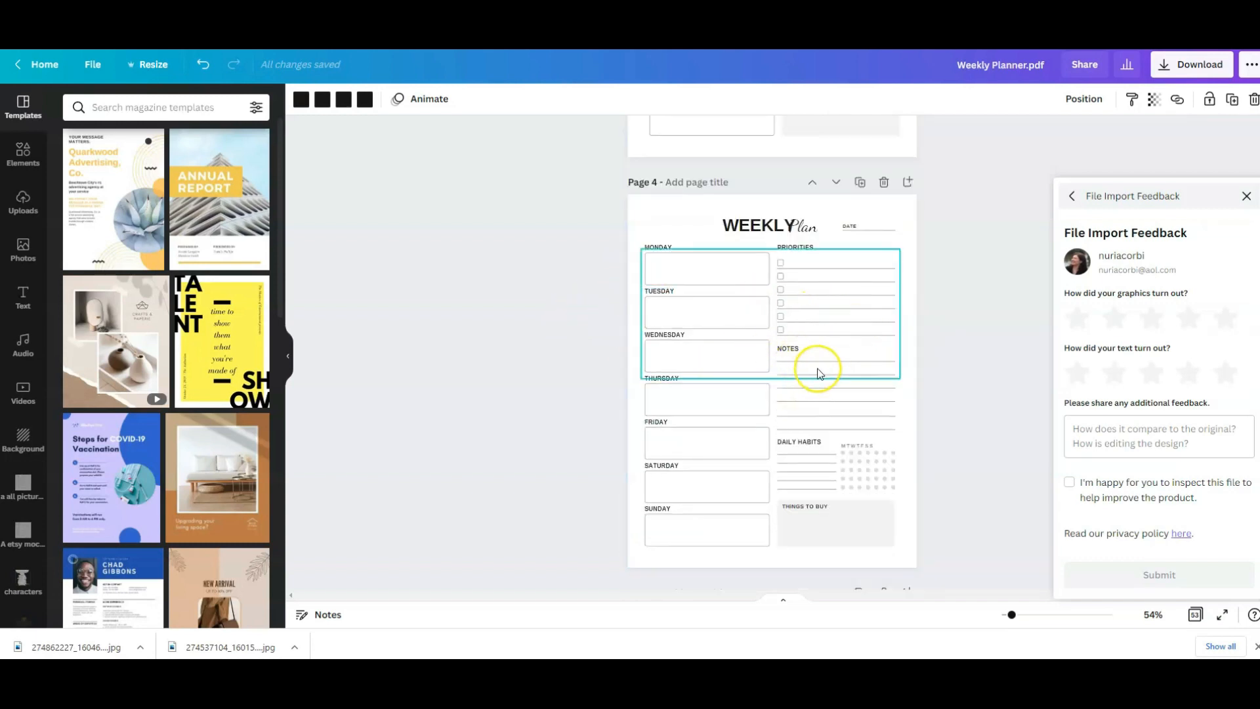
{"action": "scroll", "scroll_direction": "down", "scroll_amount": 3}
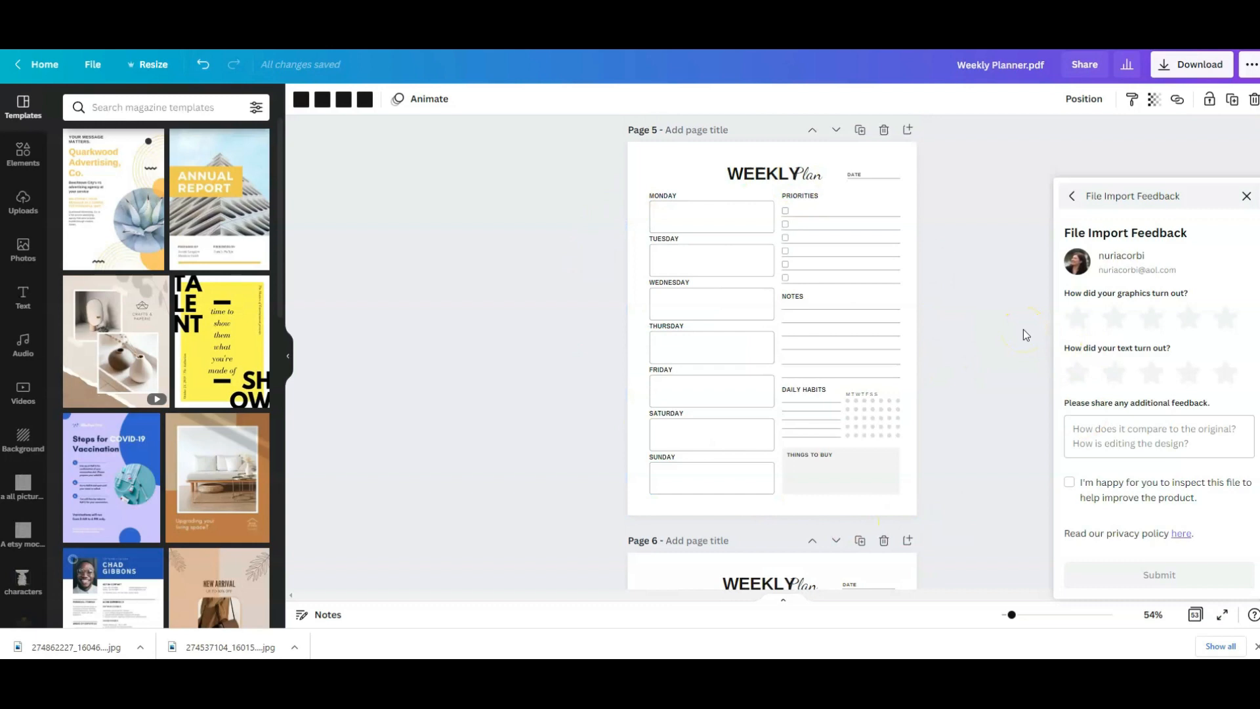
{"action": "left_click", "coordinate": [759, 177]}
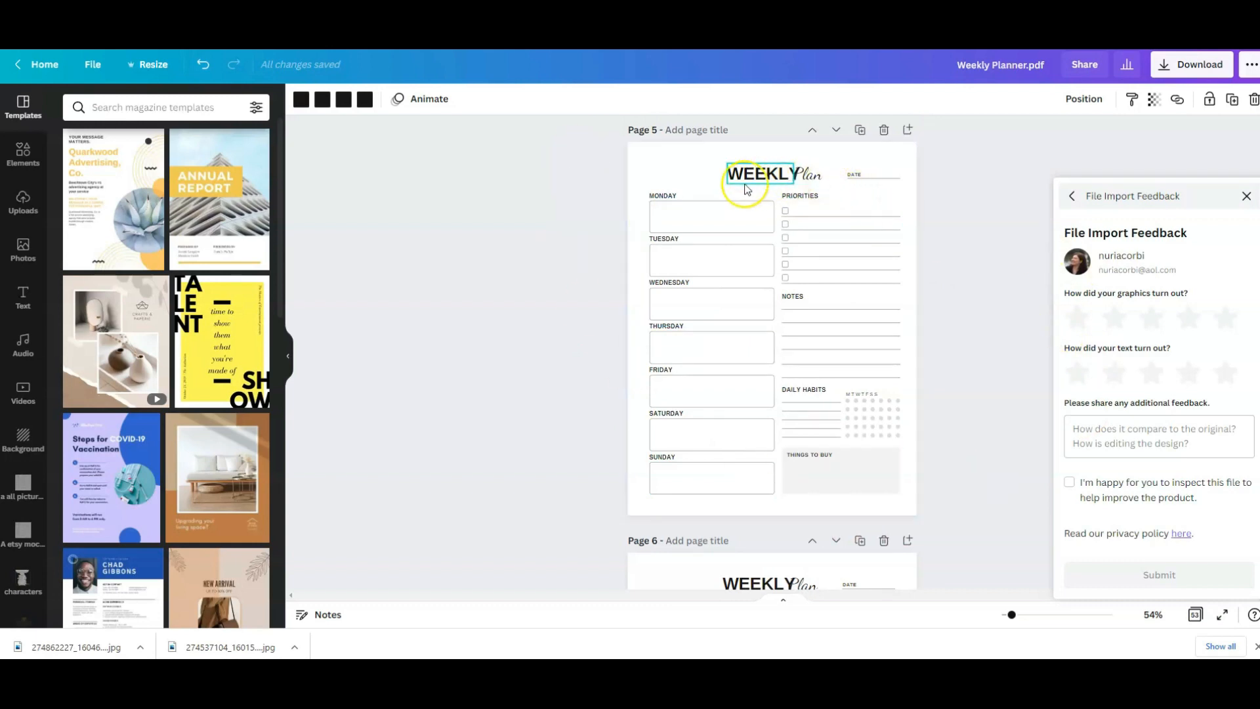
{"action": "left_click", "coordinate": [475, 242]}
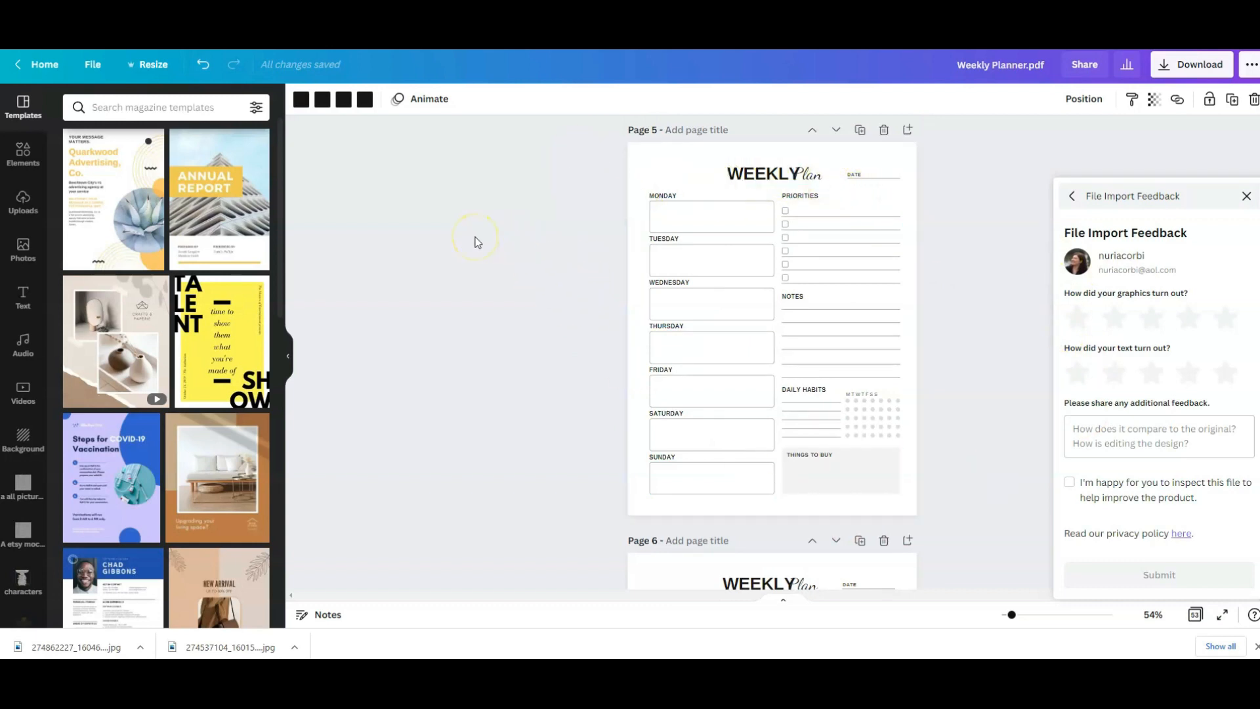
{"action": "mouse_move", "coordinate": [477, 242]}
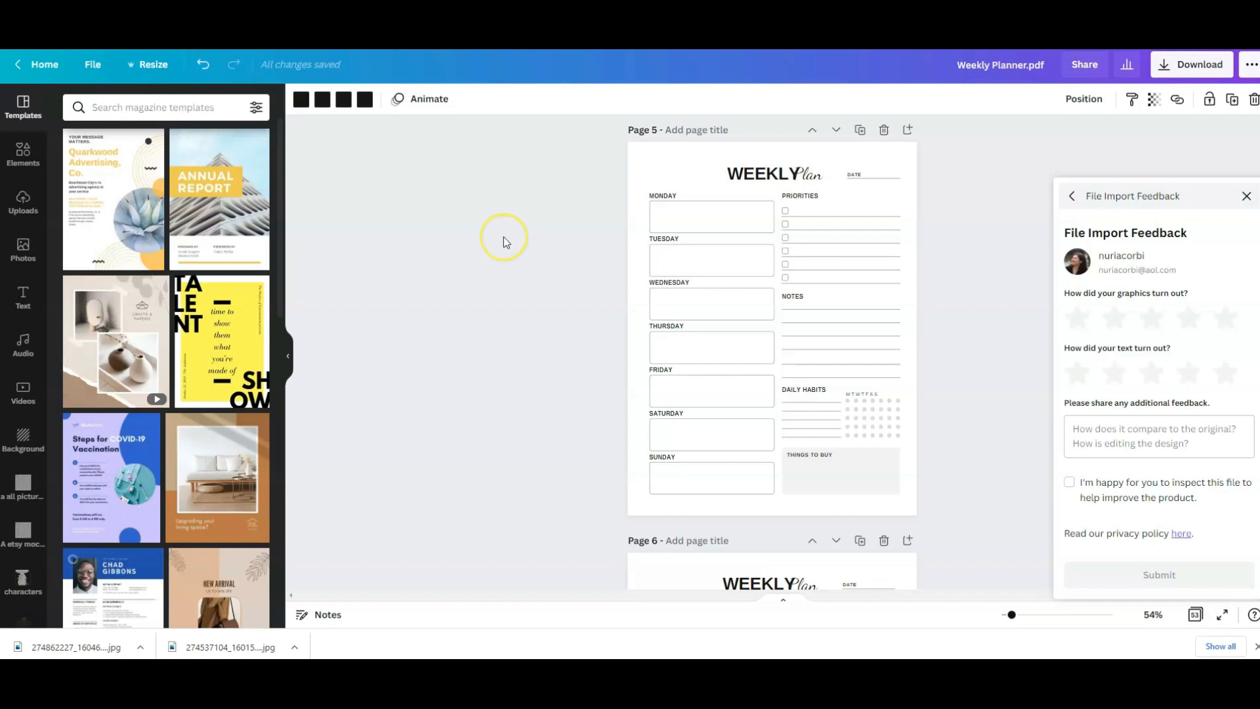
{"action": "mouse_move", "coordinate": [527, 212]}
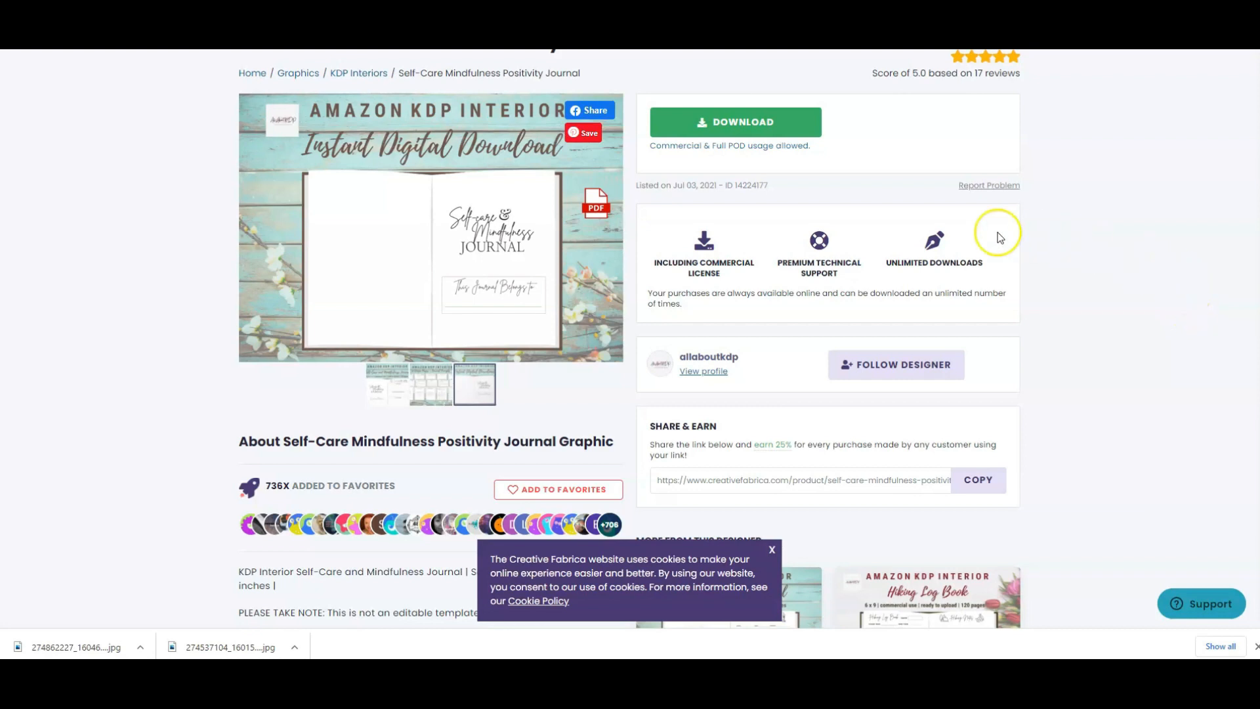
{"action": "mouse_move", "coordinate": [113, 325]}
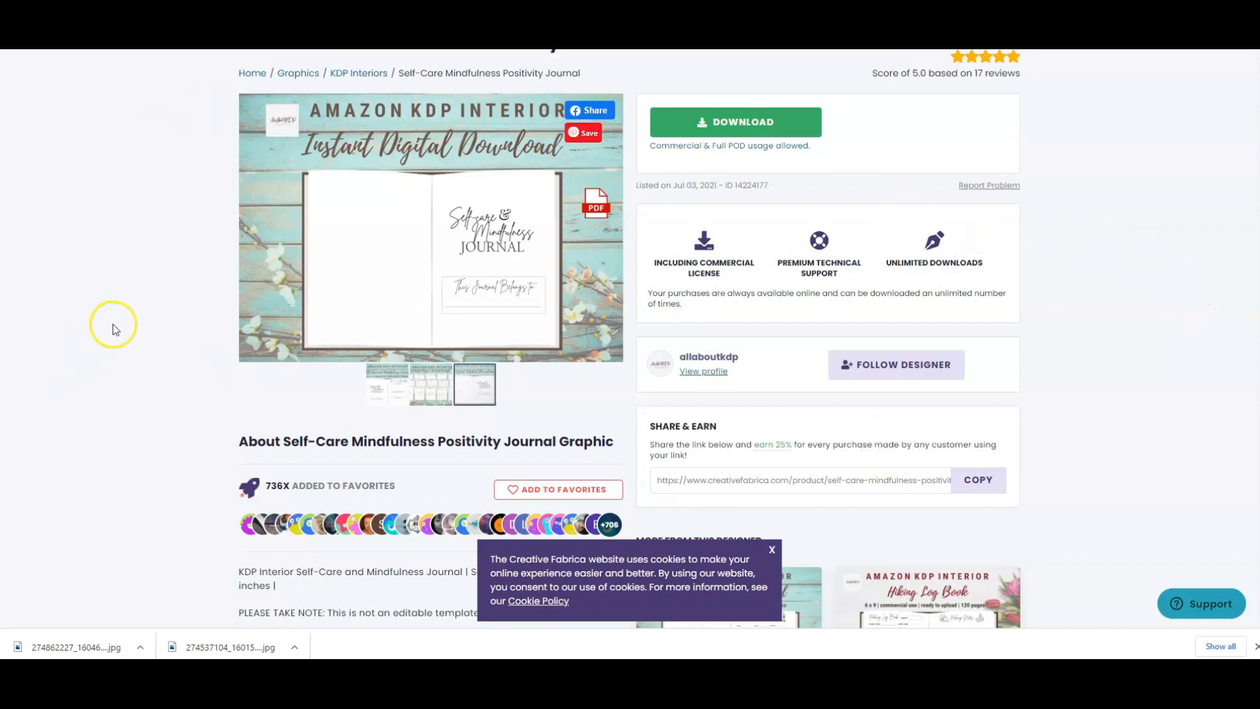
{"action": "mouse_move", "coordinate": [108, 319]}
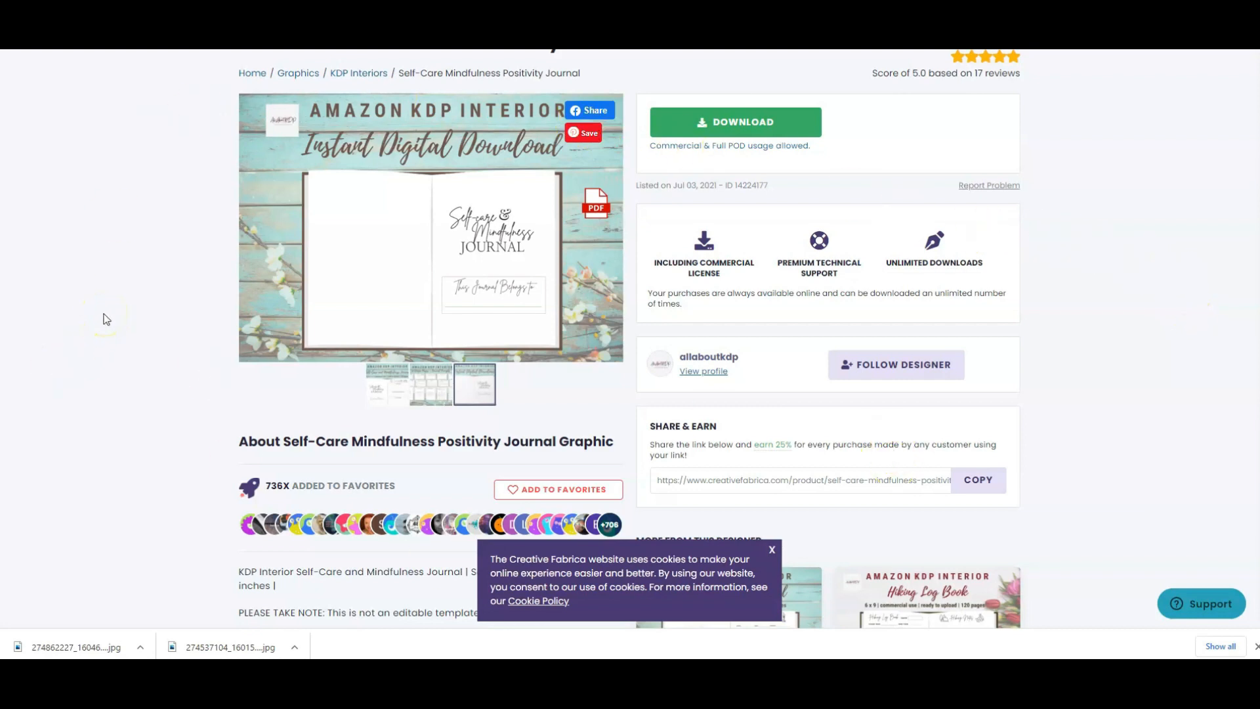
Scroll down the Self-Care Mindfulness Positivity Journal product page before going back
{"action": "scroll", "scroll_direction": "down", "scroll_amount": 3}
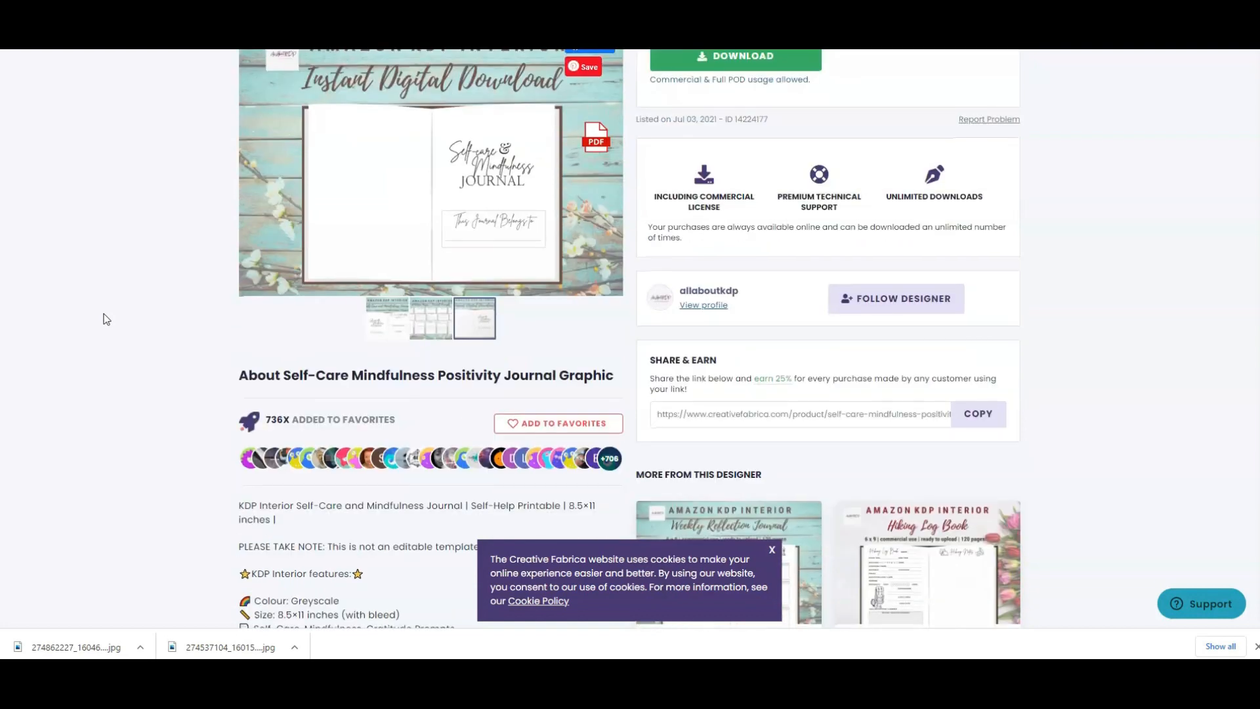
{"action": "scroll", "scroll_direction": "down", "scroll_amount": 3}
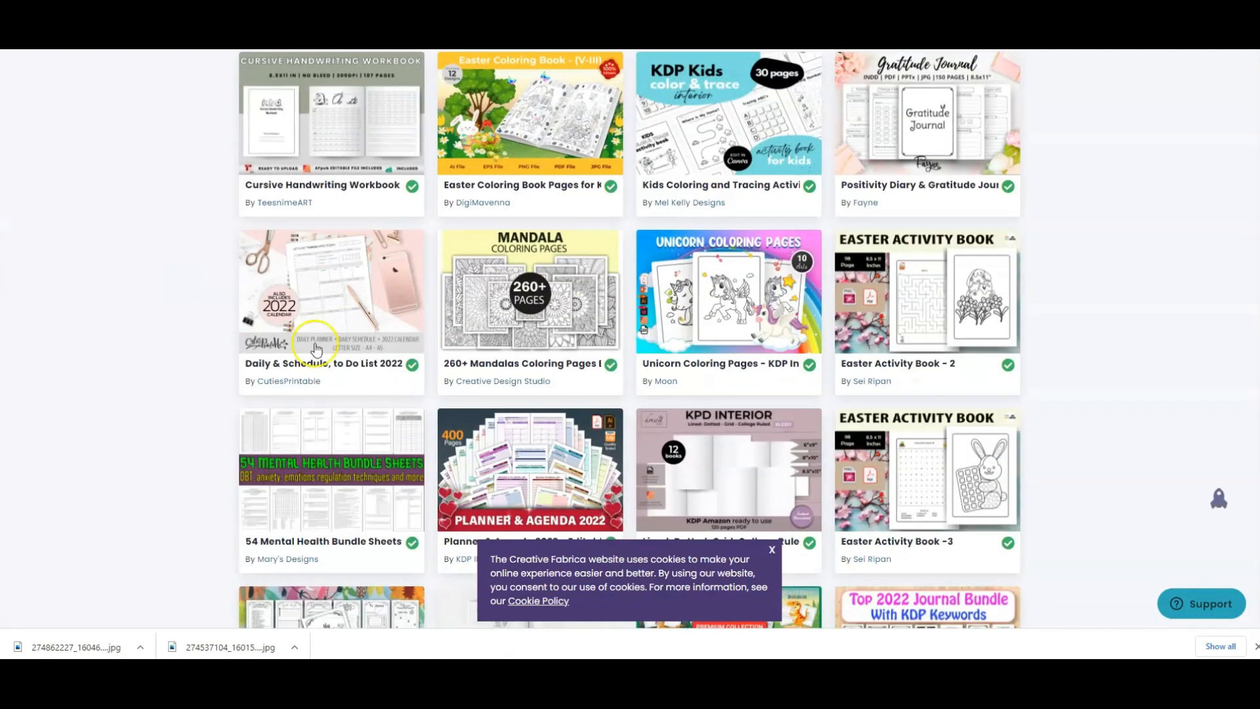
{"action": "scroll", "scroll_direction": "down", "scroll_amount": 3}
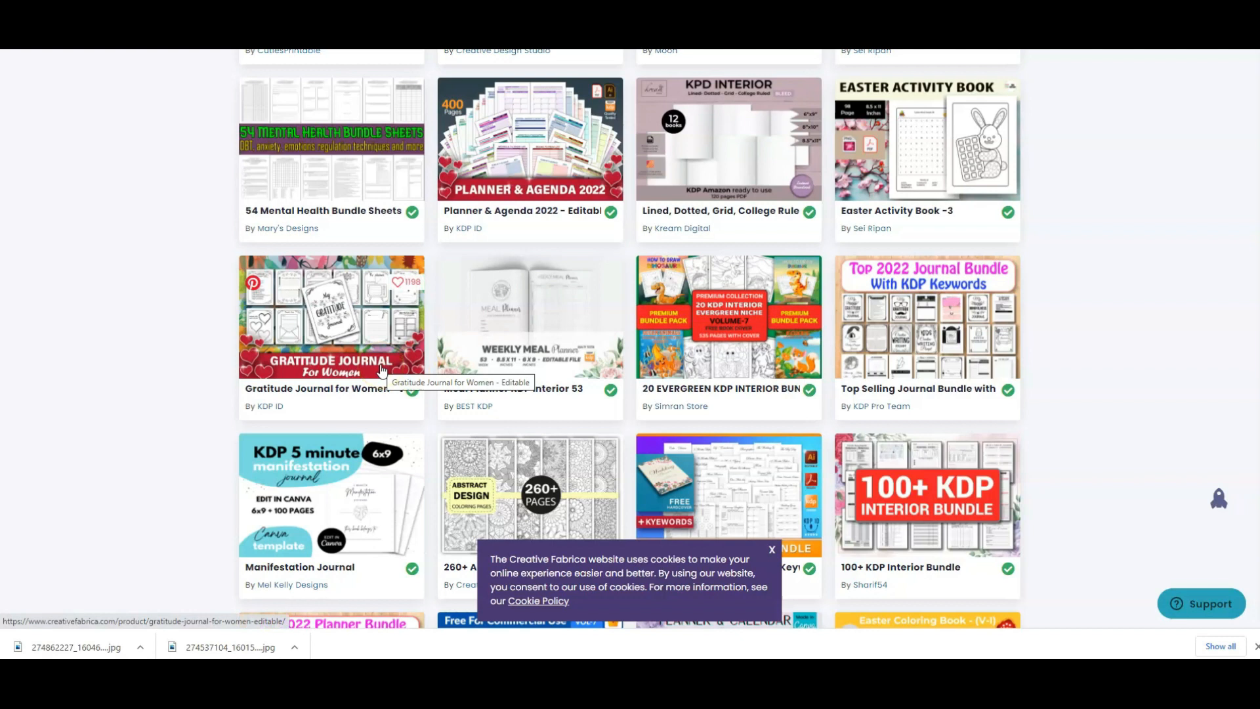
{"action": "left_click", "coordinate": [365, 367]}
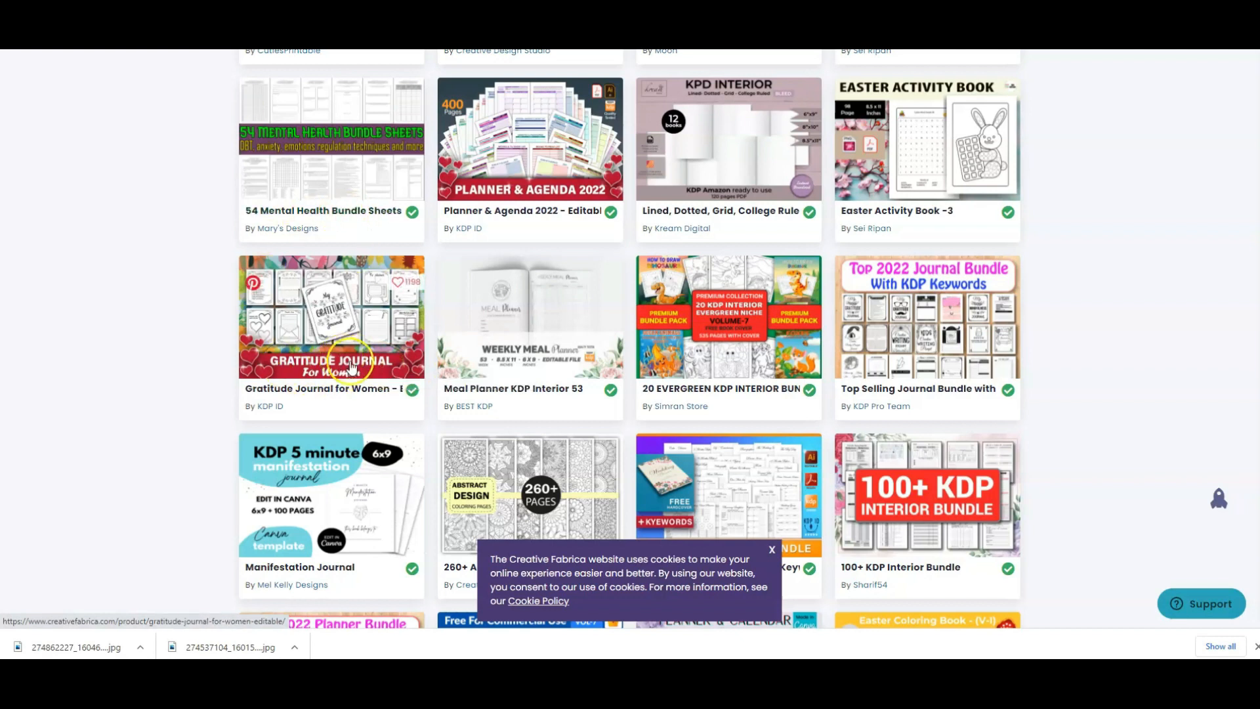
{"action": "mouse_move", "coordinate": [1165, 373]}
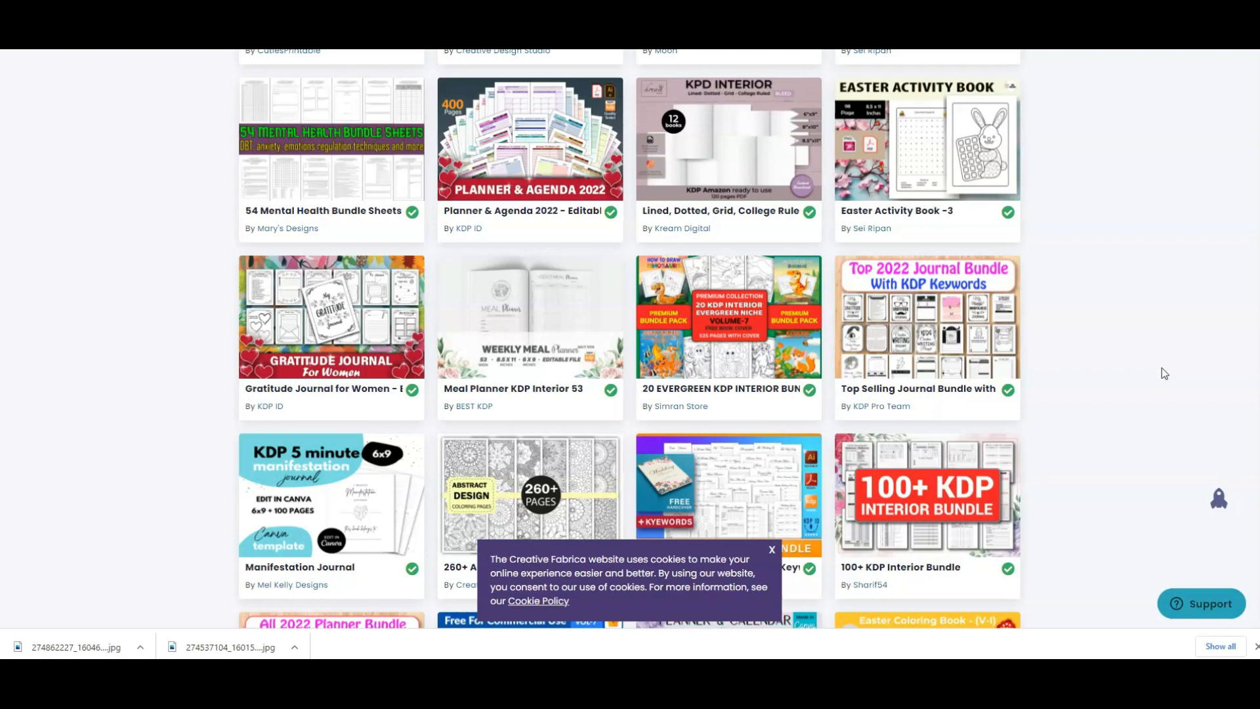
{"action": "scroll", "scroll_direction": "down", "scroll_amount": 3}
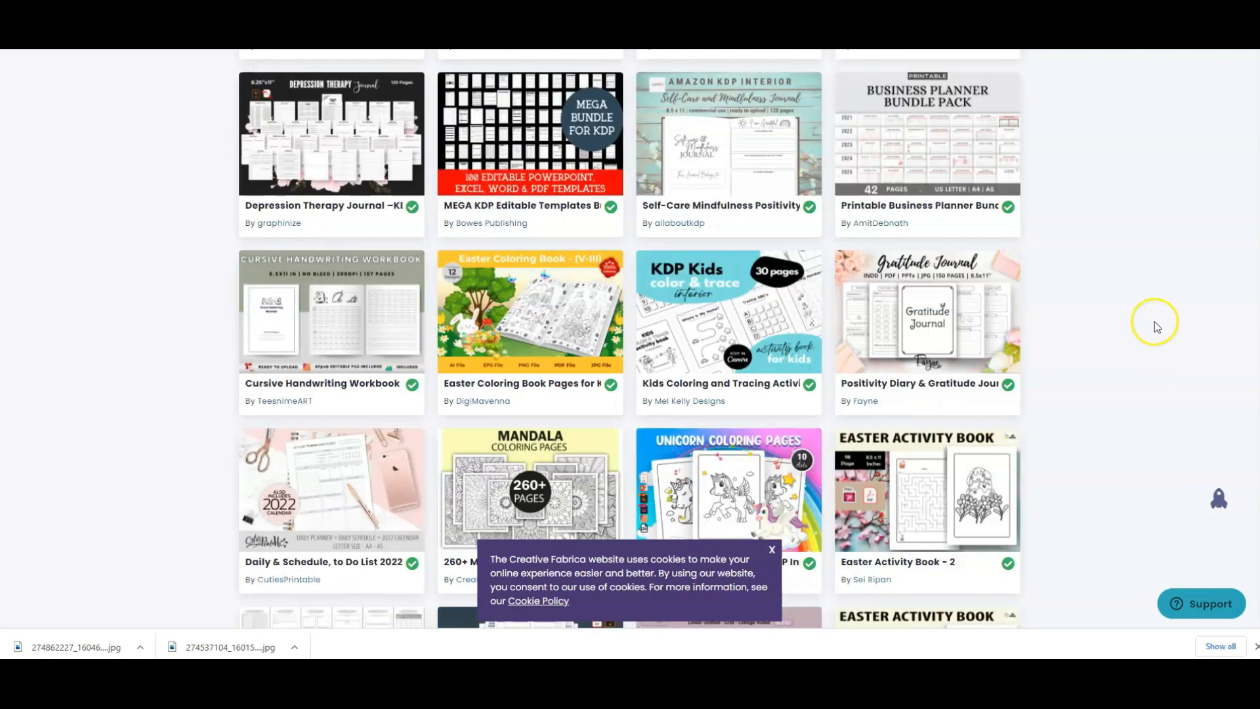
{"action": "mouse_move", "coordinate": [1152, 296]}
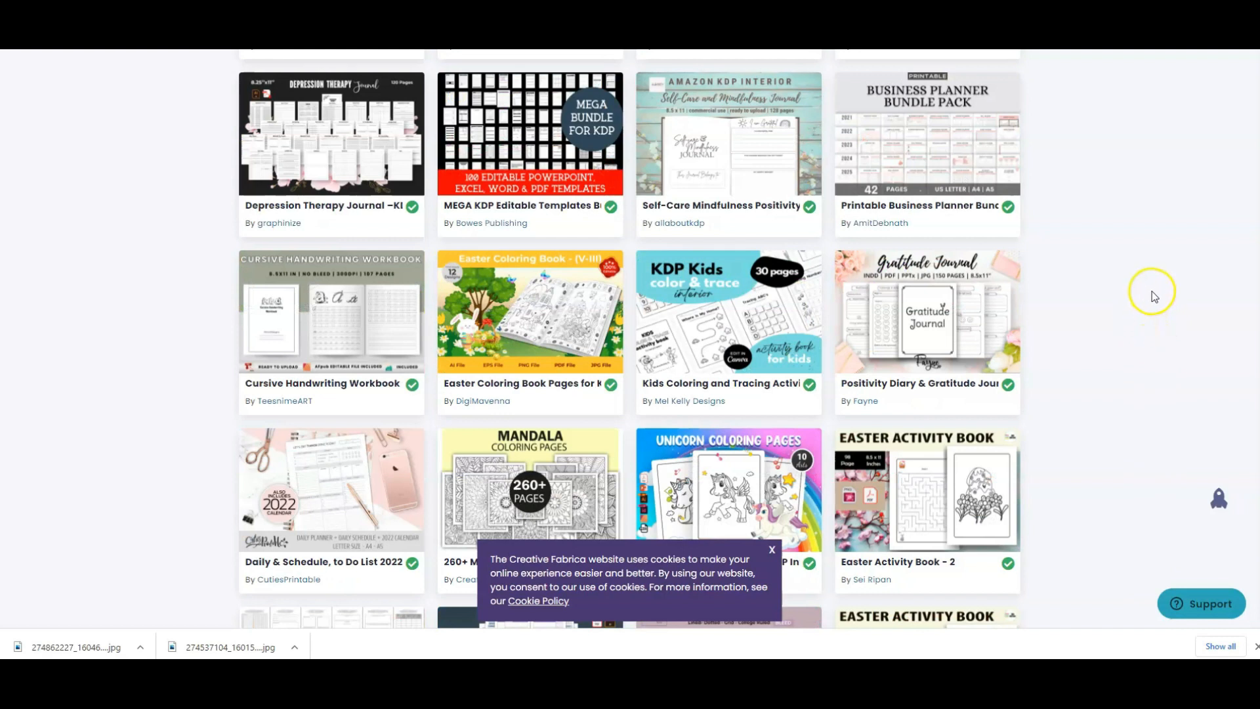
{"action": "mouse_move", "coordinate": [1175, 287]}
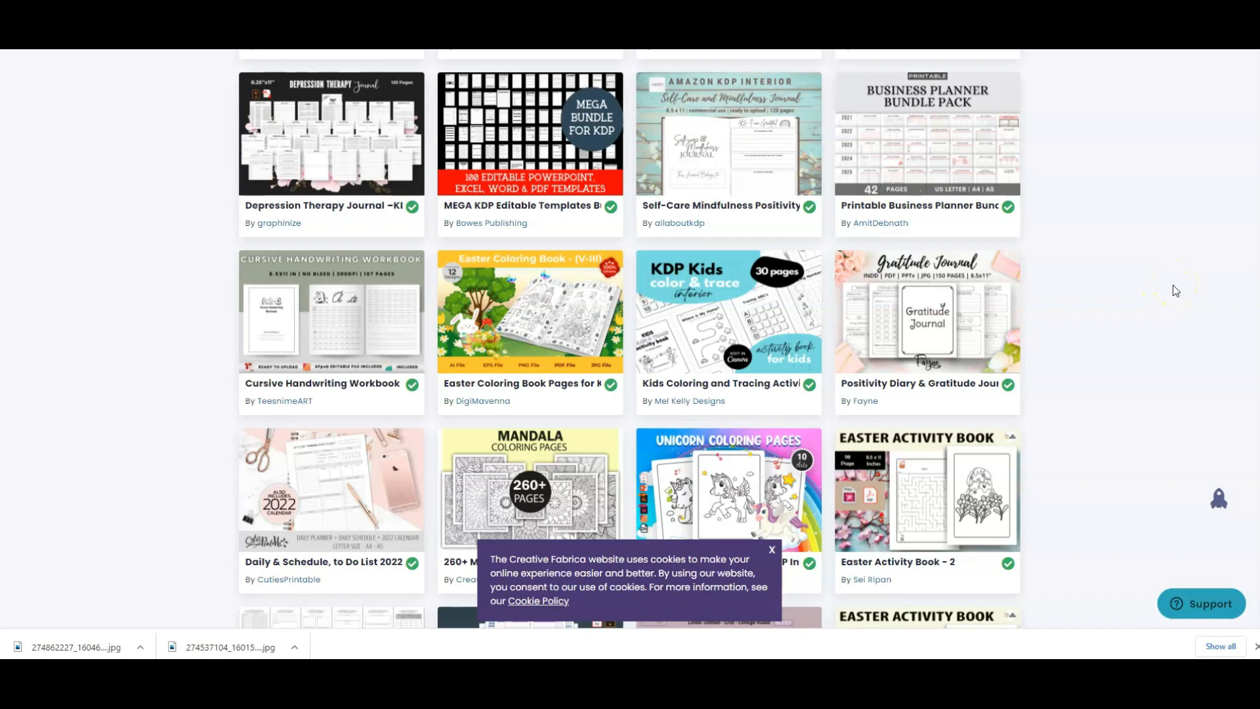
{"action": "mouse_move", "coordinate": [1175, 290]}
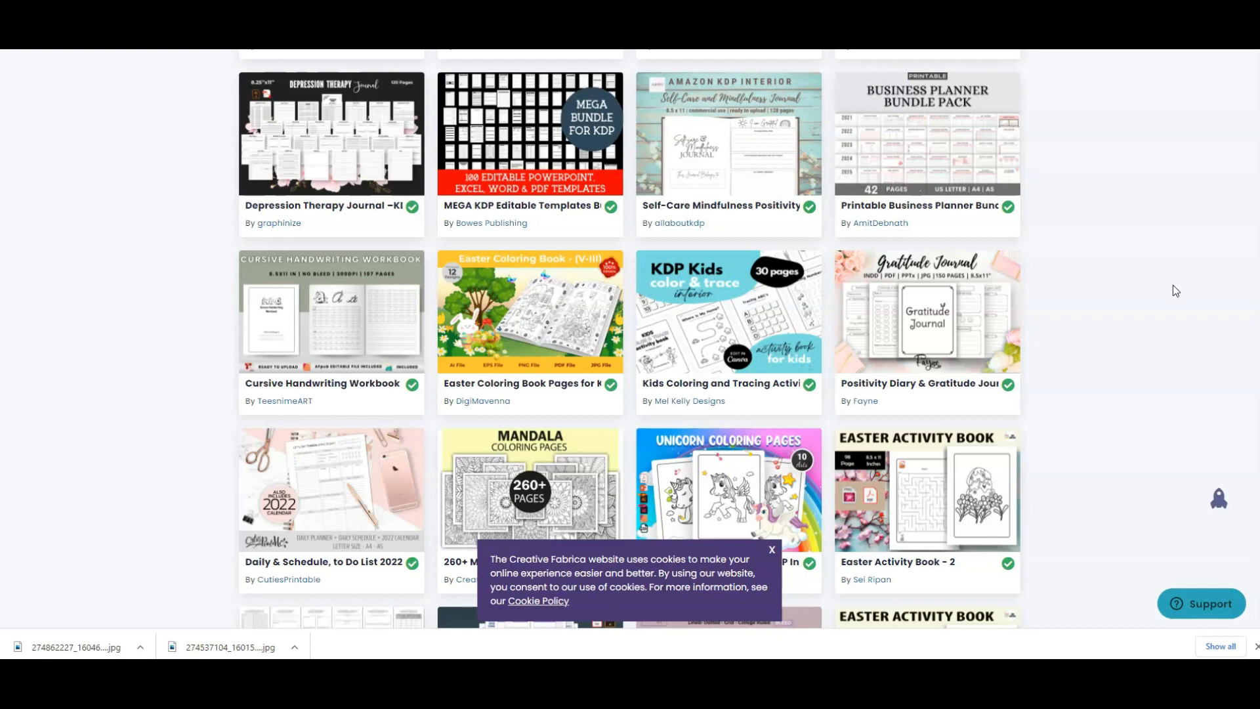
{"action": "scroll", "scroll_direction": "down", "scroll_amount": 3}
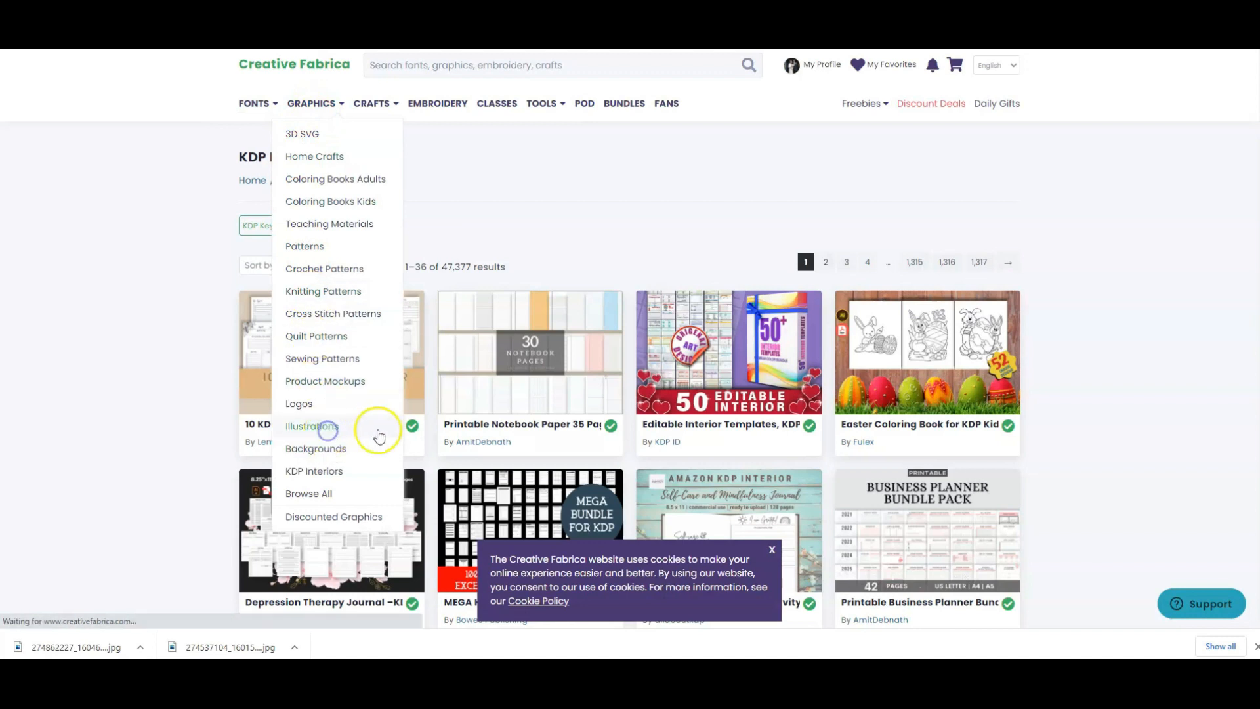
Browse the Printable Illustrations category, scrolling past watercolor clipart, honeybee alphabets and cosmetics clipart
{"action": "left_click", "coordinate": [312, 425]}
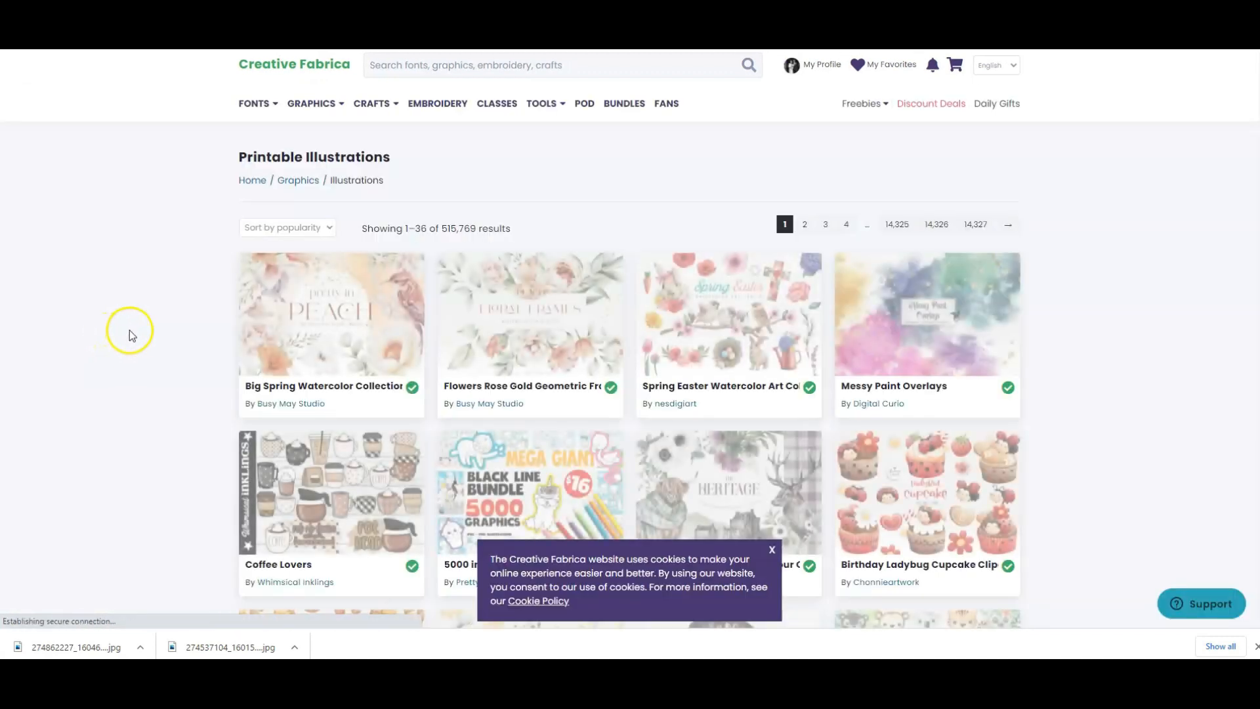
{"action": "scroll", "scroll_direction": "down", "scroll_amount": 3}
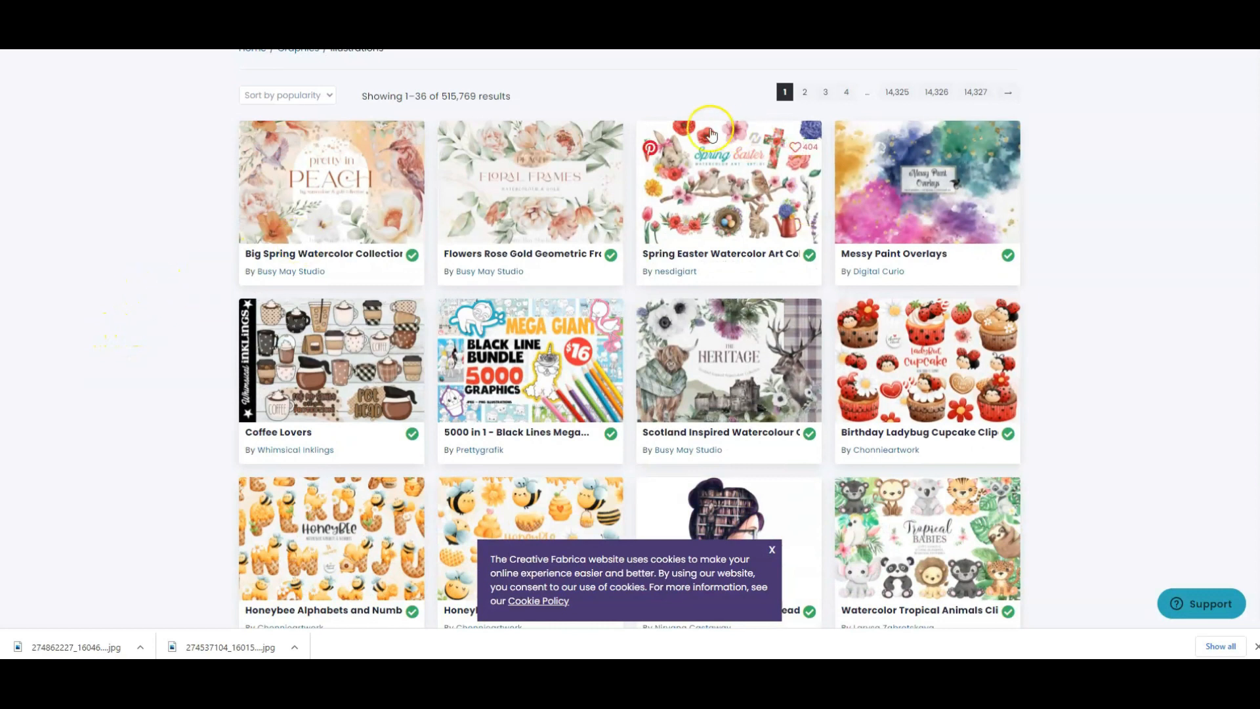
{"action": "mouse_move", "coordinate": [754, 176]}
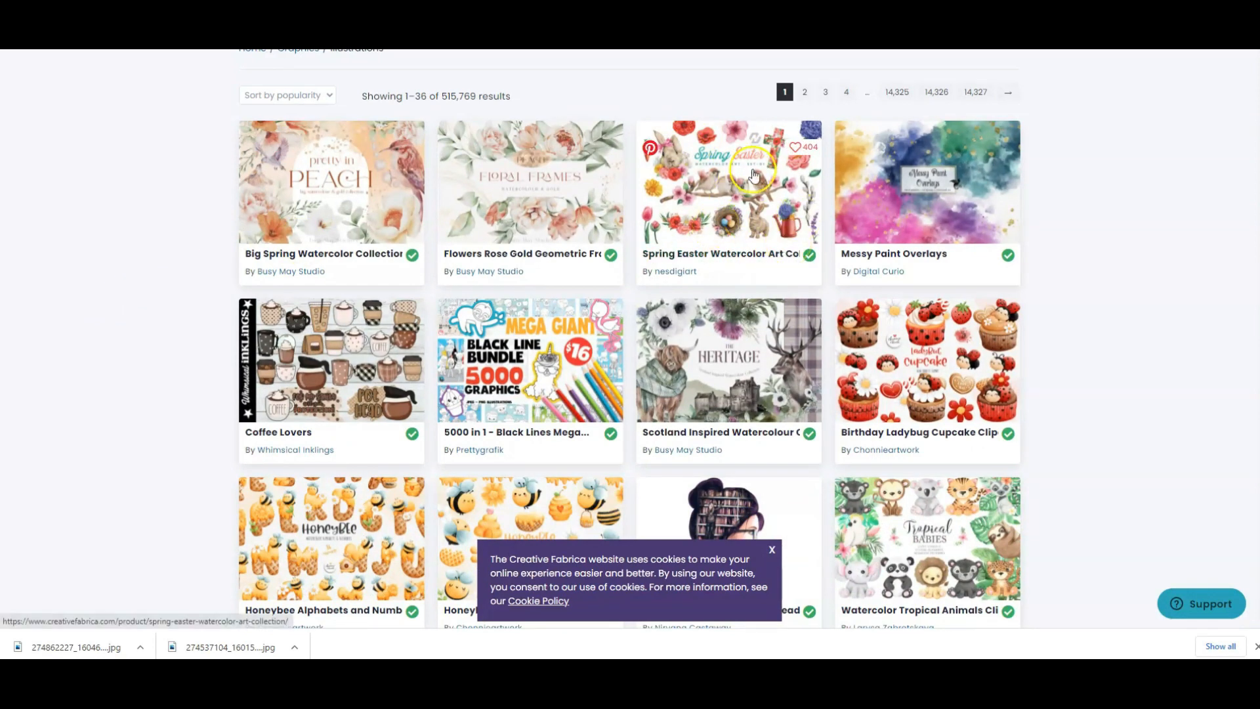
{"action": "mouse_move", "coordinate": [776, 270]}
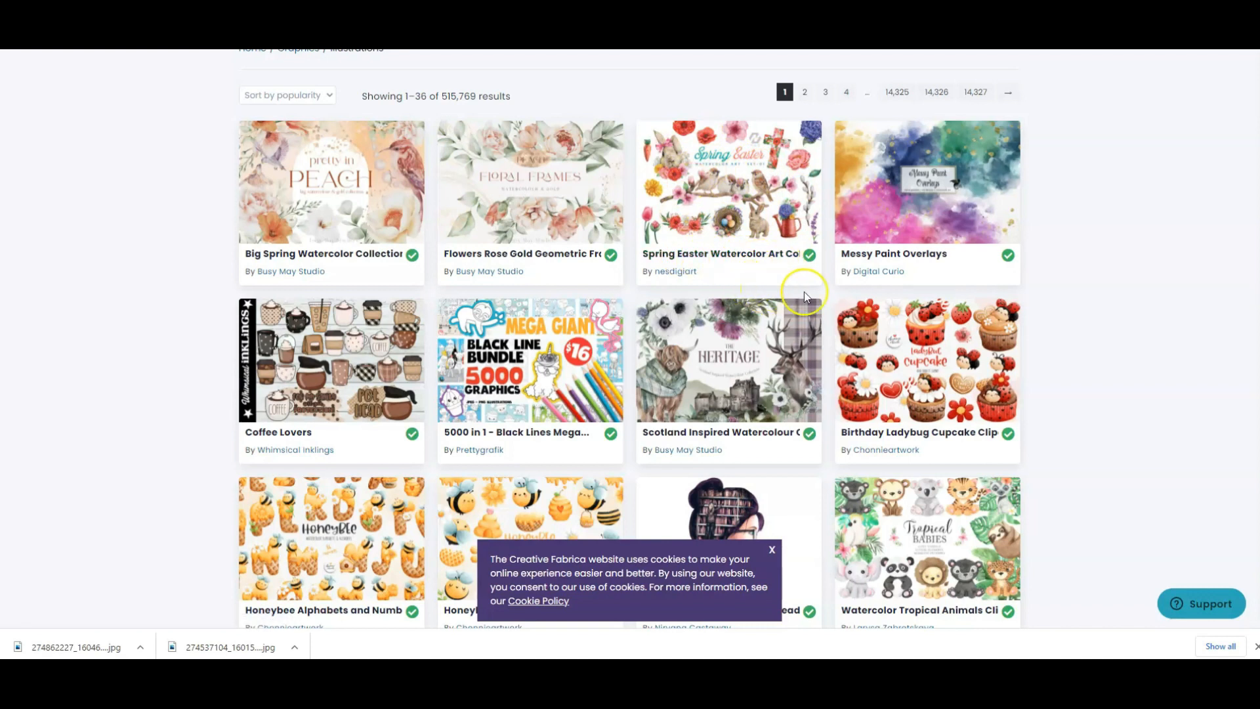
{"action": "scroll", "scroll_direction": "down", "scroll_amount": 3}
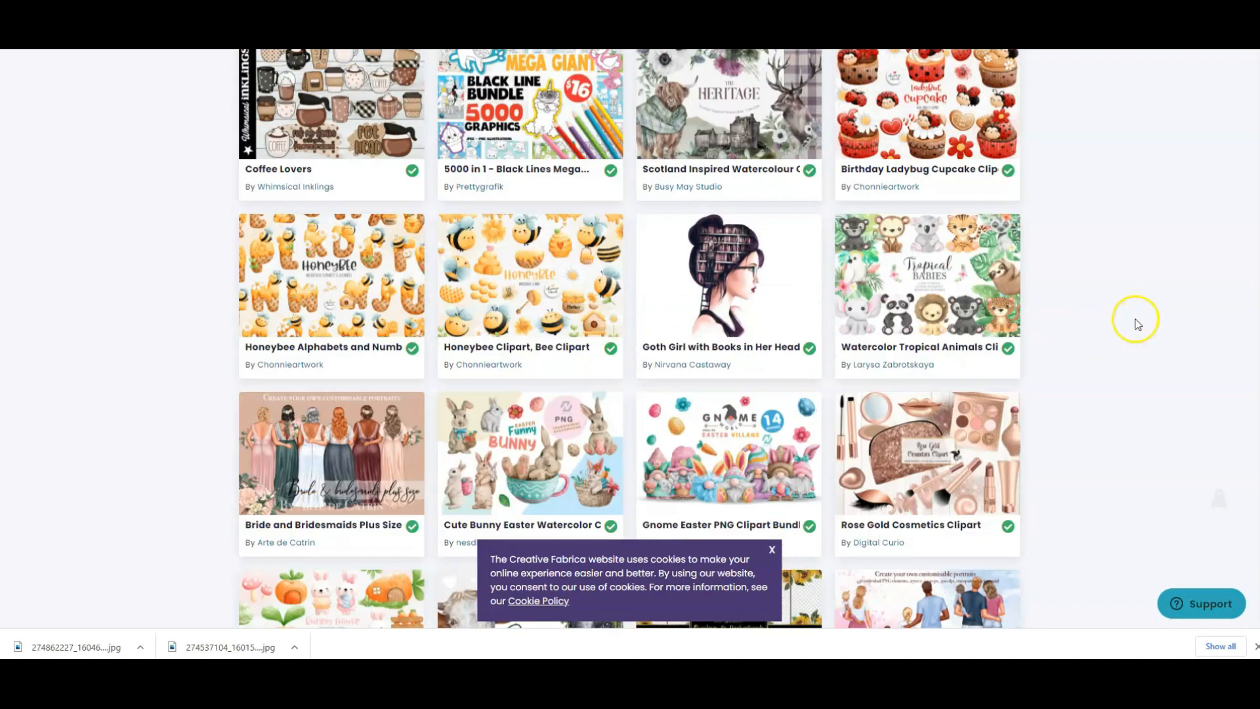
{"action": "scroll", "scroll_direction": "down", "scroll_amount": 3}
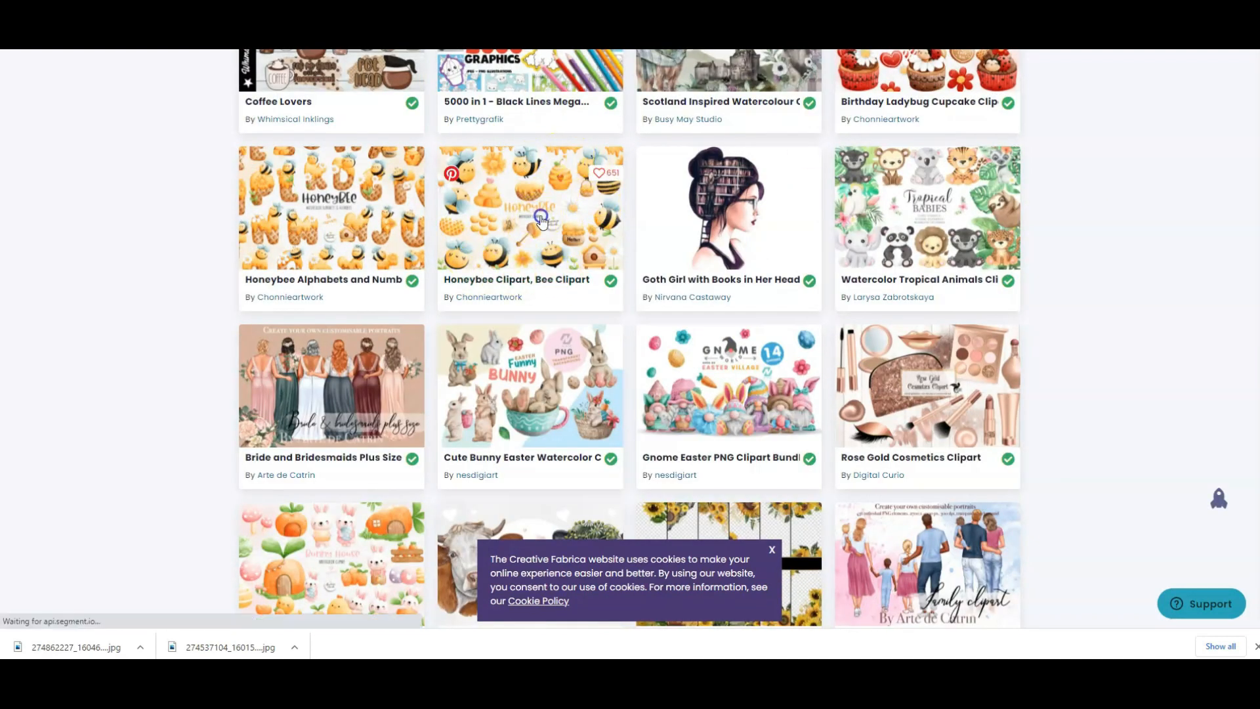
View the Honeybee Clipart, Bee Clipart page by Chonnieartwork and scroll through its previews
{"action": "left_click", "coordinate": [541, 220]}
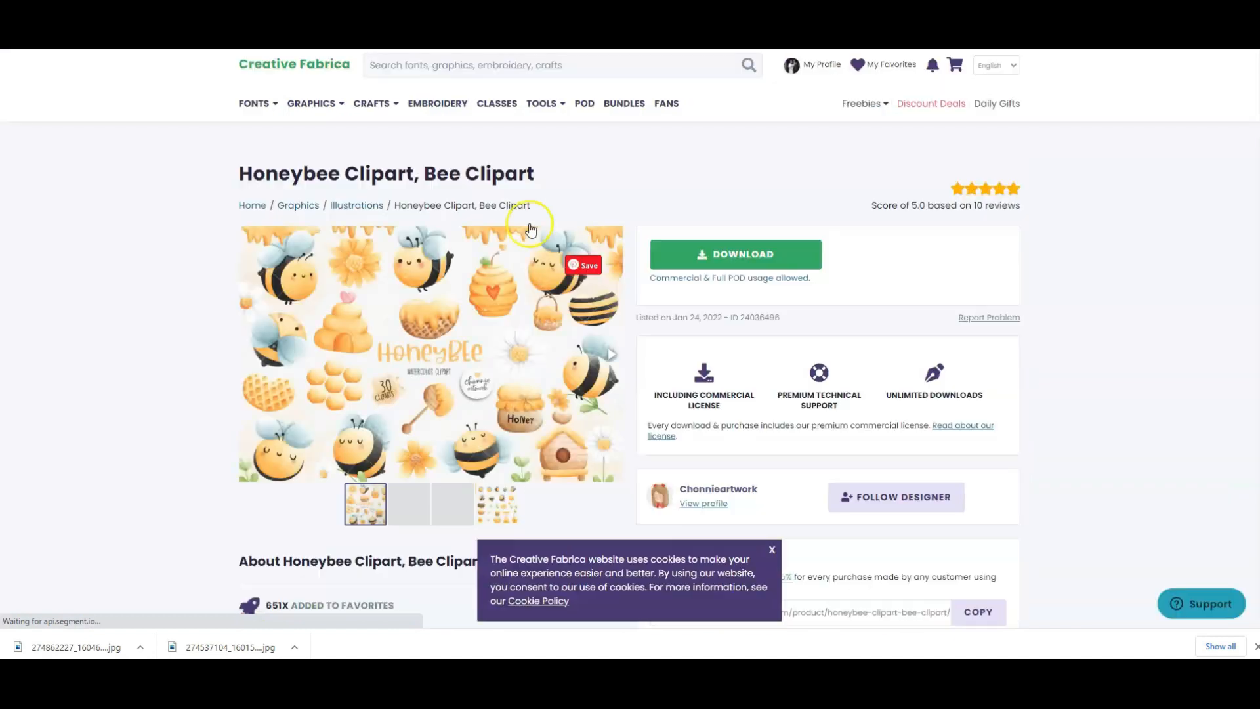
{"action": "scroll", "scroll_direction": "down", "scroll_amount": 3}
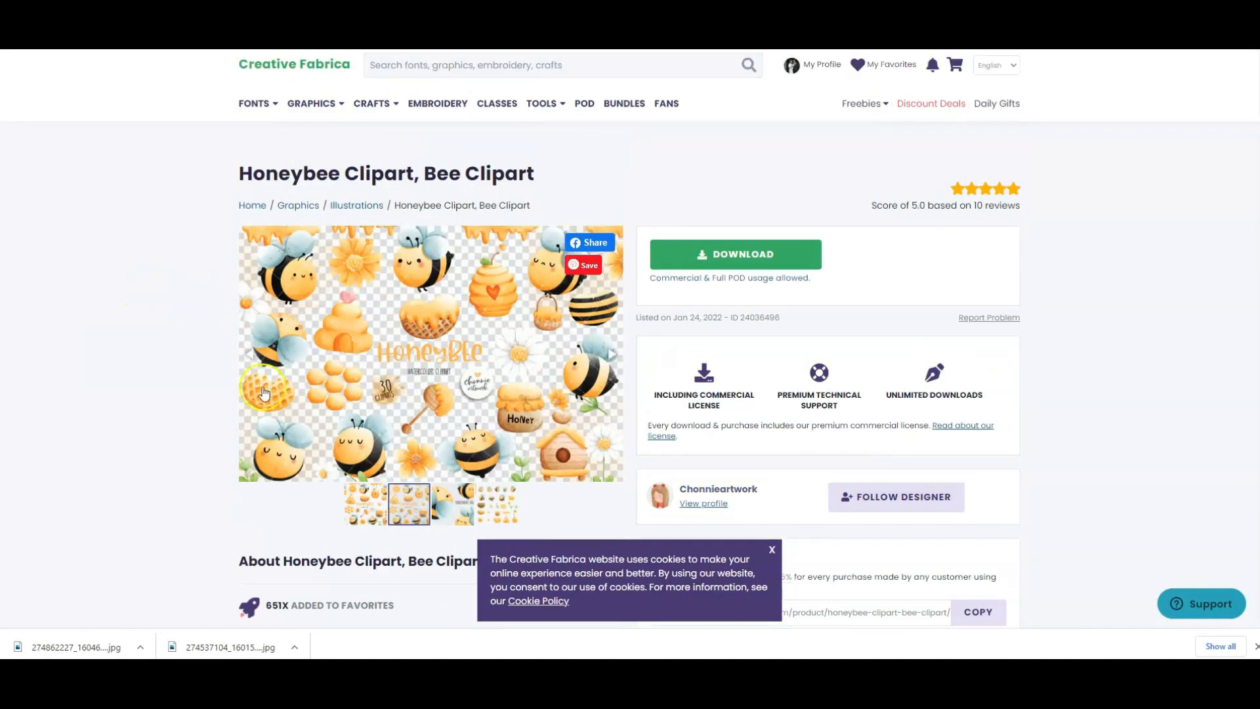
{"action": "scroll", "scroll_direction": "down", "scroll_amount": 3}
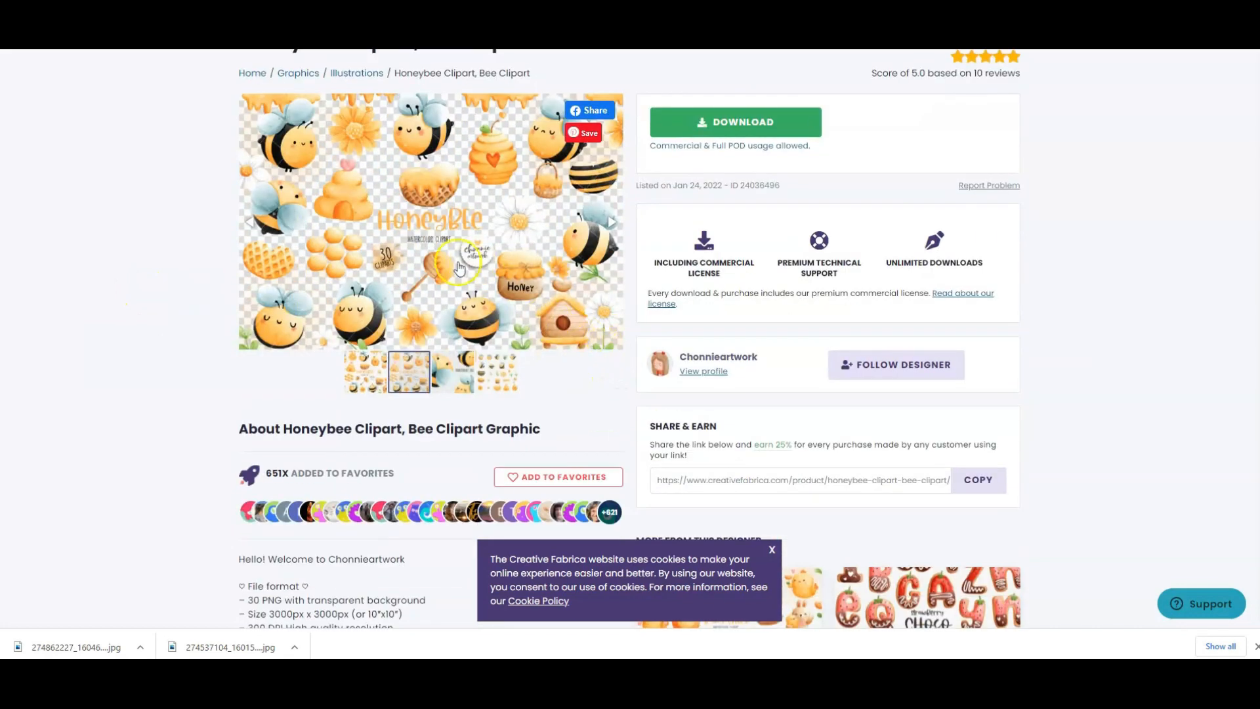
{"action": "mouse_move", "coordinate": [422, 308]}
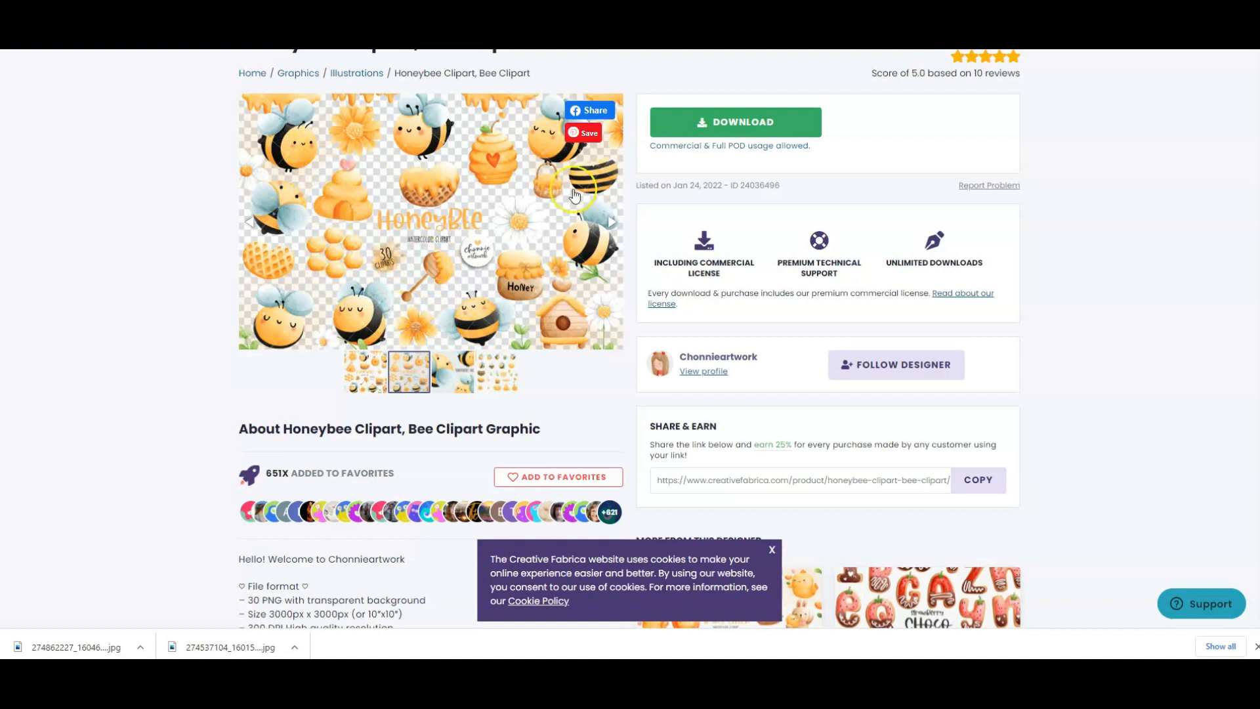
{"action": "mouse_move", "coordinate": [475, 295]}
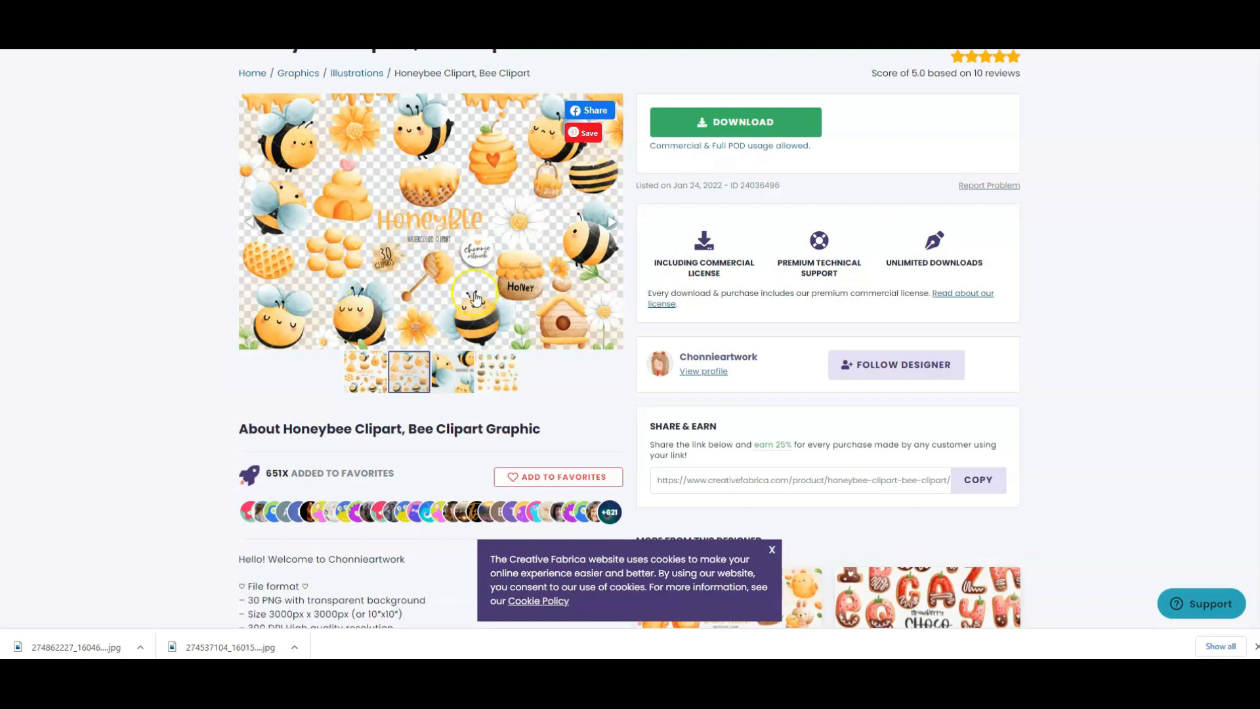
{"action": "mouse_move", "coordinate": [189, 297]}
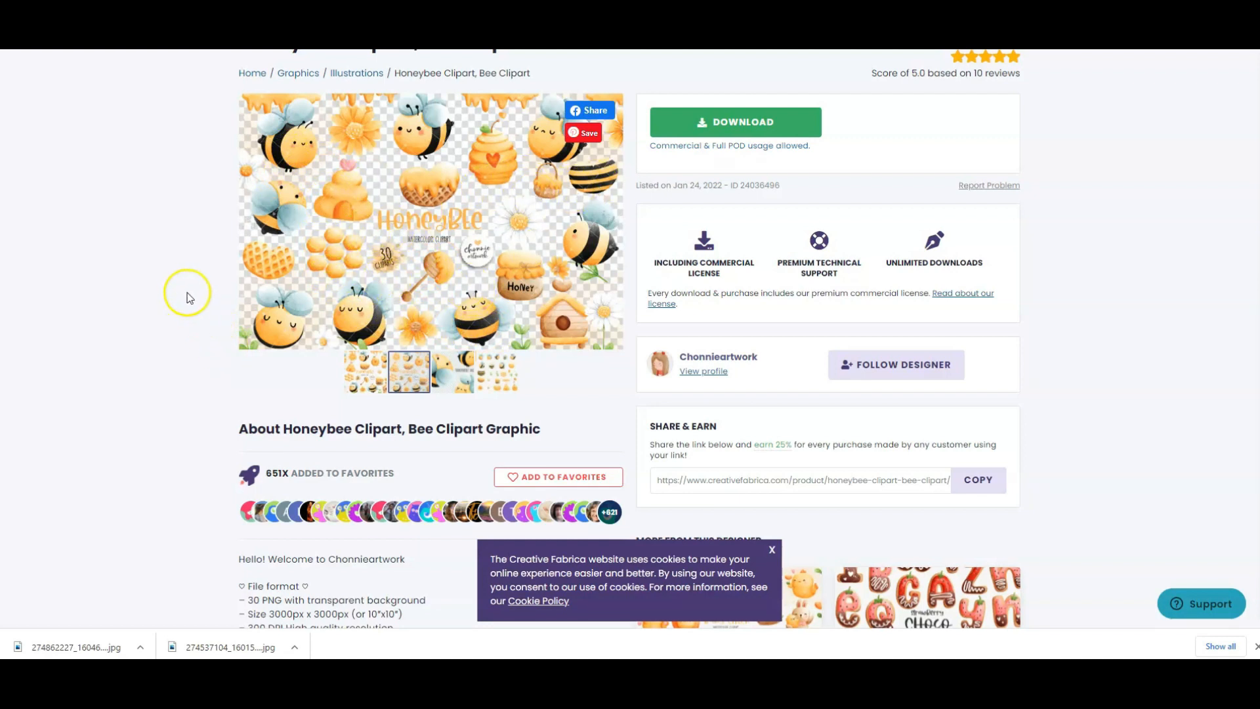
{"action": "mouse_move", "coordinate": [502, 145]}
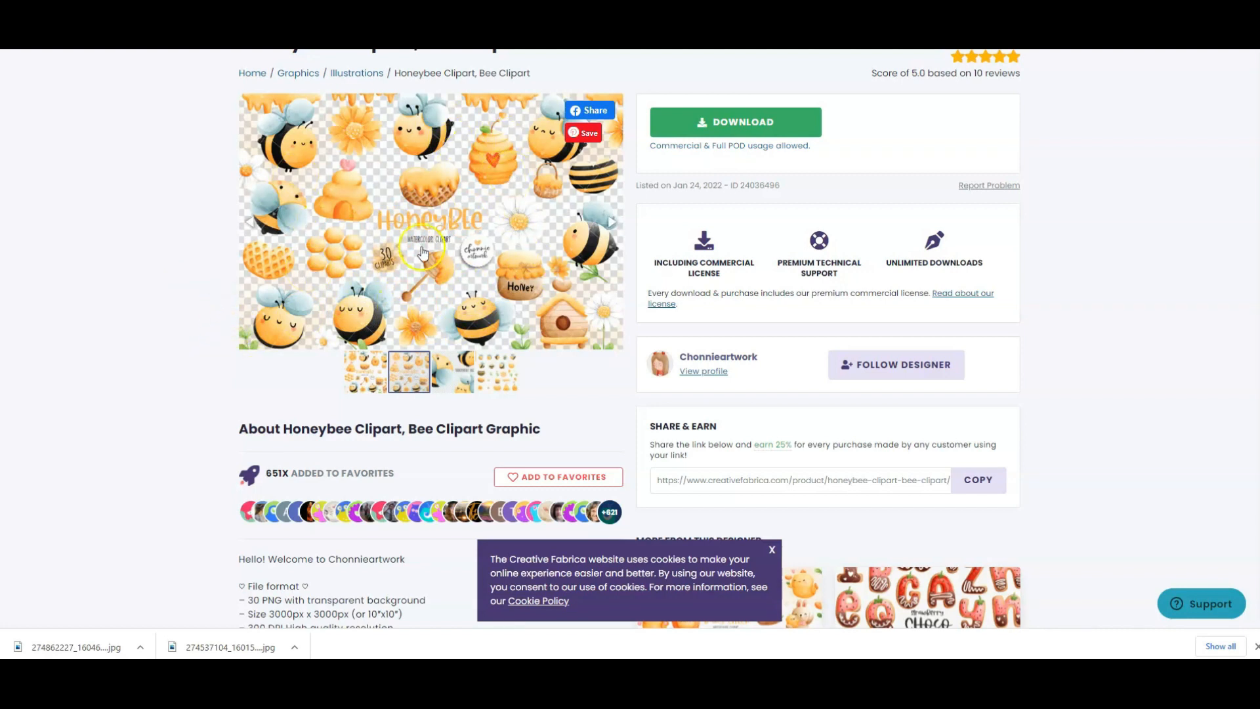
{"action": "mouse_move", "coordinate": [501, 239]}
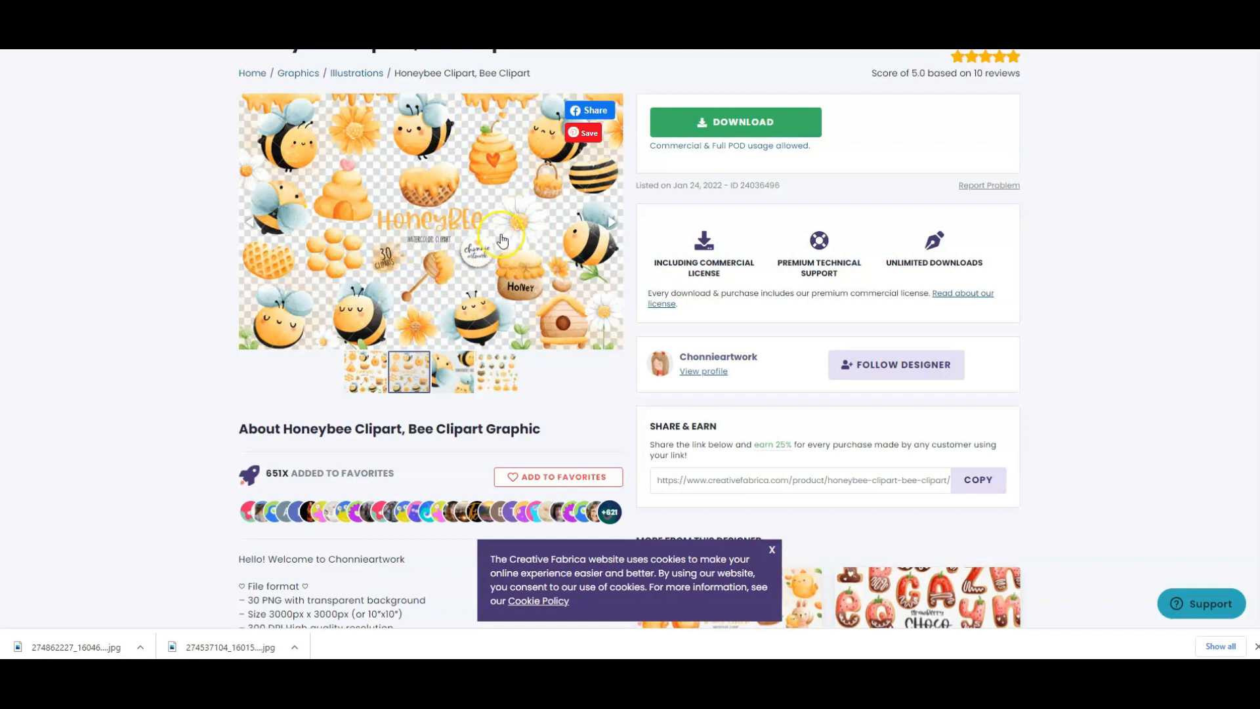
{"action": "mouse_move", "coordinate": [398, 242]}
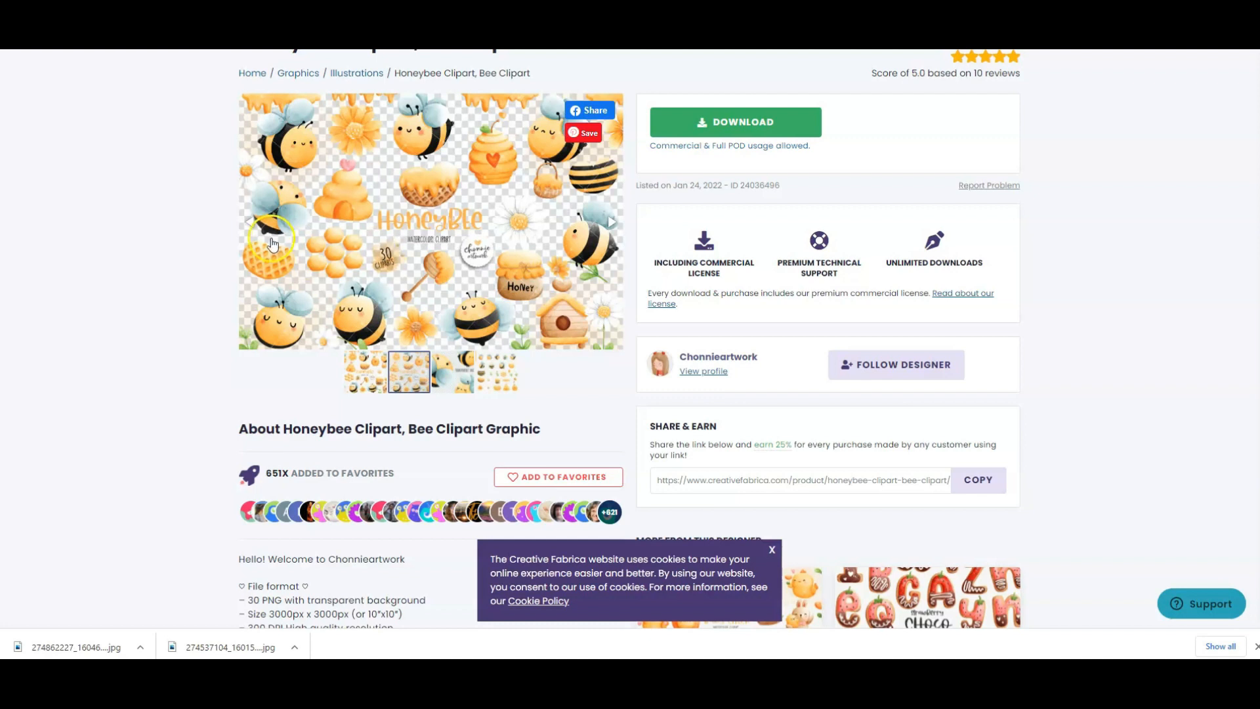
{"action": "mouse_move", "coordinate": [444, 243]}
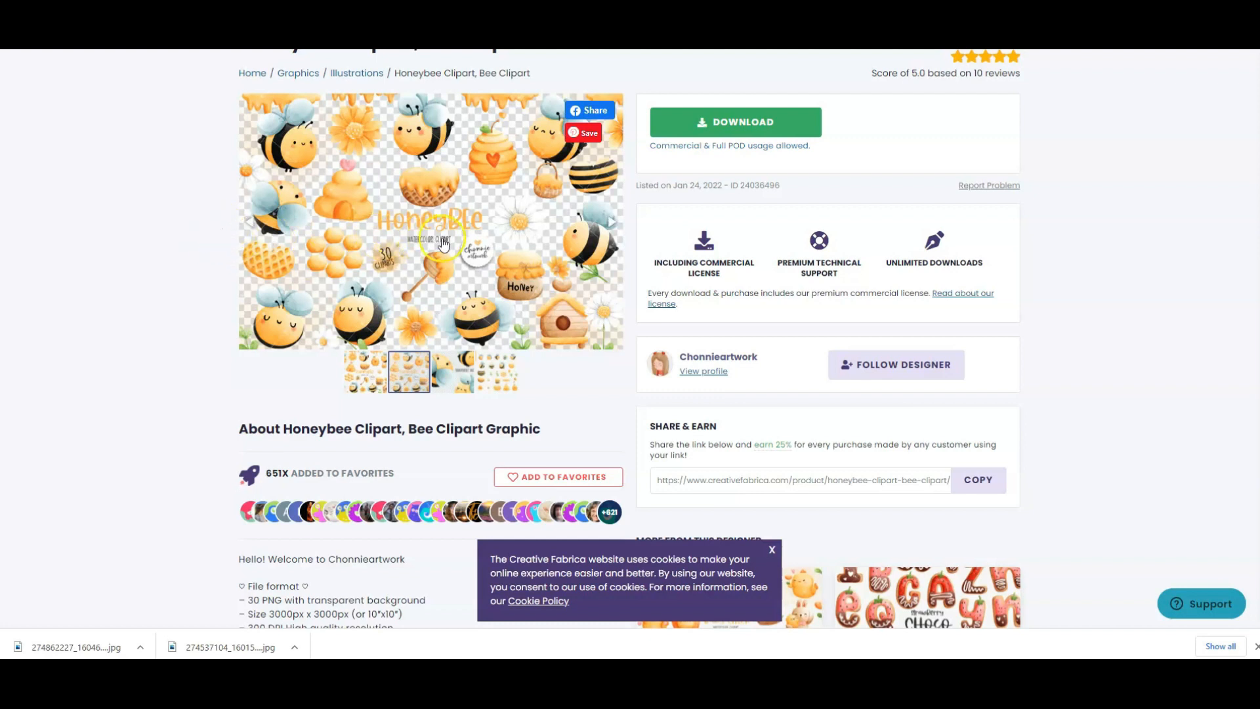
{"action": "mouse_move", "coordinate": [518, 226]}
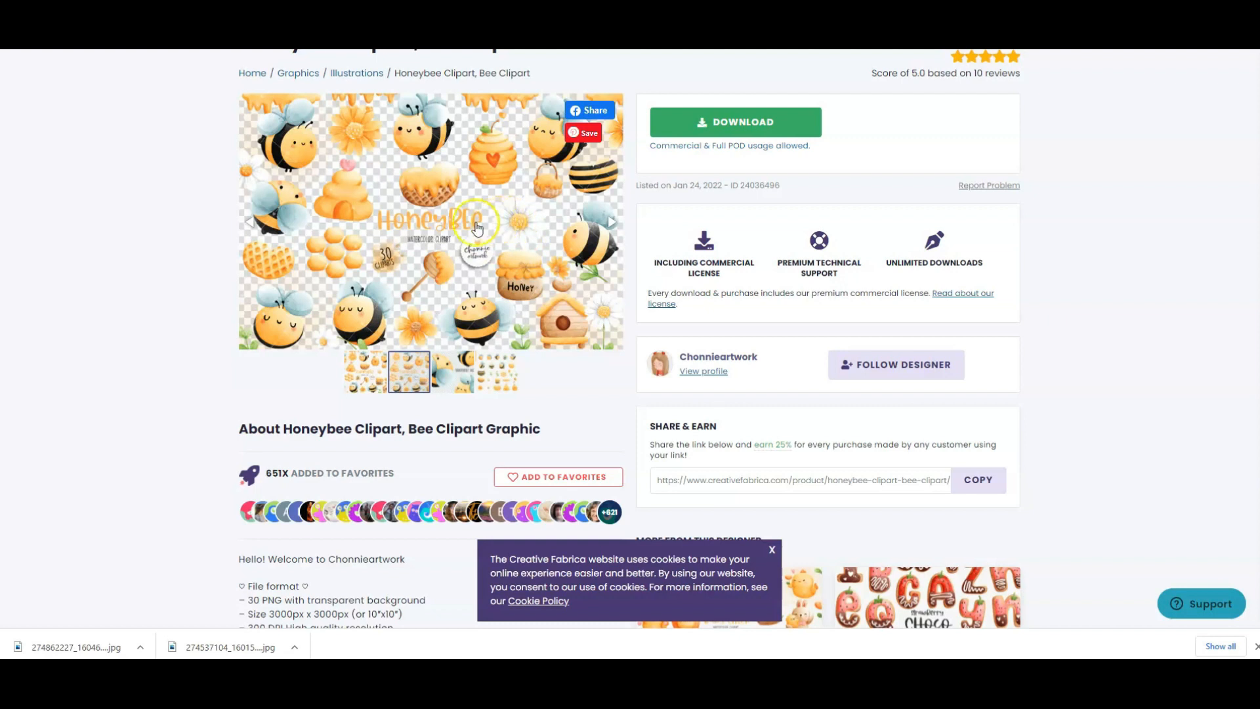
{"action": "scroll", "scroll_direction": "down", "scroll_amount": 3}
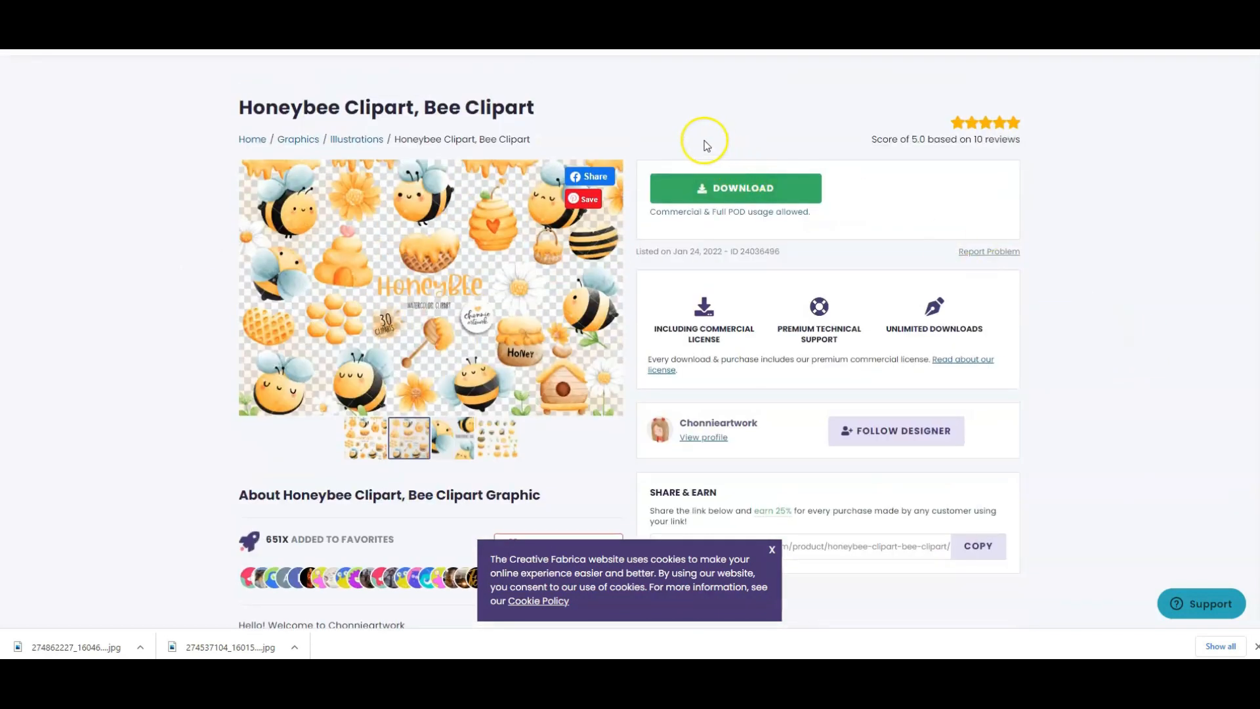
{"action": "mouse_move", "coordinate": [151, 135]}
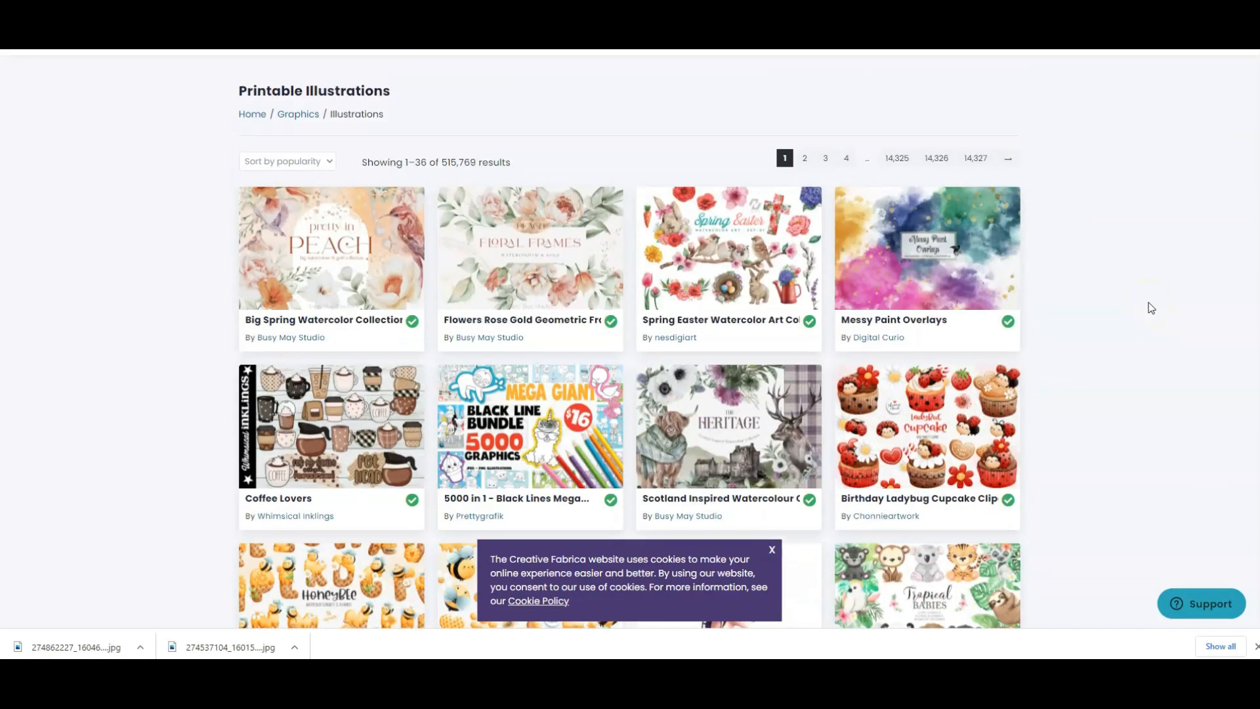
{"action": "mouse_move", "coordinate": [1174, 299]}
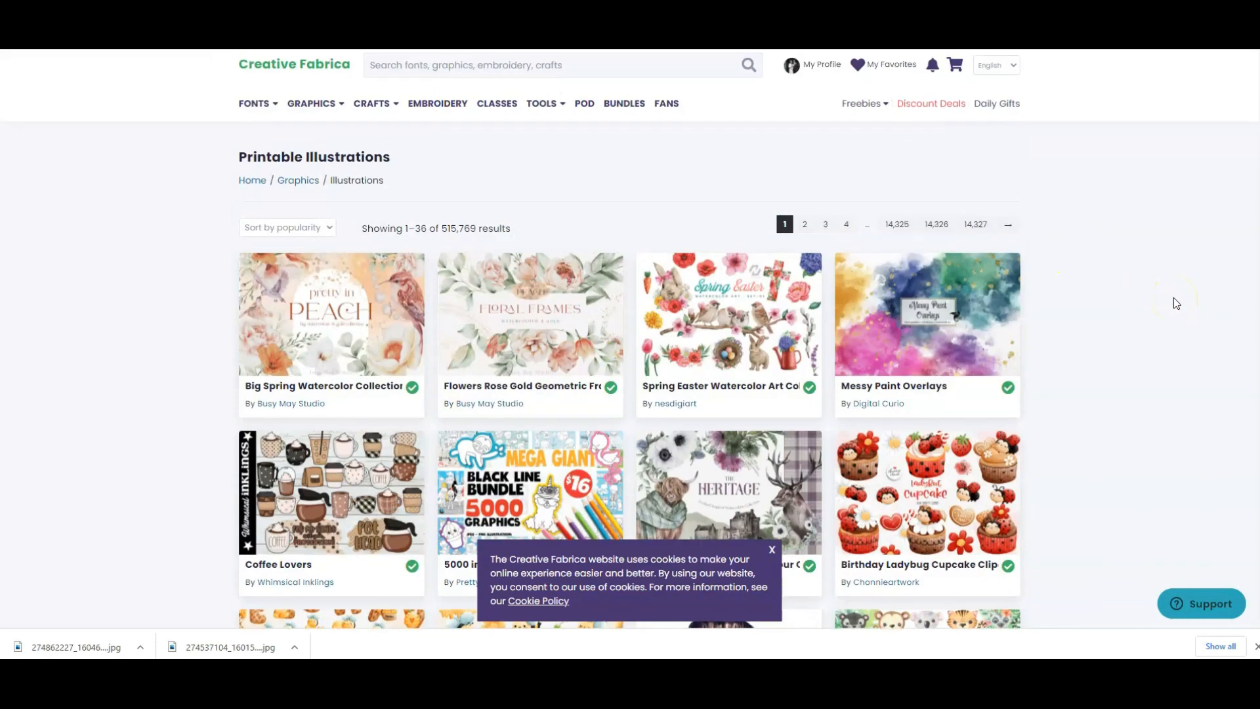
{"action": "mouse_move", "coordinate": [1034, 336]}
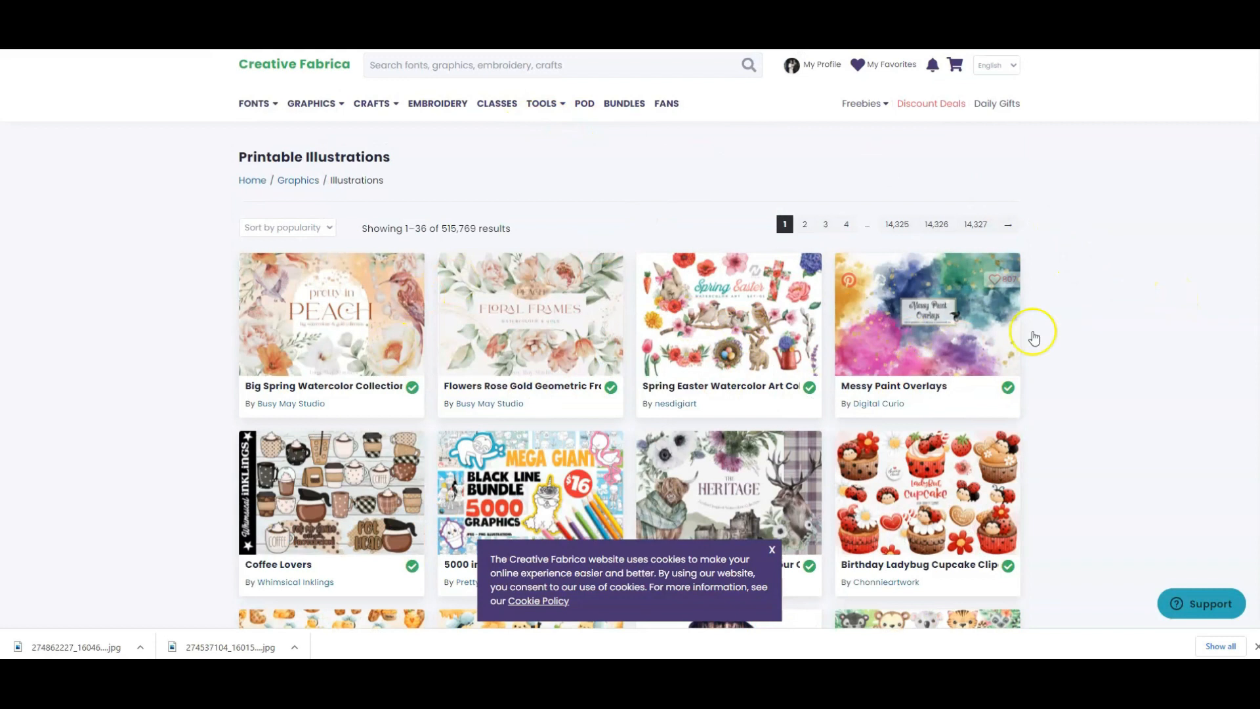
Scroll down through the first page of Printable Illustrations clipart listings
{"action": "scroll", "scroll_direction": "down", "scroll_amount": 3}
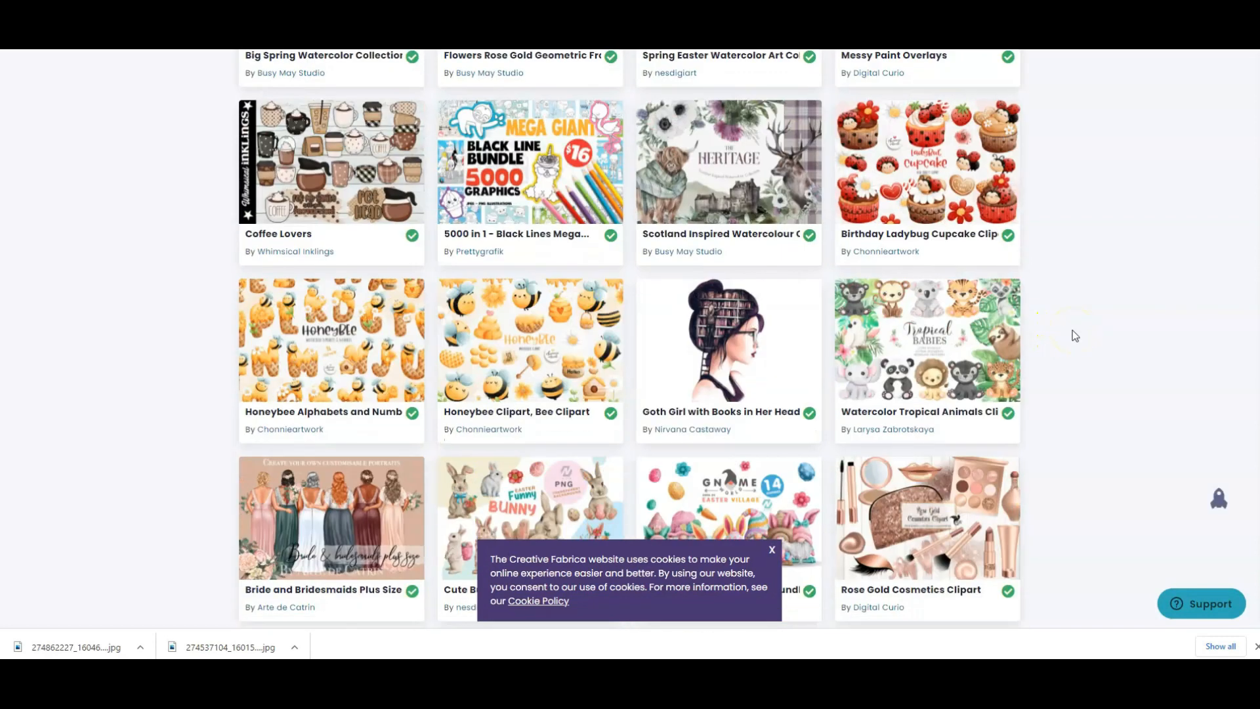
{"action": "scroll", "scroll_direction": "down", "scroll_amount": 3}
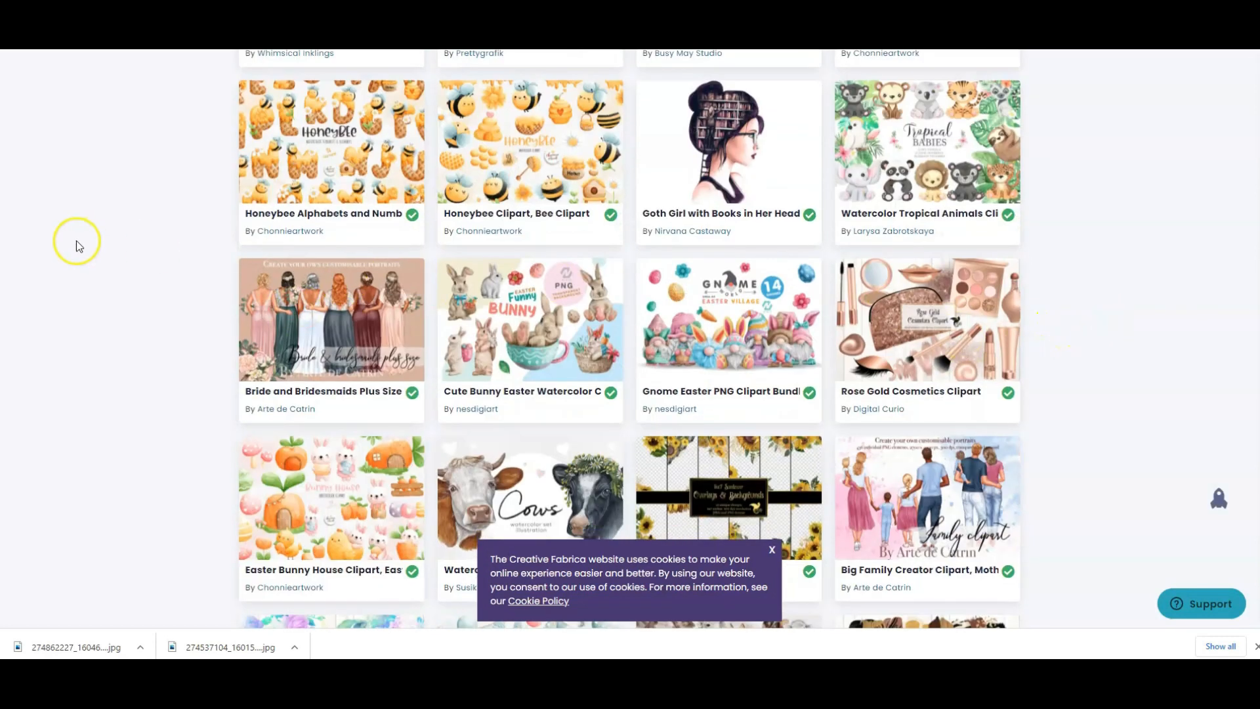
{"action": "scroll", "scroll_direction": "down", "scroll_amount": 3}
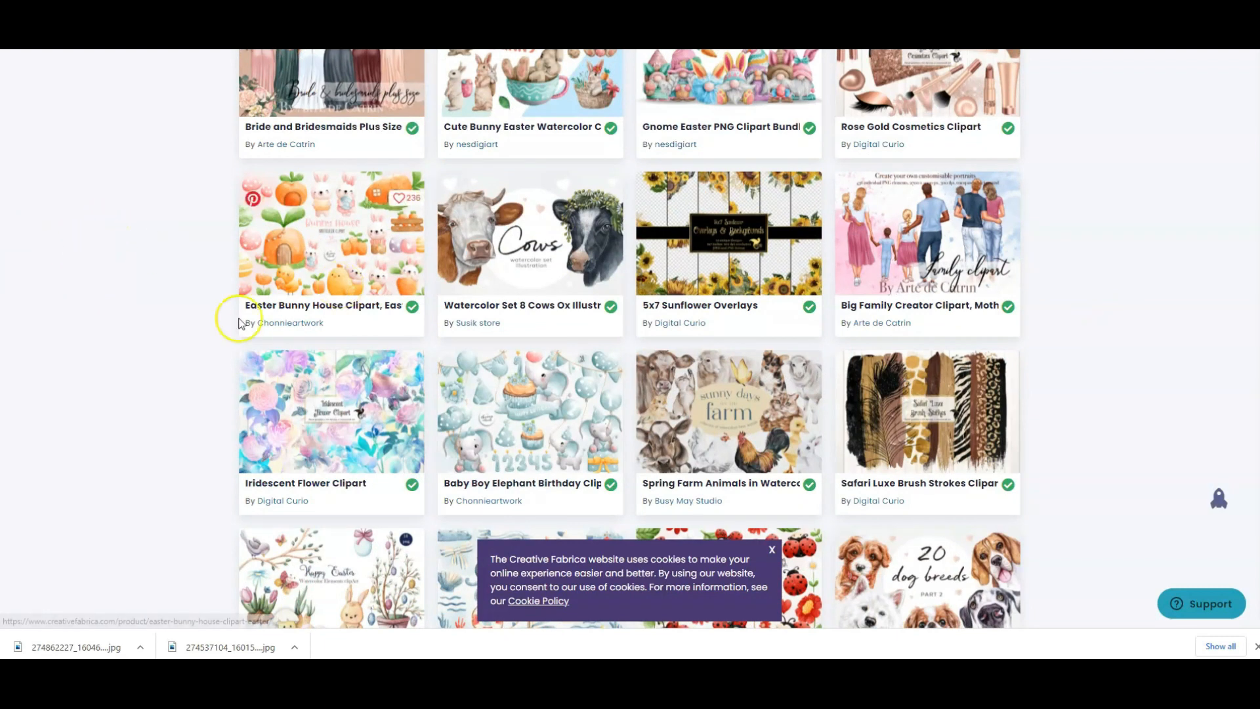
{"action": "scroll", "scroll_direction": "down", "scroll_amount": 3}
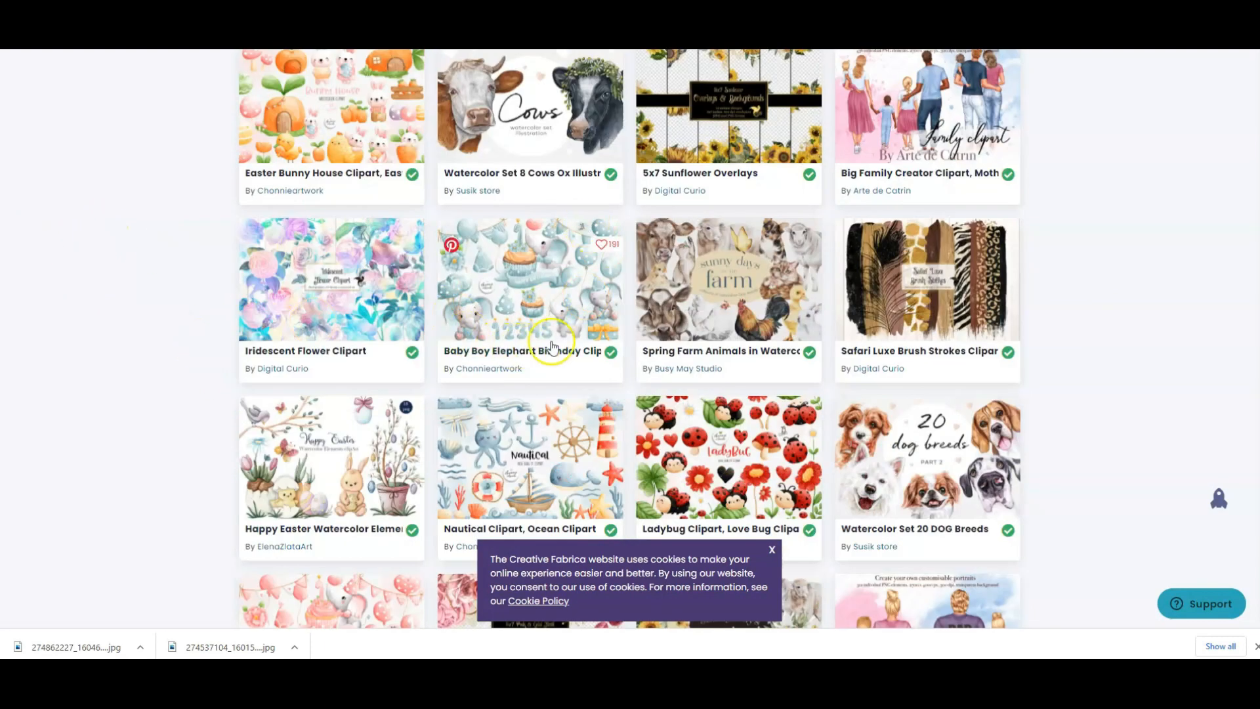
{"action": "mouse_move", "coordinate": [551, 298]}
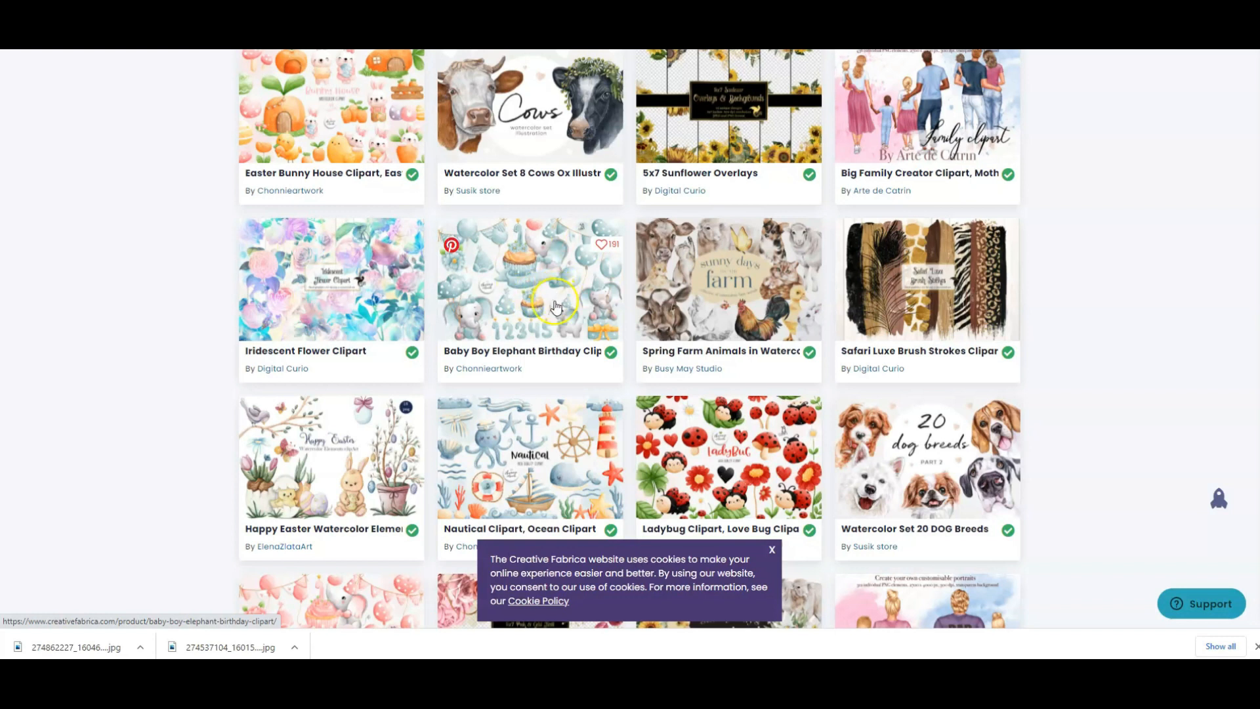
{"action": "scroll", "scroll_direction": "down", "scroll_amount": 3}
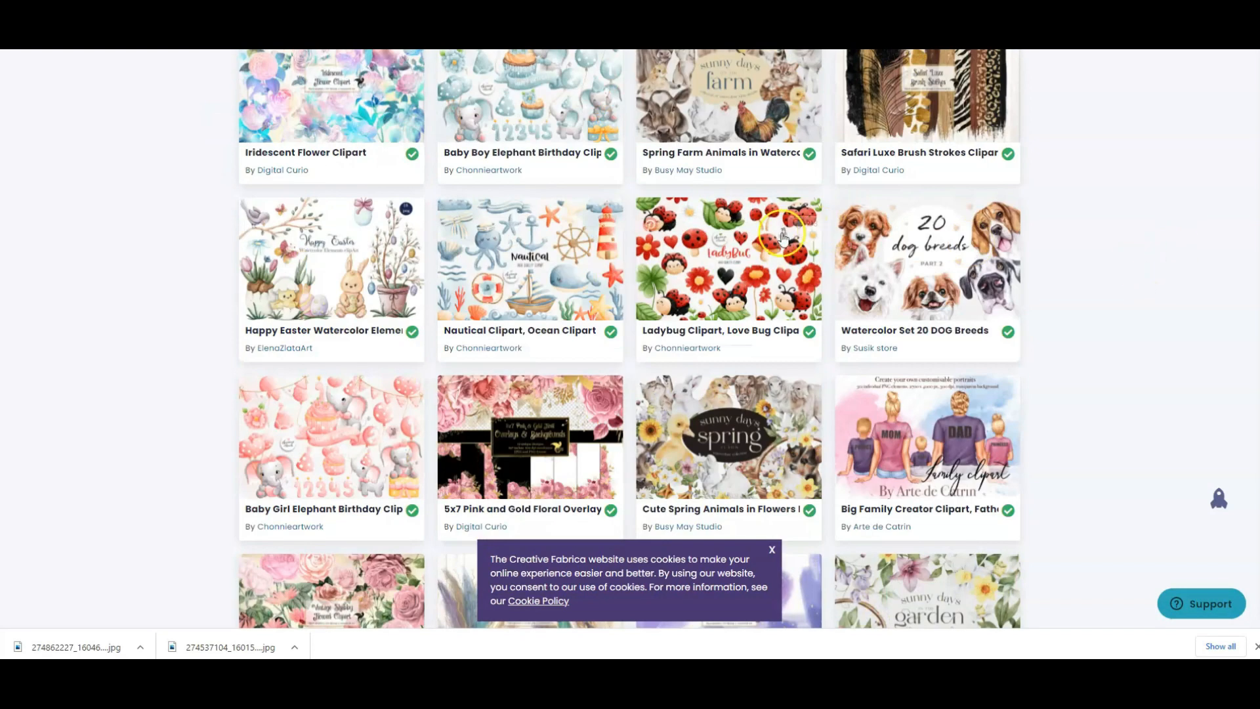
{"action": "mouse_move", "coordinate": [718, 257]}
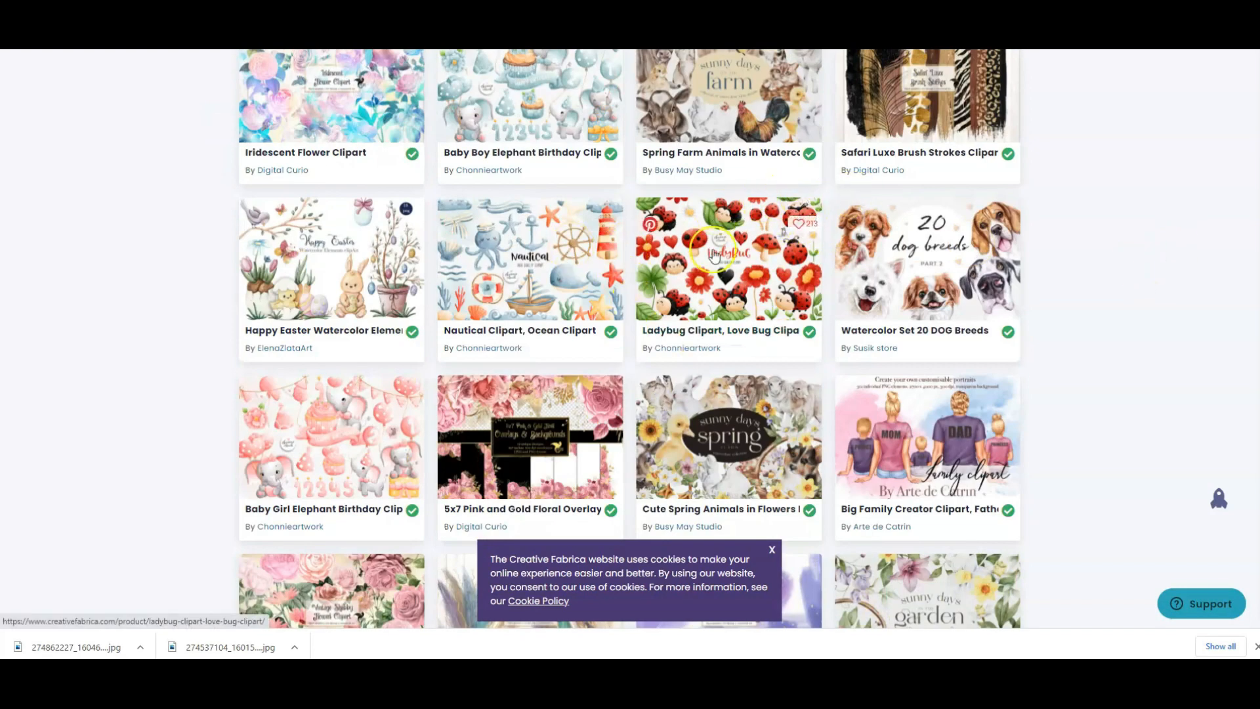
{"action": "mouse_move", "coordinate": [1180, 355]}
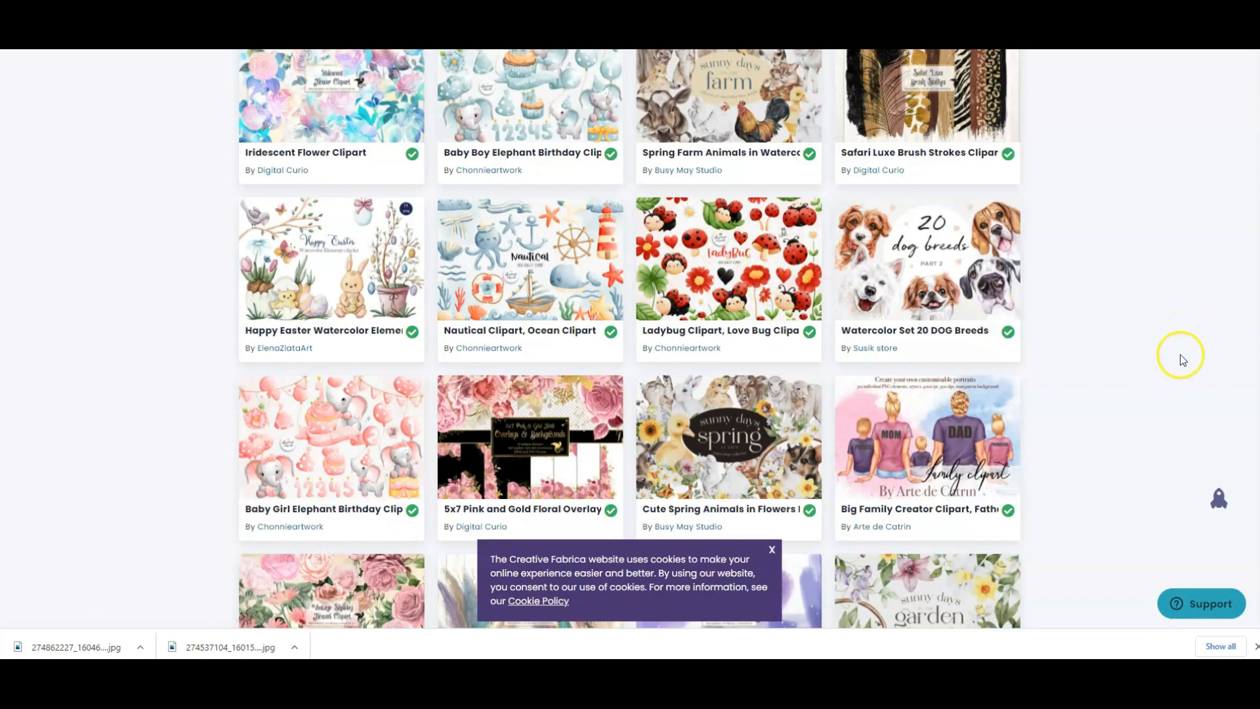
{"action": "scroll", "scroll_direction": "down", "scroll_amount": 3}
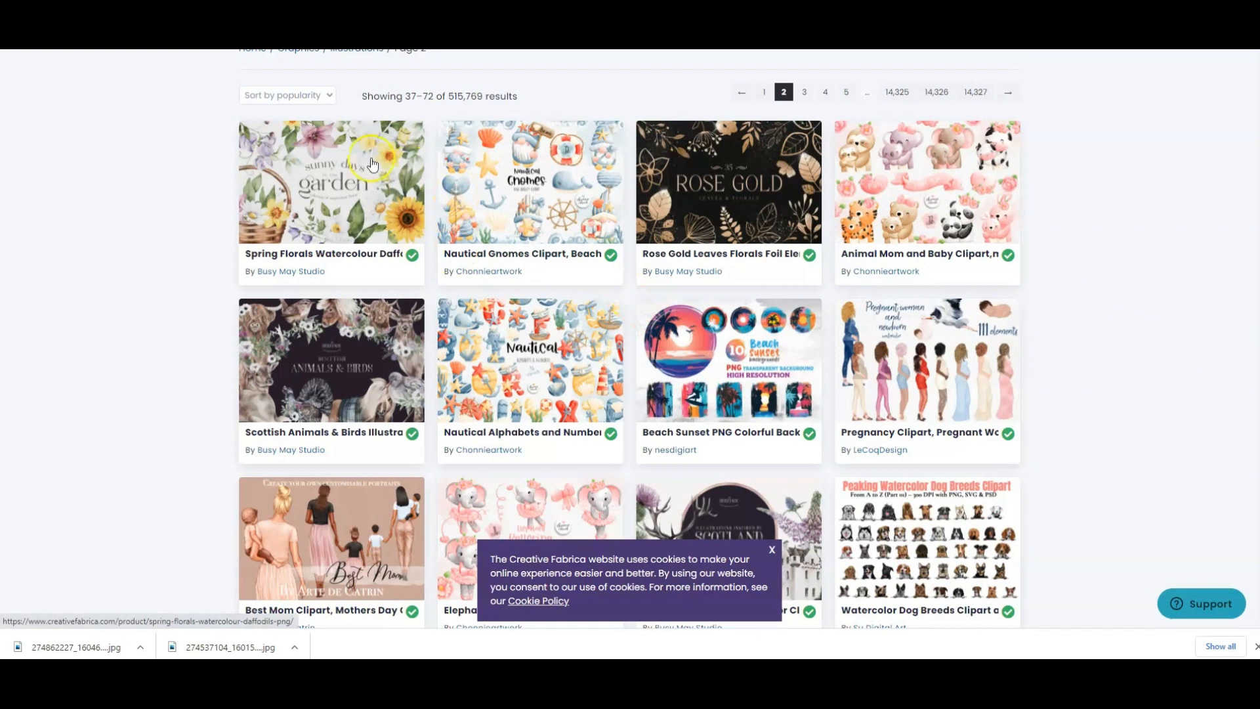
{"action": "mouse_move", "coordinate": [184, 249]}
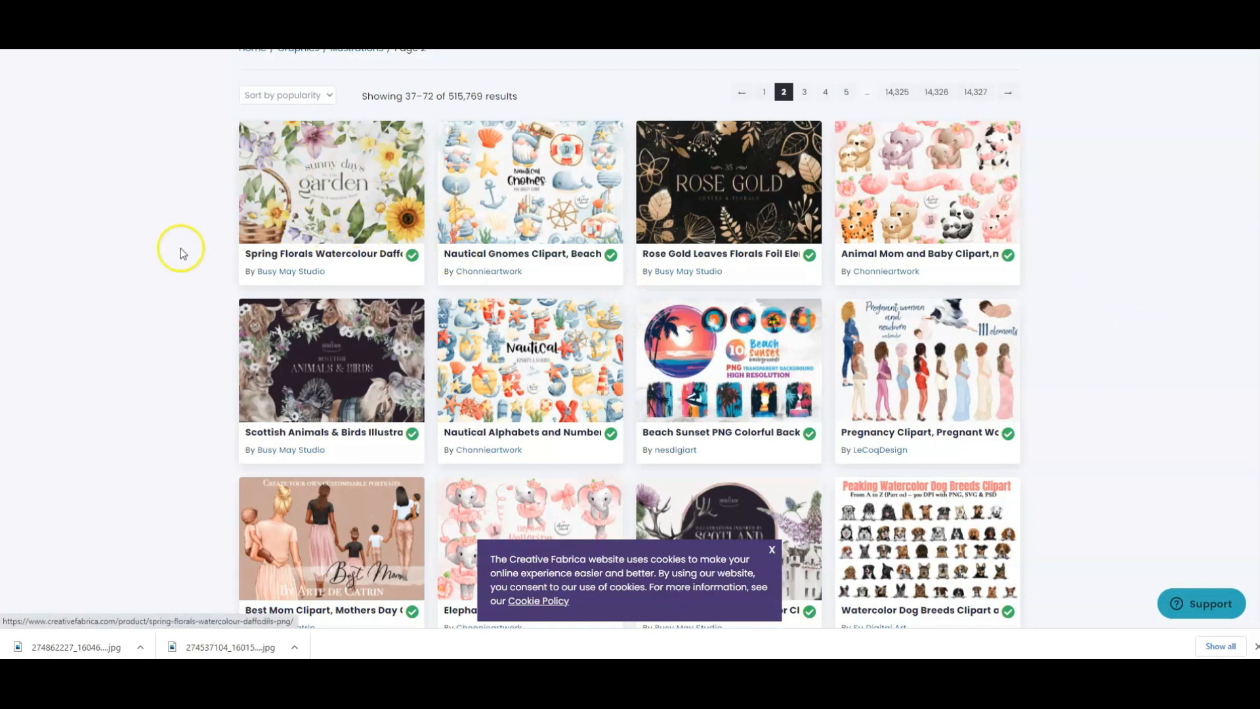
{"action": "scroll", "scroll_direction": "down", "scroll_amount": 3}
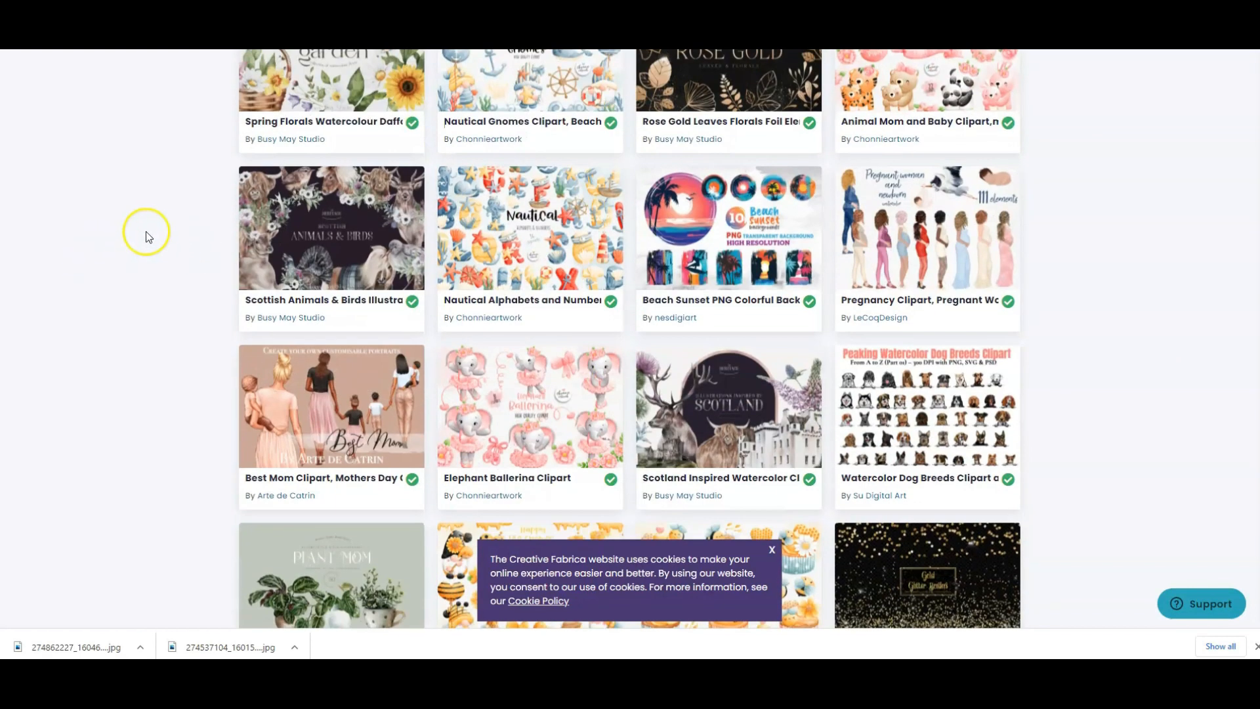
Continue through pages 2 and 3, reaching Celestial Tarot Illustrations and Magnolia Floral Alphabet
{"action": "scroll", "scroll_direction": "down", "scroll_amount": 3}
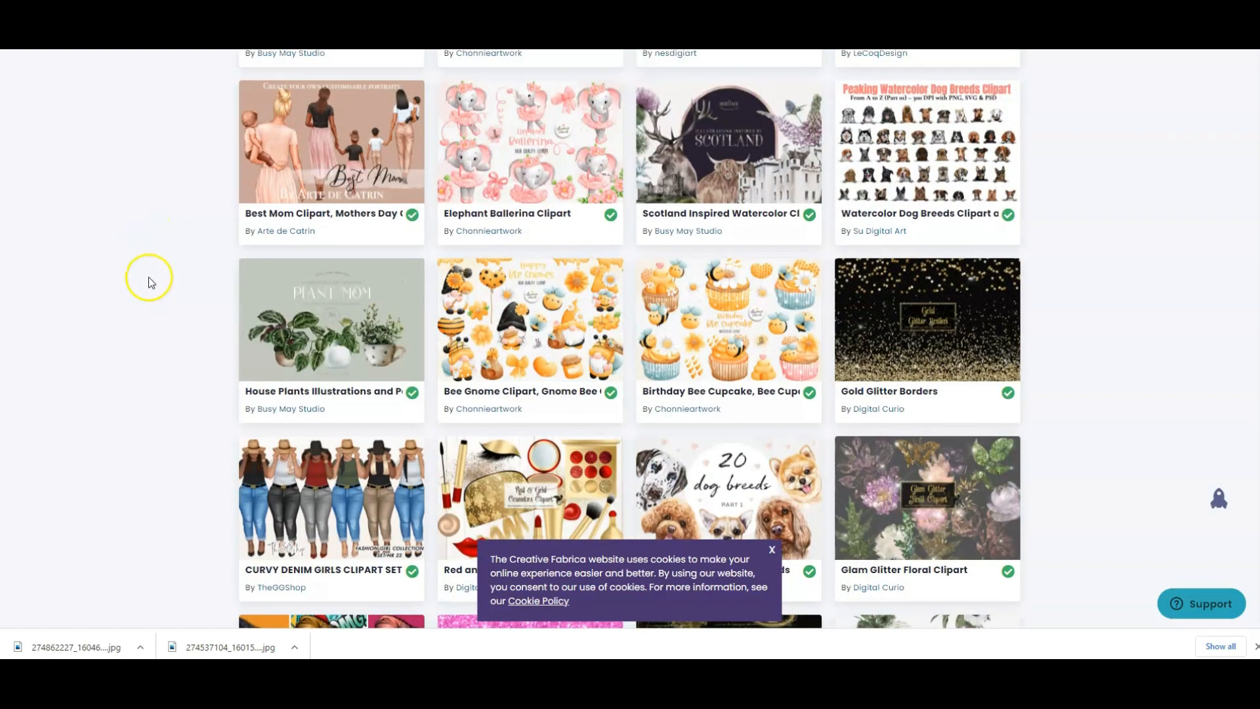
{"action": "scroll", "scroll_direction": "down", "scroll_amount": 3}
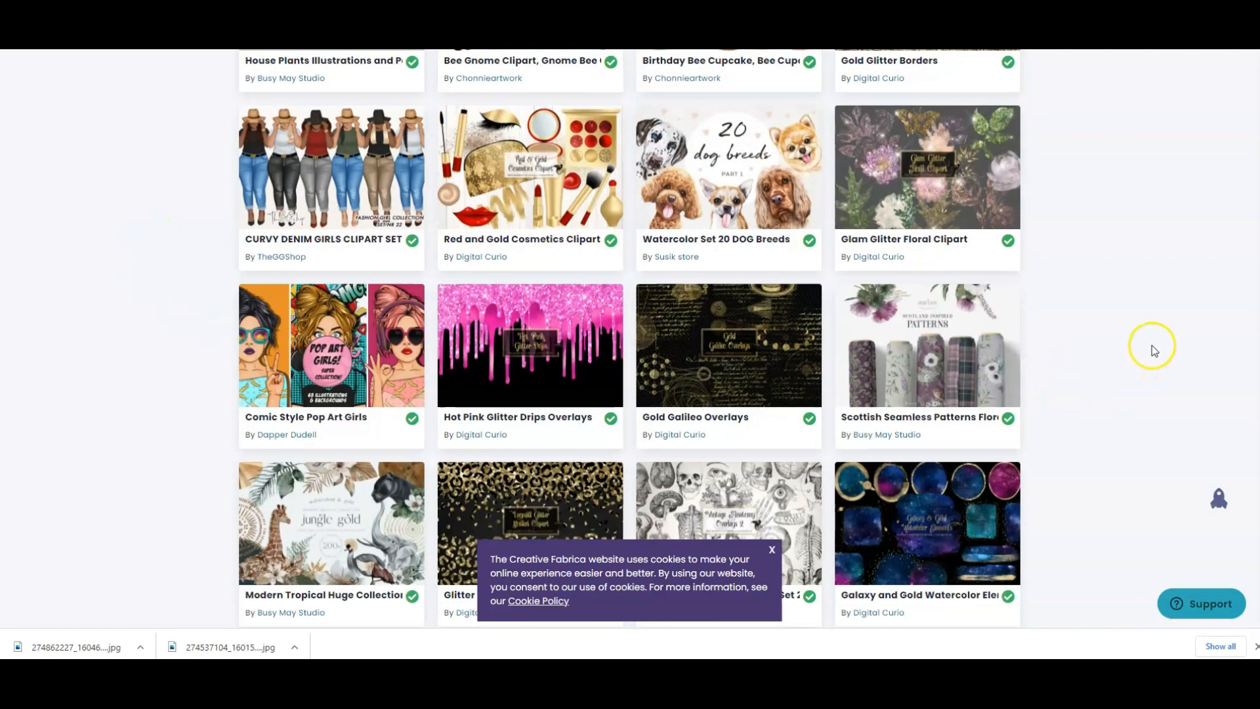
{"action": "scroll", "scroll_direction": "down", "scroll_amount": 3}
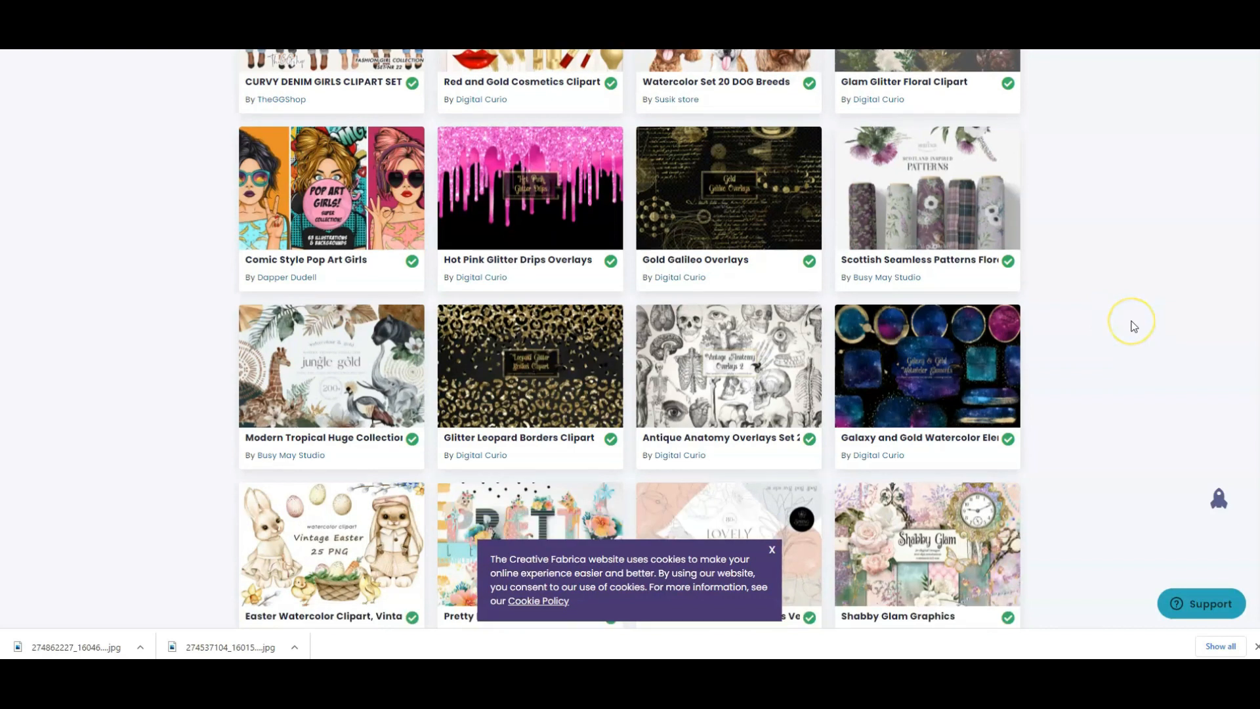
{"action": "scroll", "scroll_direction": "down", "scroll_amount": 3}
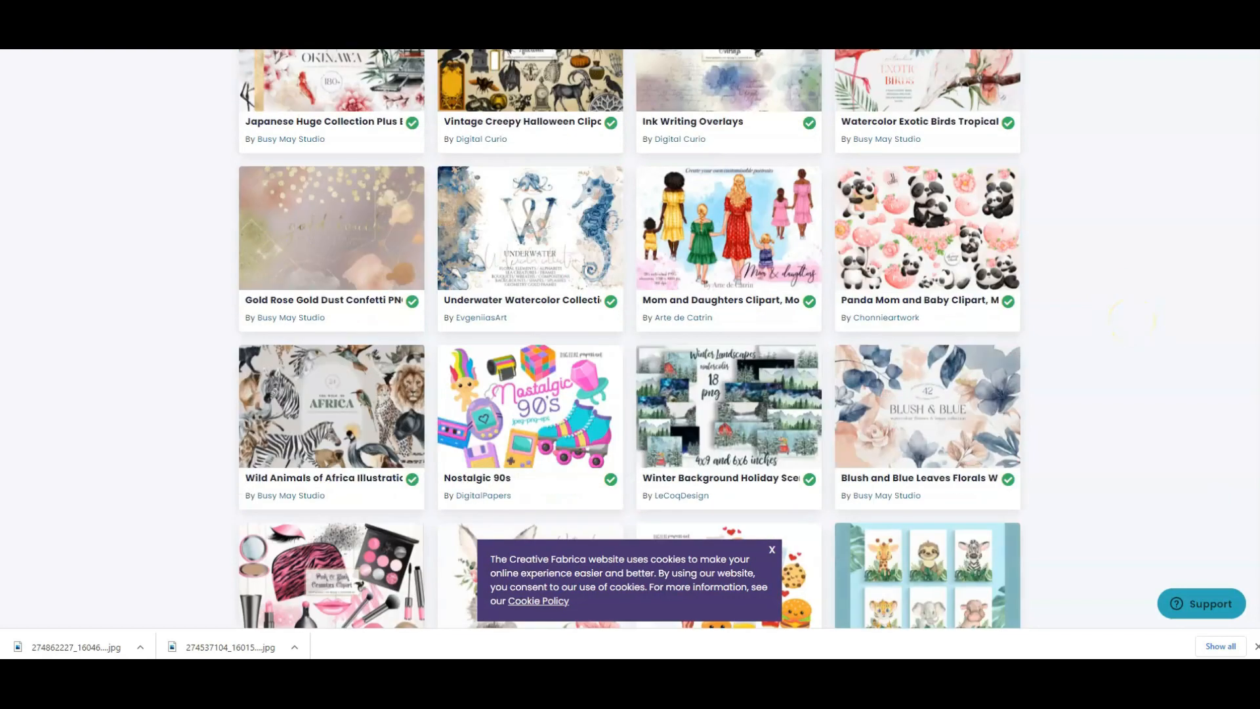
{"action": "scroll", "scroll_direction": "down", "scroll_amount": 3}
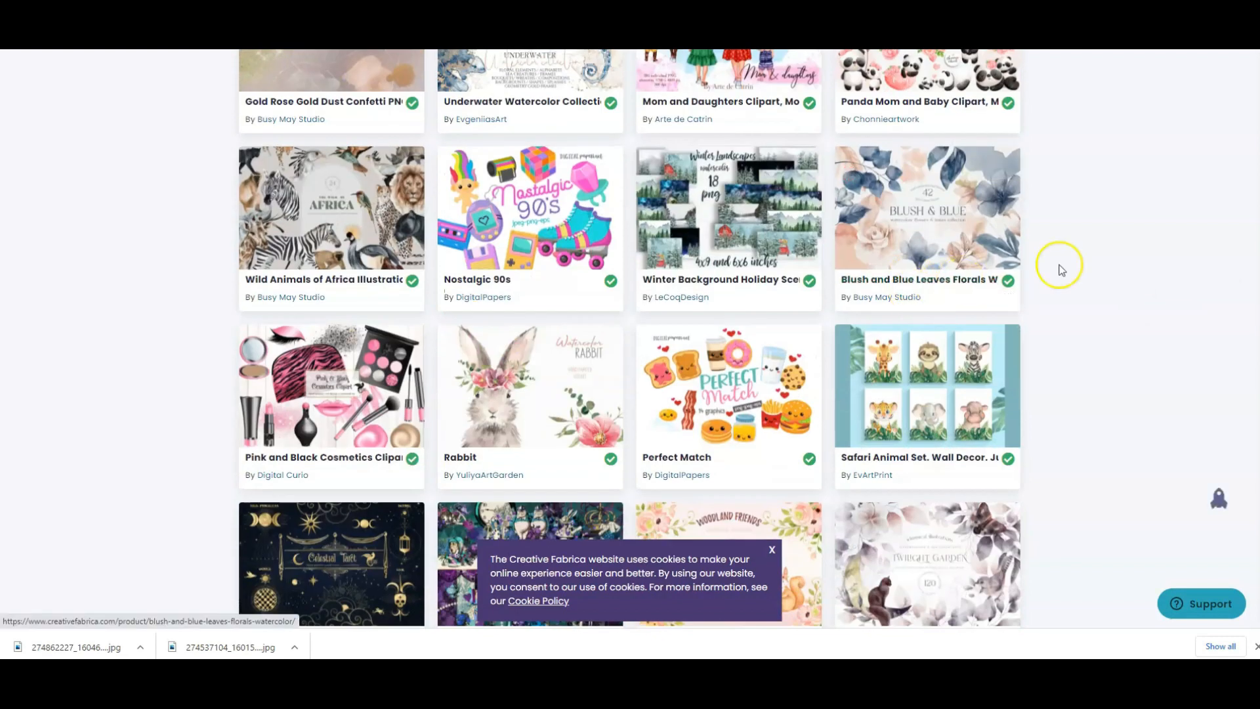
{"action": "scroll", "scroll_direction": "down", "scroll_amount": 3}
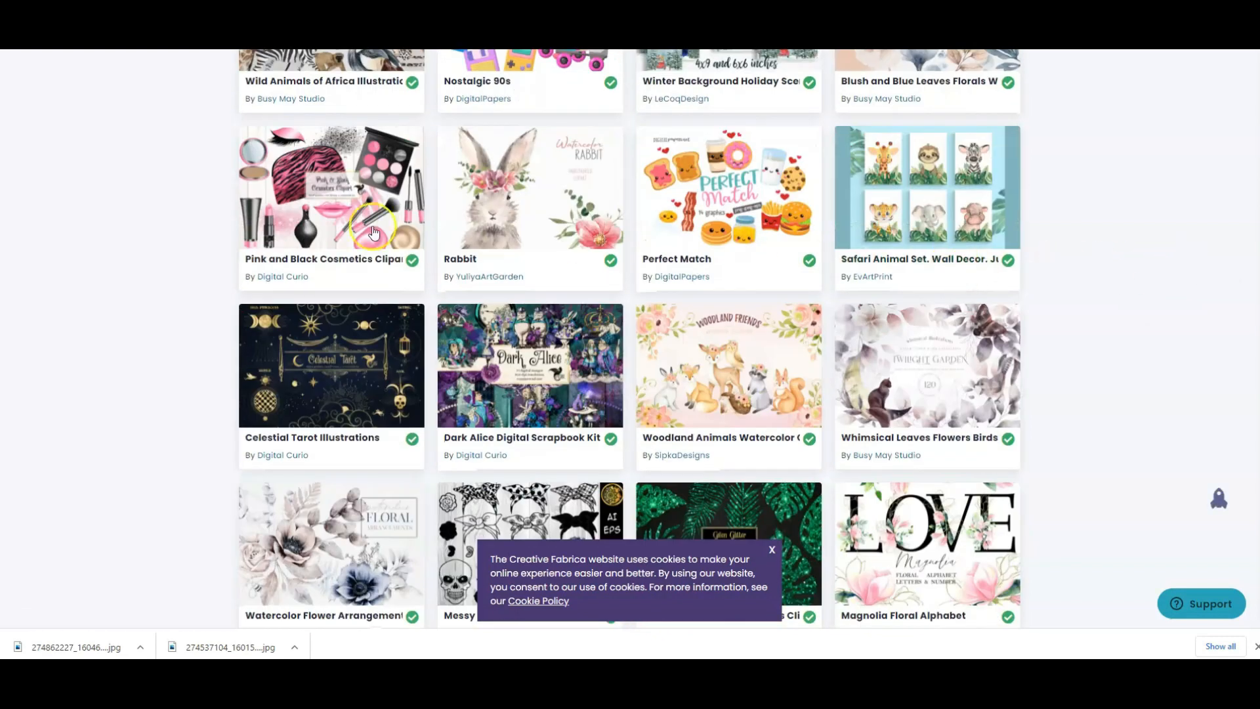
{"action": "mouse_move", "coordinate": [177, 199]}
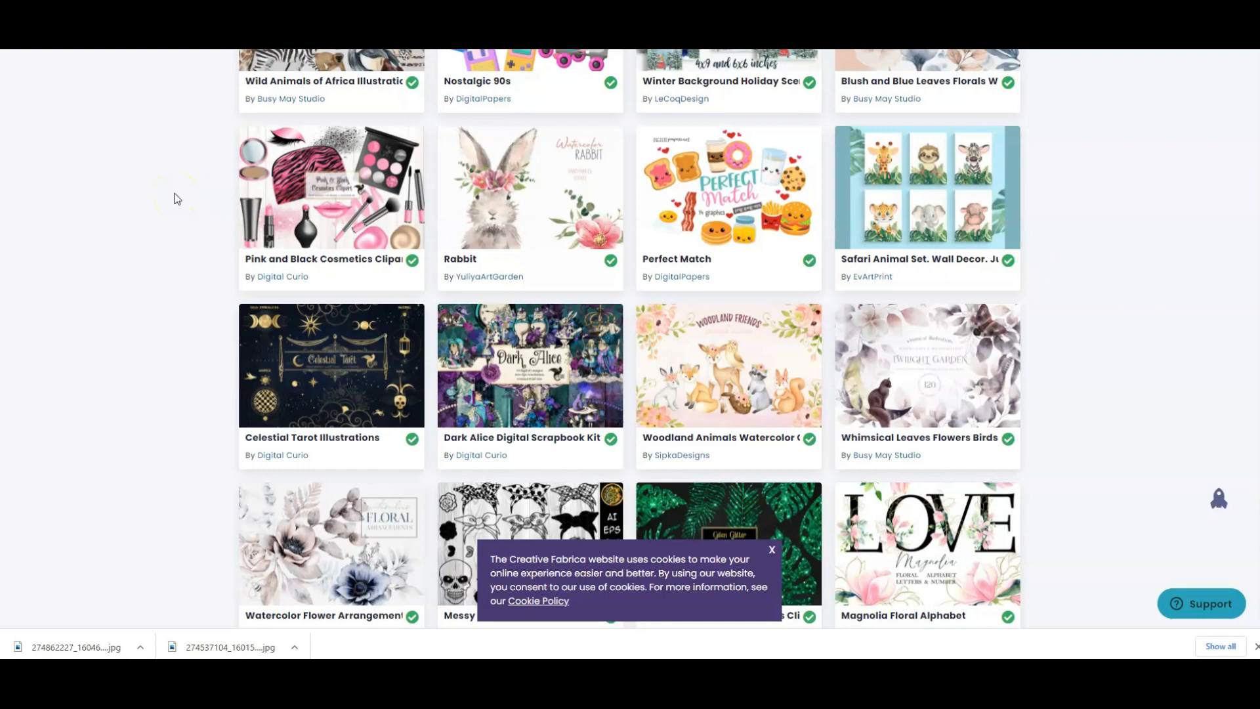
{"action": "scroll", "scroll_direction": "down", "scroll_amount": 3}
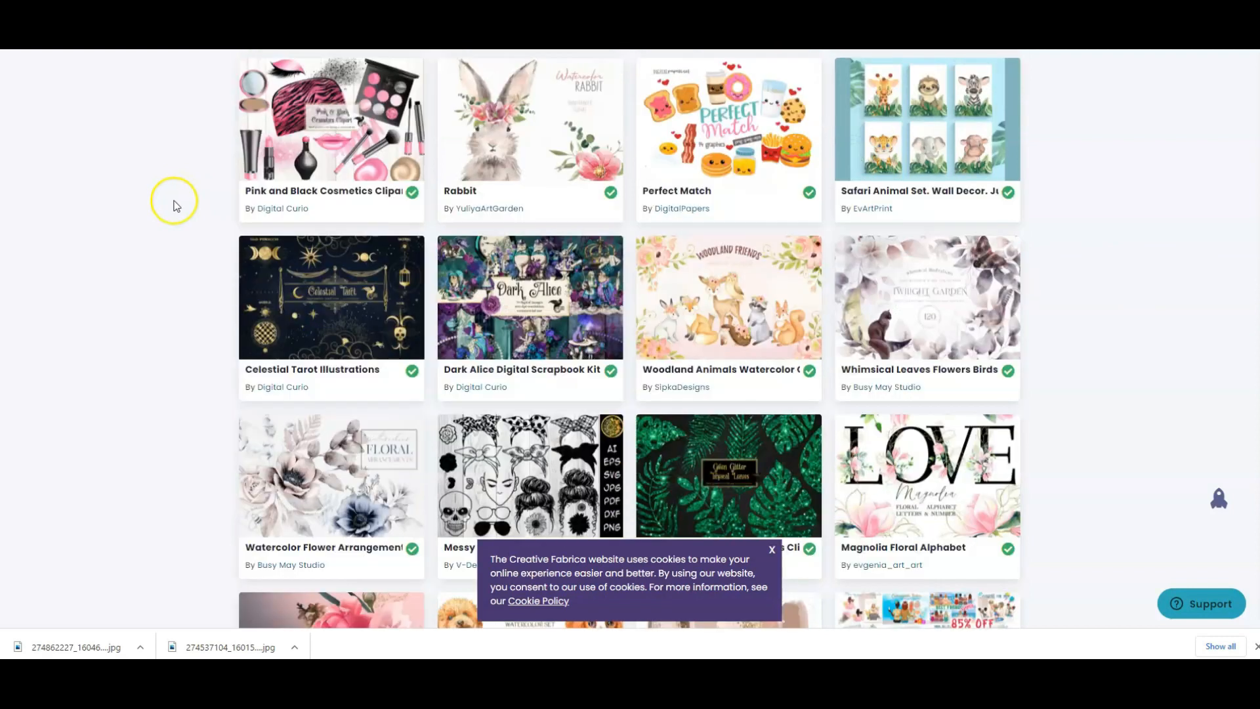
{"action": "scroll", "scroll_direction": "down", "scroll_amount": 3}
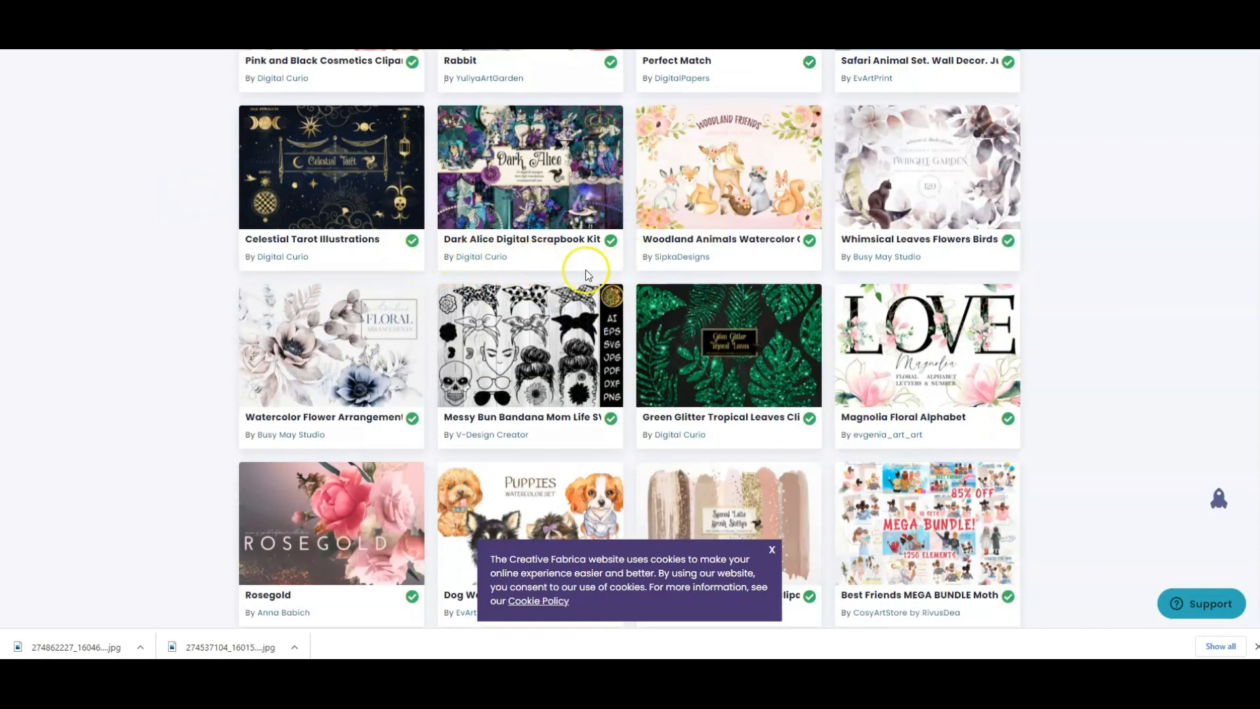
{"action": "mouse_move", "coordinate": [1207, 273]}
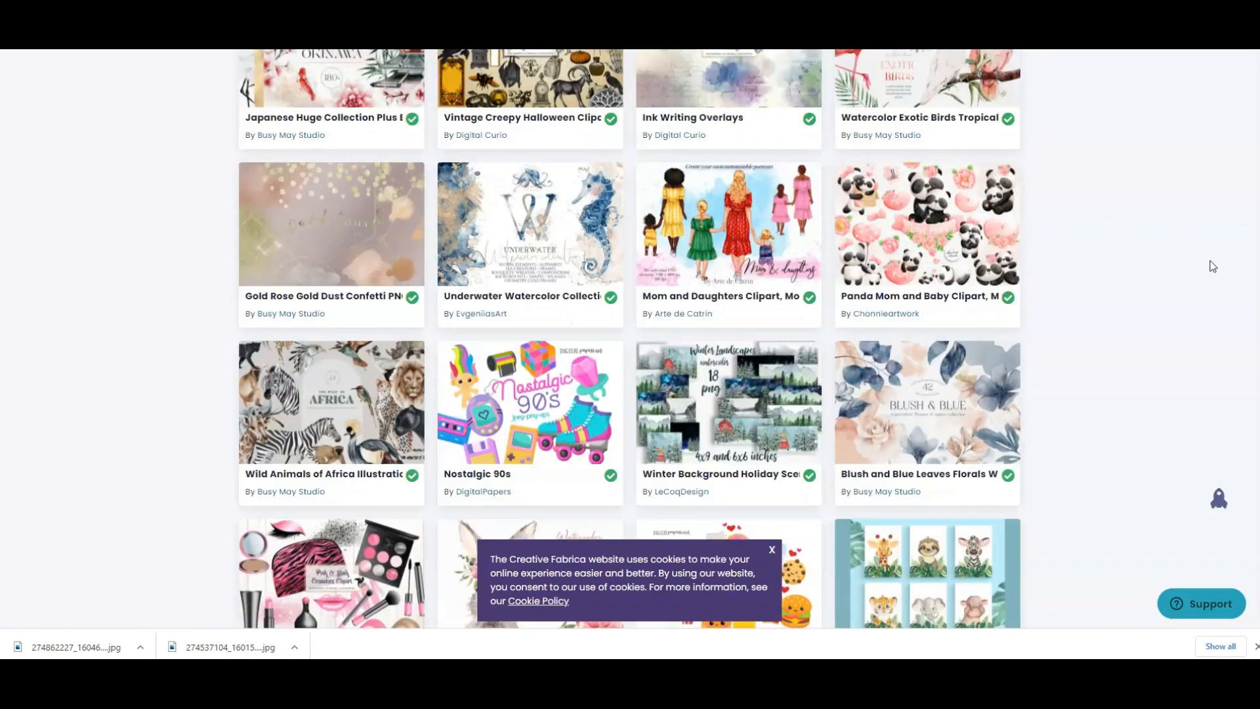
{"action": "scroll", "scroll_direction": "up", "scroll_amount": 3}
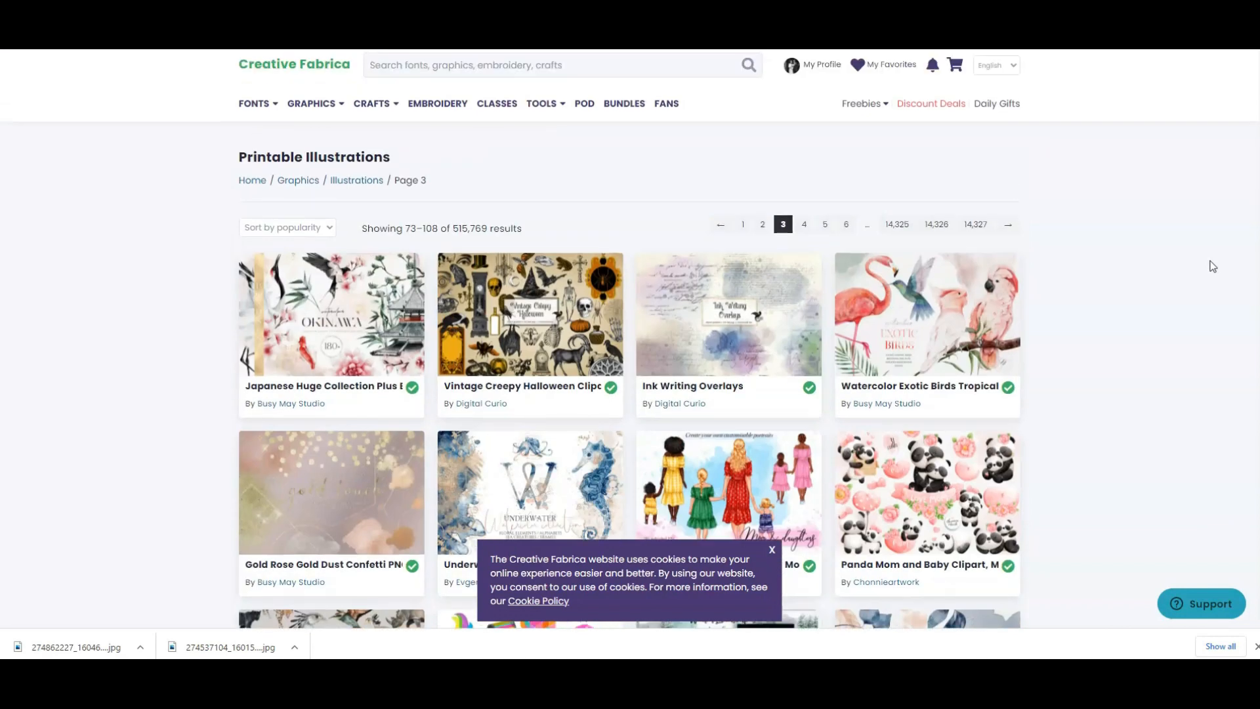
{"action": "scroll", "scroll_direction": "down", "scroll_amount": 3}
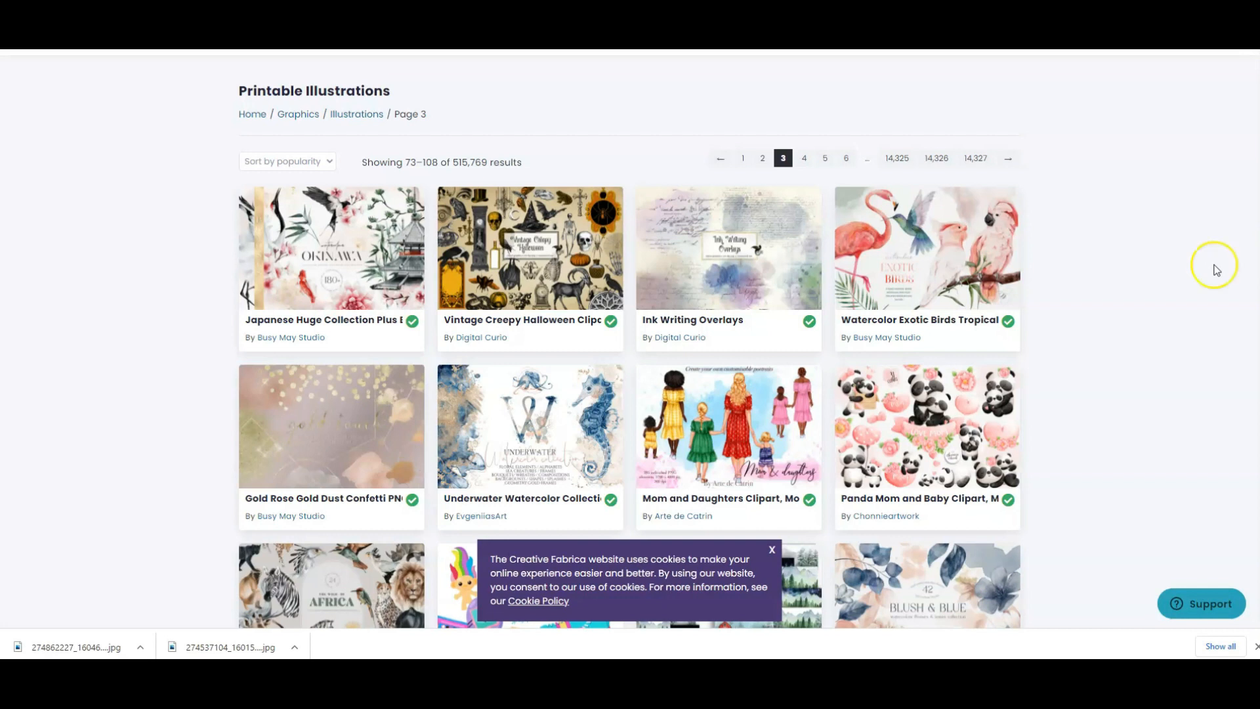
{"action": "mouse_move", "coordinate": [1218, 271]}
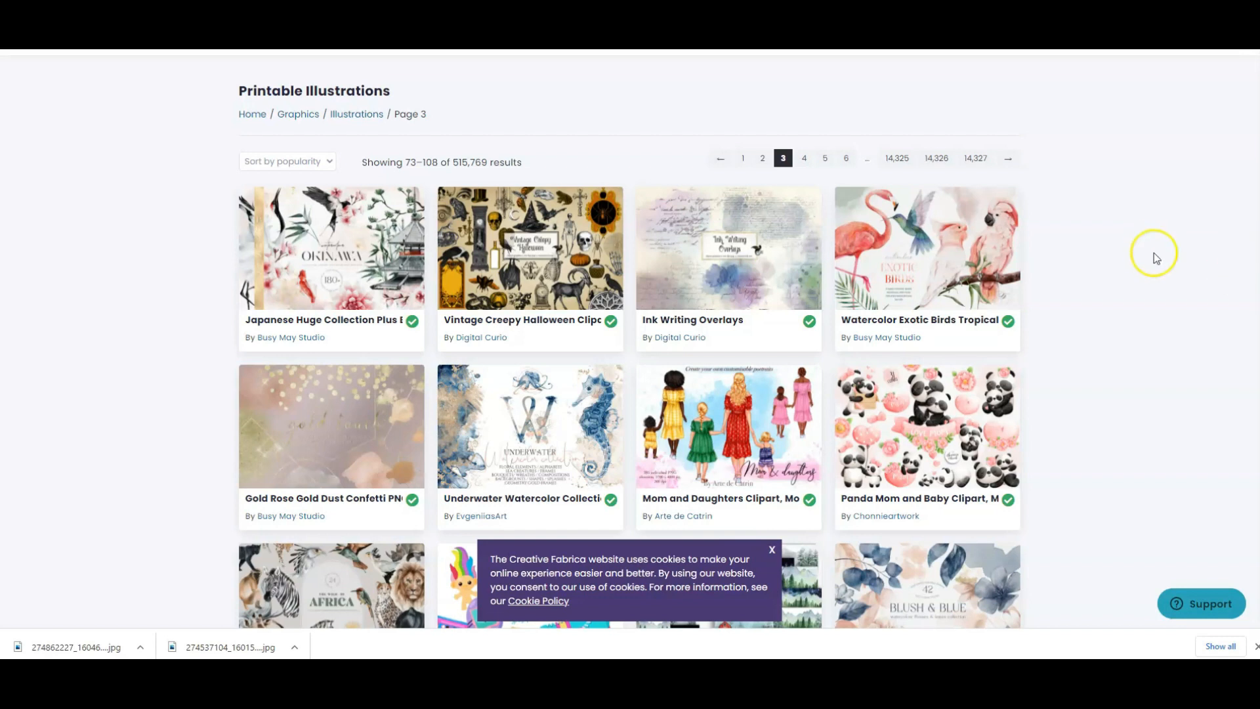
{"action": "mouse_move", "coordinate": [1160, 282]}
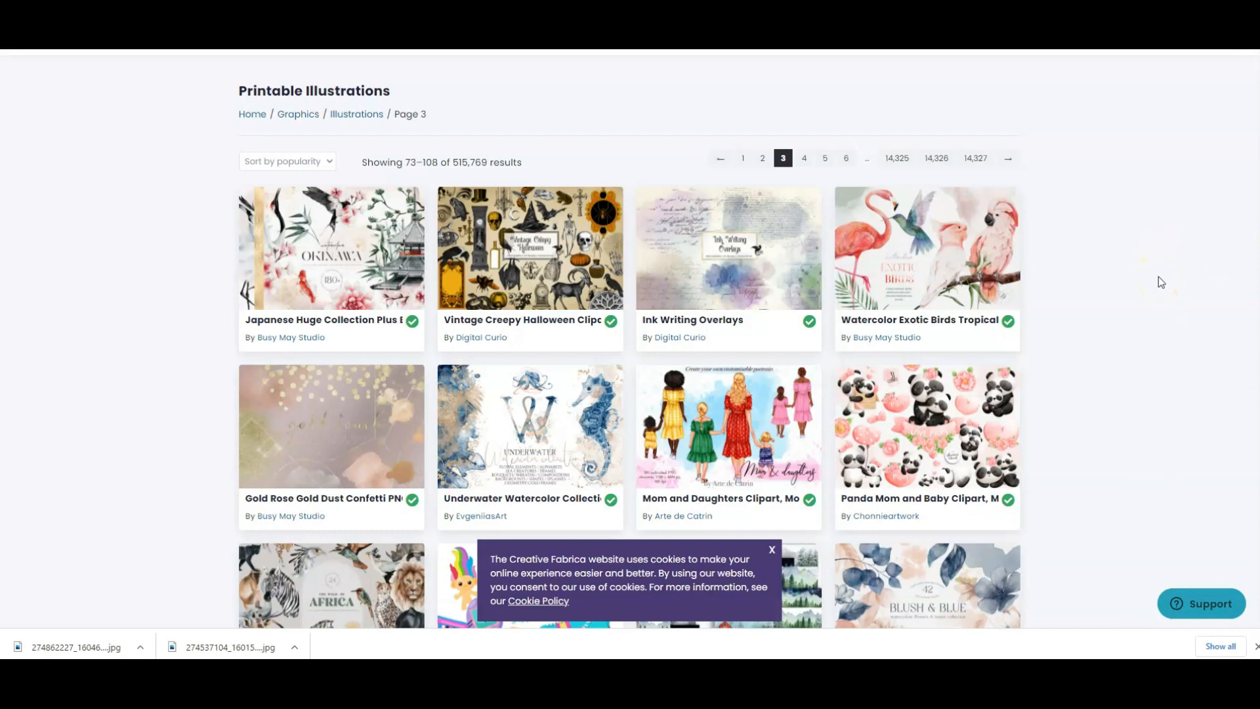